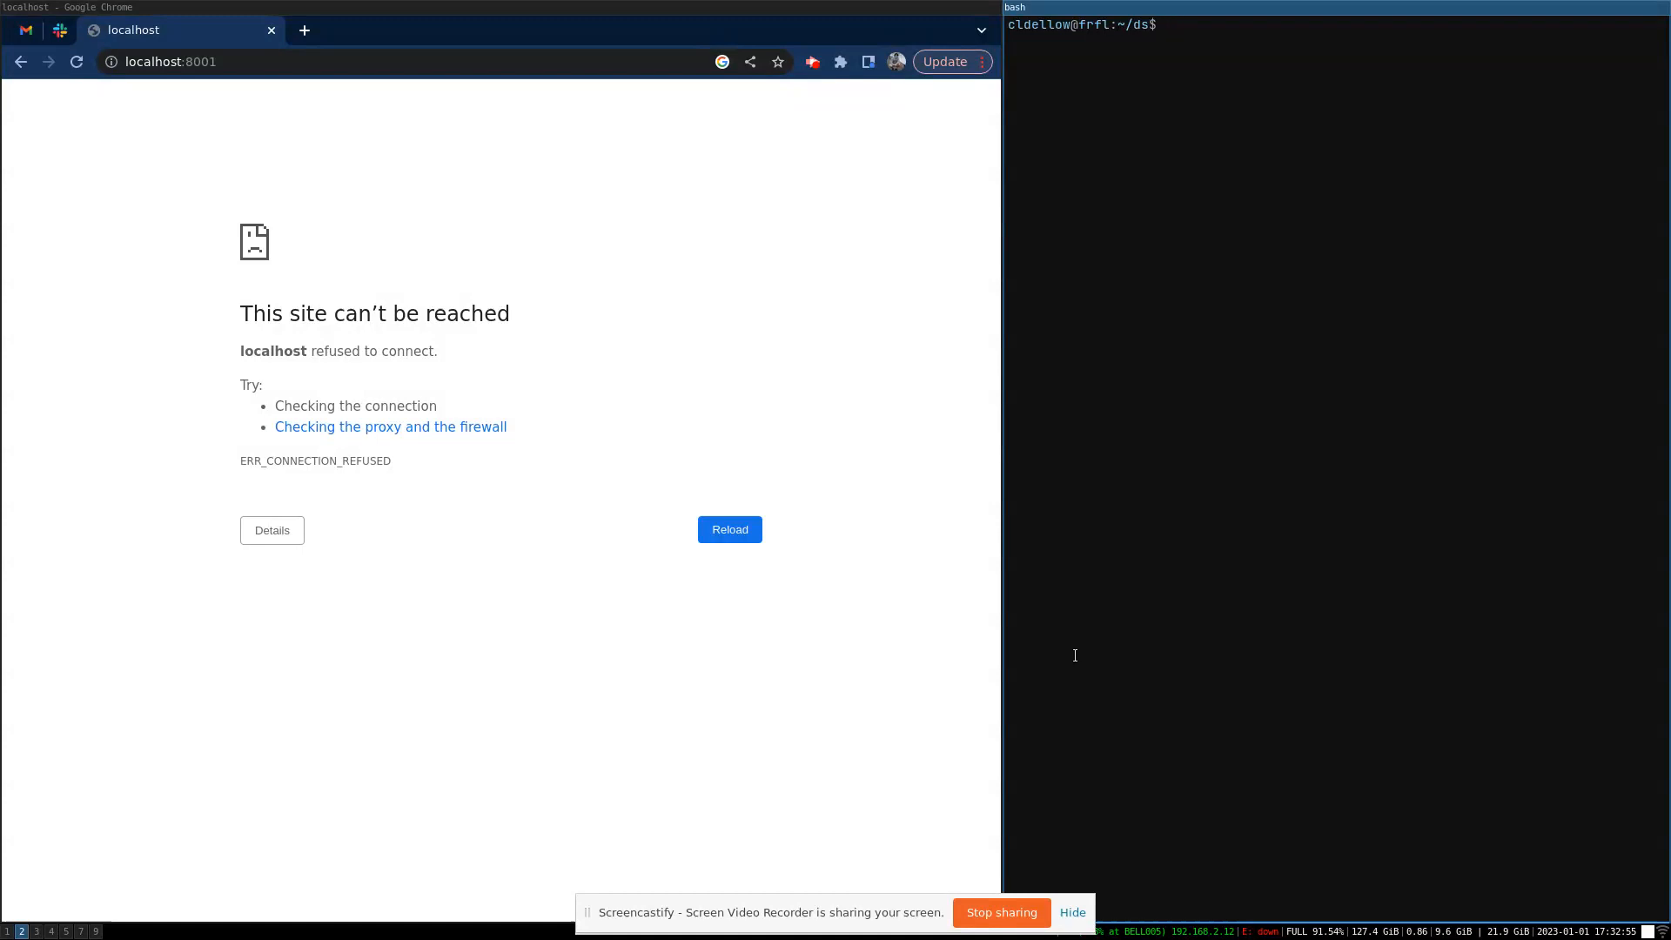
# - Install Datasette with pipx, then add the datasette-scraper plugin with datasette install
pyautogui.write('pipx install data')
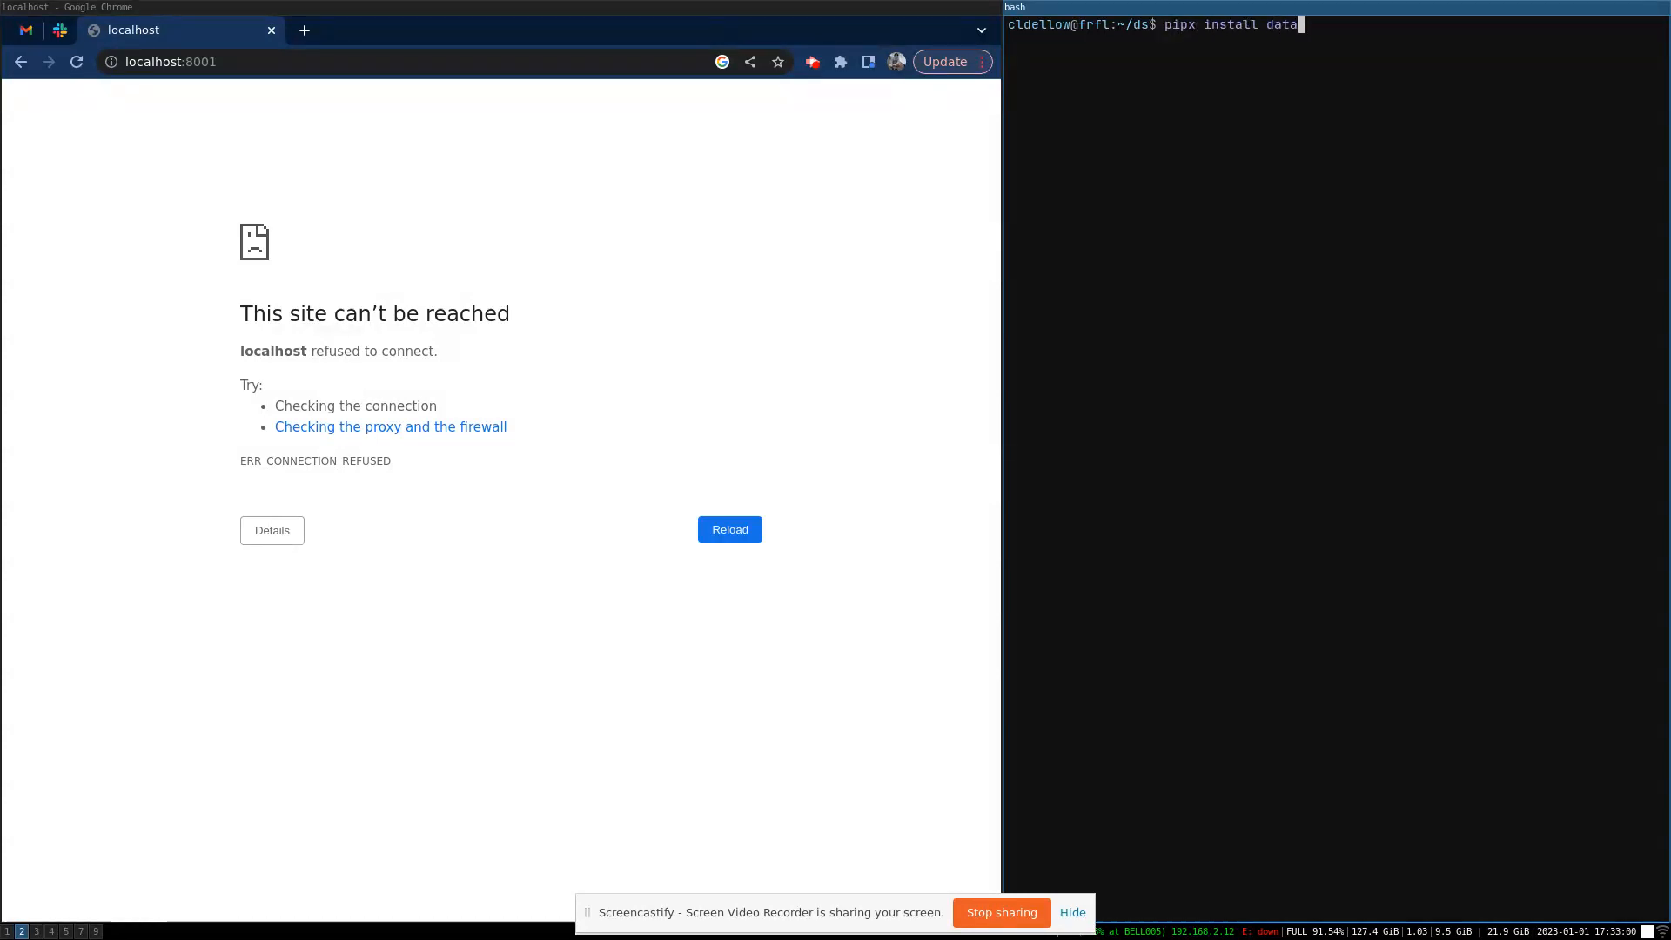
pyautogui.write('sette')
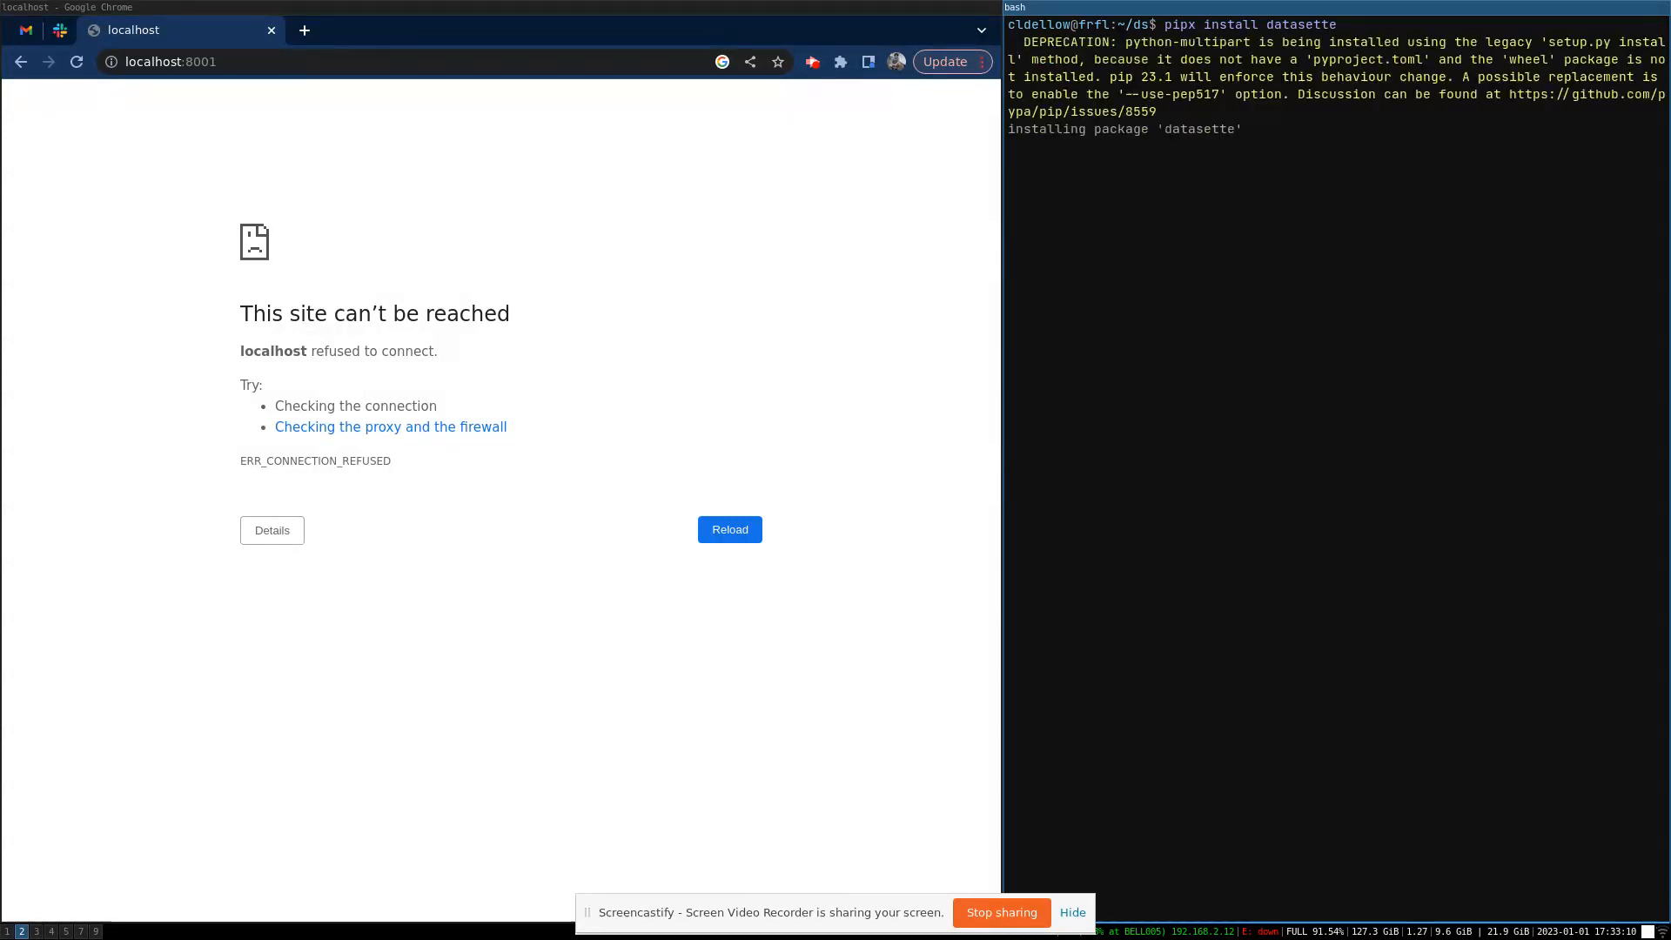
pyautogui.write('datasette install datasette-scrape')
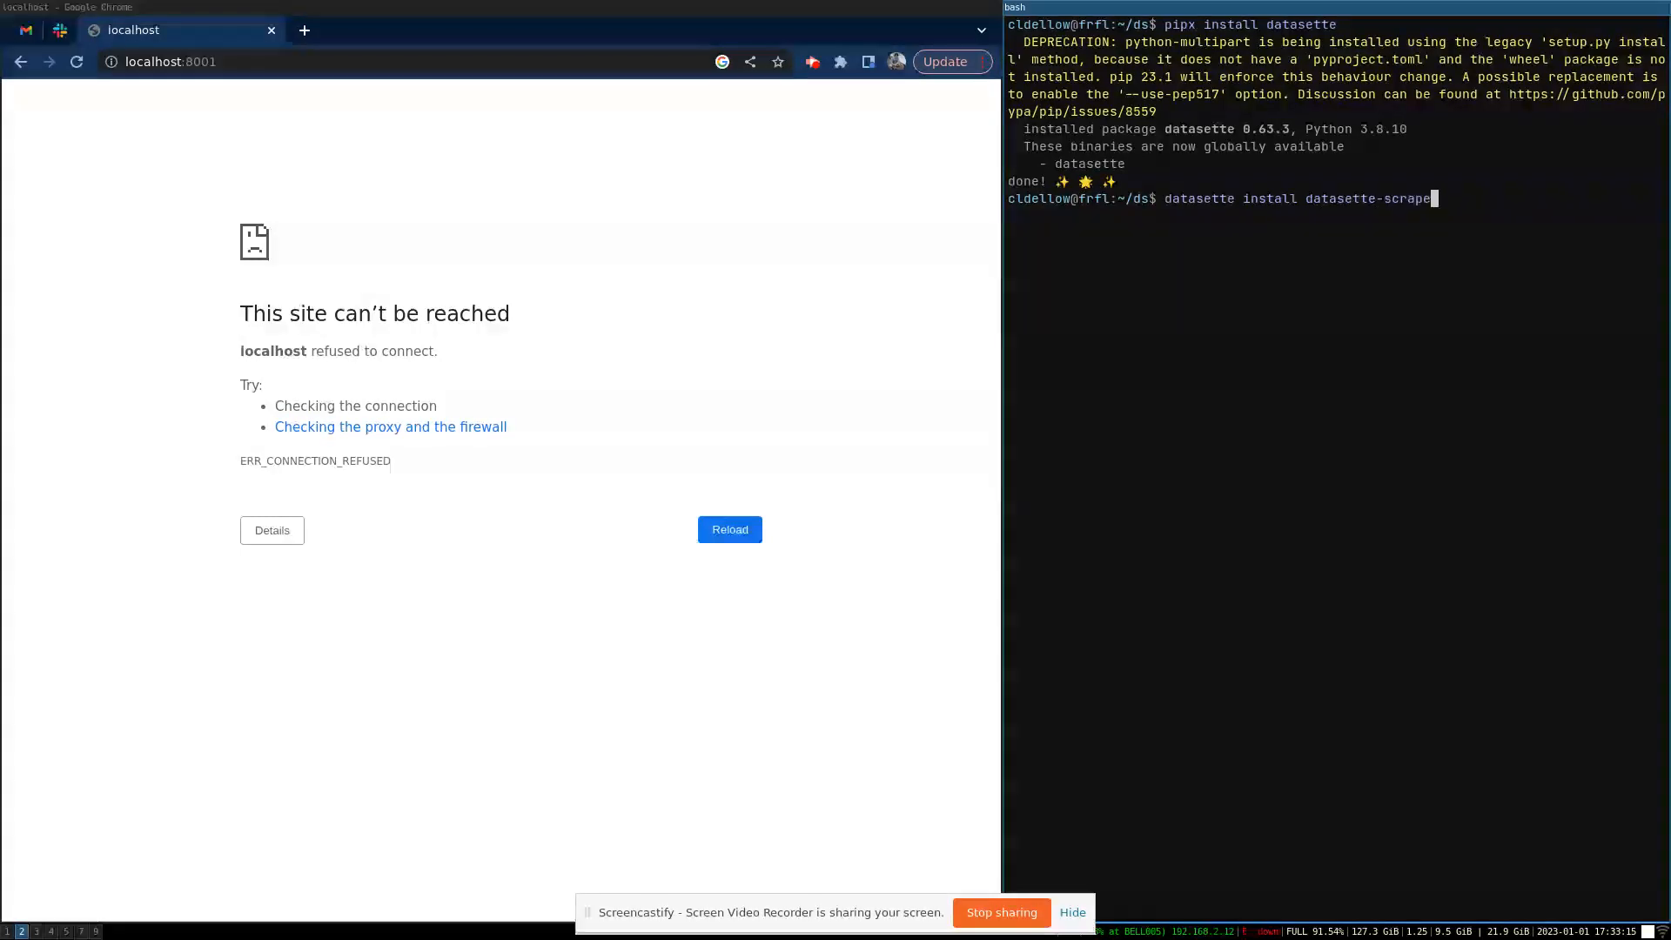
pyautogui.press('Return')
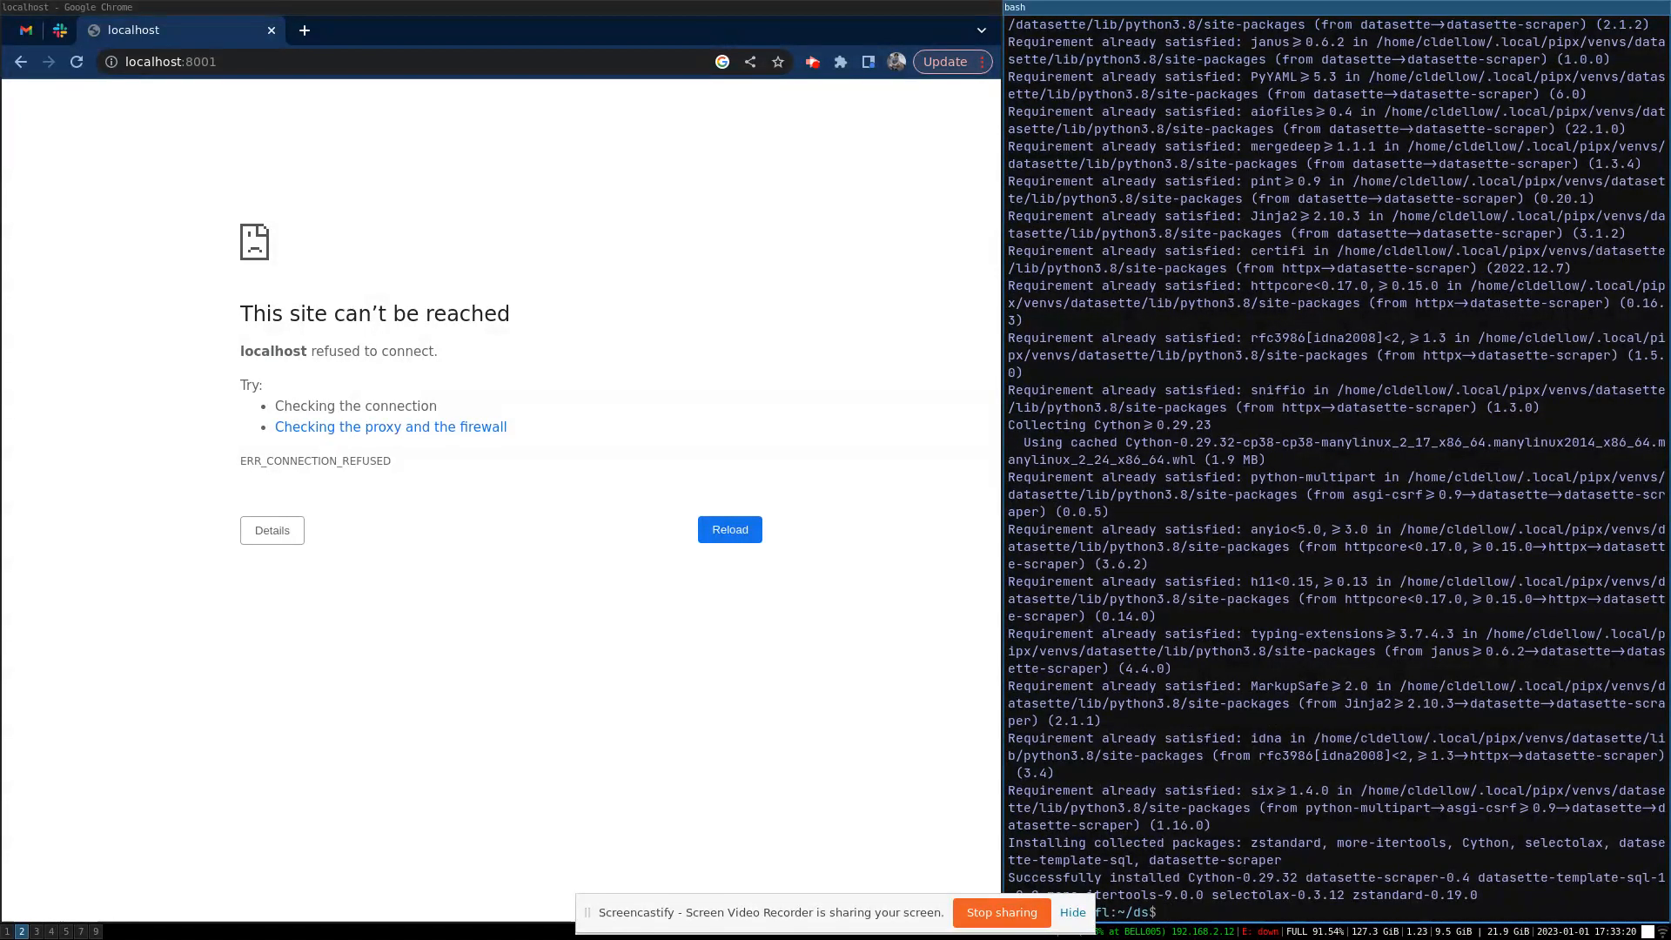
# - Create an empty test.db with sqlite3, display metadata.json, and begin the datasette --metadata command
pyautogui.write('sqlite3')
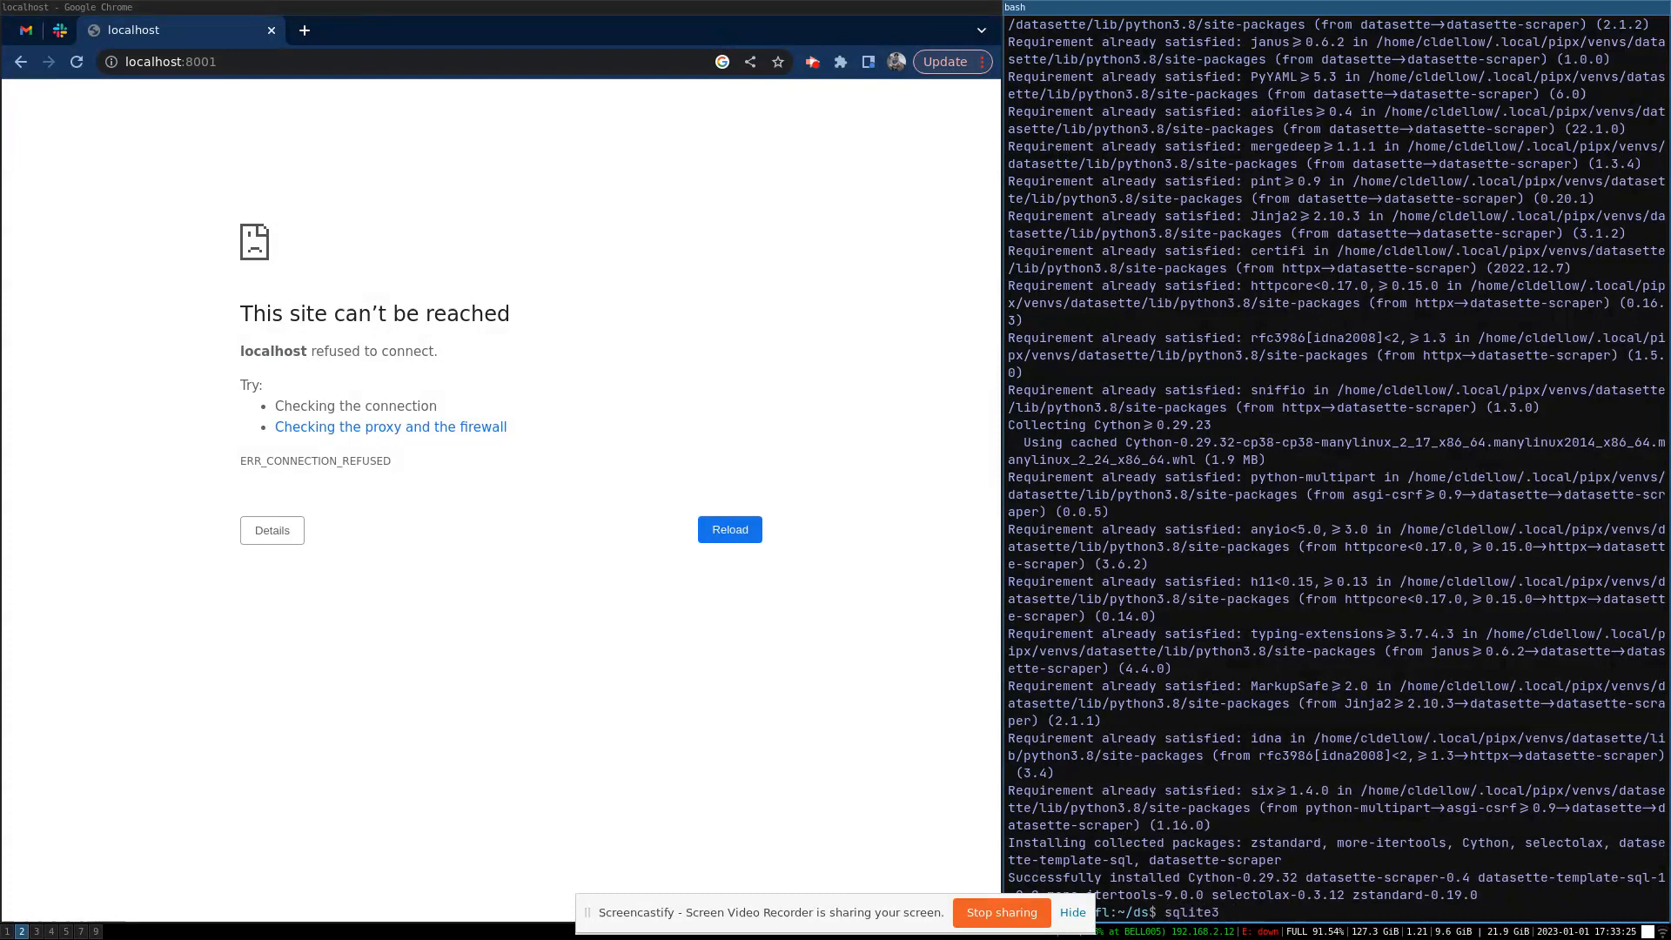
pyautogui.write('test.db ""')
pyautogui.write('ls -l')
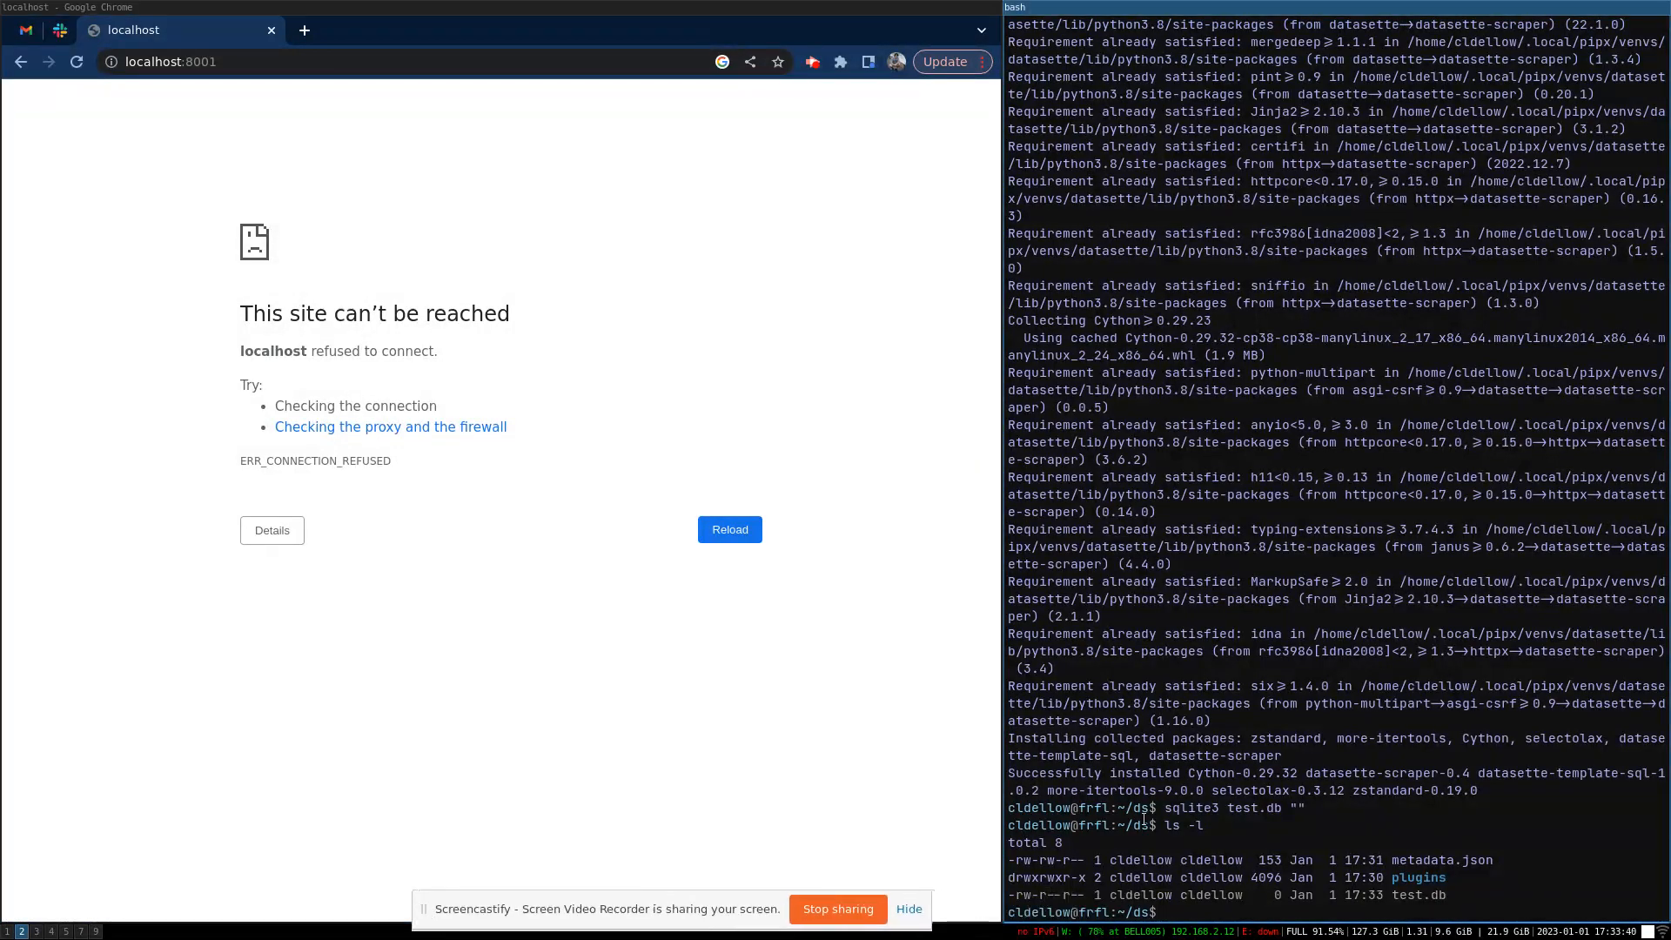
pyautogui.write('cat metadata.json')
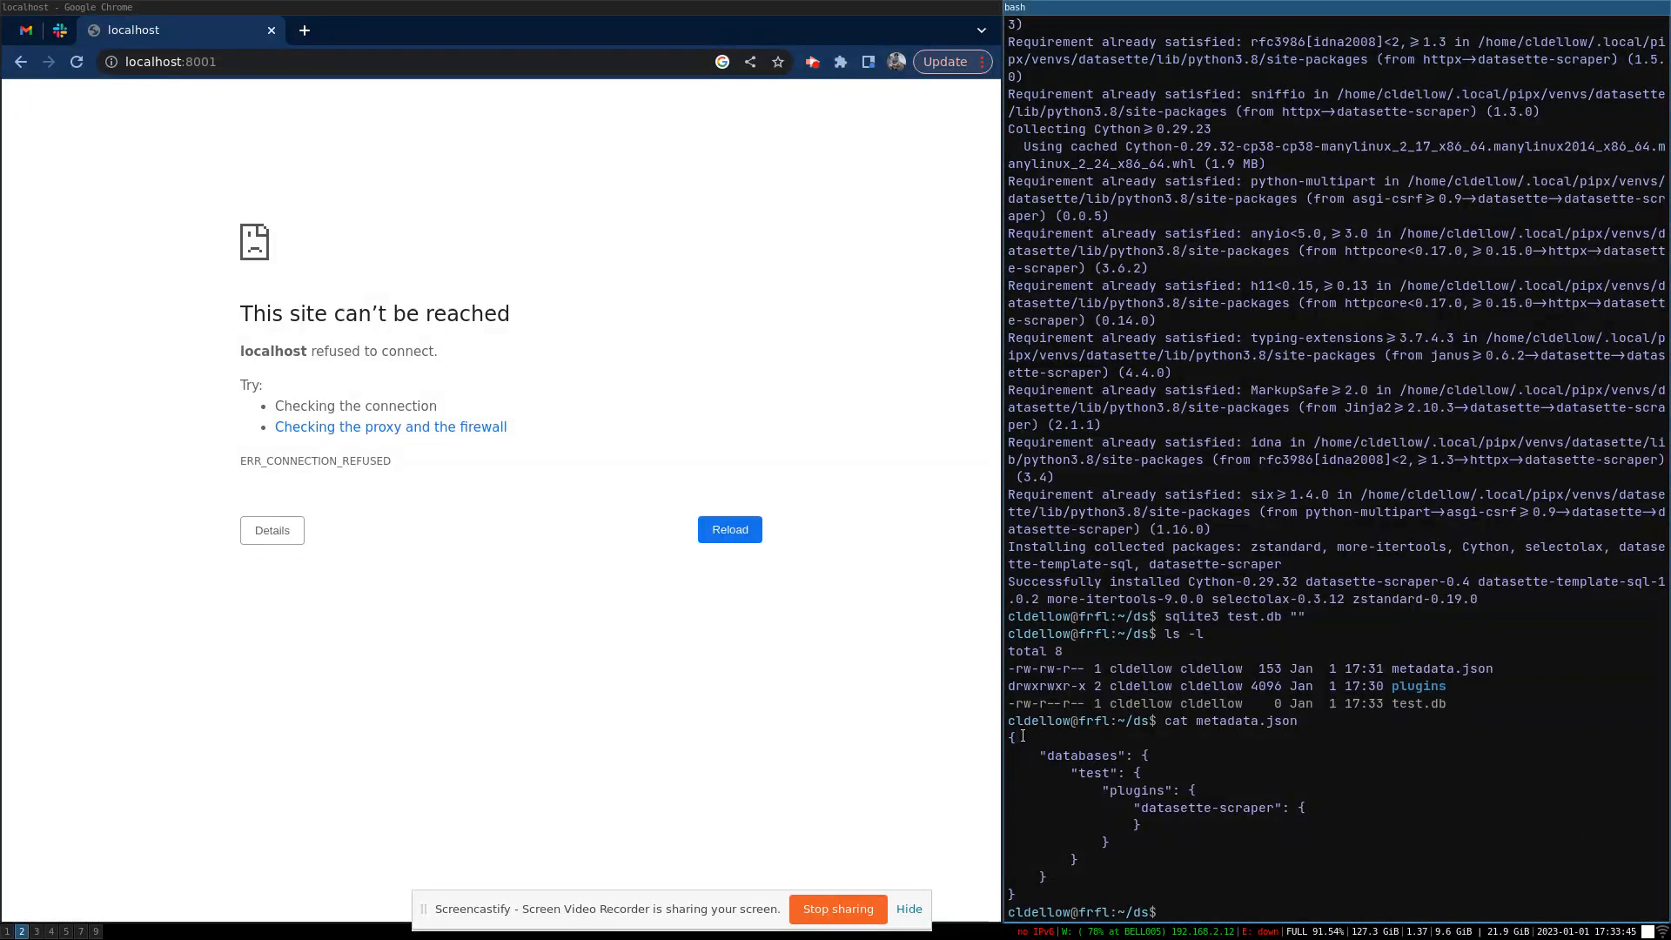
pyautogui.doubleClick(1092, 773)
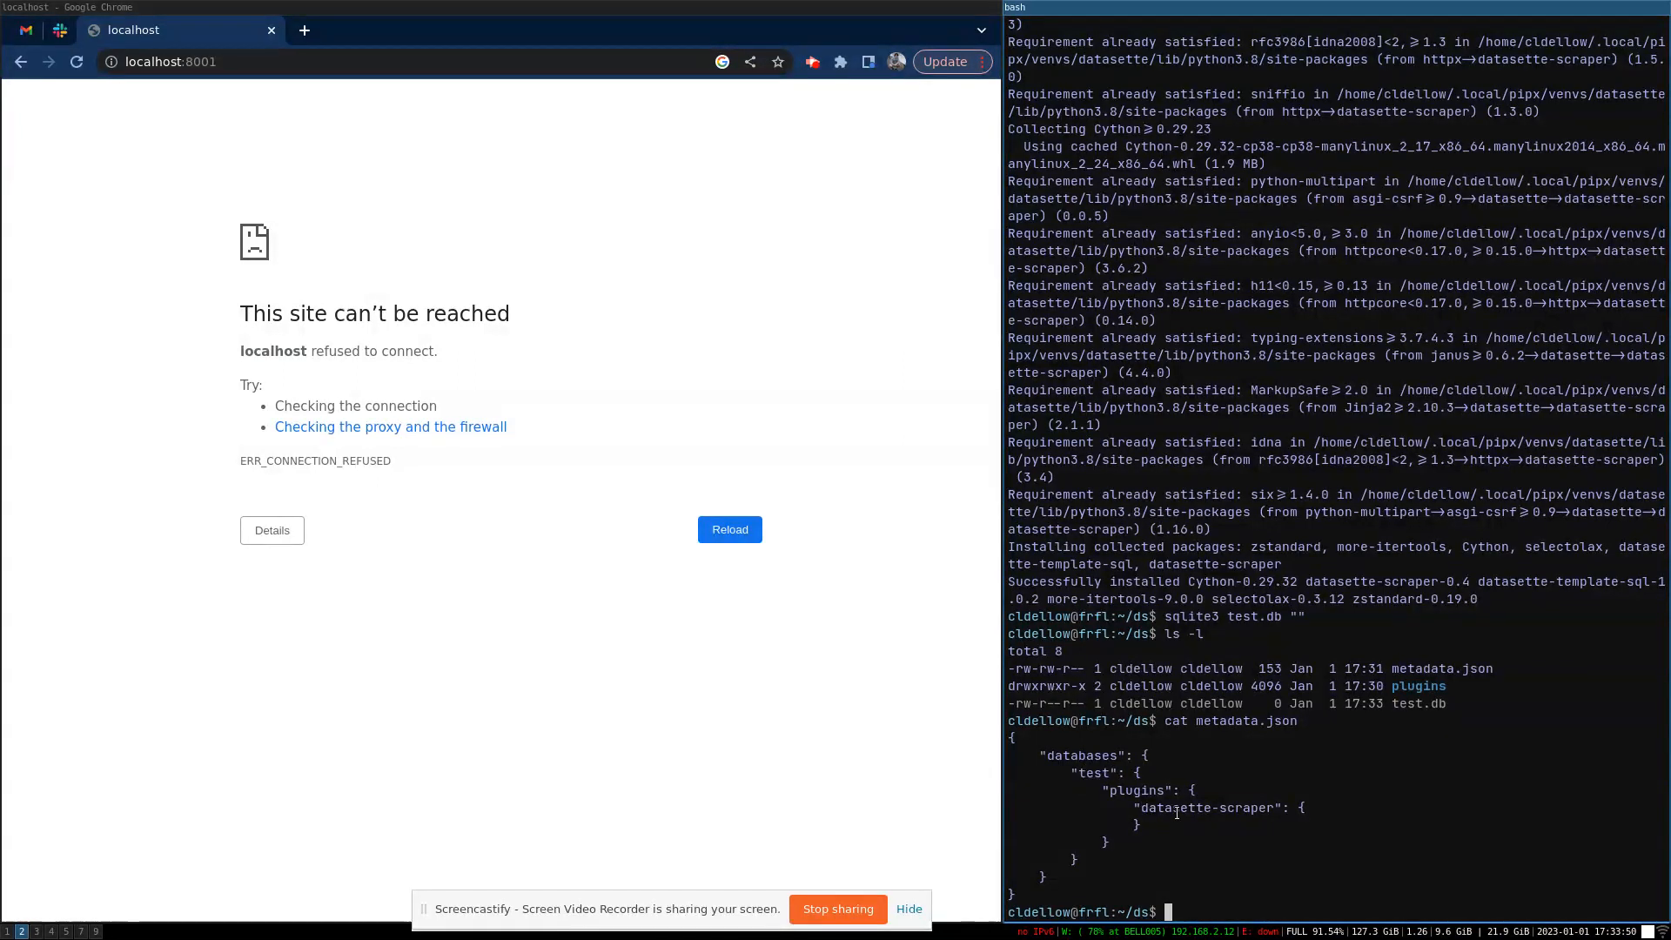
pyautogui.write('datasette --metadata metadata.json')
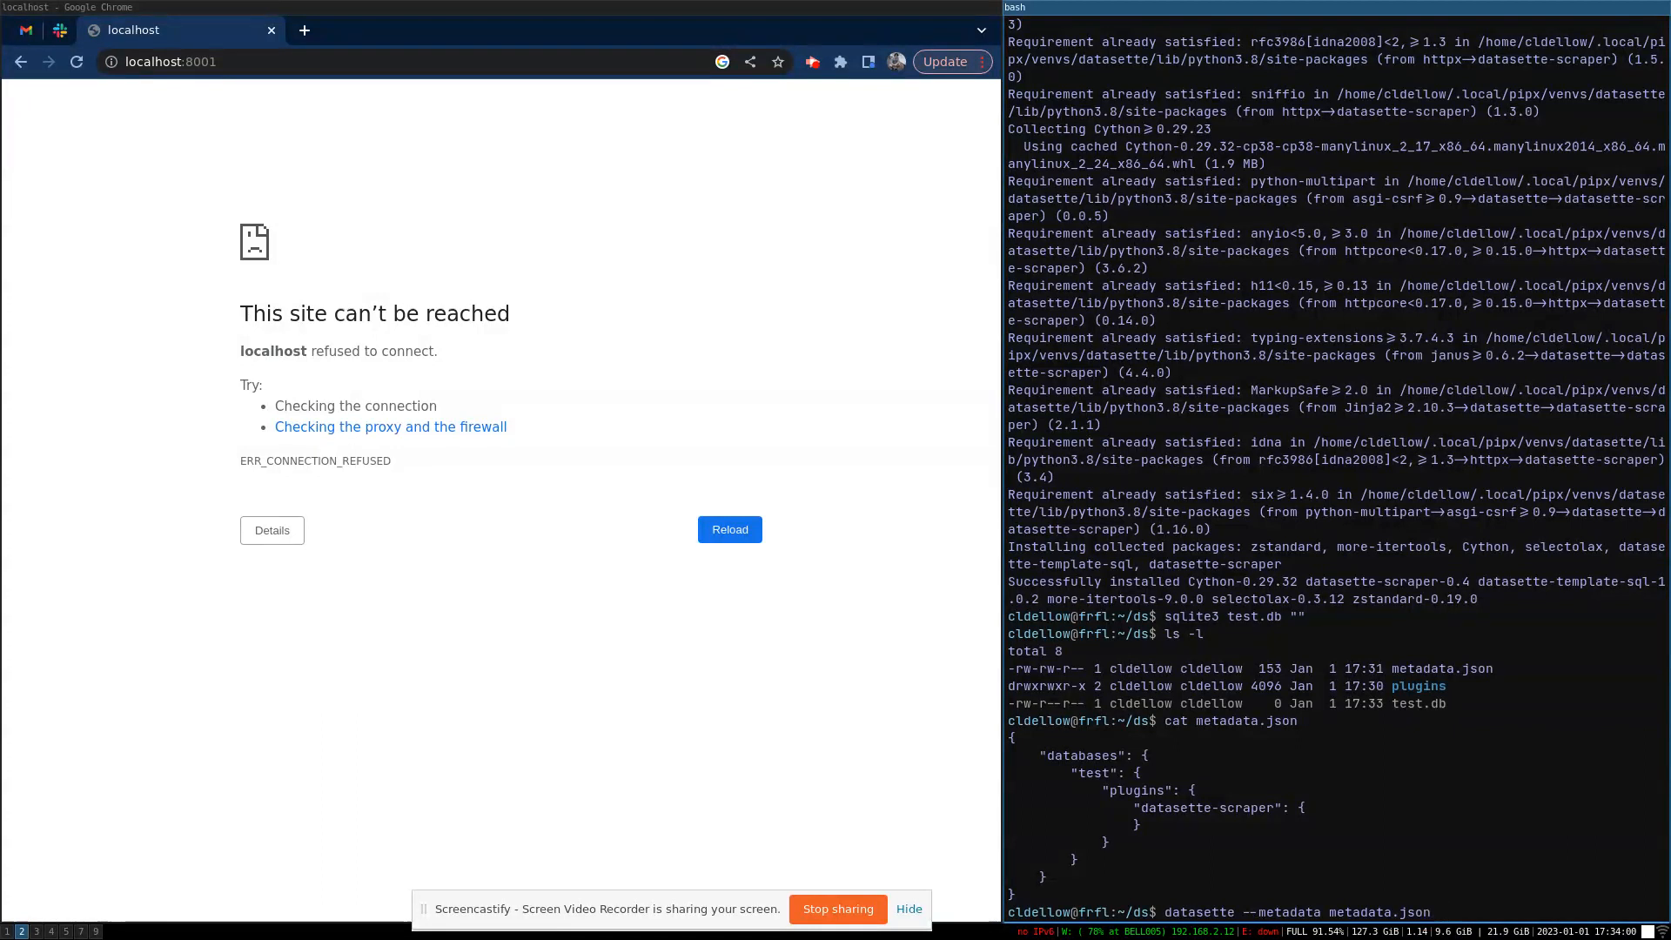
# - Serve test.db using metadata.json and open the test database's empty dss_crawl table
pyautogui.write('test.db')
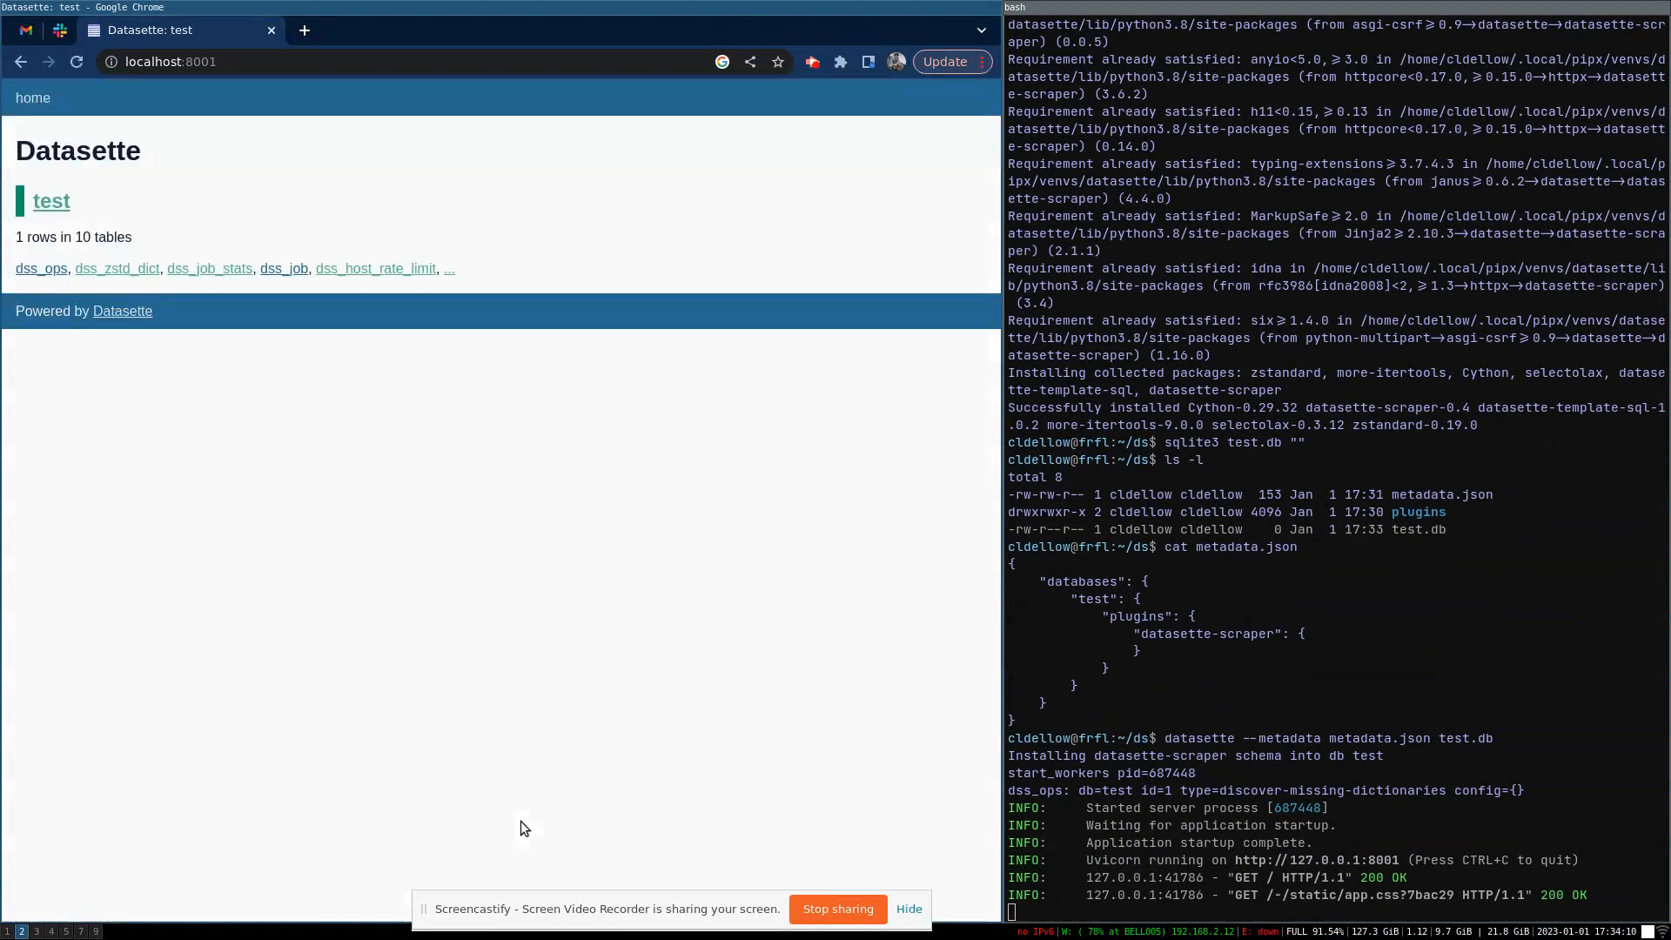
pyautogui.moveTo(40, 201)
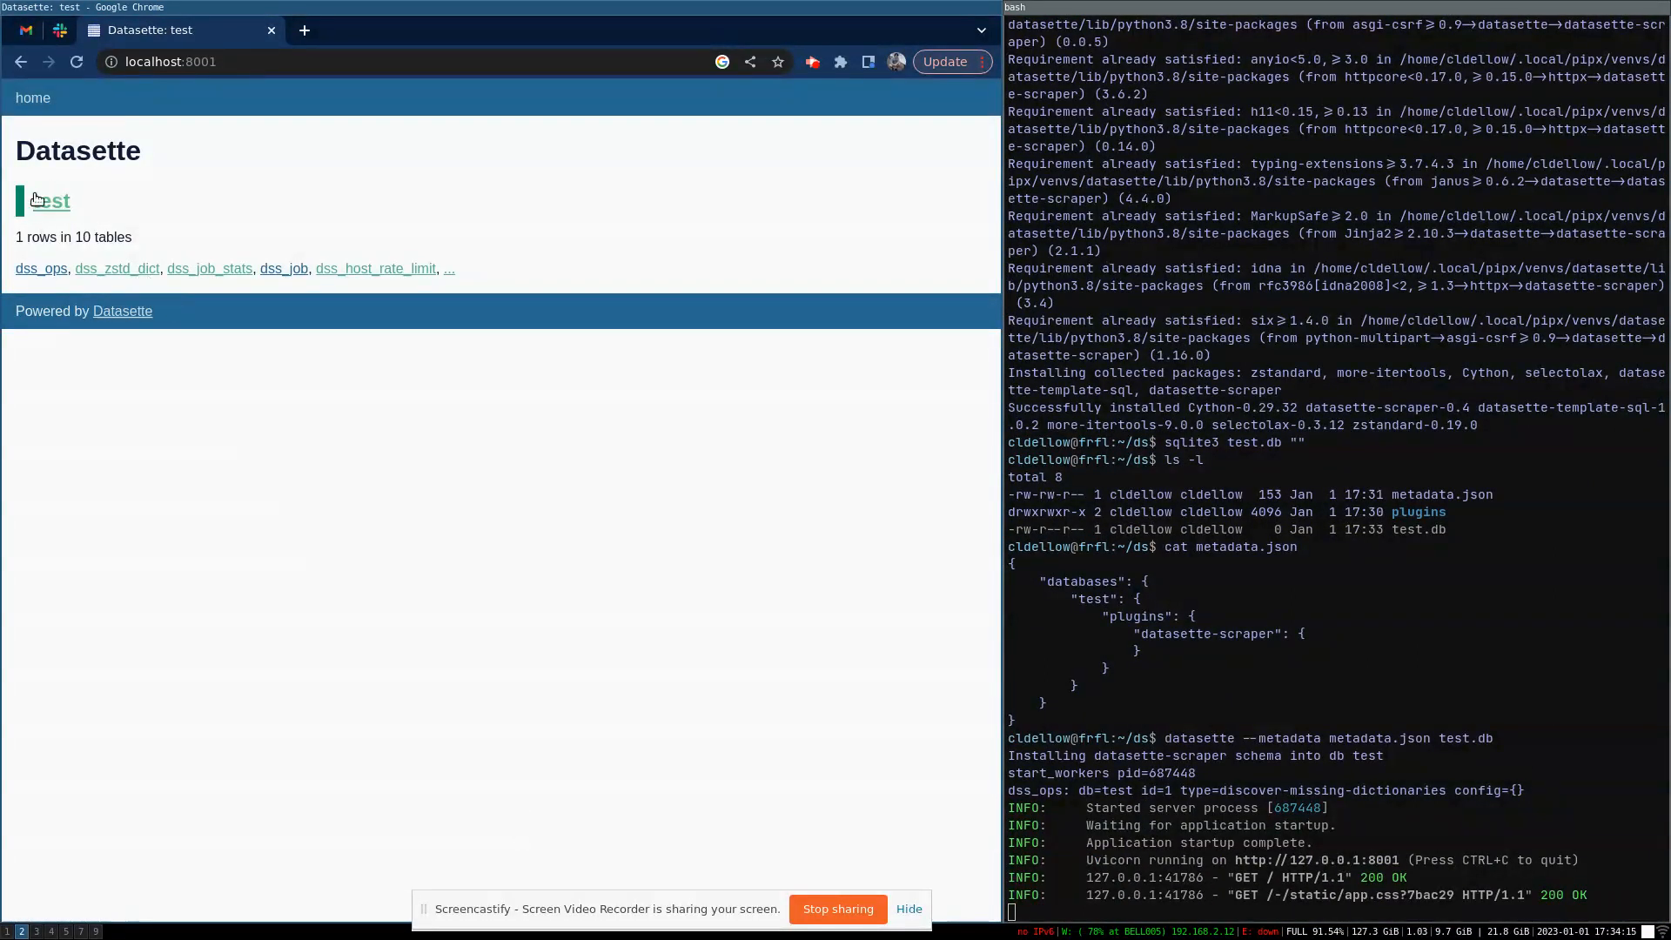
pyautogui.moveTo(57, 215)
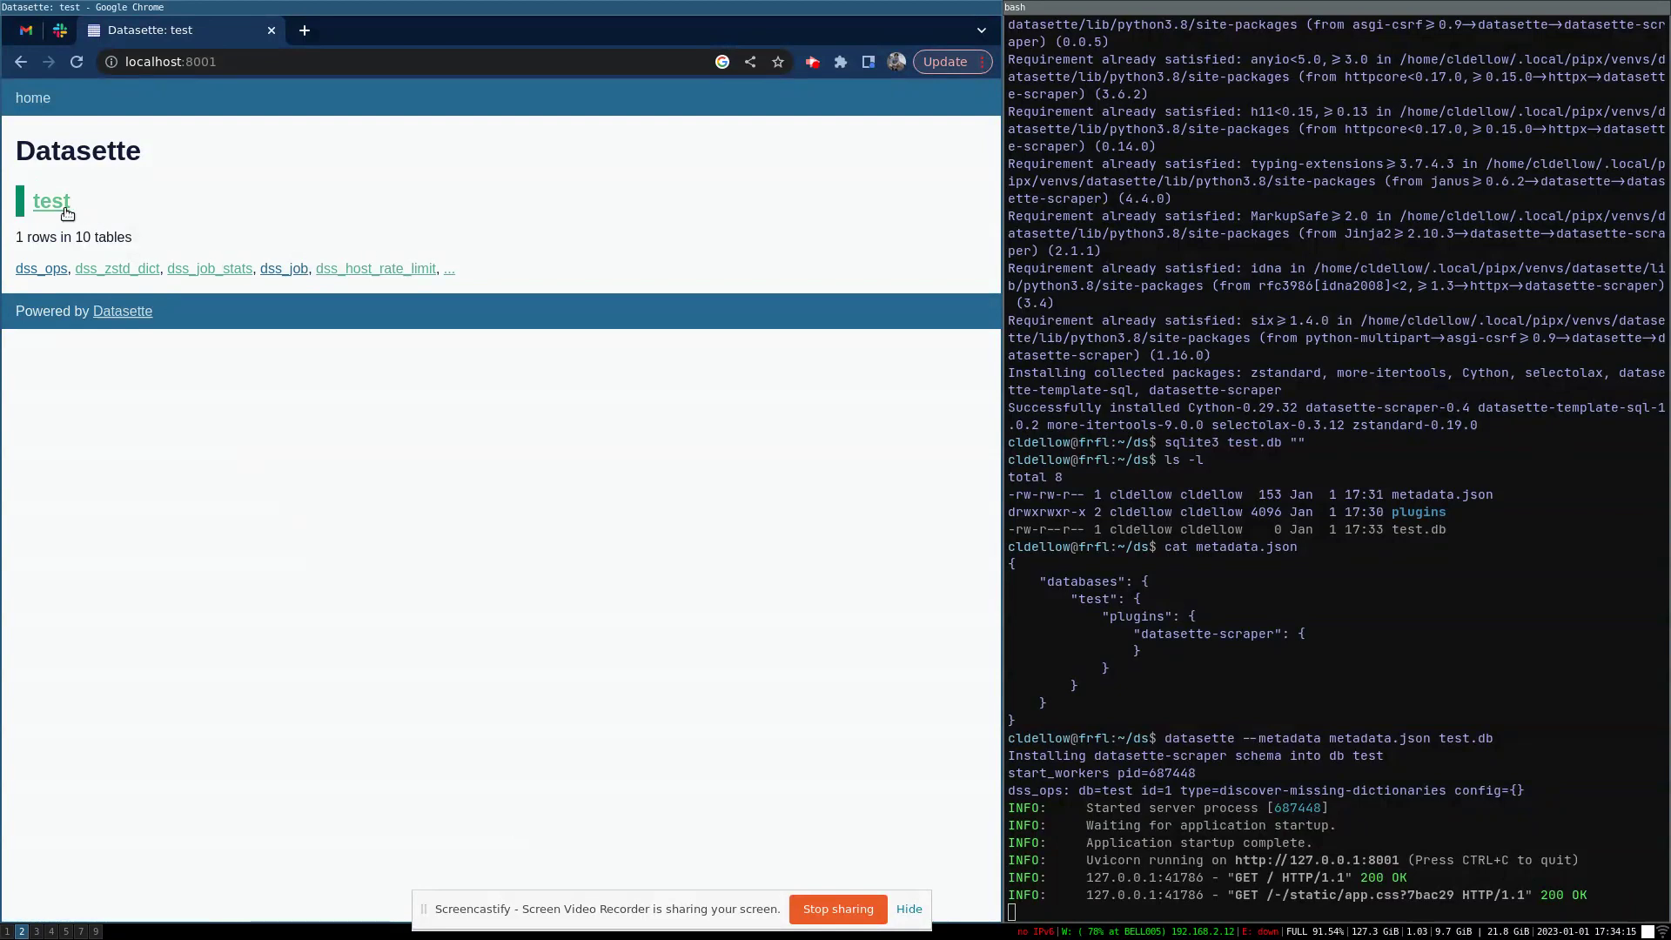
pyautogui.click(52, 201)
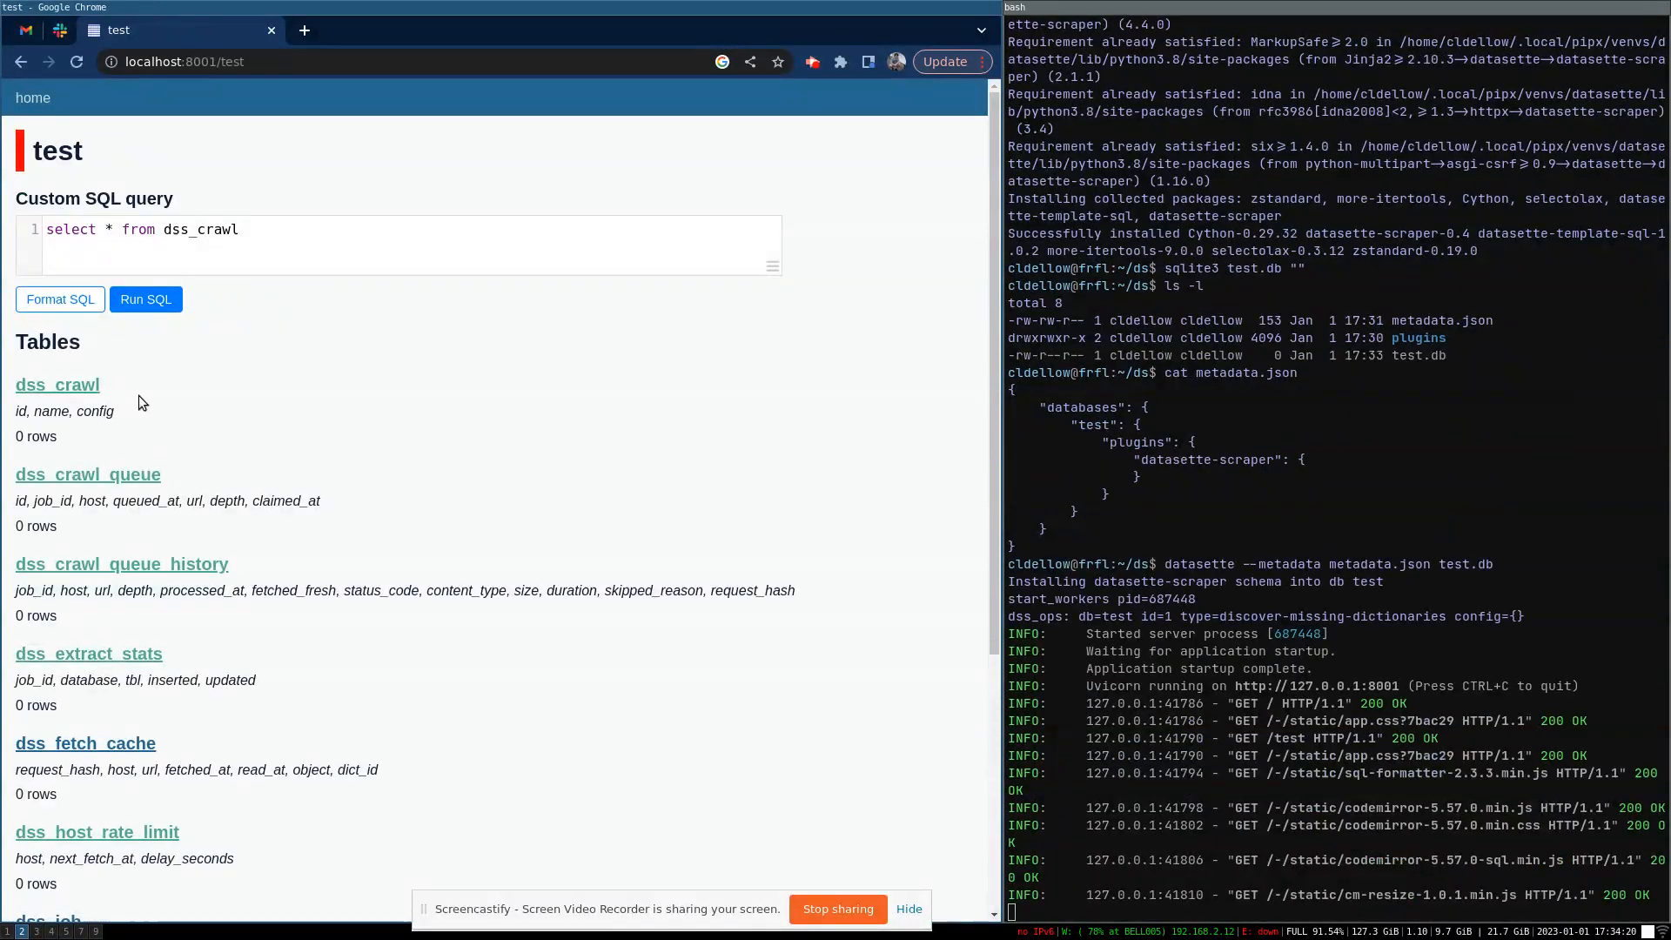
pyautogui.click(58, 385)
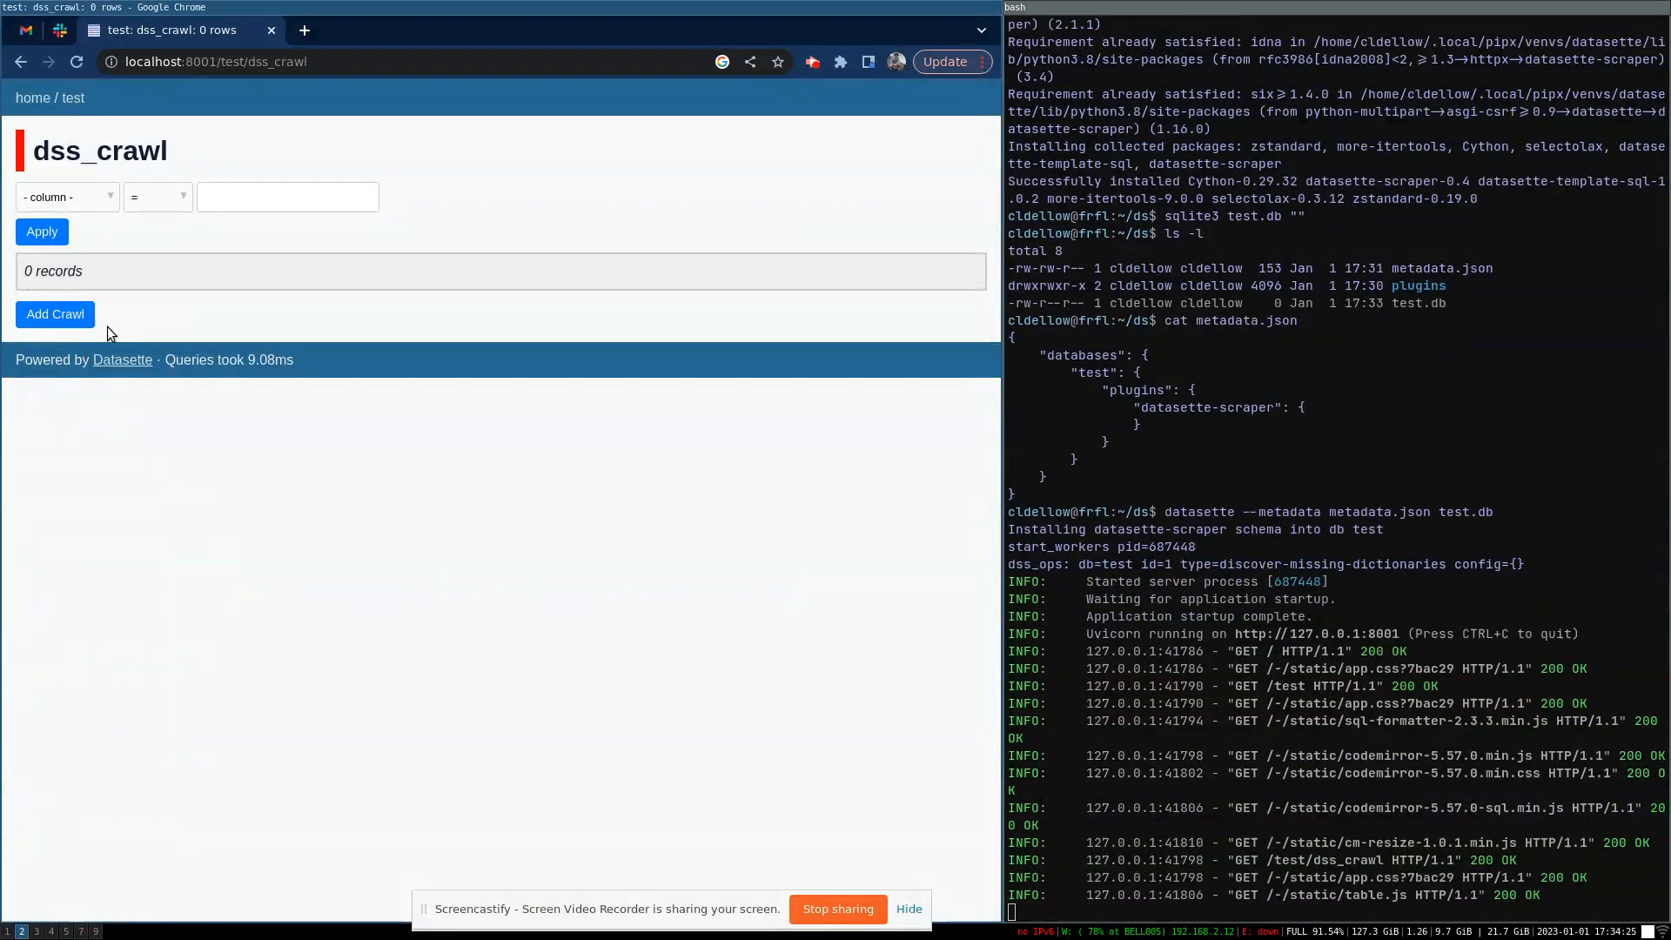
pyautogui.moveTo(77, 336)
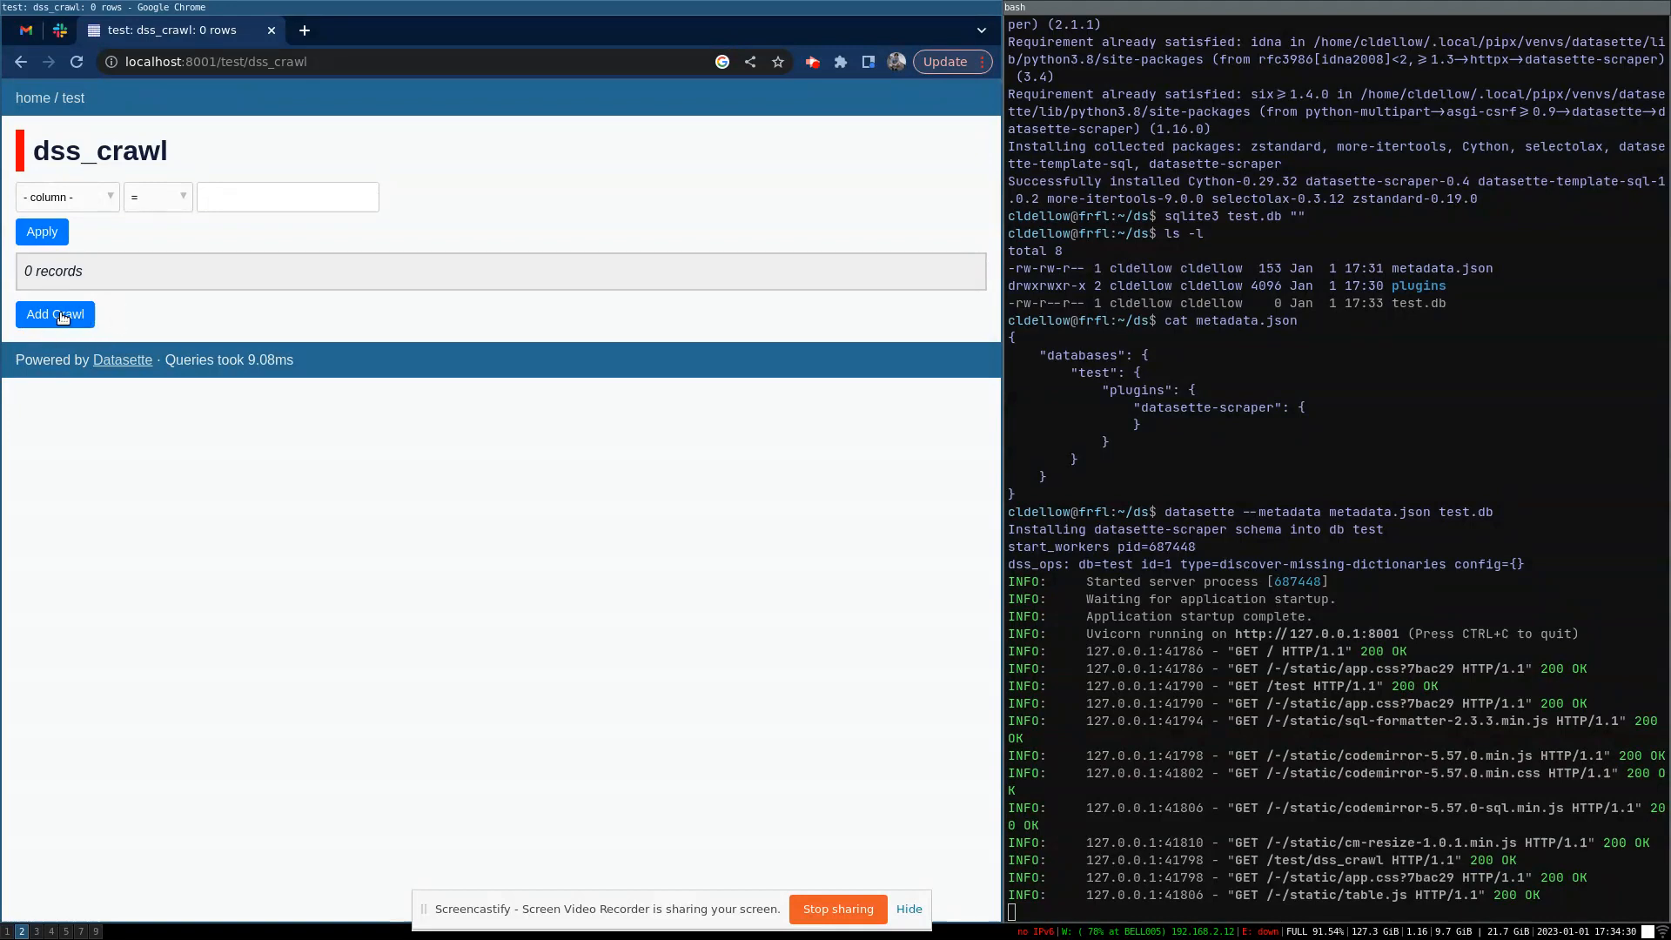
pyautogui.click(55, 314)
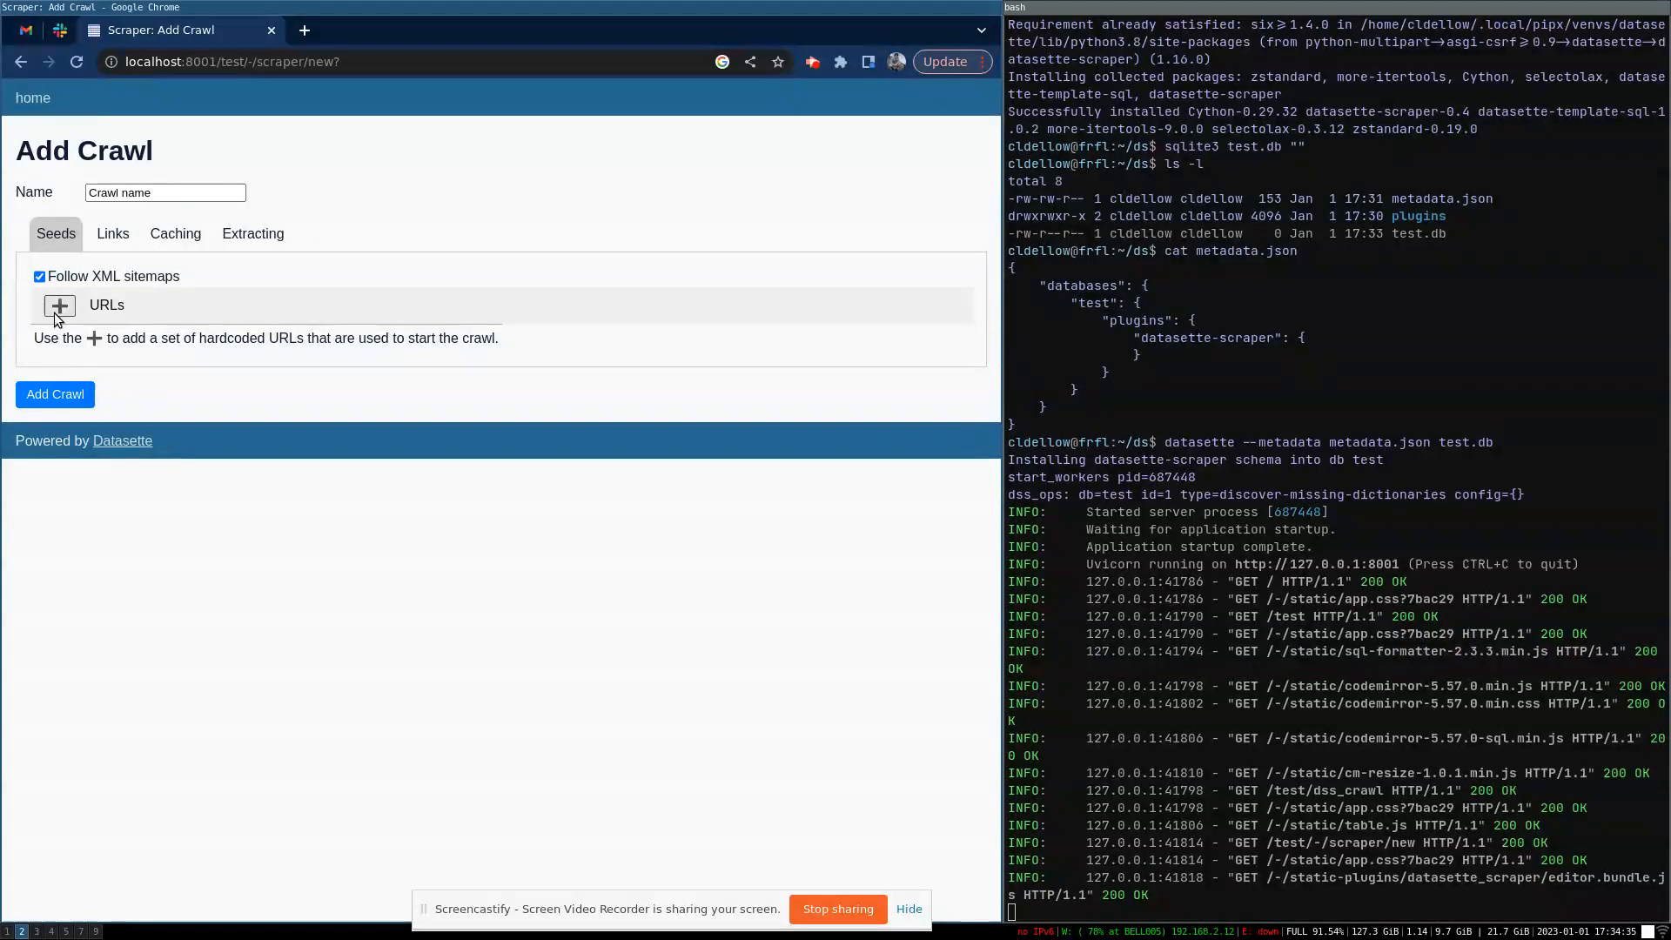
pyautogui.click(60, 305)
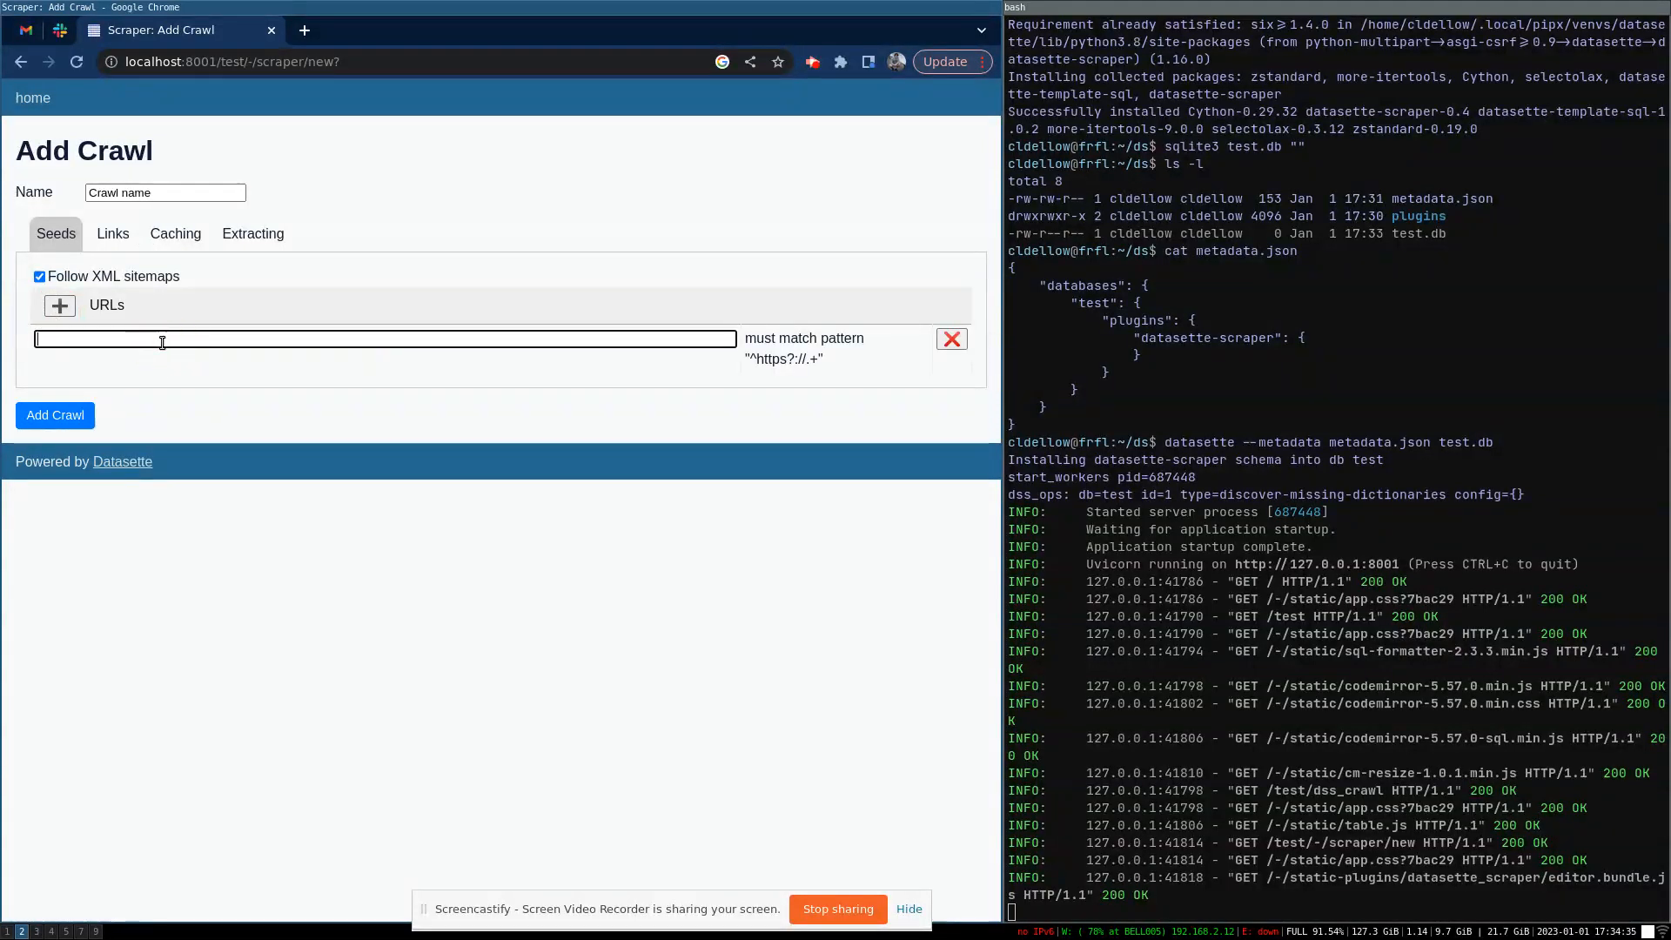
pyautogui.write('https://cldellow.blogspot.com/')
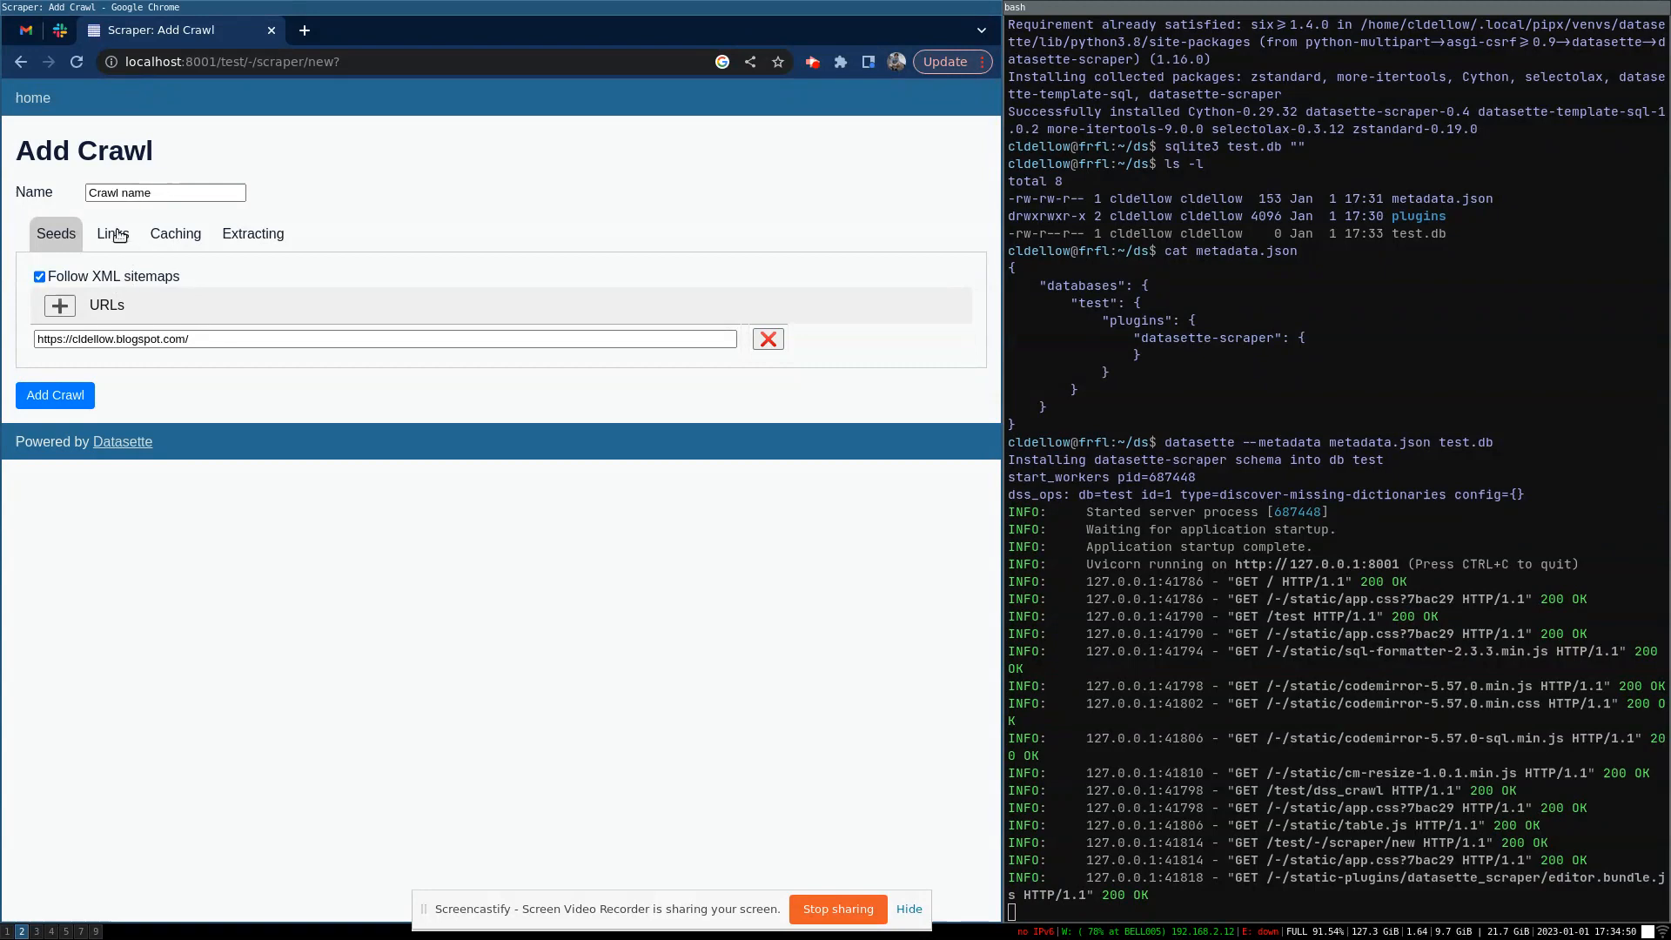
# - Delete the crawl's default HTML link-discovery rule on the Links tab
pyautogui.click(113, 233)
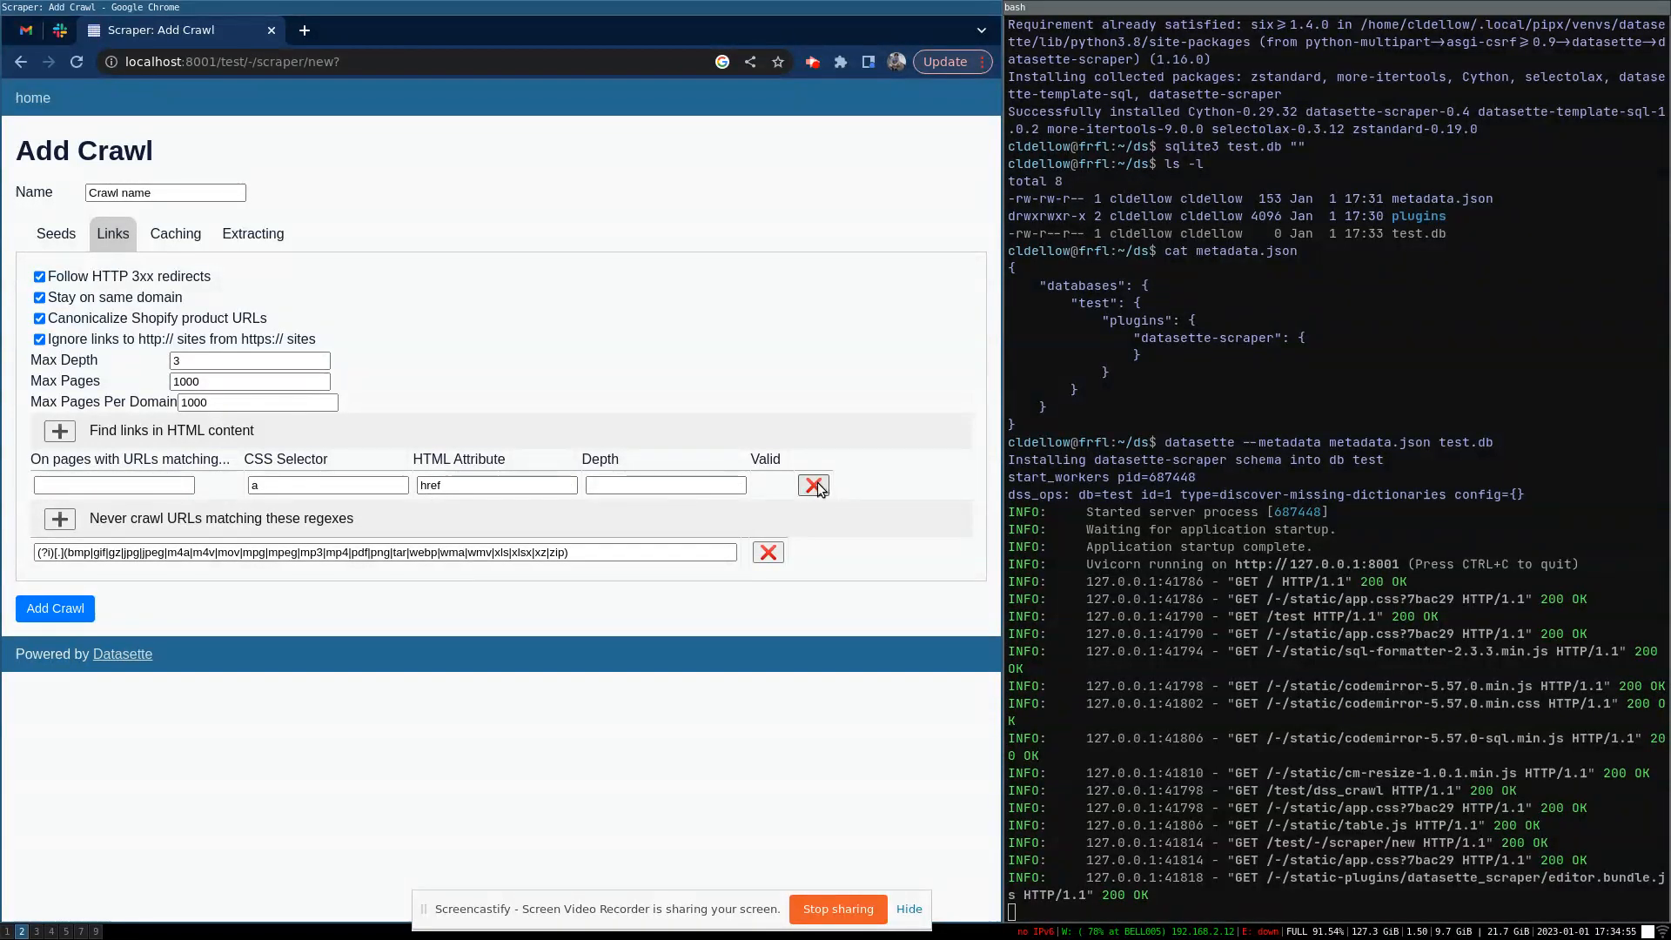
pyautogui.click(813, 485)
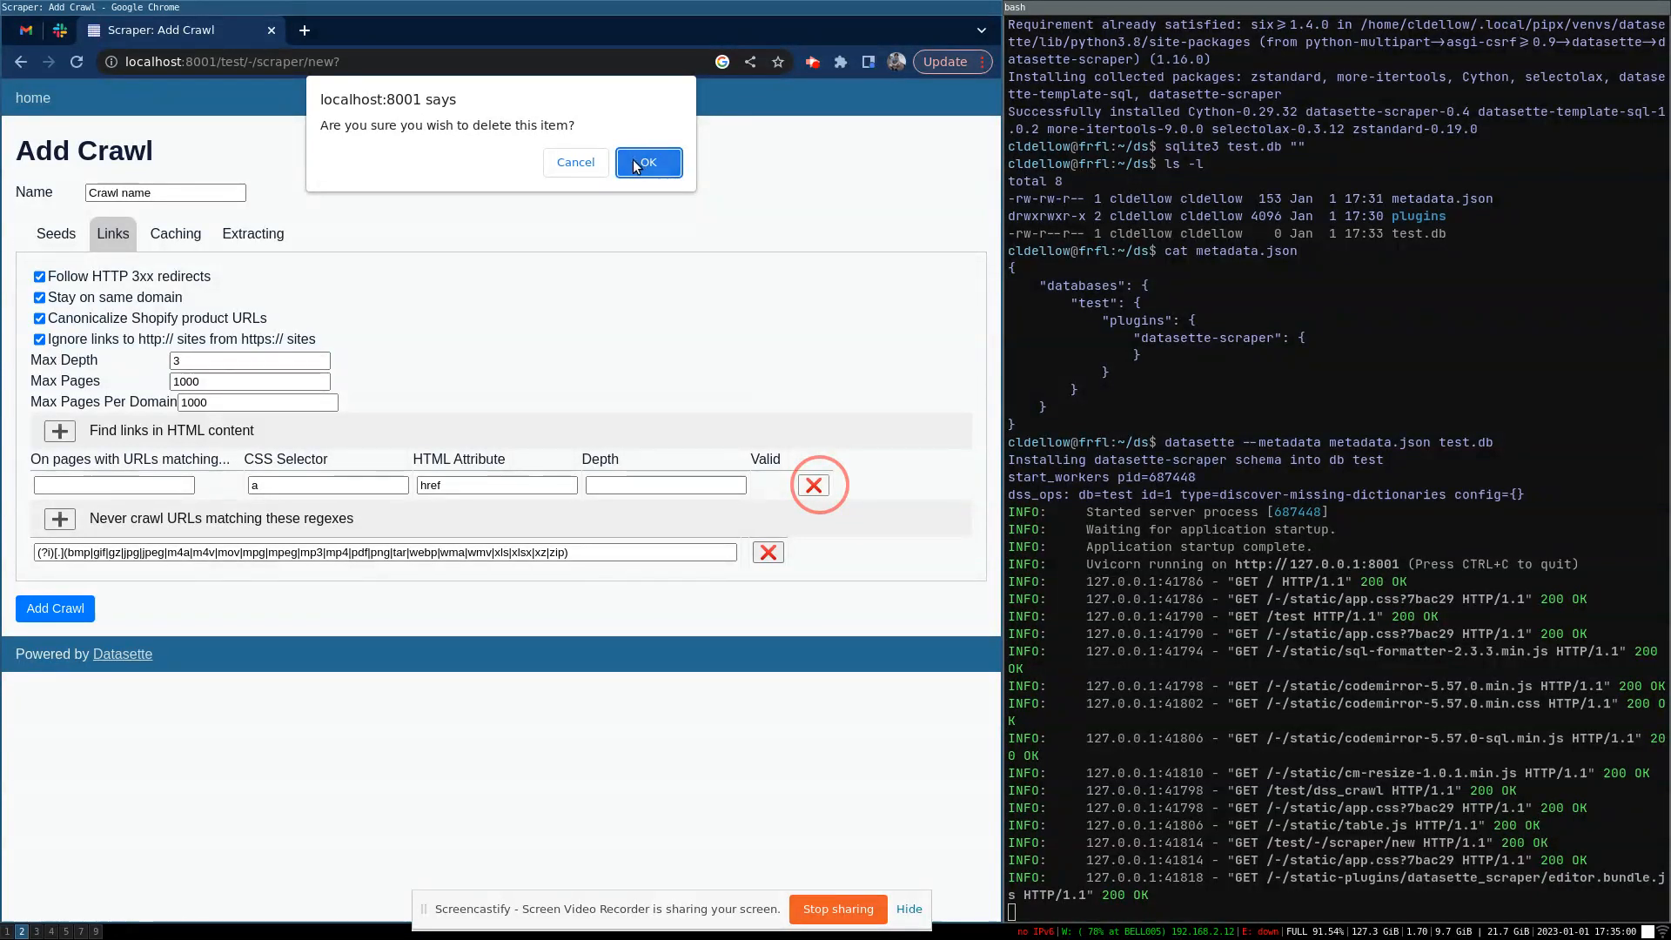
pyautogui.click(649, 163)
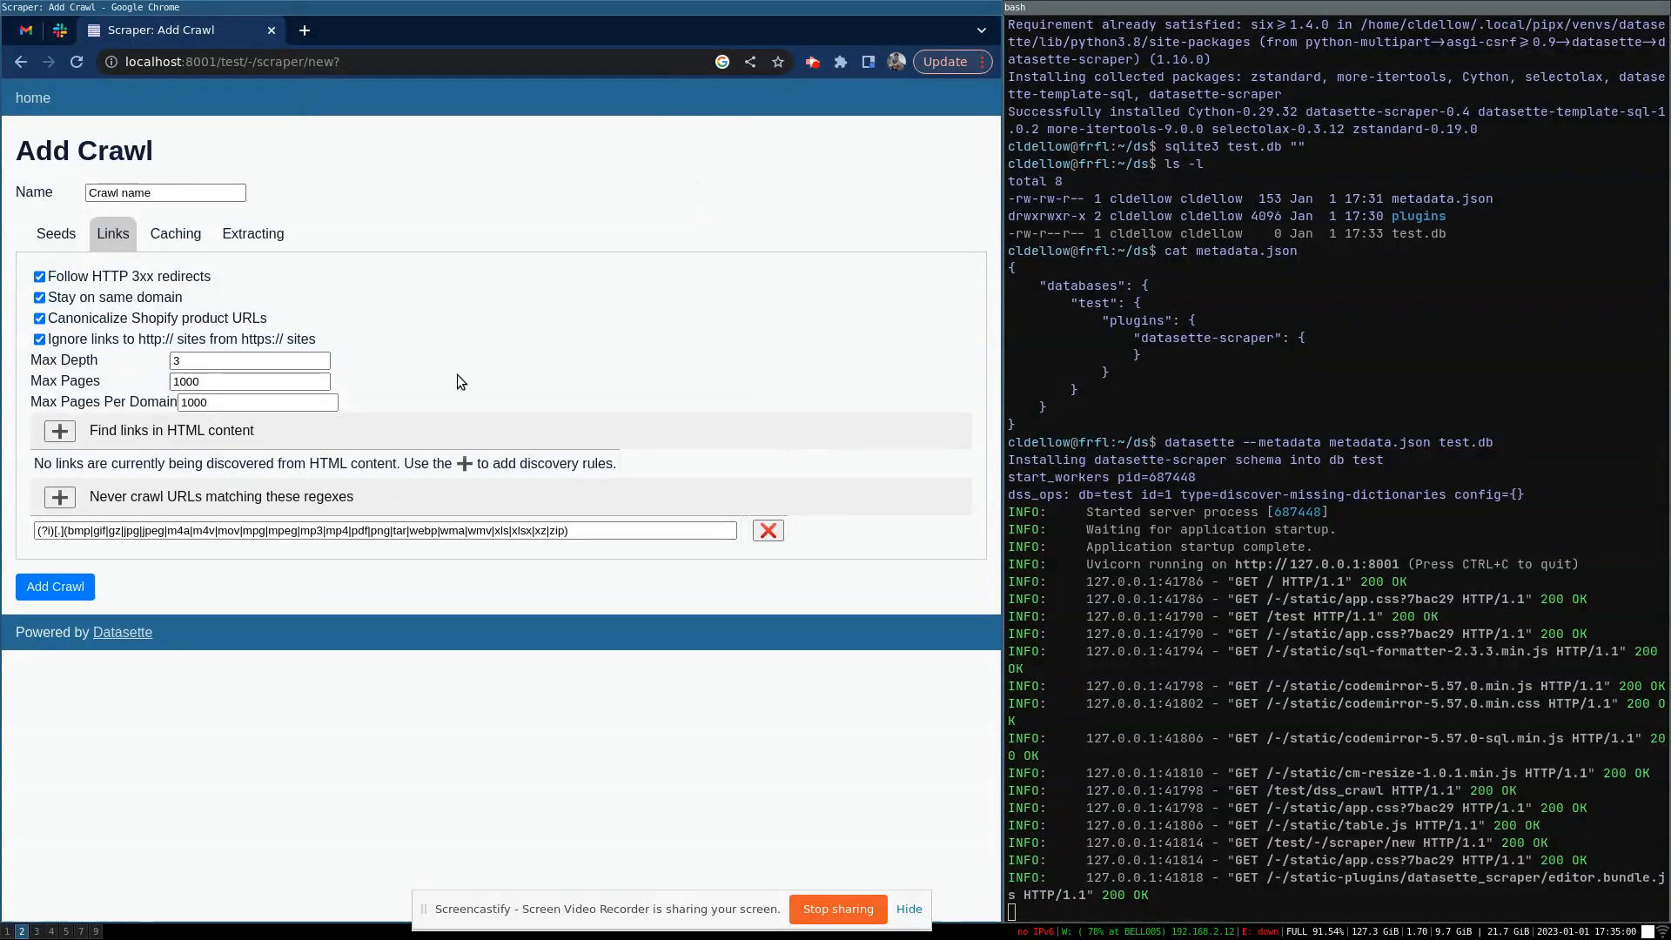
pyautogui.moveTo(505, 475)
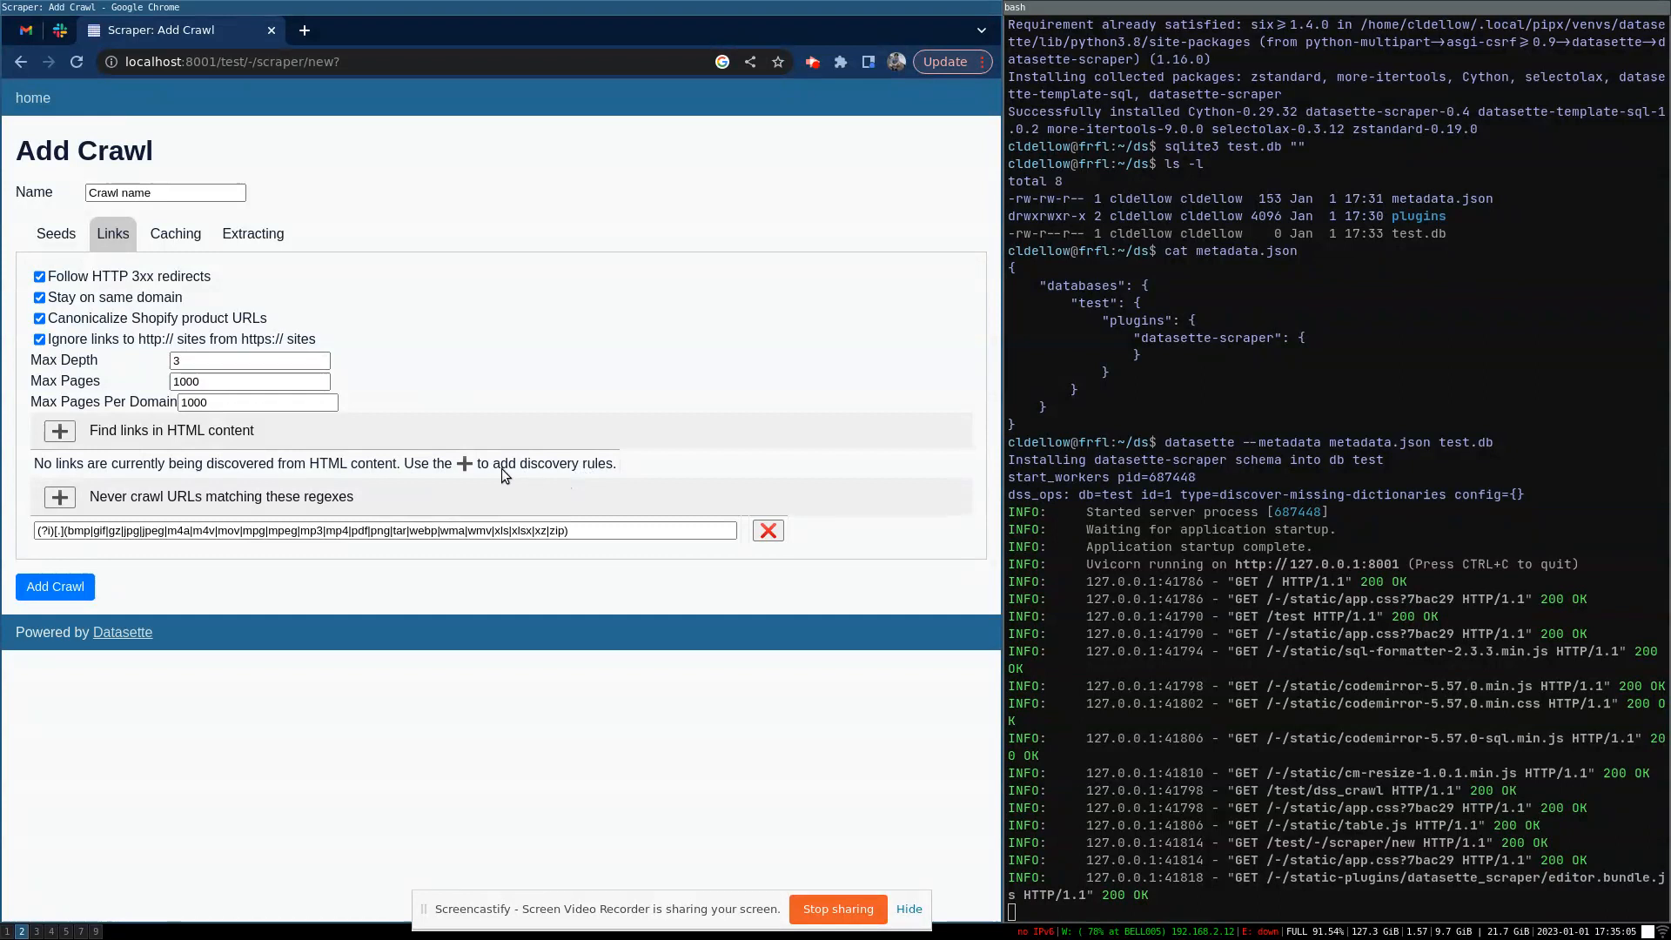
pyautogui.moveTo(104, 293)
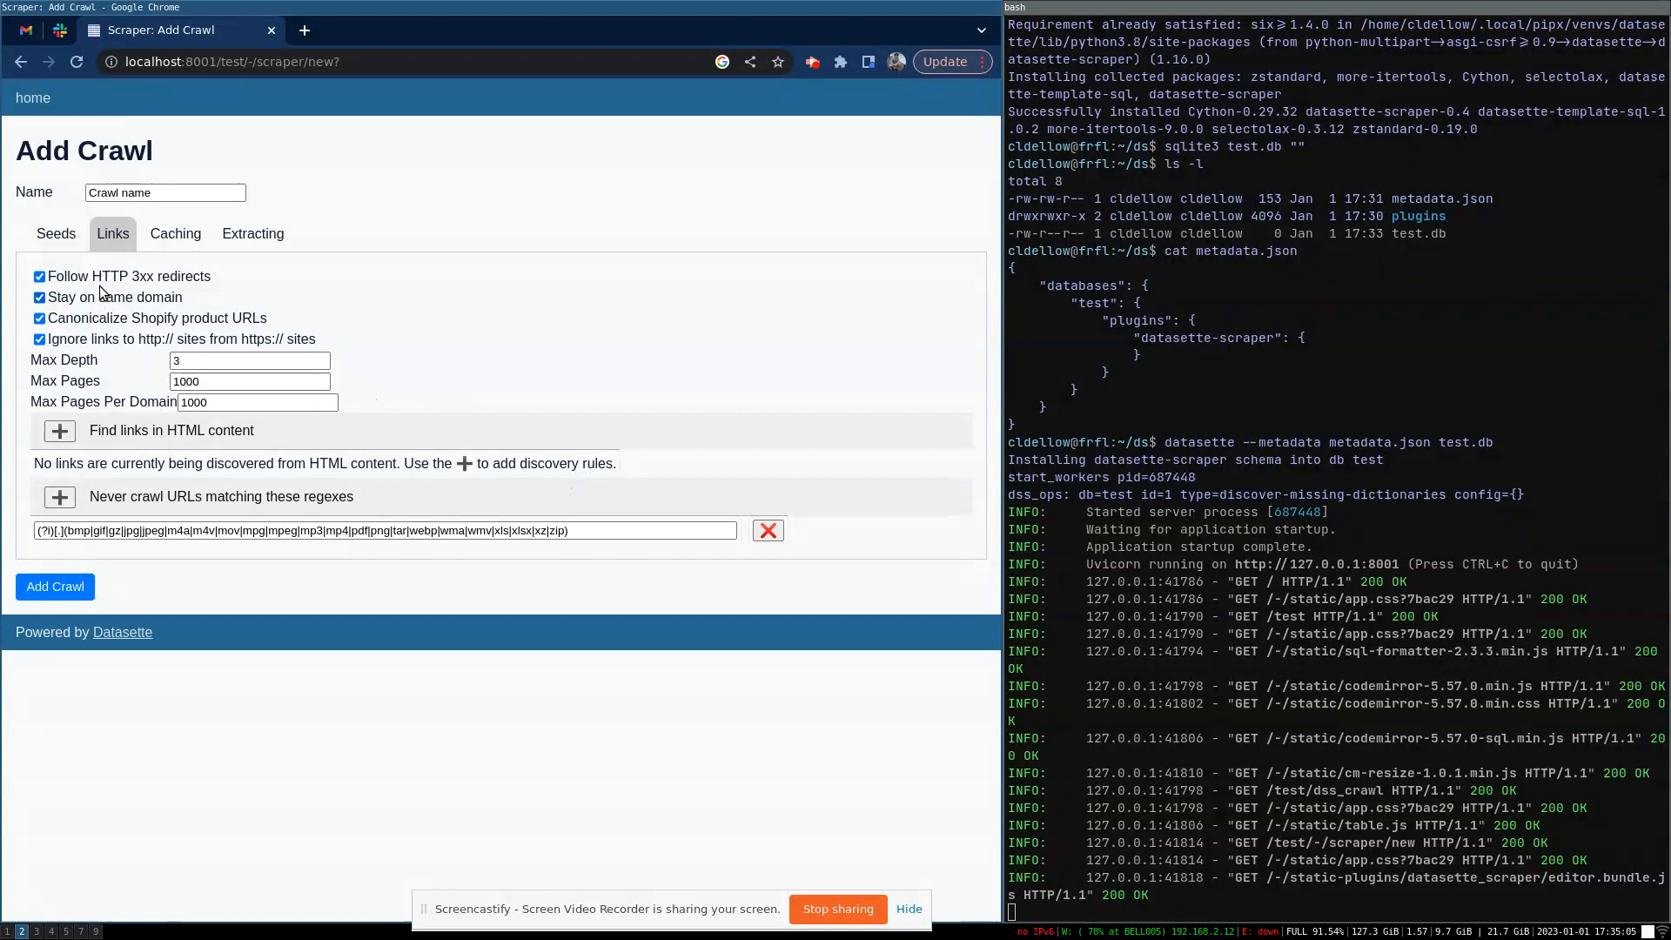
# - Add an Extract link graph rule with Database test and Table links
pyautogui.click(175, 233)
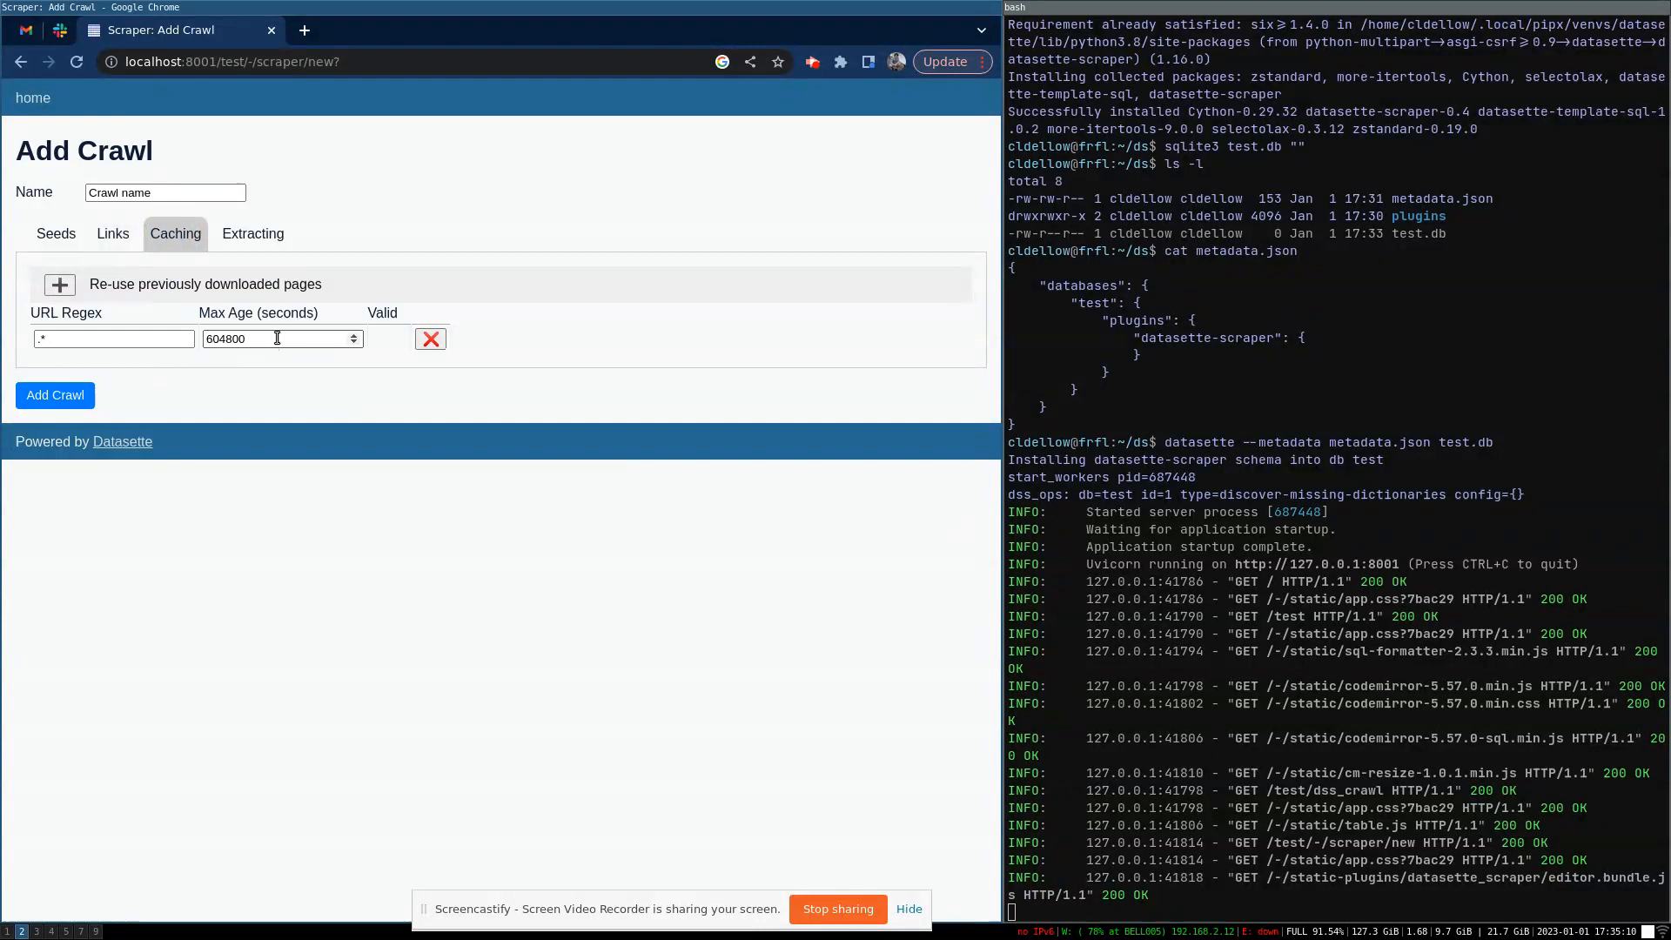
pyautogui.click(253, 233)
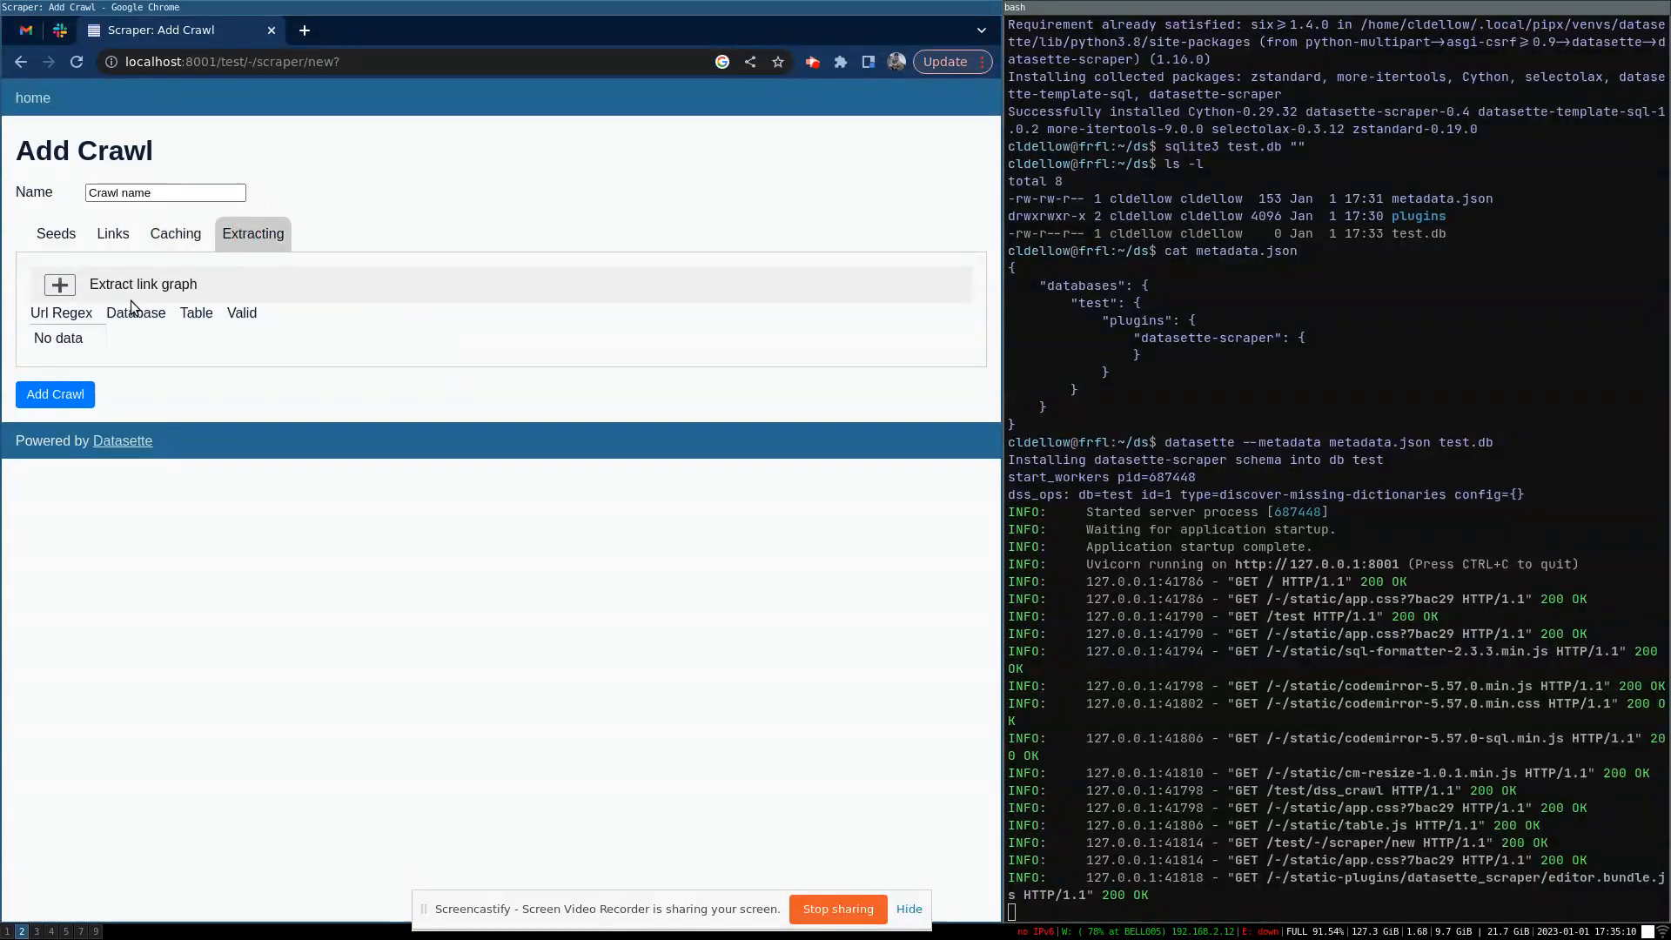
pyautogui.click(59, 284)
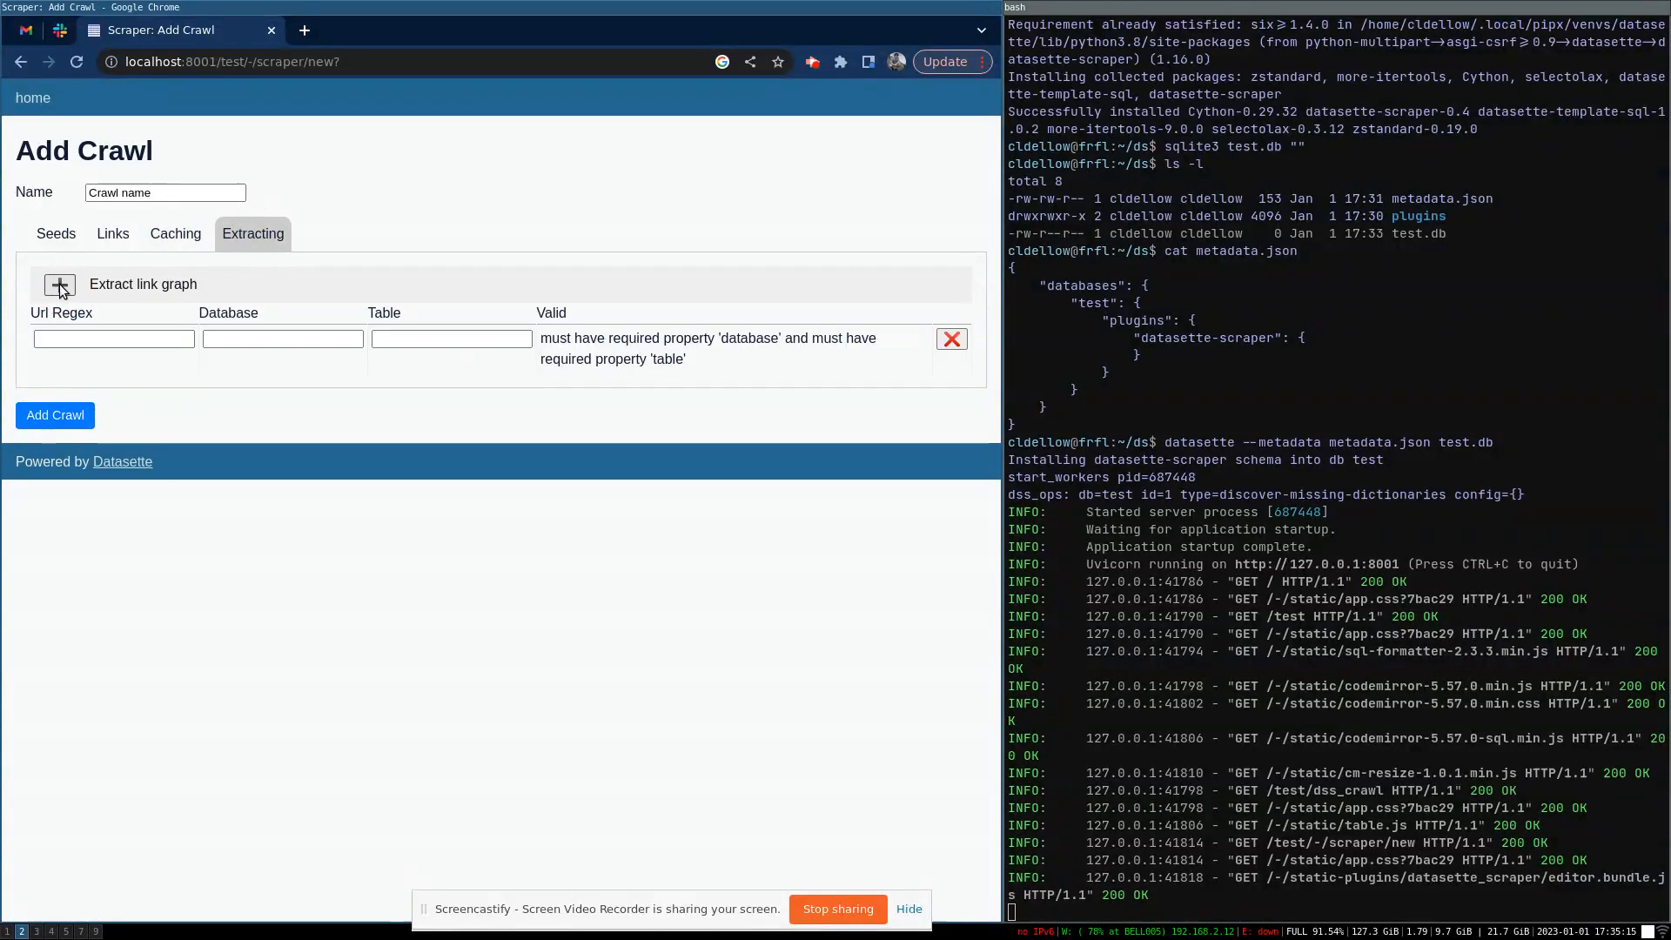
pyautogui.write('test')
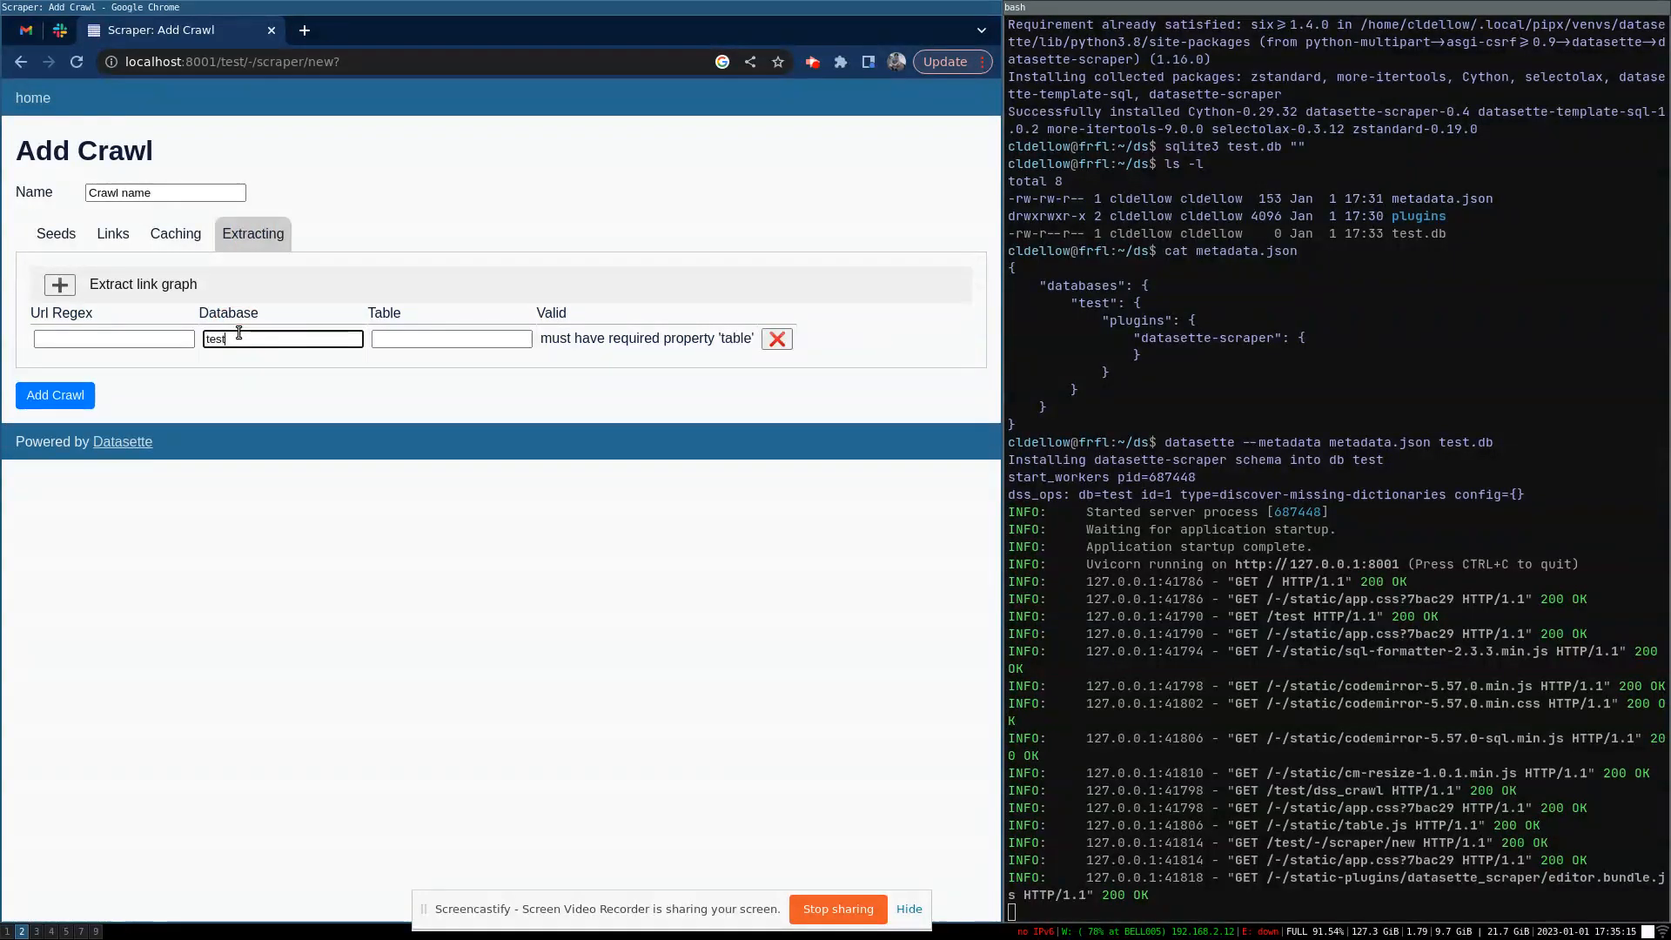
pyautogui.write('links')
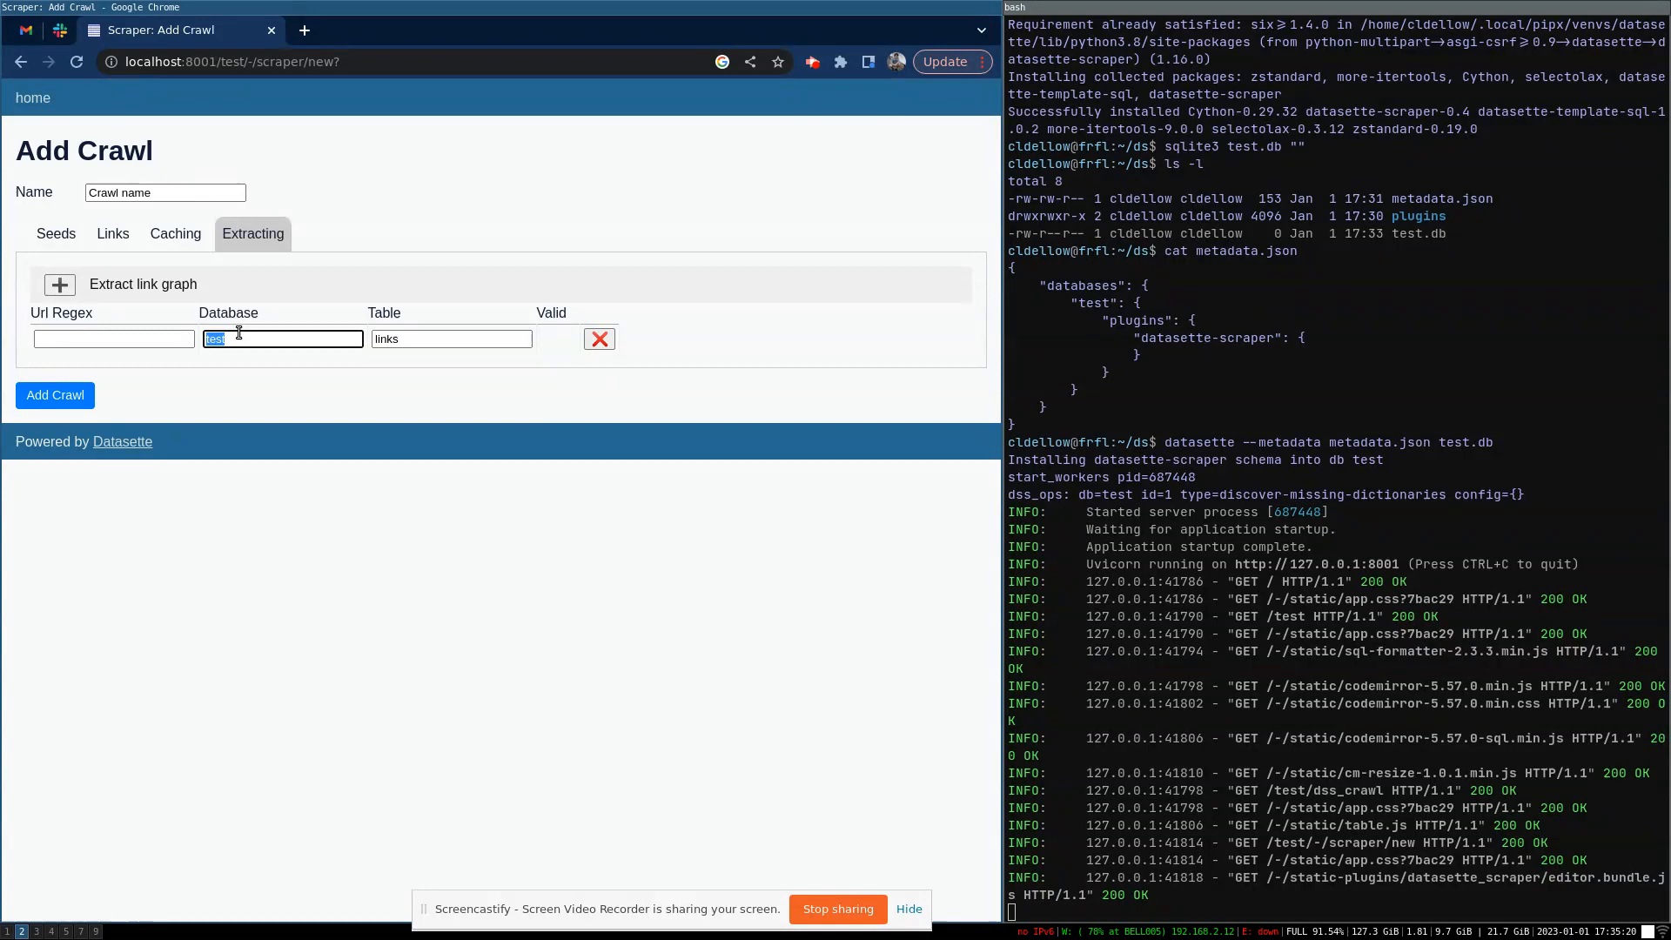
pyautogui.moveTo(77, 406)
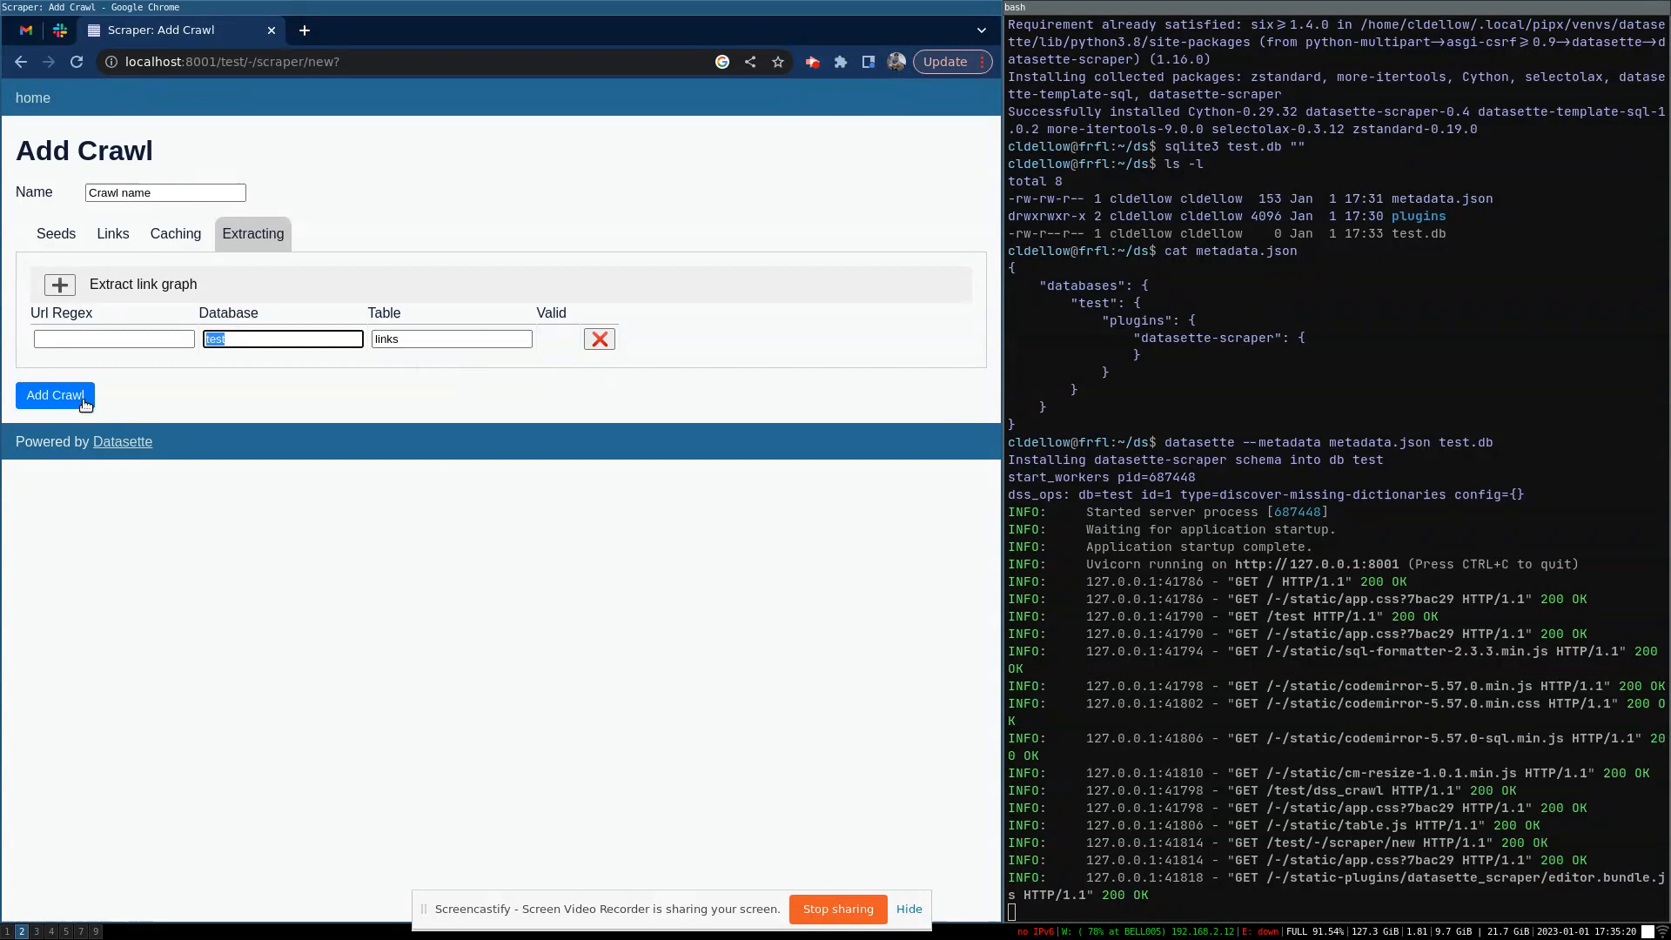
# - Save the crawl as Crawl name (#1) and start its first job
pyautogui.click(55, 396)
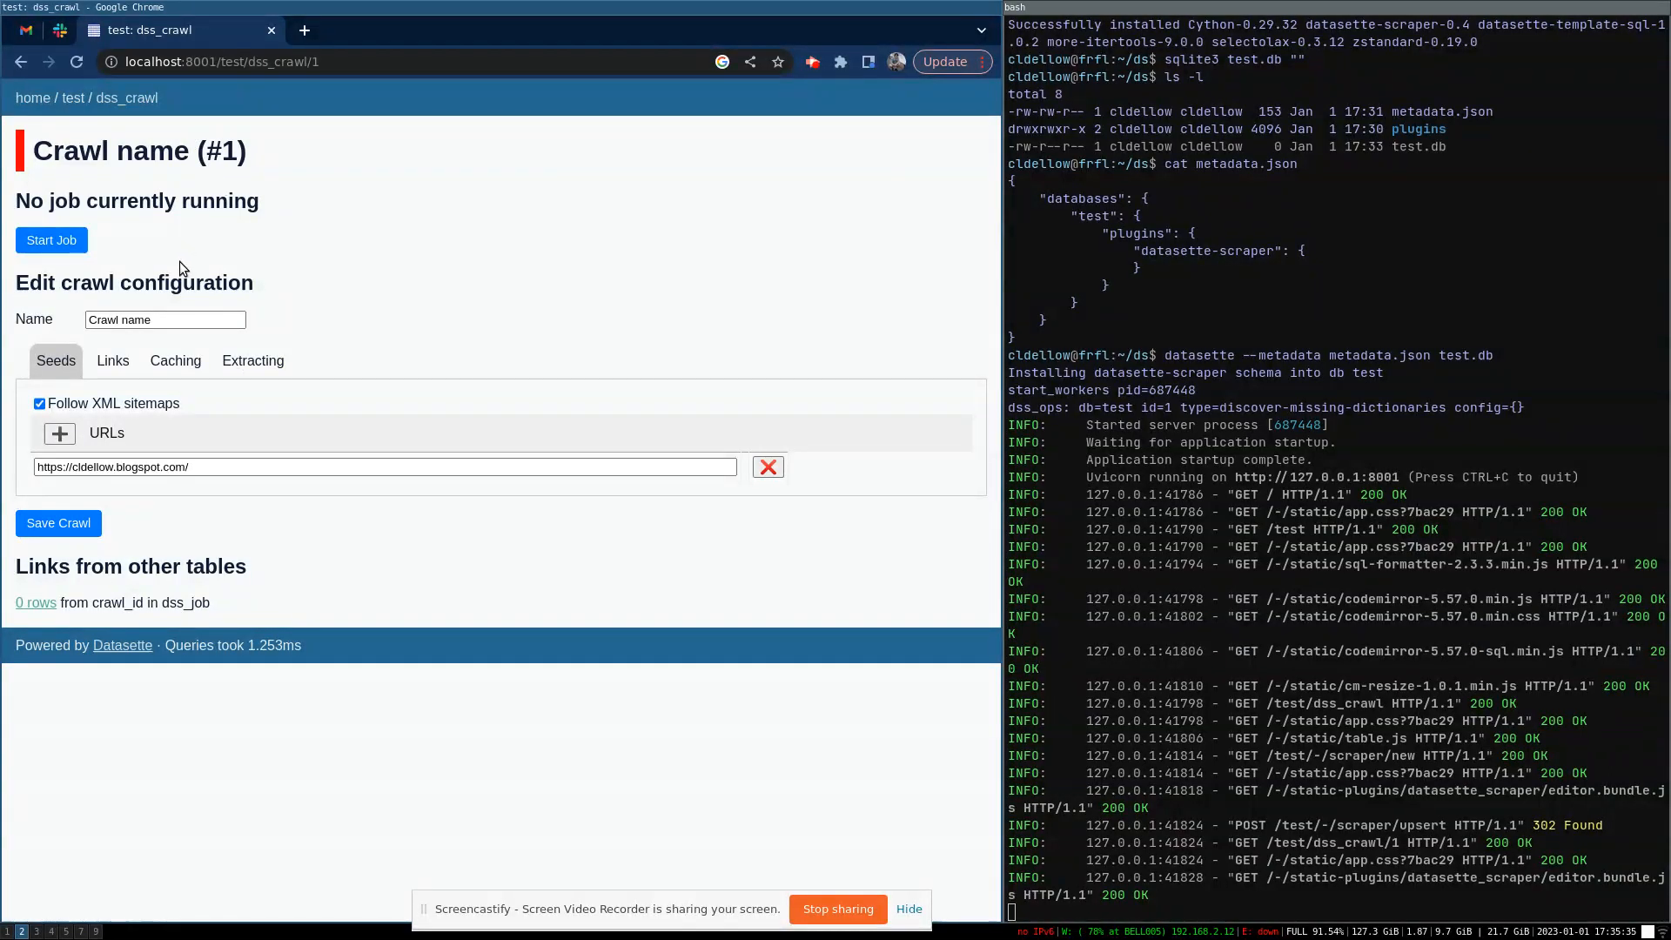
pyautogui.moveTo(208, 440)
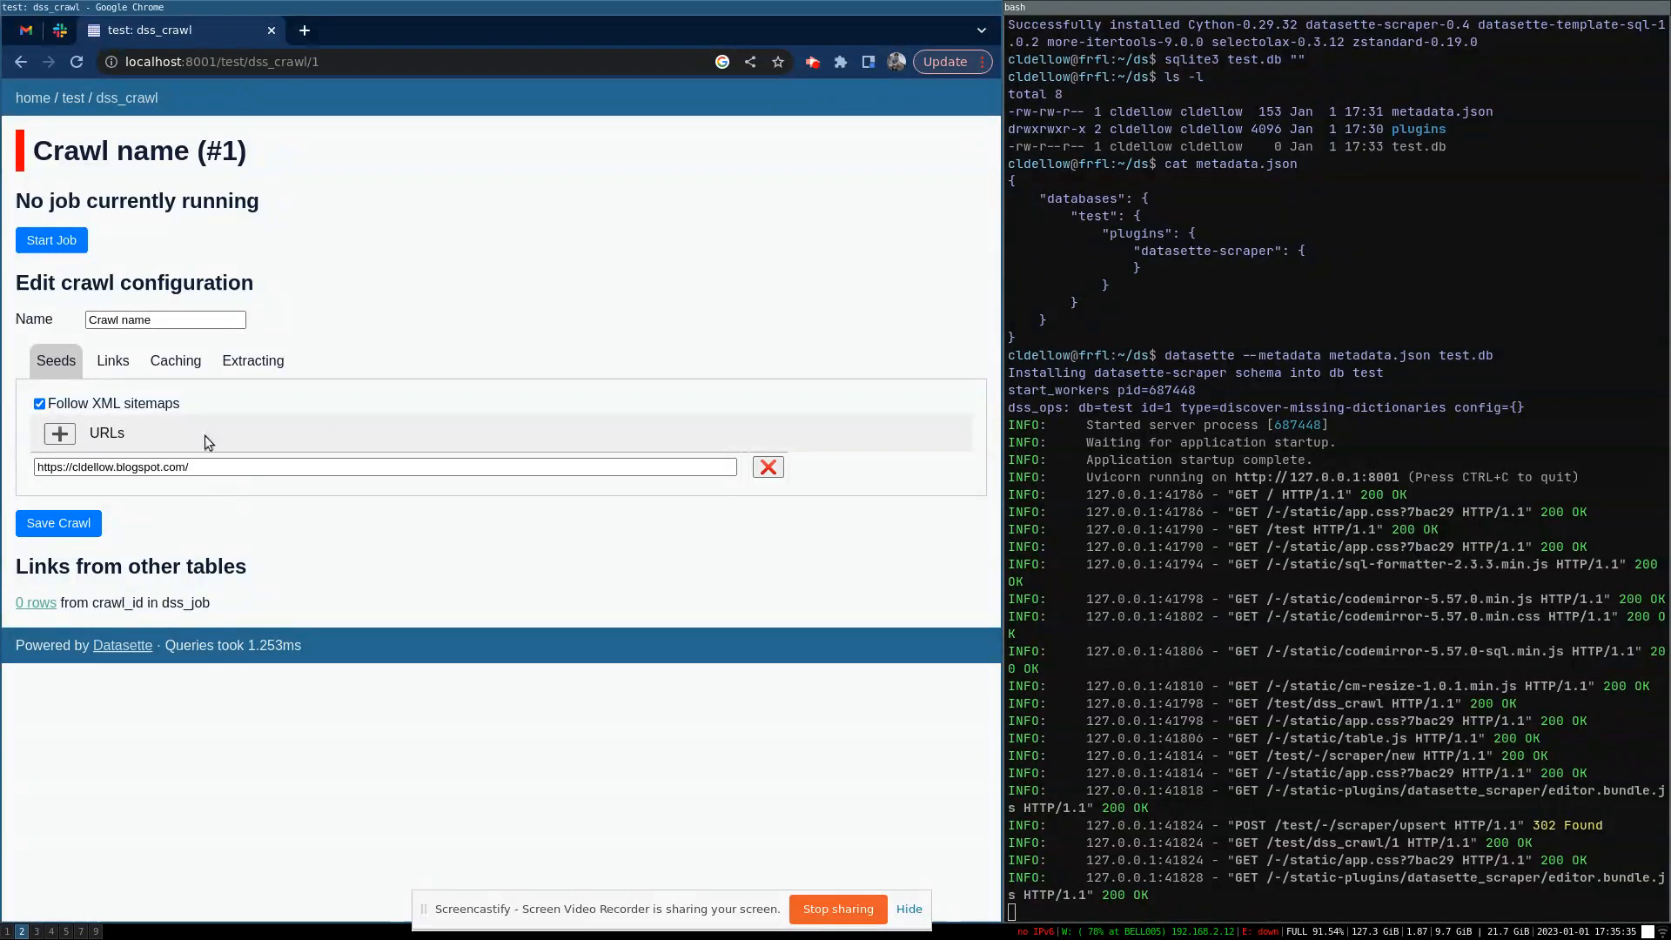
pyautogui.click(50, 240)
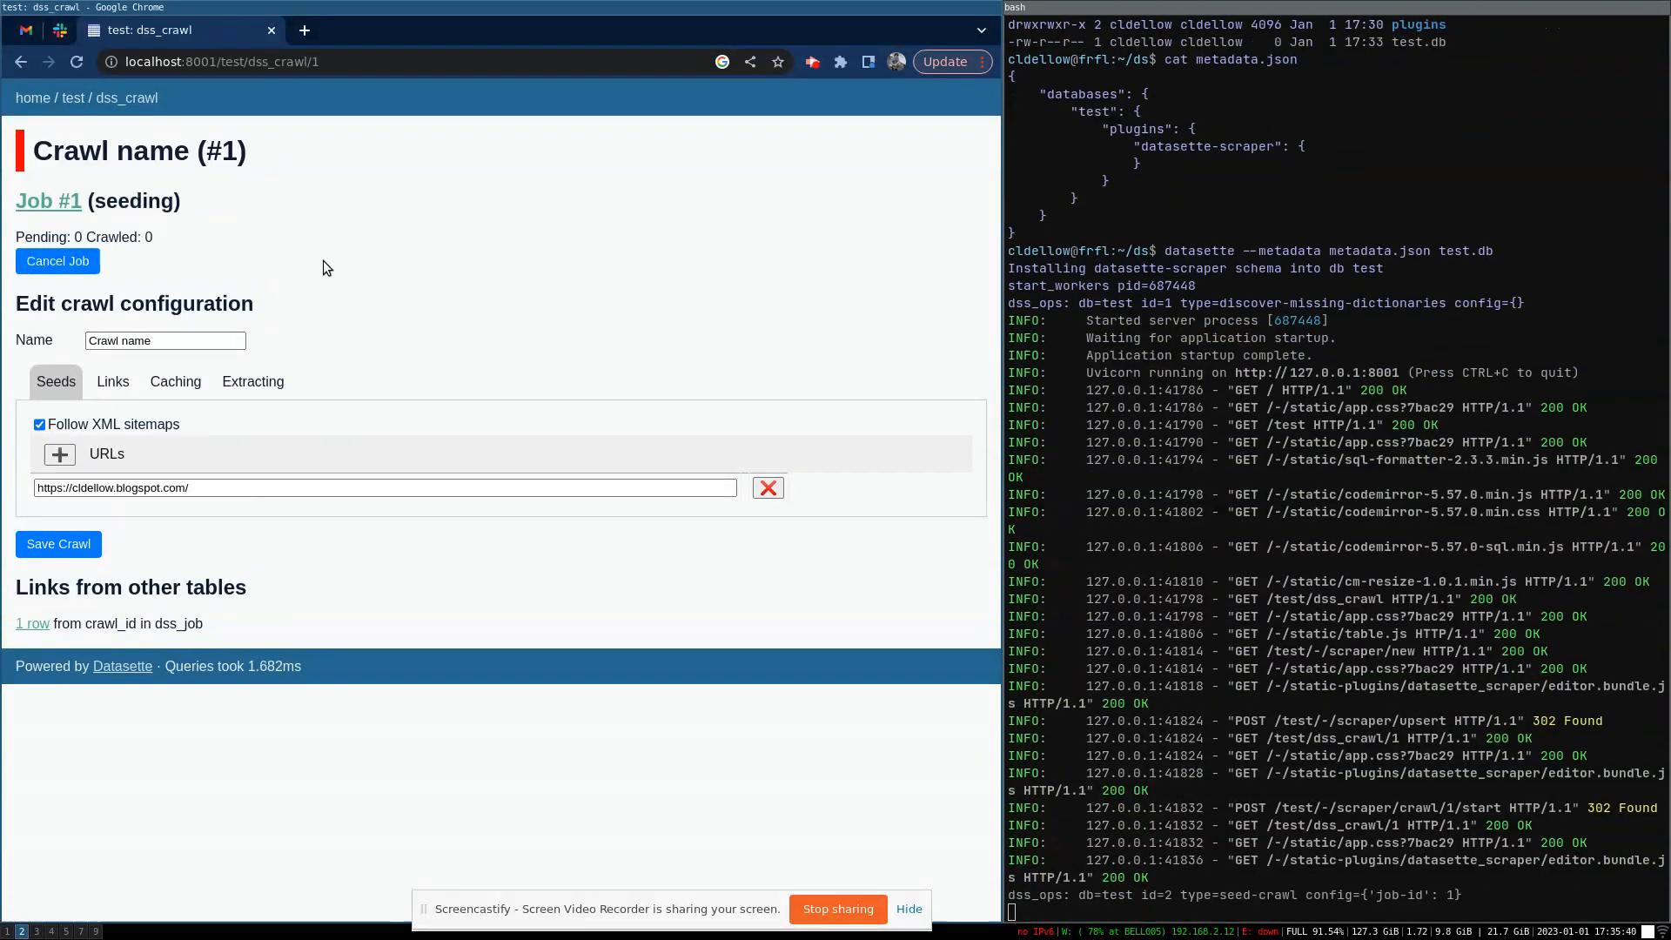
pyautogui.moveTo(141, 209)
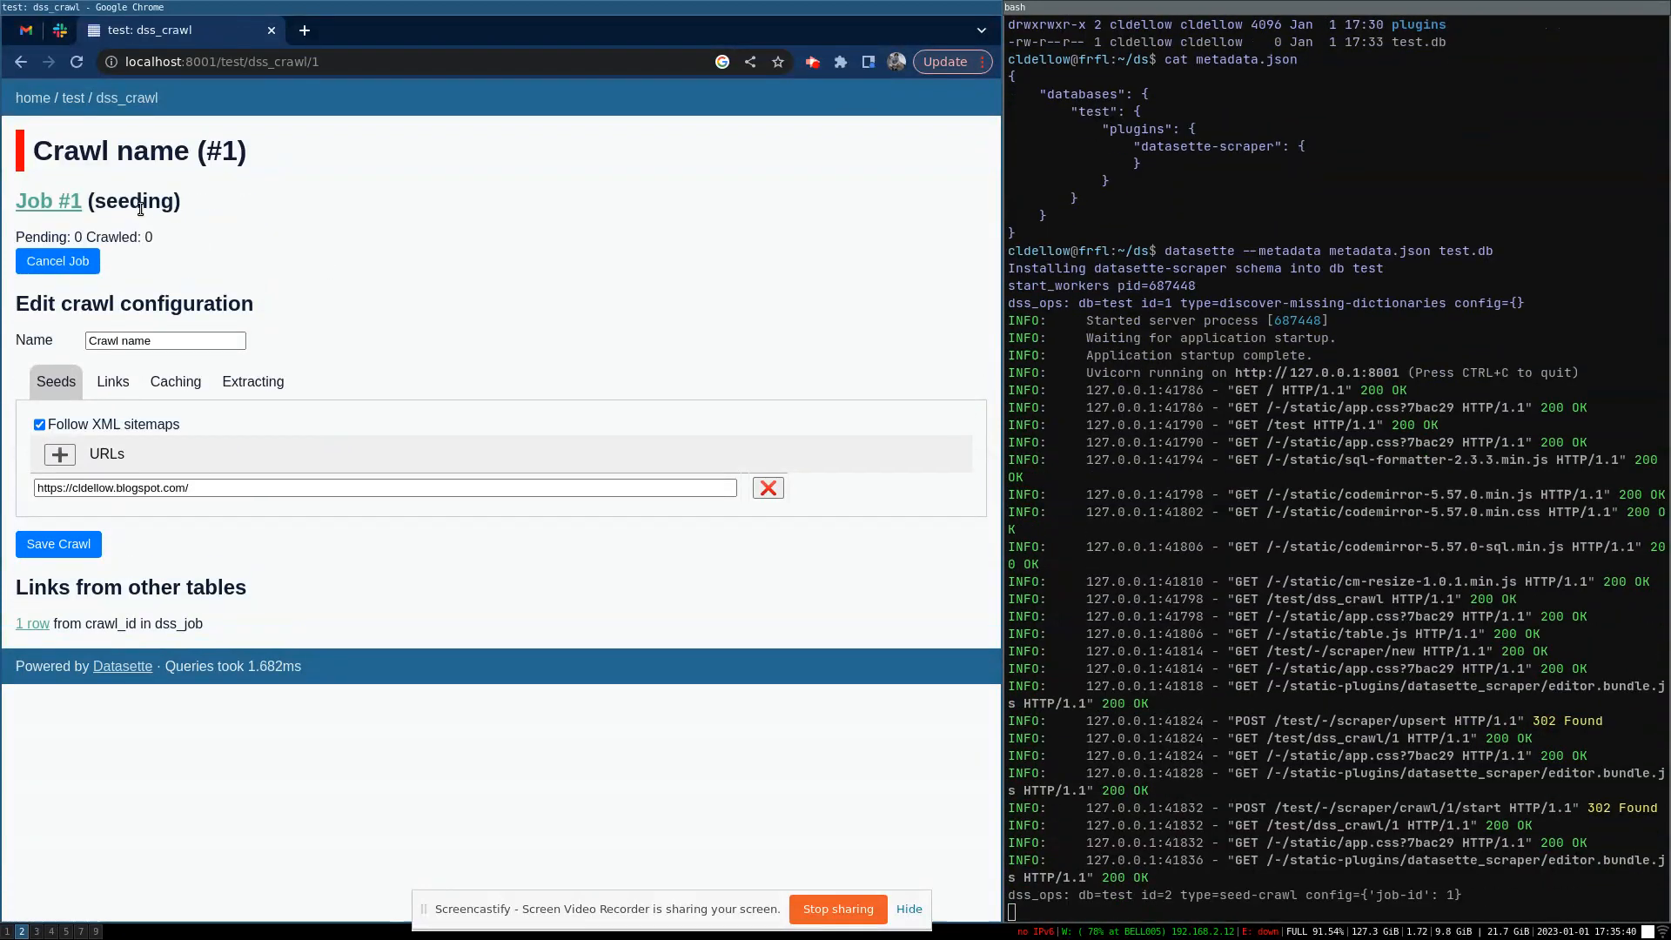
pyautogui.moveTo(132, 206)
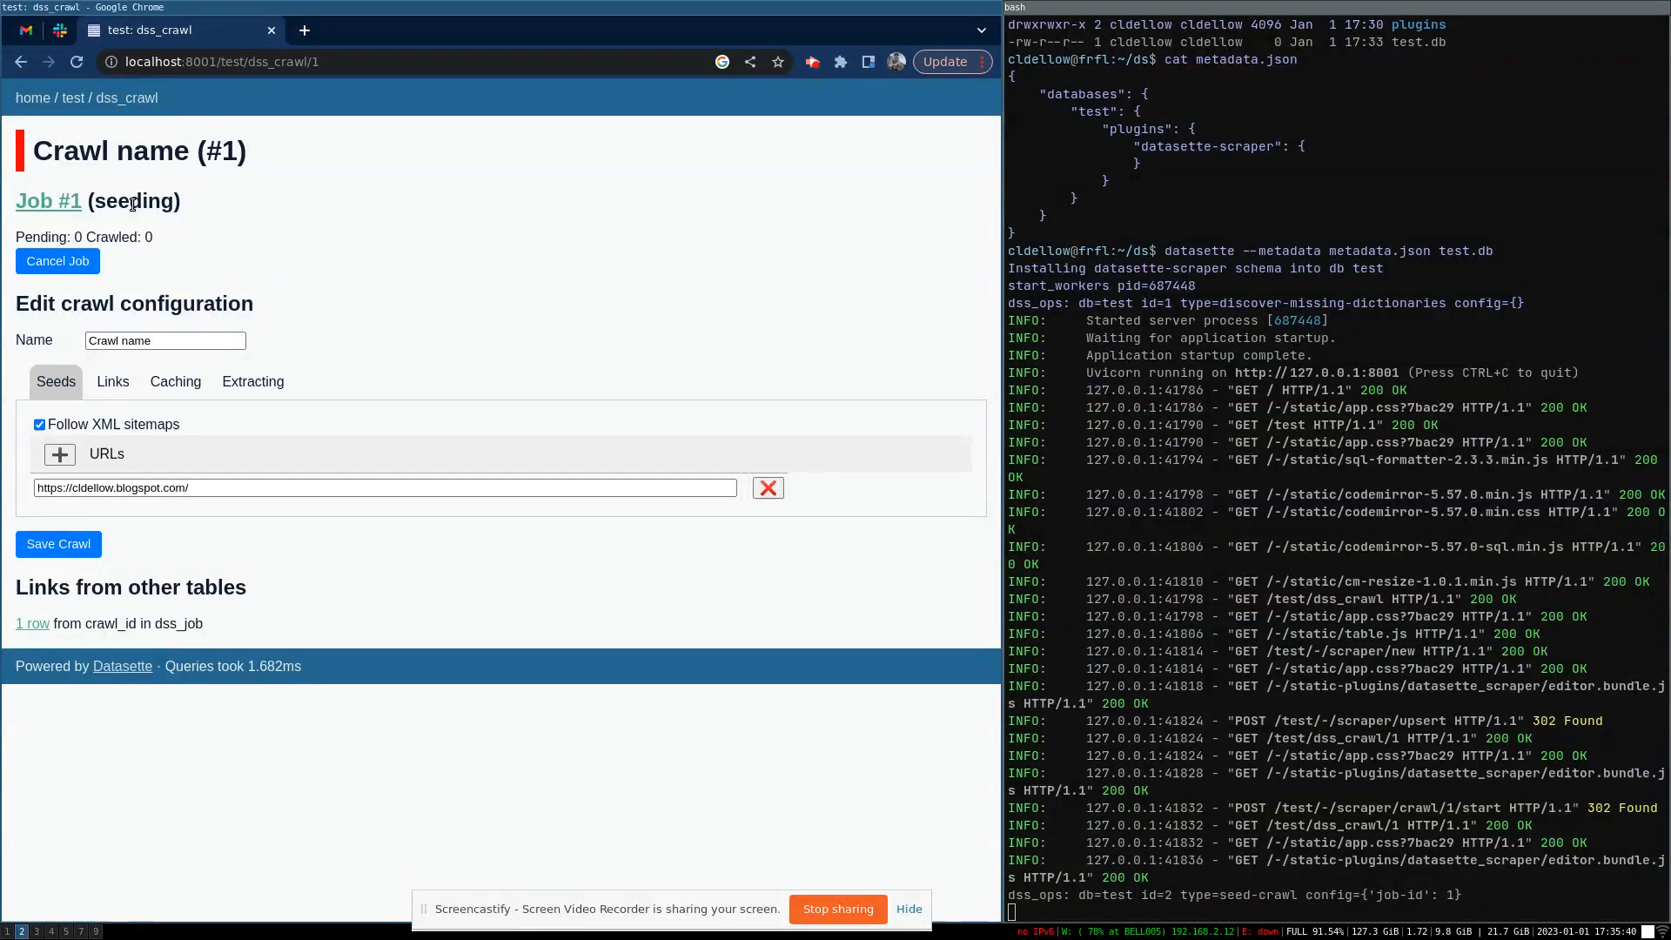
pyautogui.moveTo(294, 340)
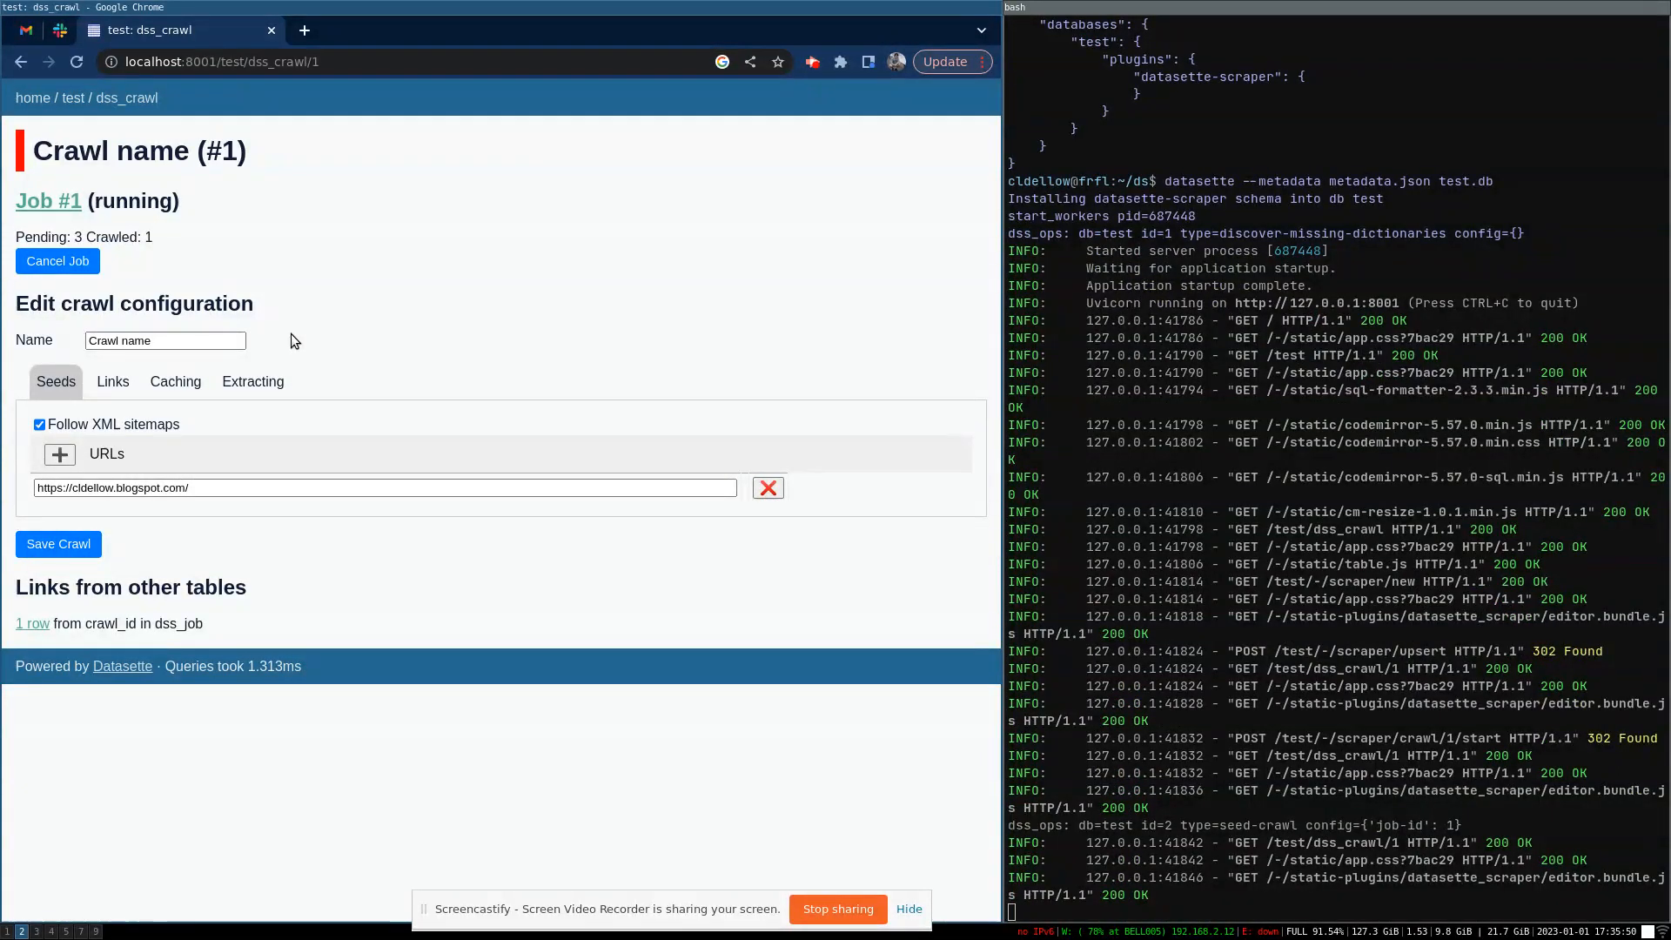
pyautogui.moveTo(63, 207)
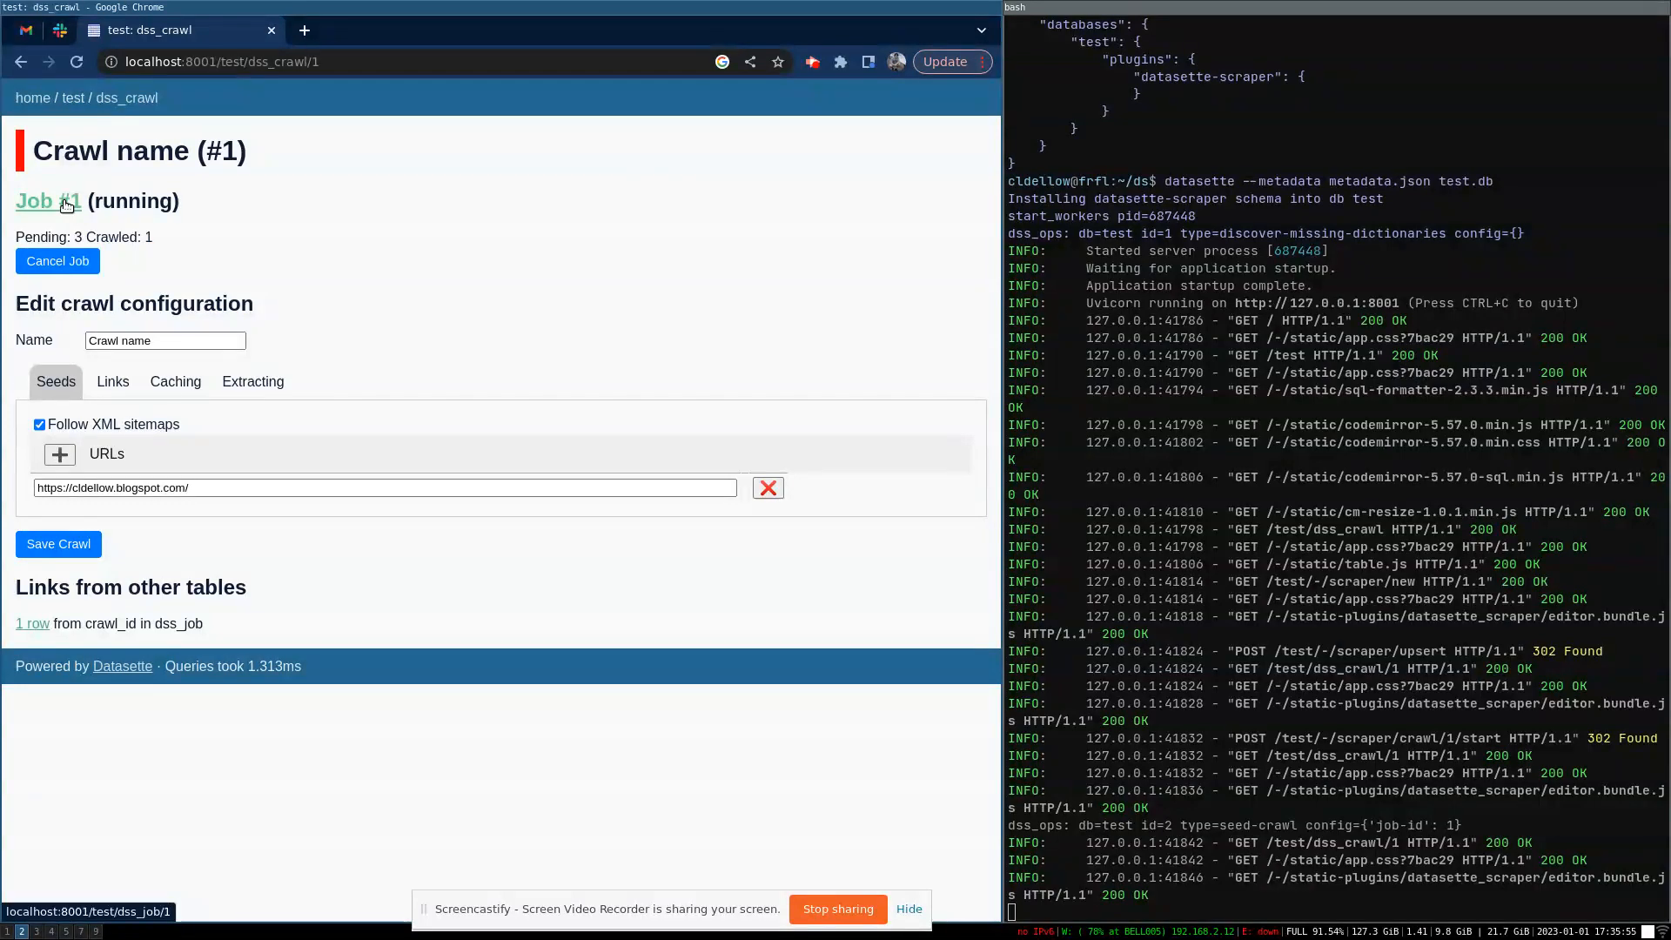
# - Open Job #1 and view its dss_crawl_queue rows for the blog homepage and sitemaps
pyautogui.click(47, 200)
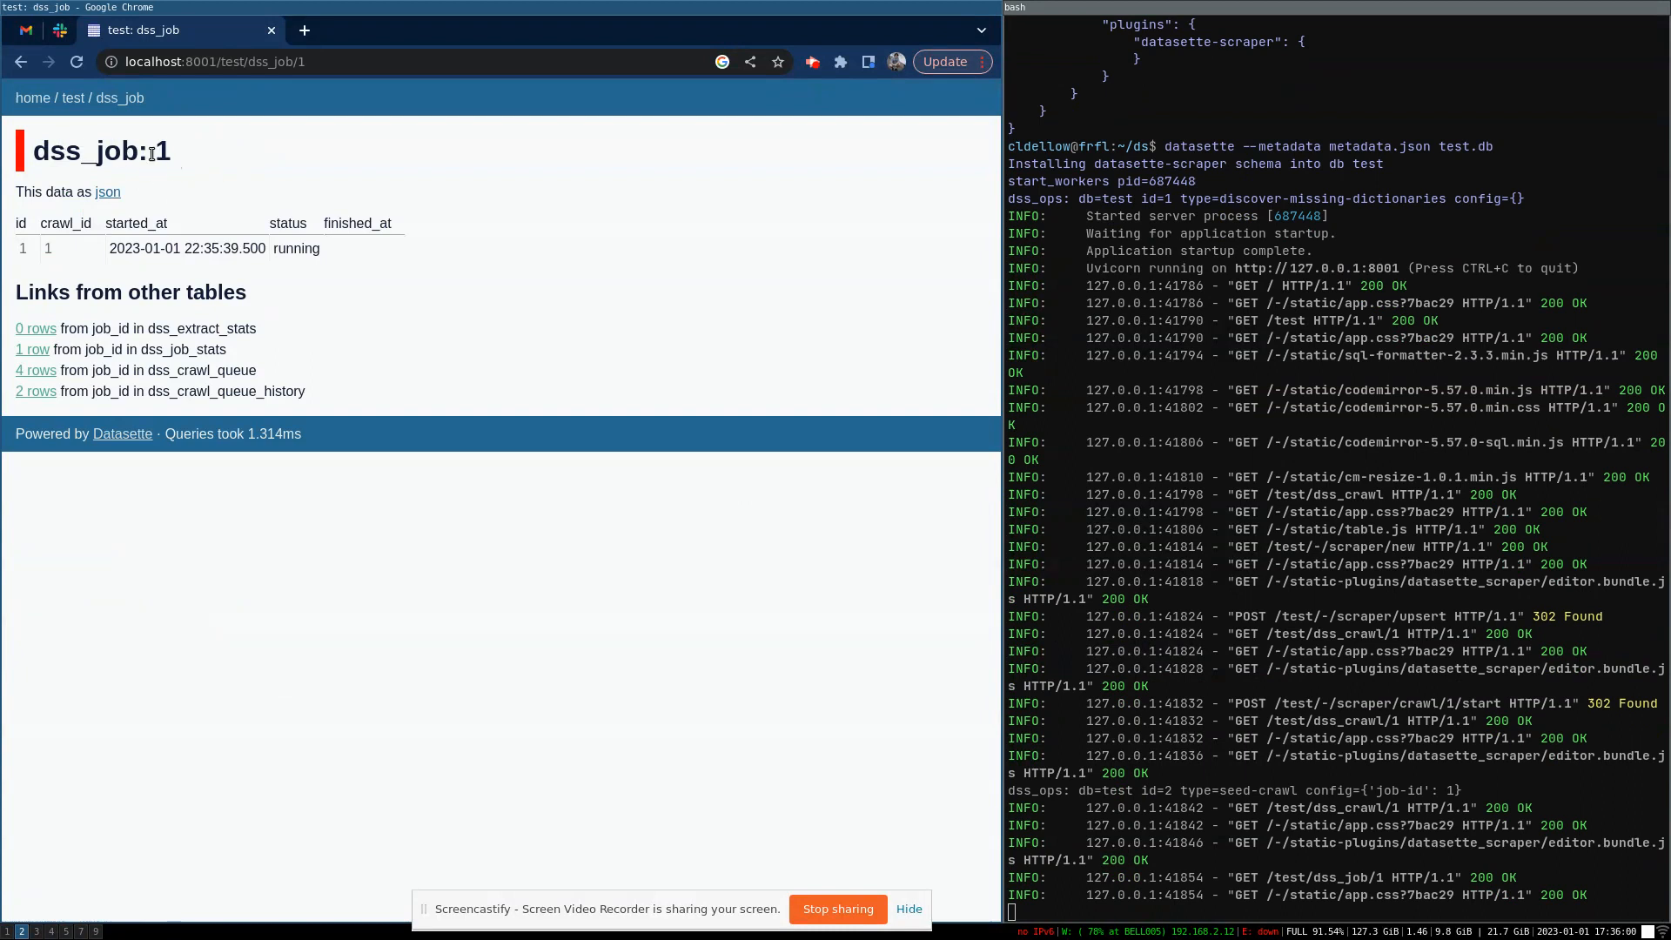
pyautogui.moveTo(120, 371)
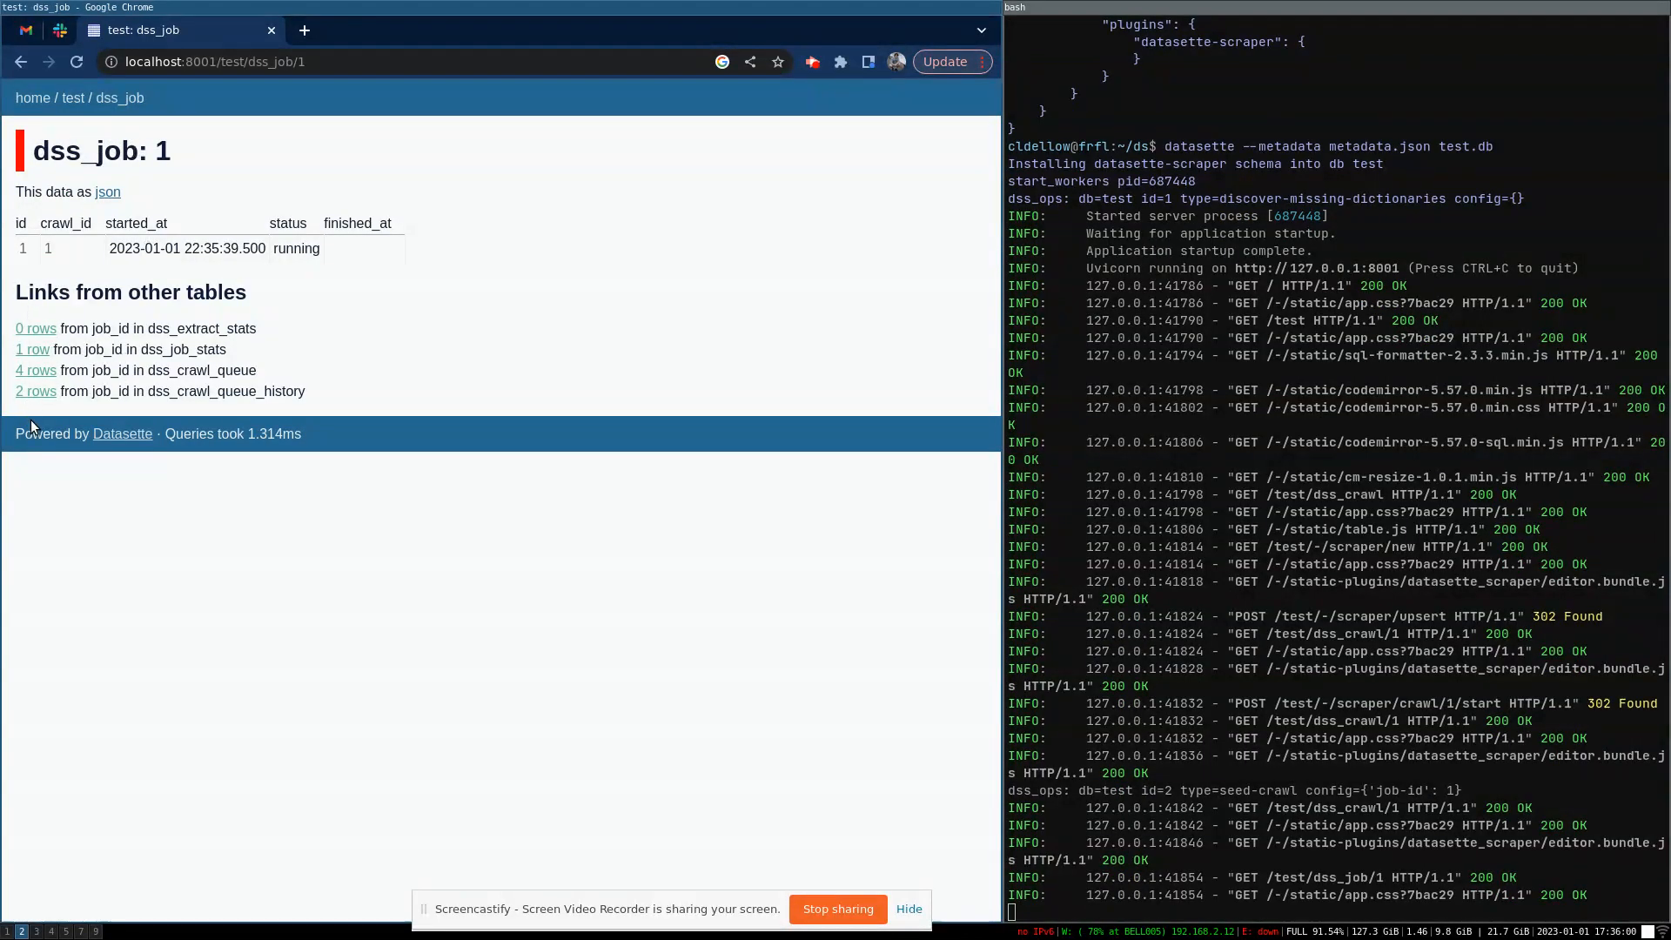
pyautogui.moveTo(106, 392)
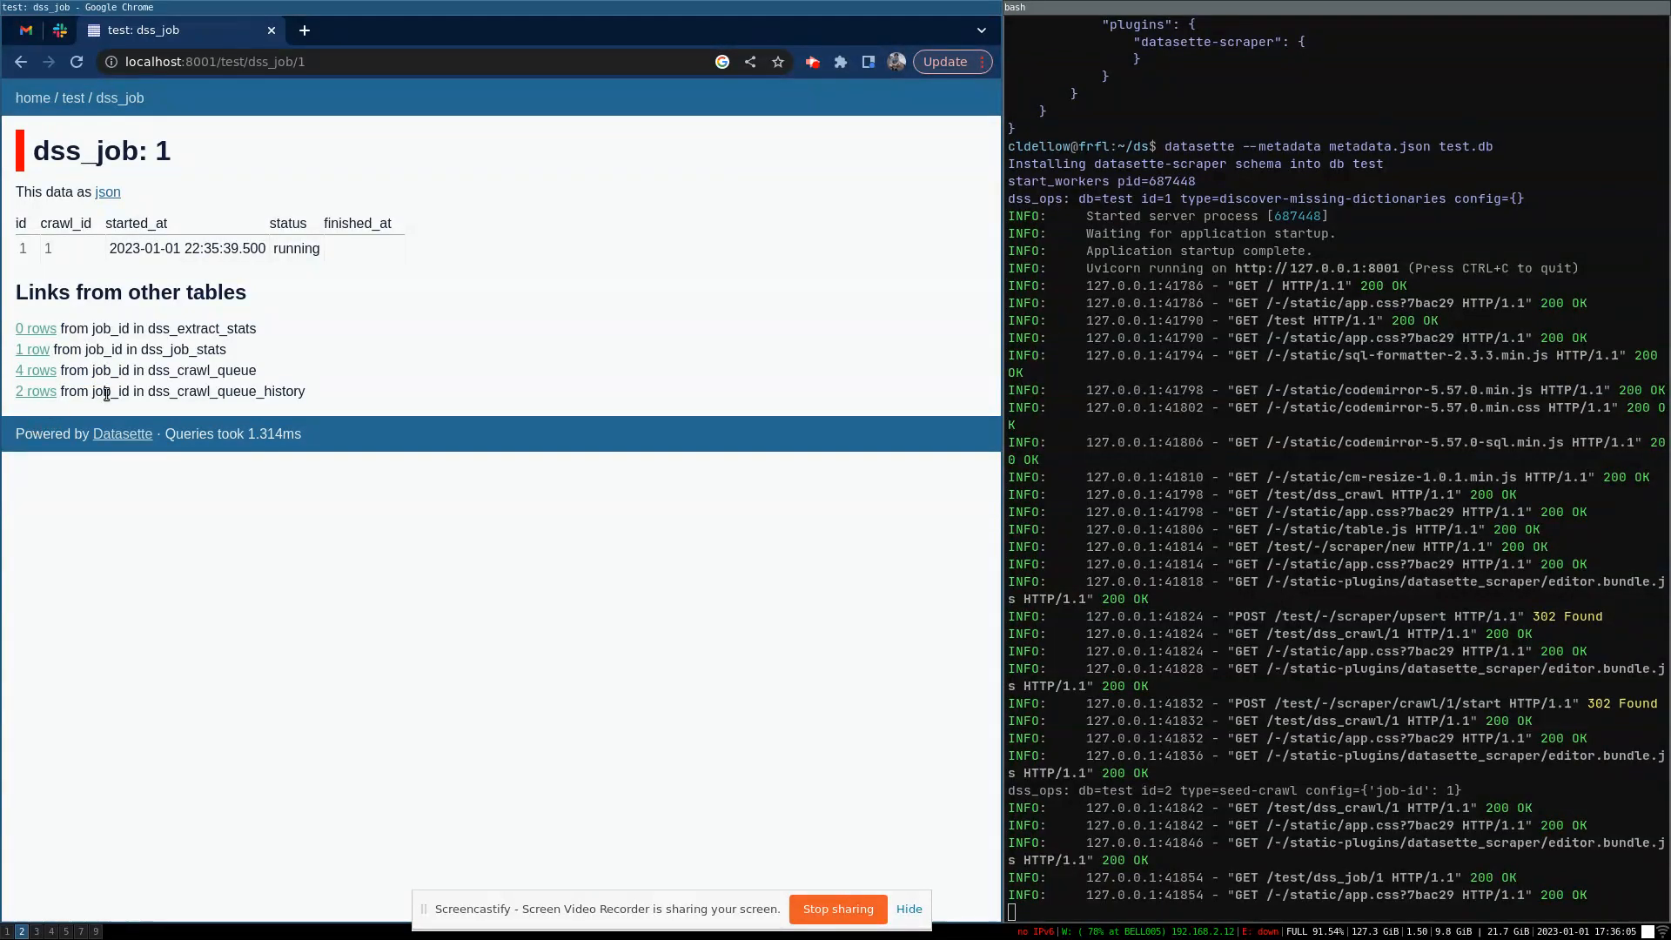
pyautogui.click(35, 370)
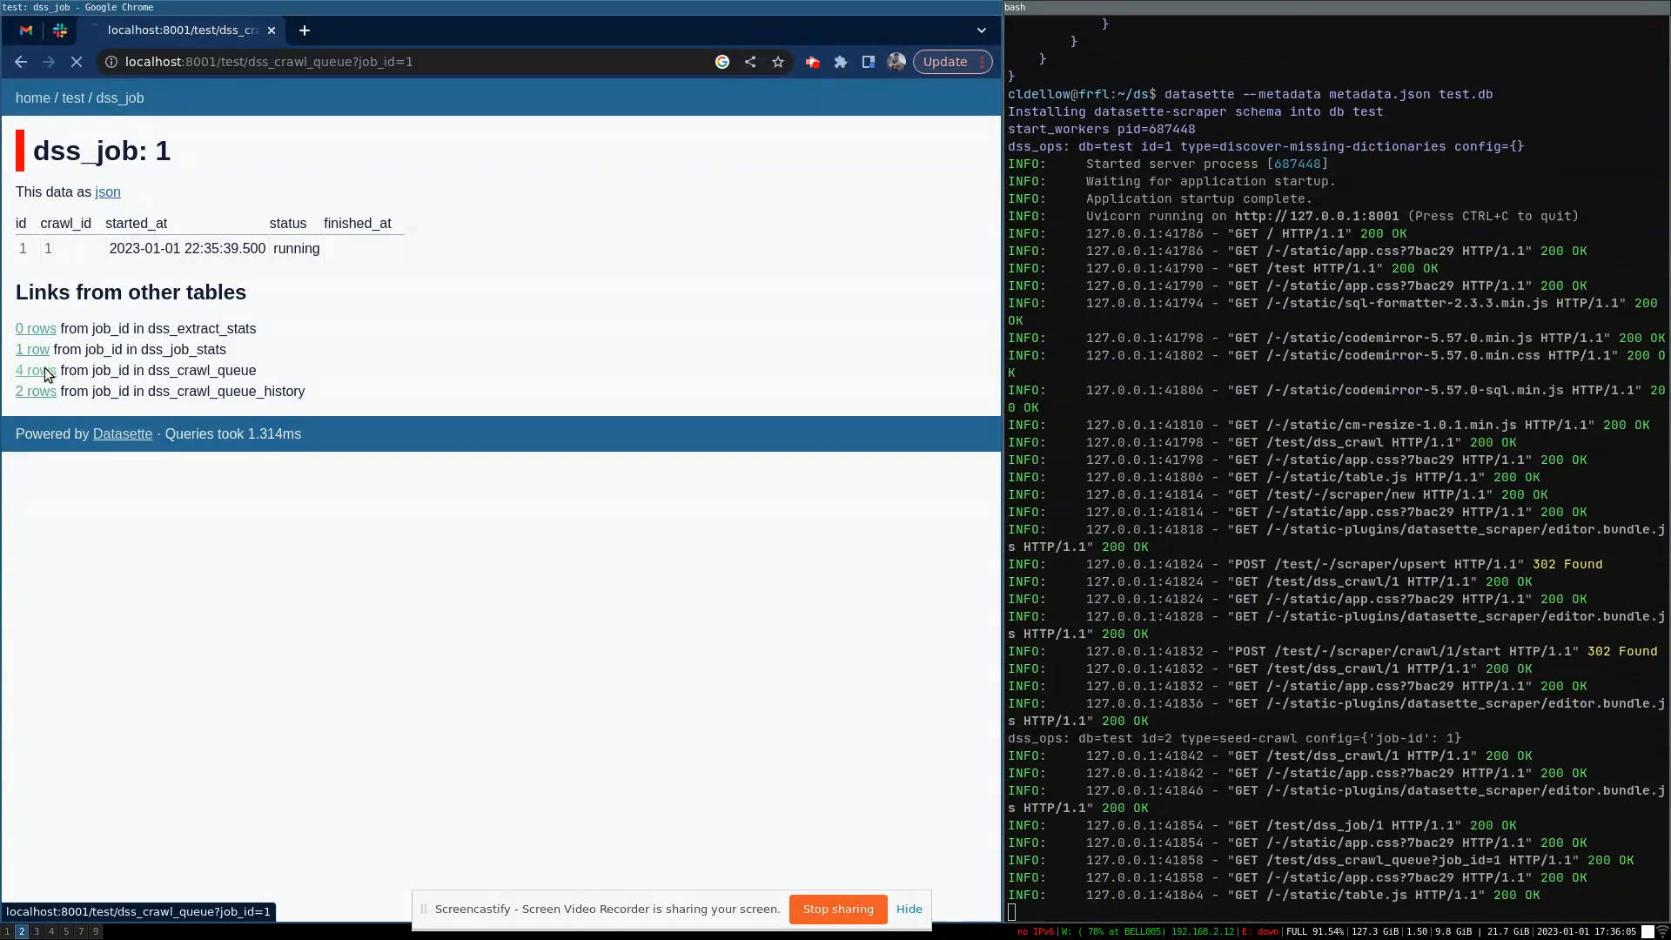
pyautogui.click(35, 370)
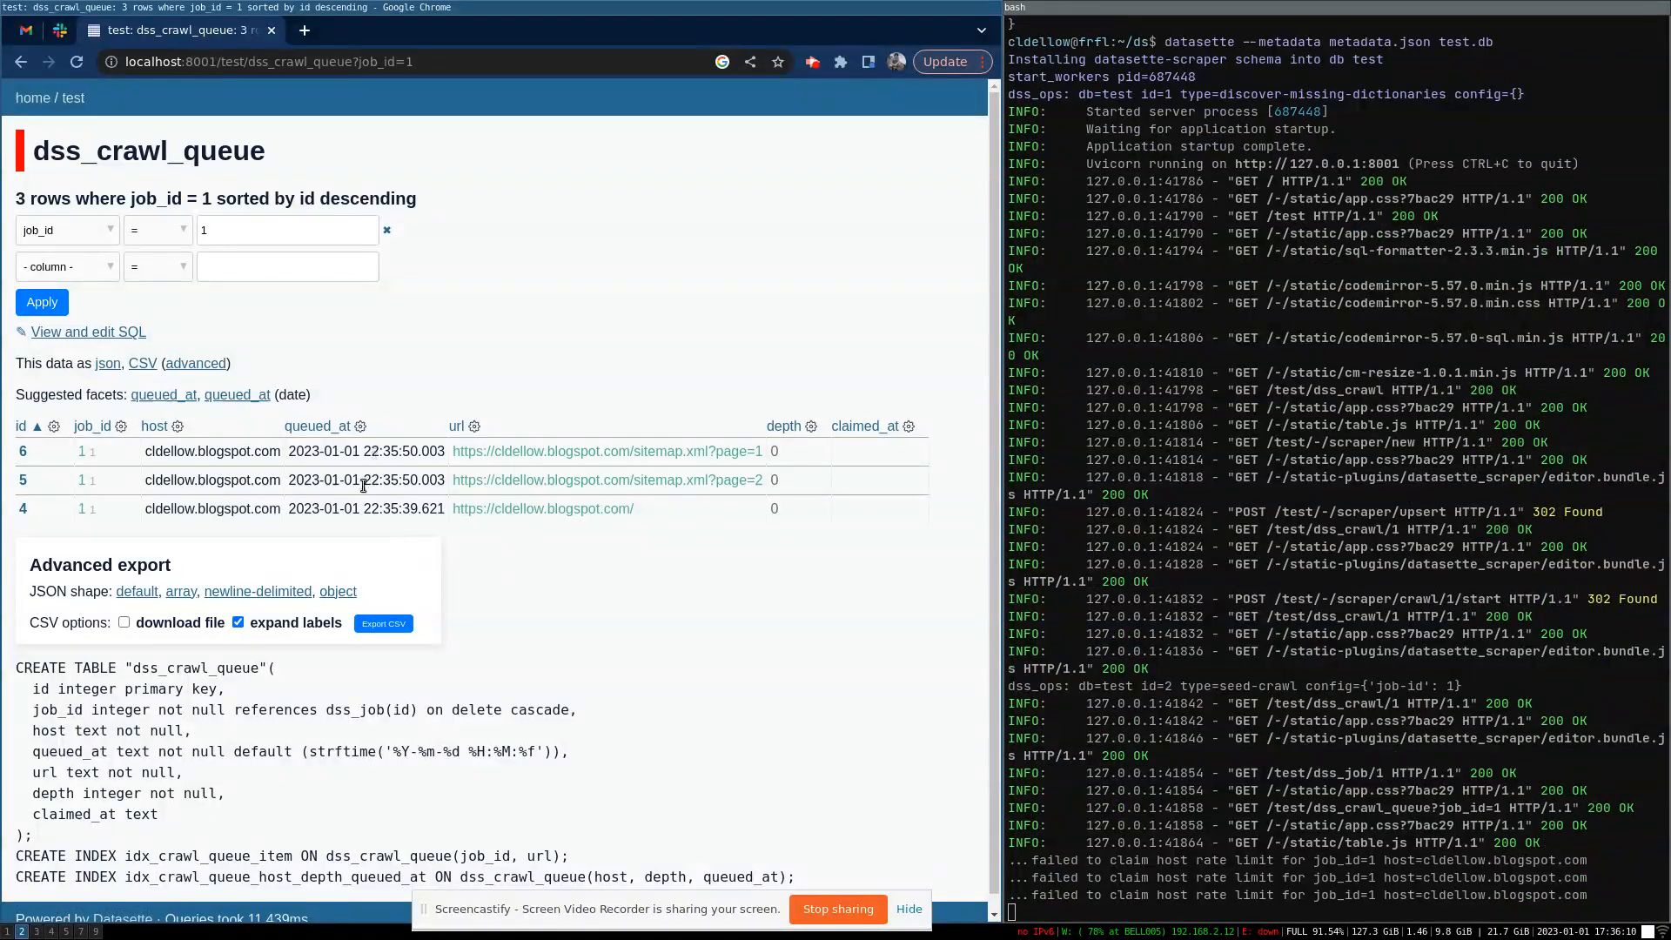
pyautogui.moveTo(361, 533)
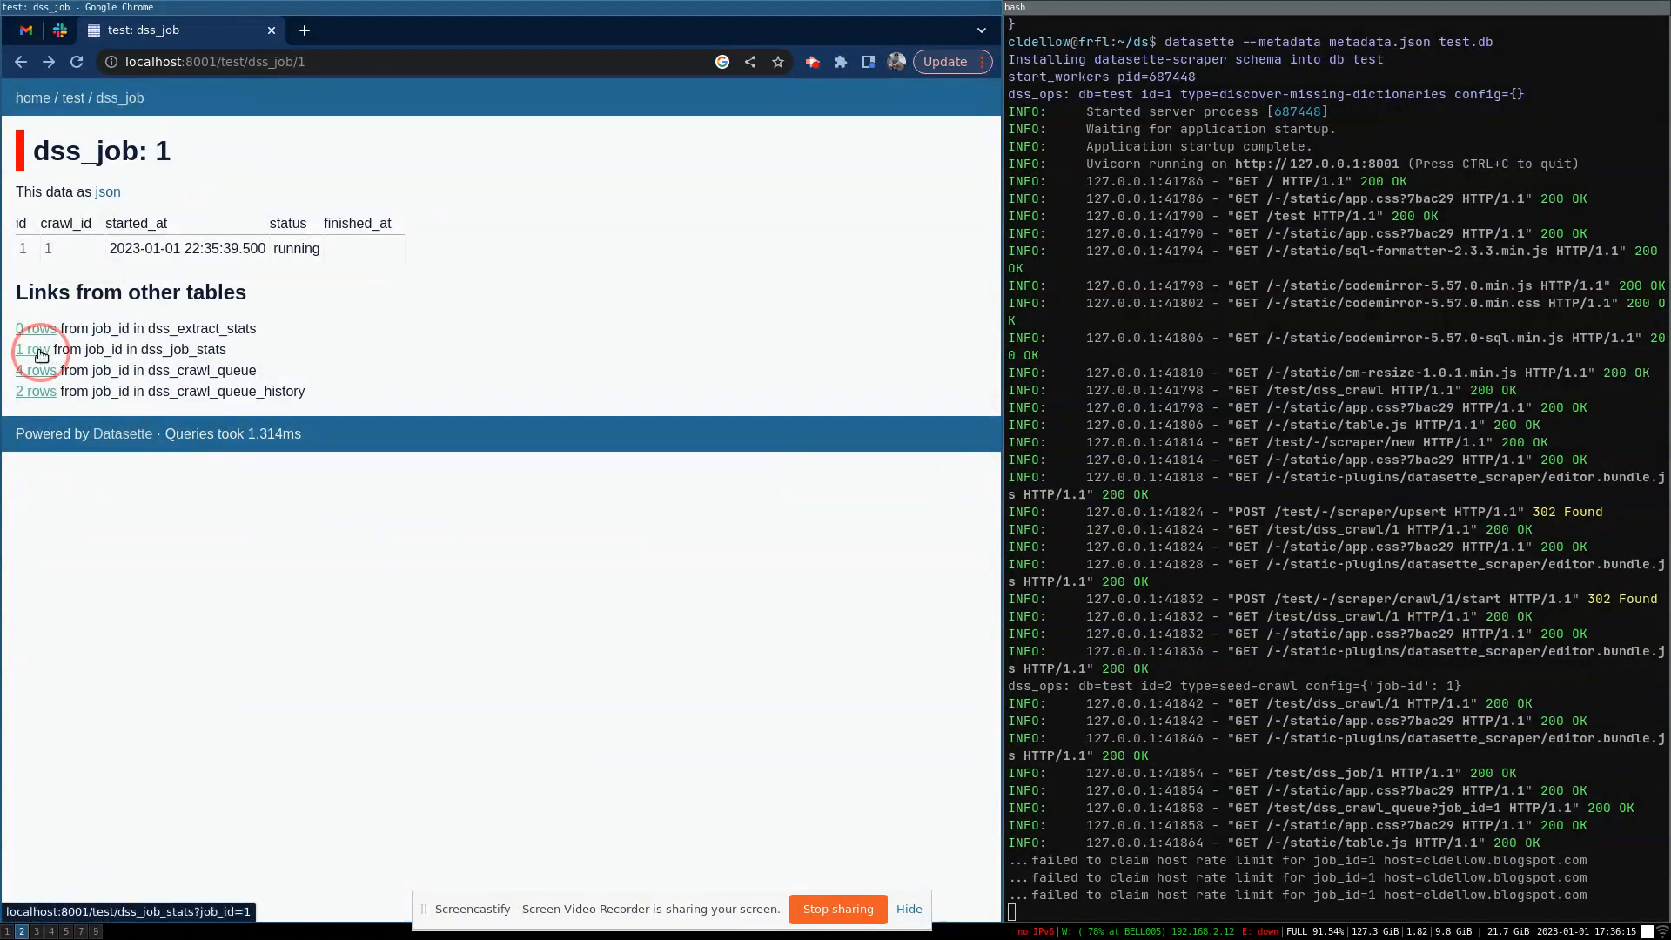
# - View job 1's dss_job_stats (4 fetched, 3 2xx, 1 4xx) and scroll its successful history
pyautogui.click(29, 349)
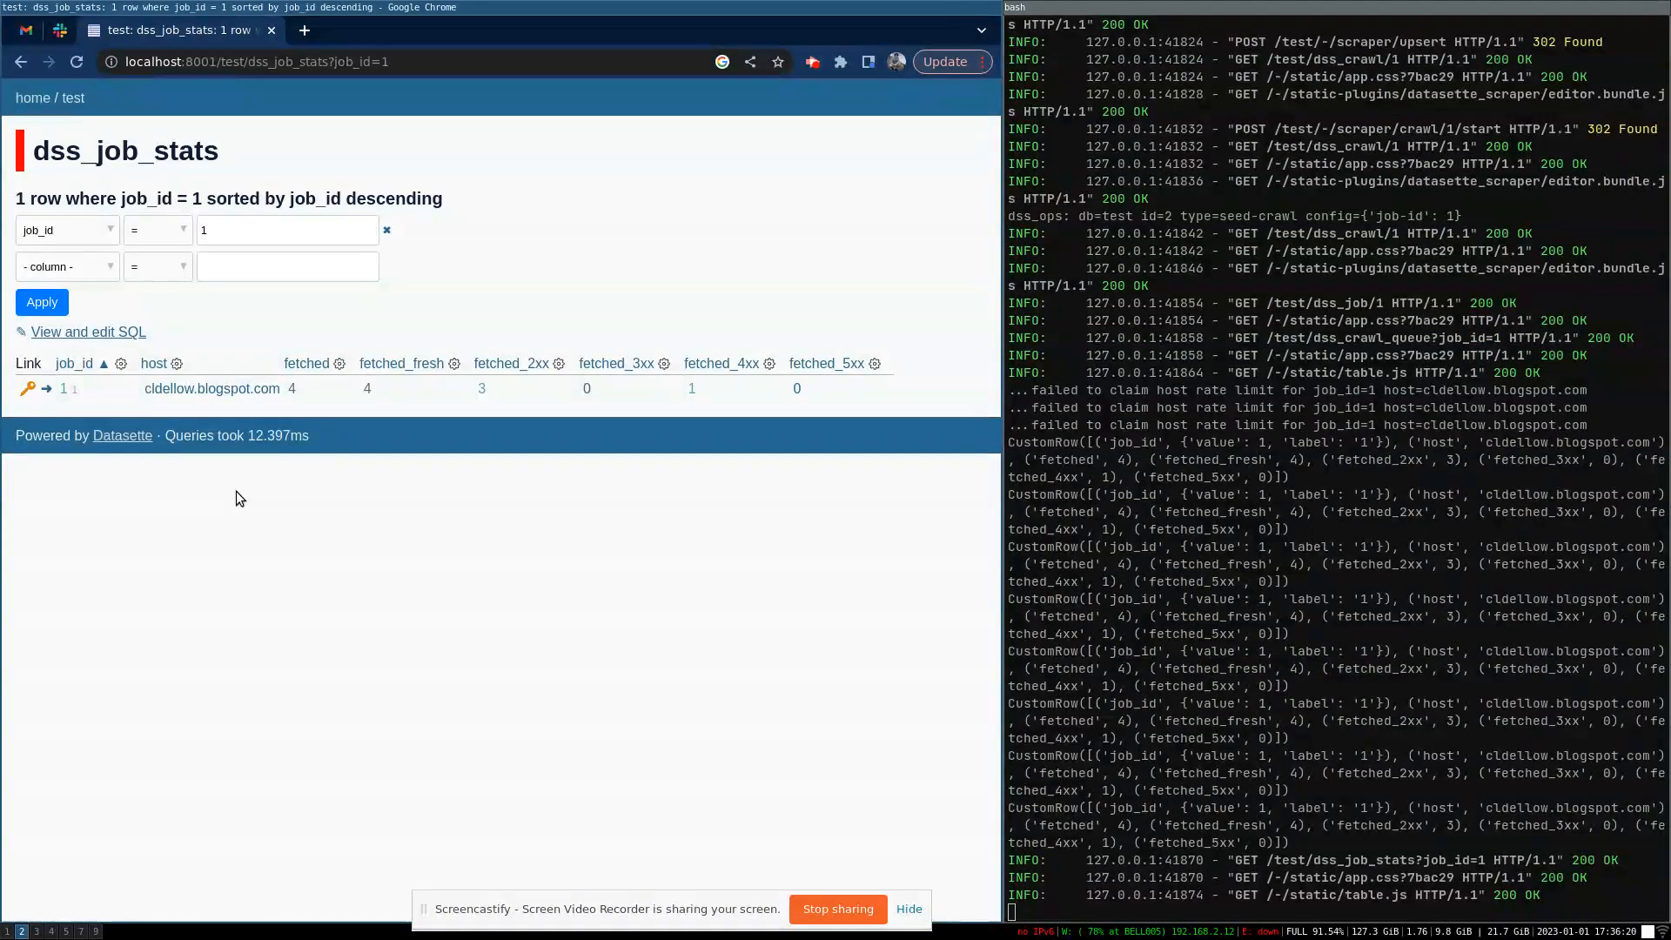
pyautogui.moveTo(391, 410)
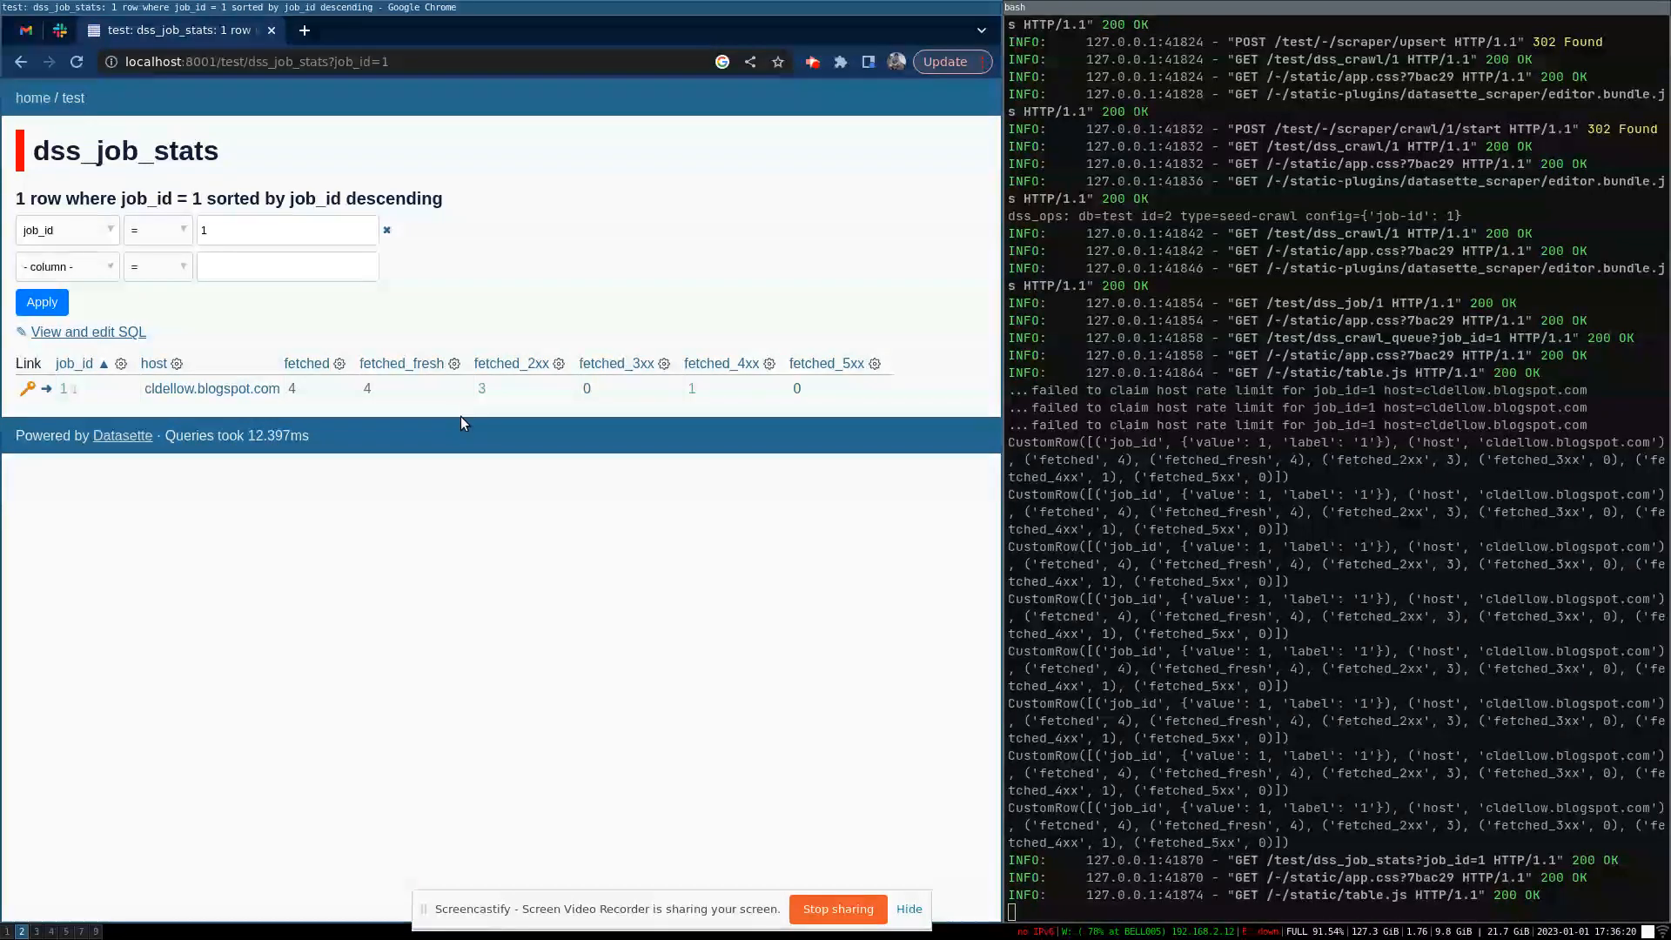
pyautogui.moveTo(623, 392)
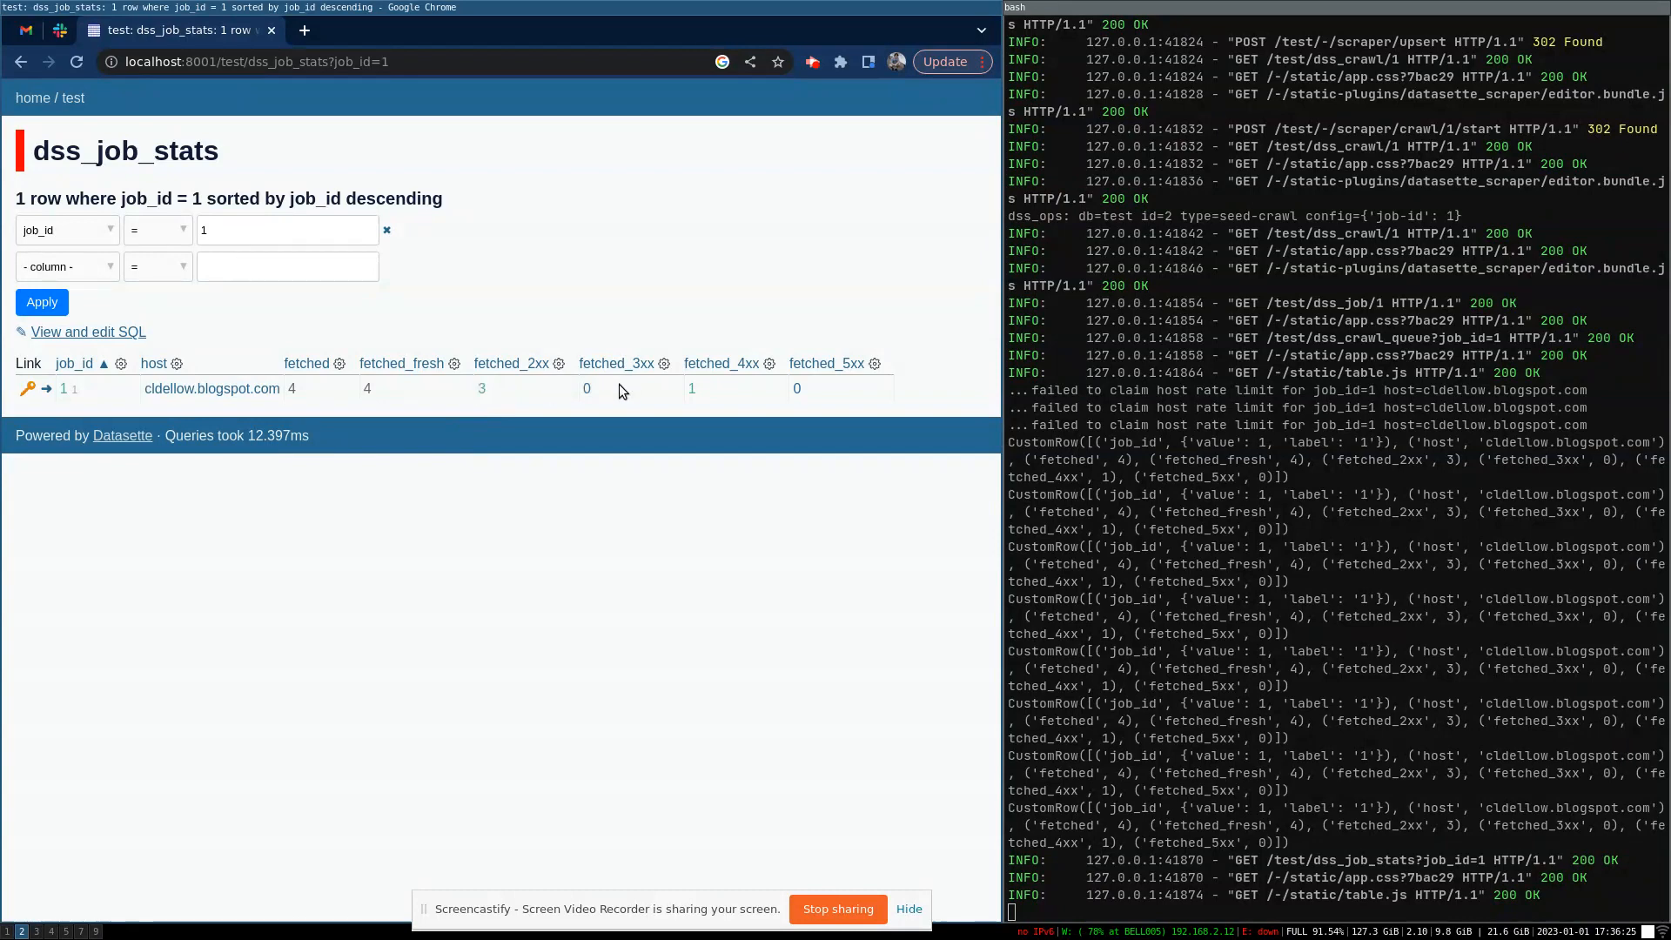
pyautogui.moveTo(713, 396)
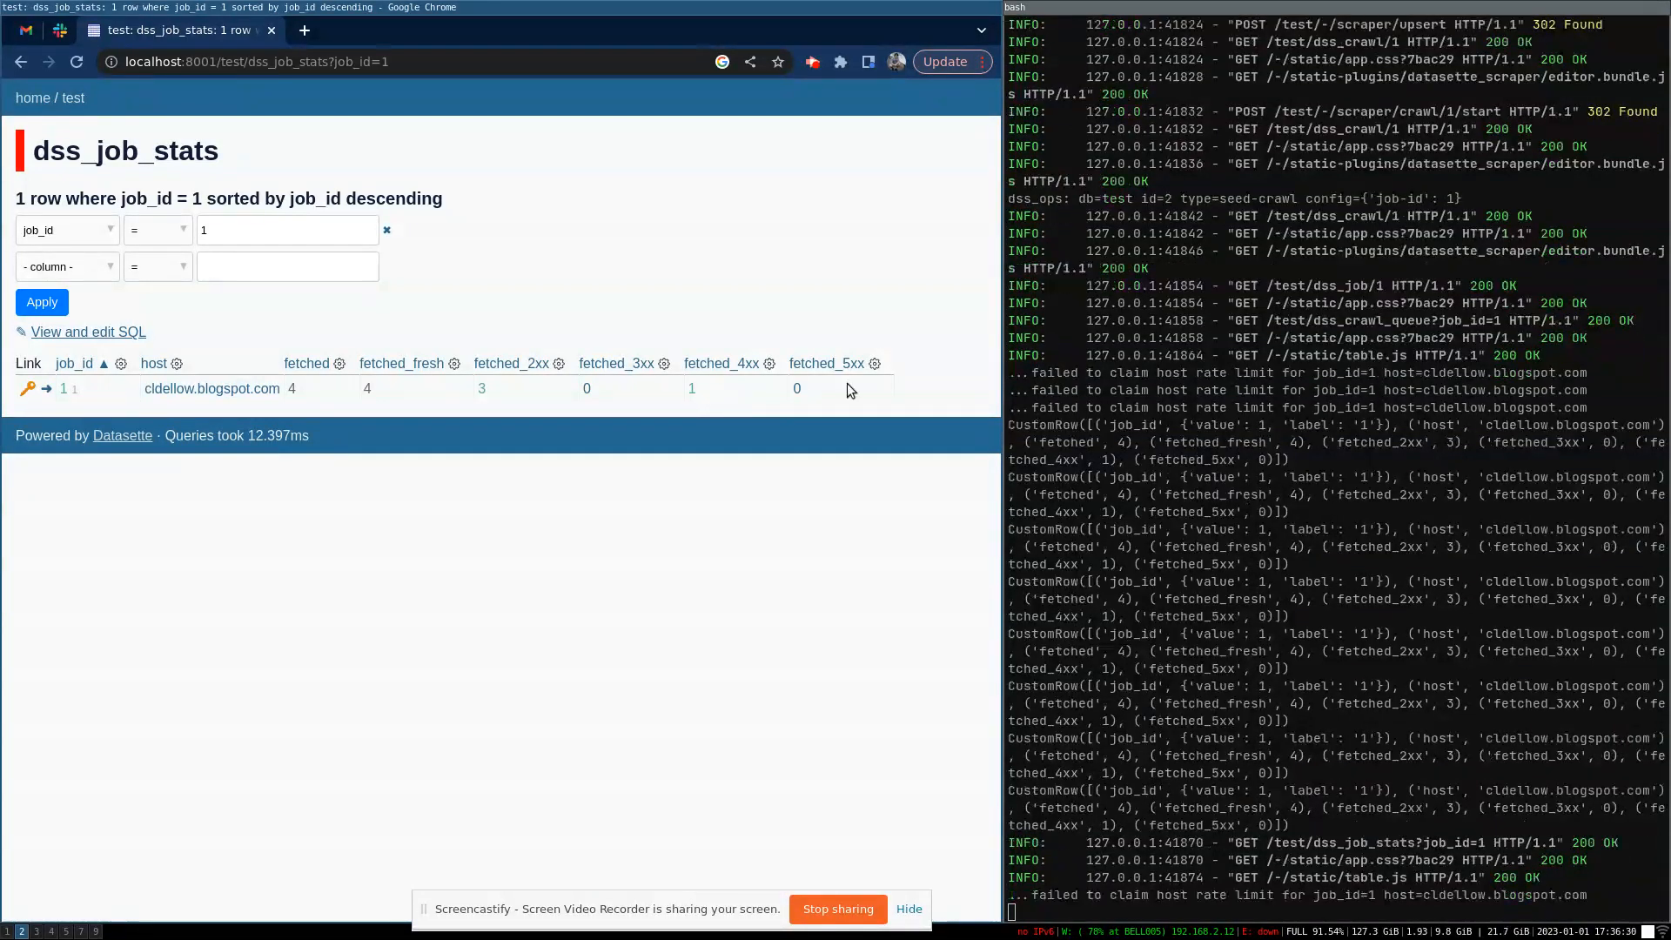
pyautogui.moveTo(700, 400)
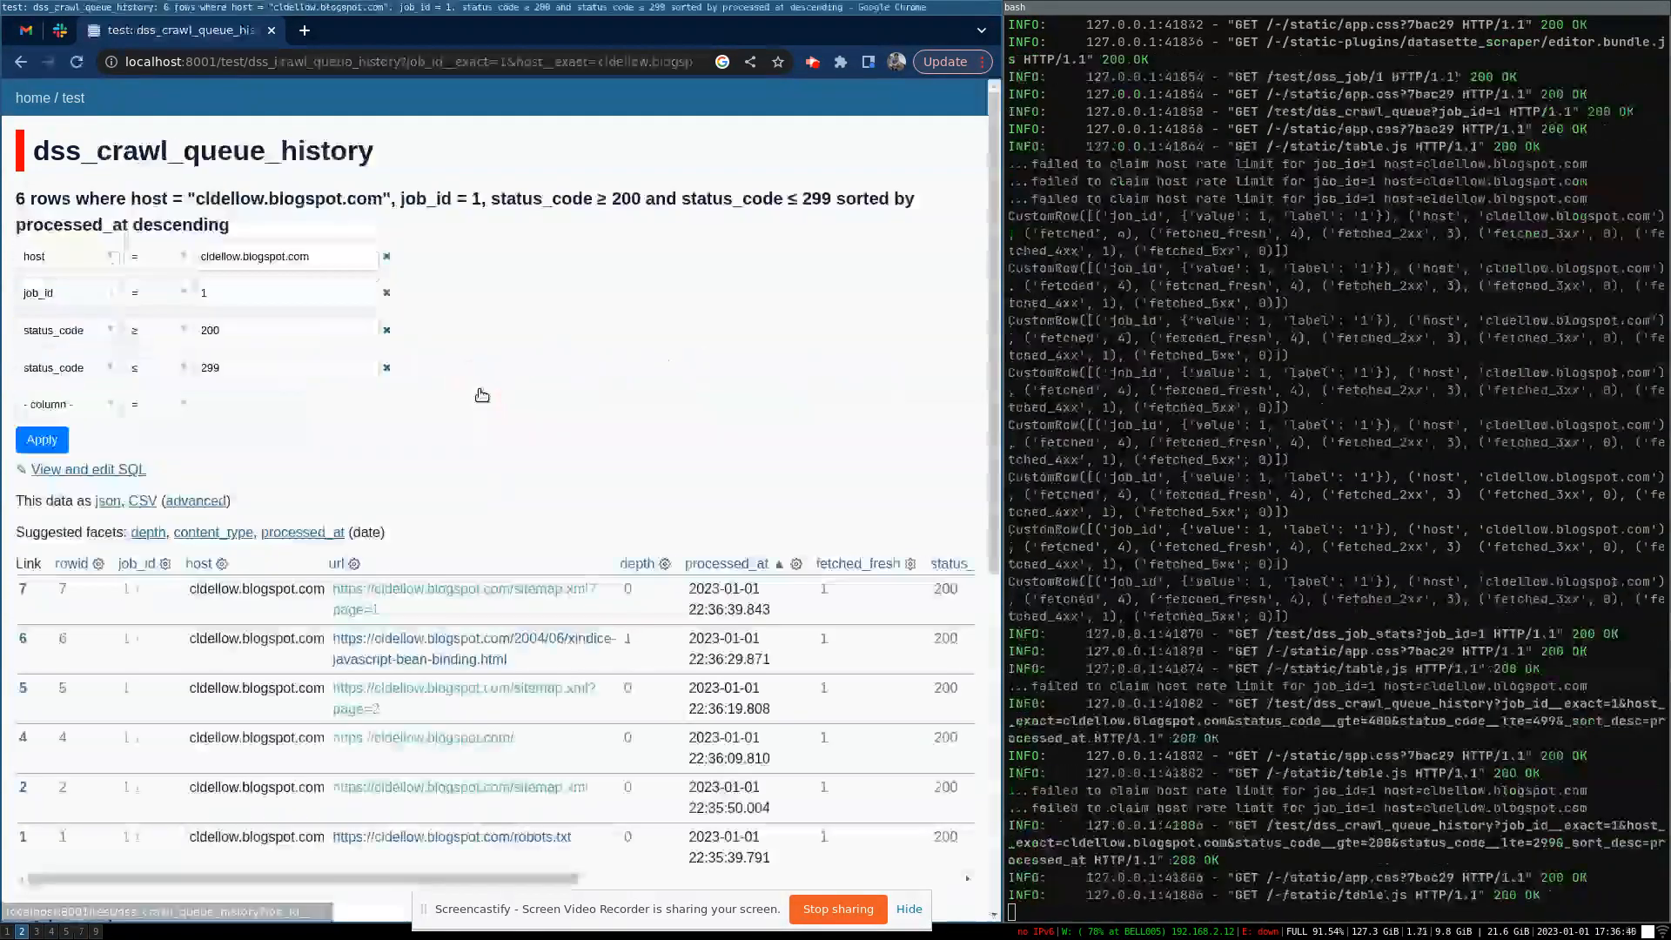
pyautogui.scroll(-3)
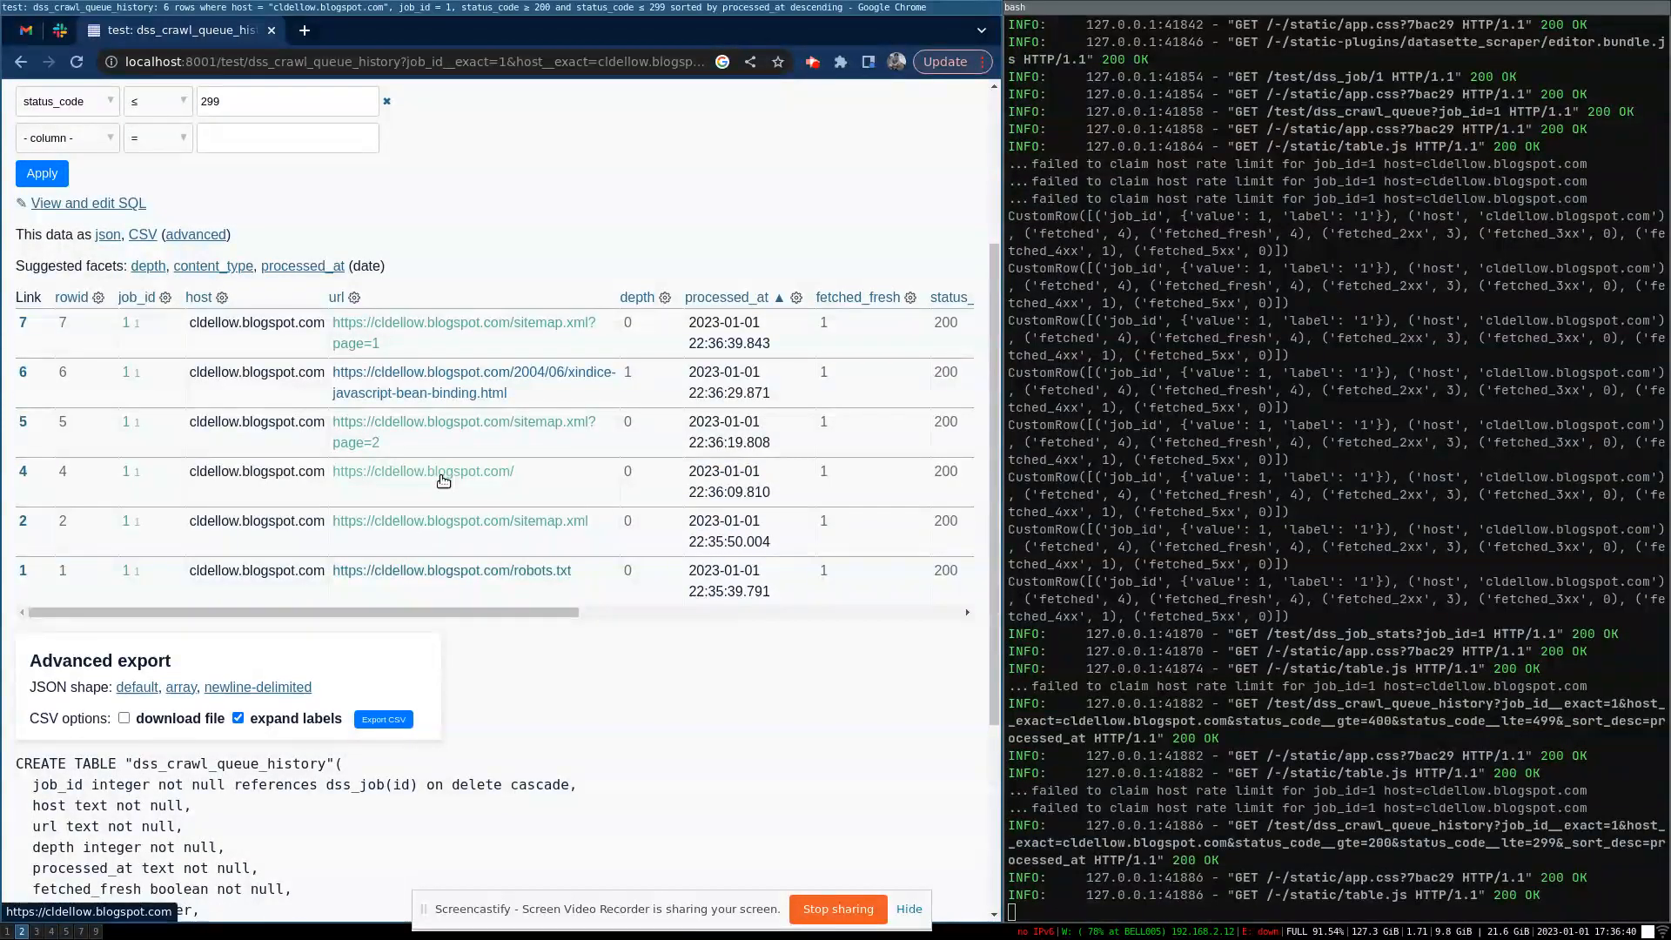
pyautogui.moveTo(539, 413)
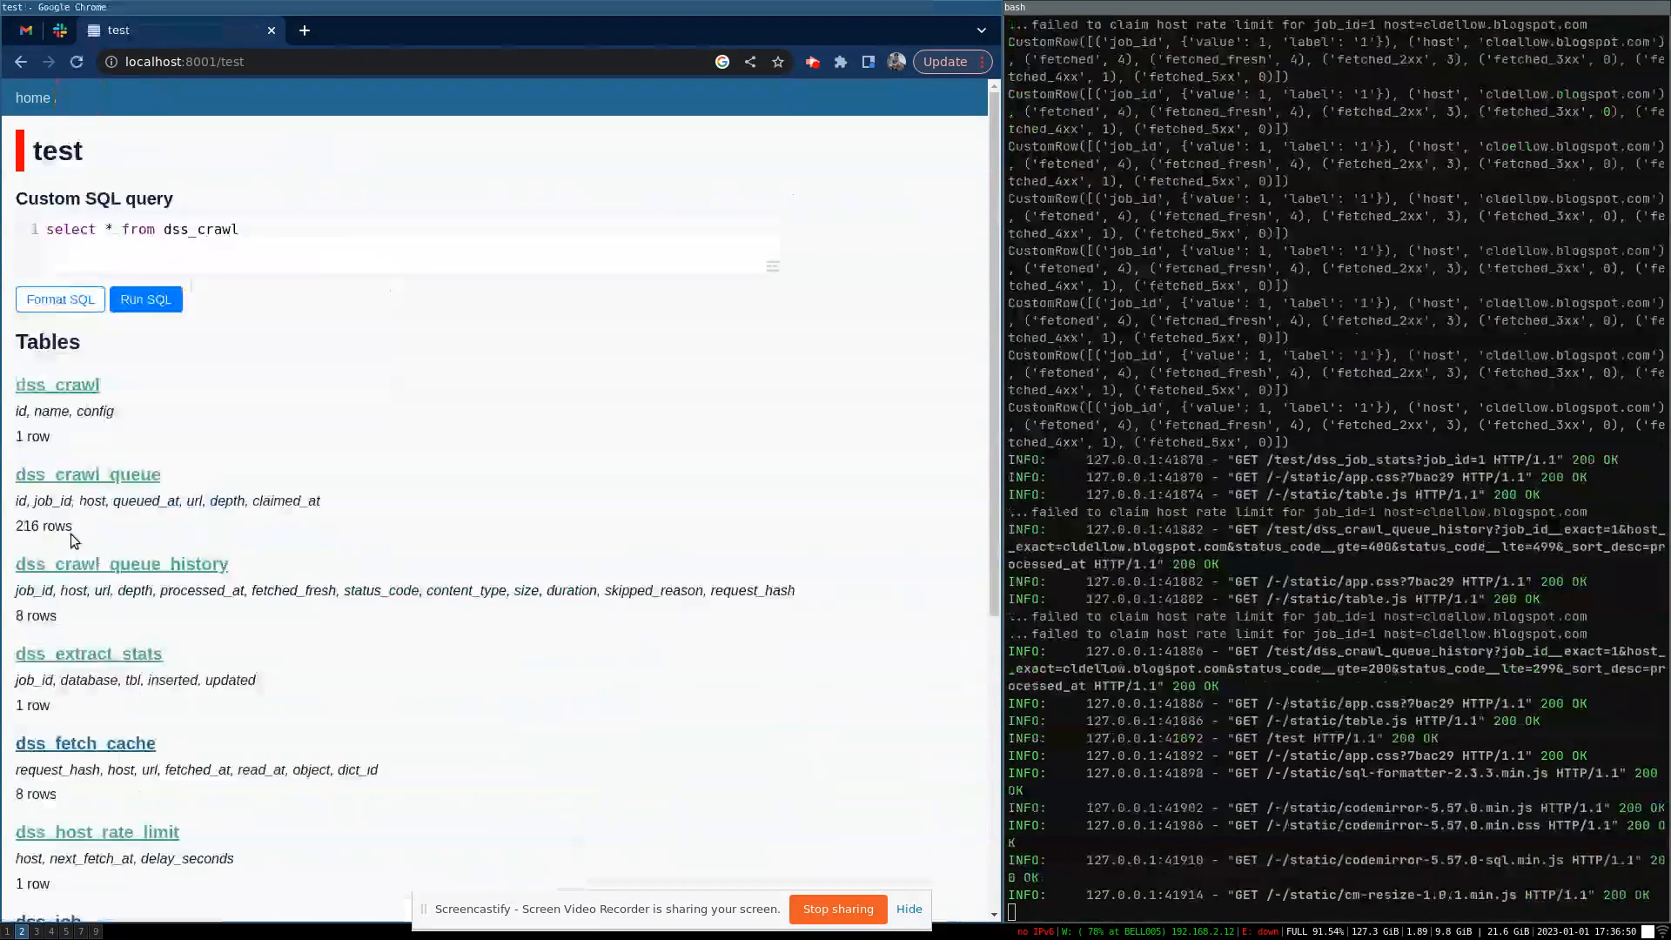
# - Edit the cldellow.blogspot.com row in dss_host_rate_limit, changing its delay to 0.1
pyautogui.click(98, 832)
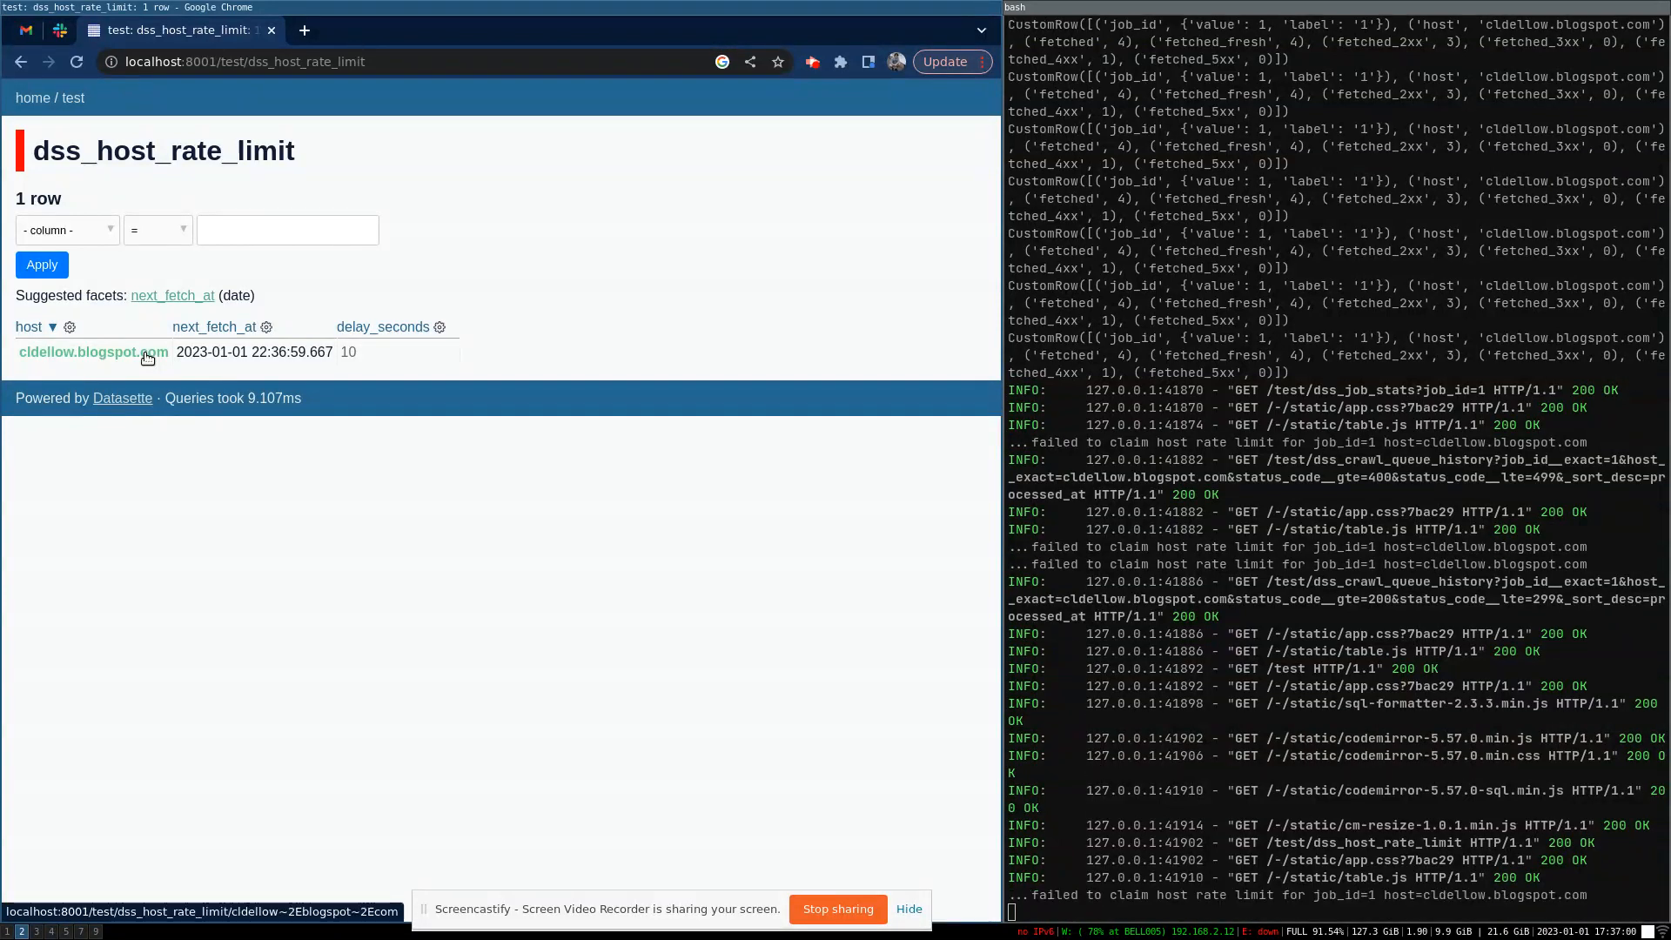
pyautogui.click(87, 351)
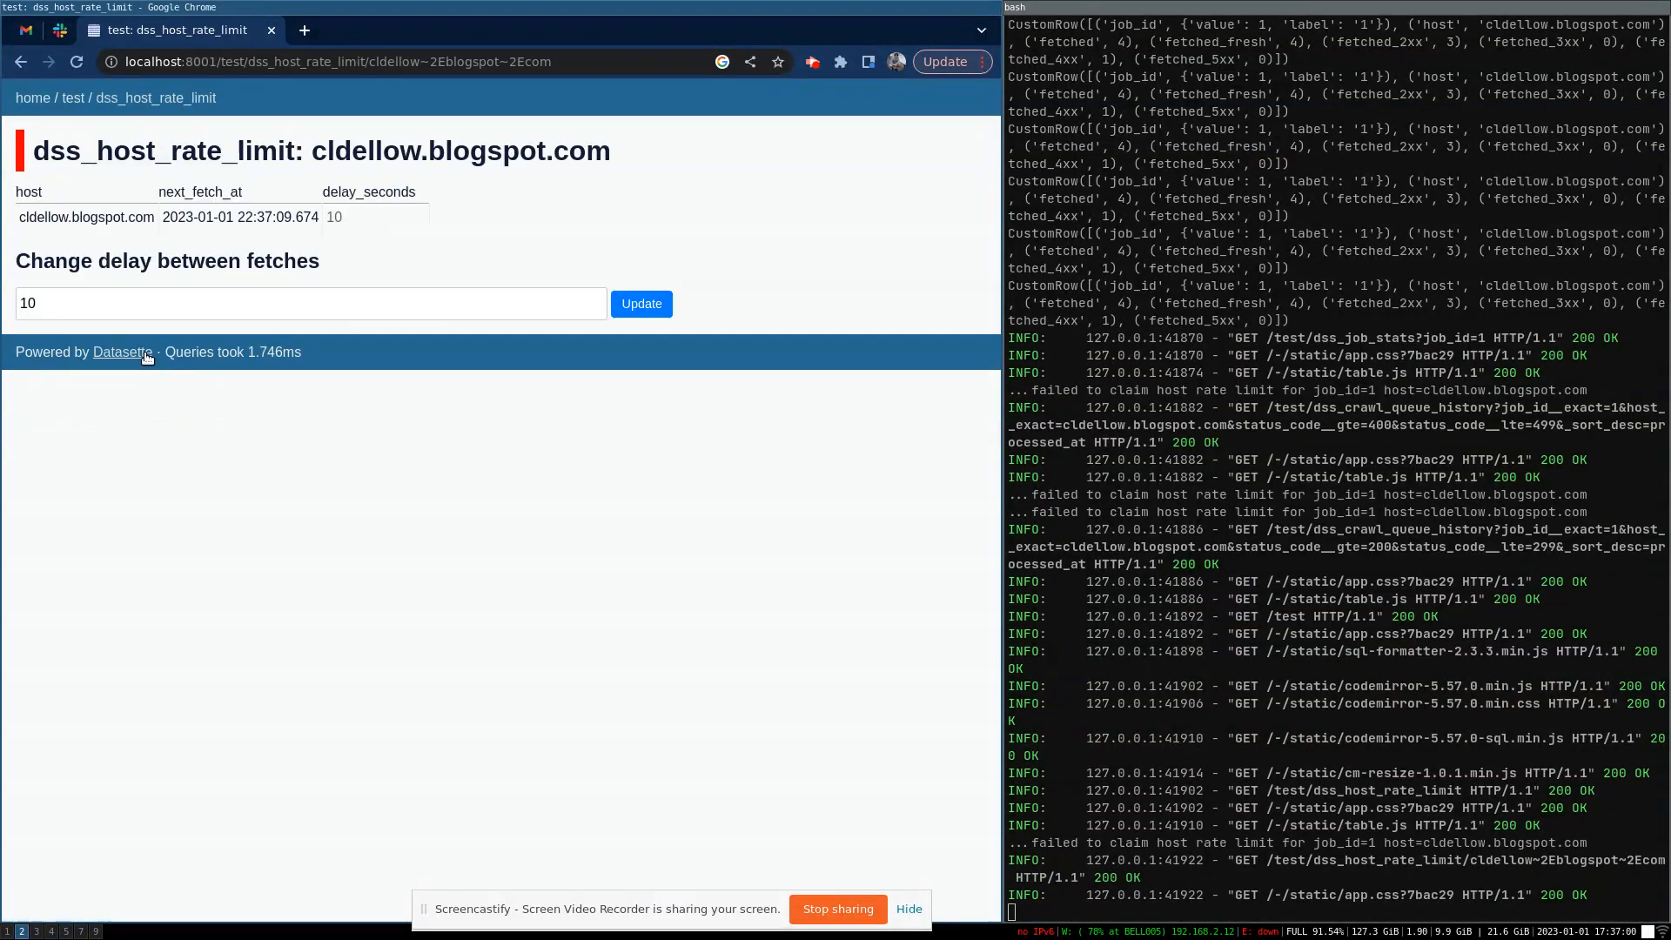
pyautogui.doubleClick(30, 303)
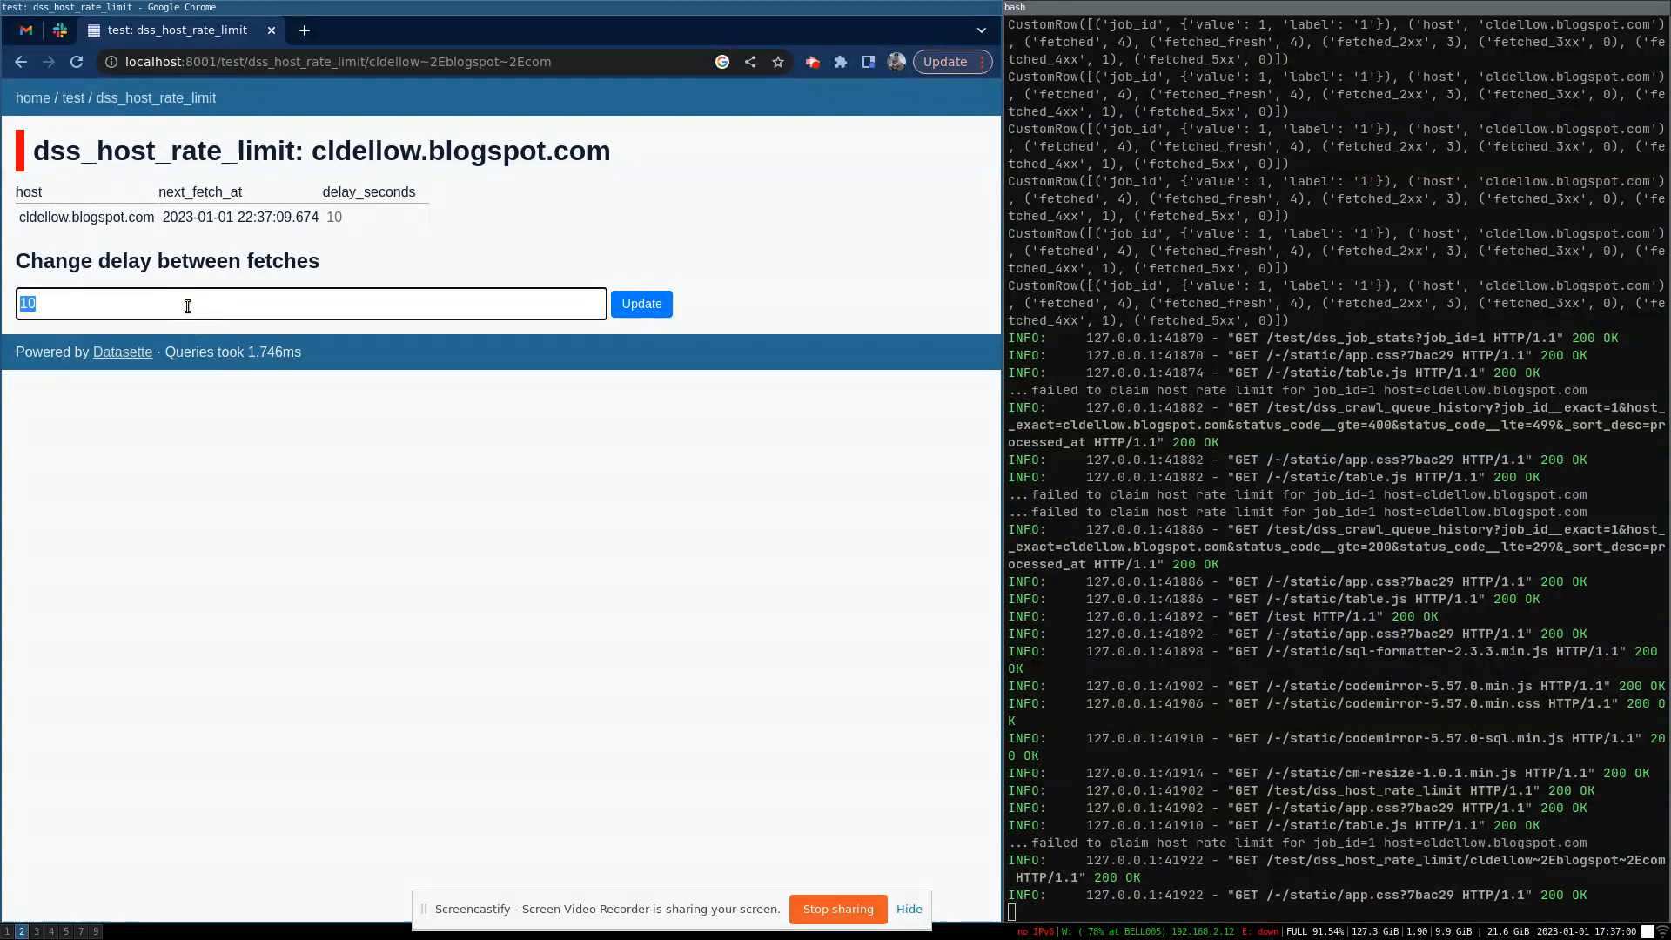
pyautogui.write('0.1')
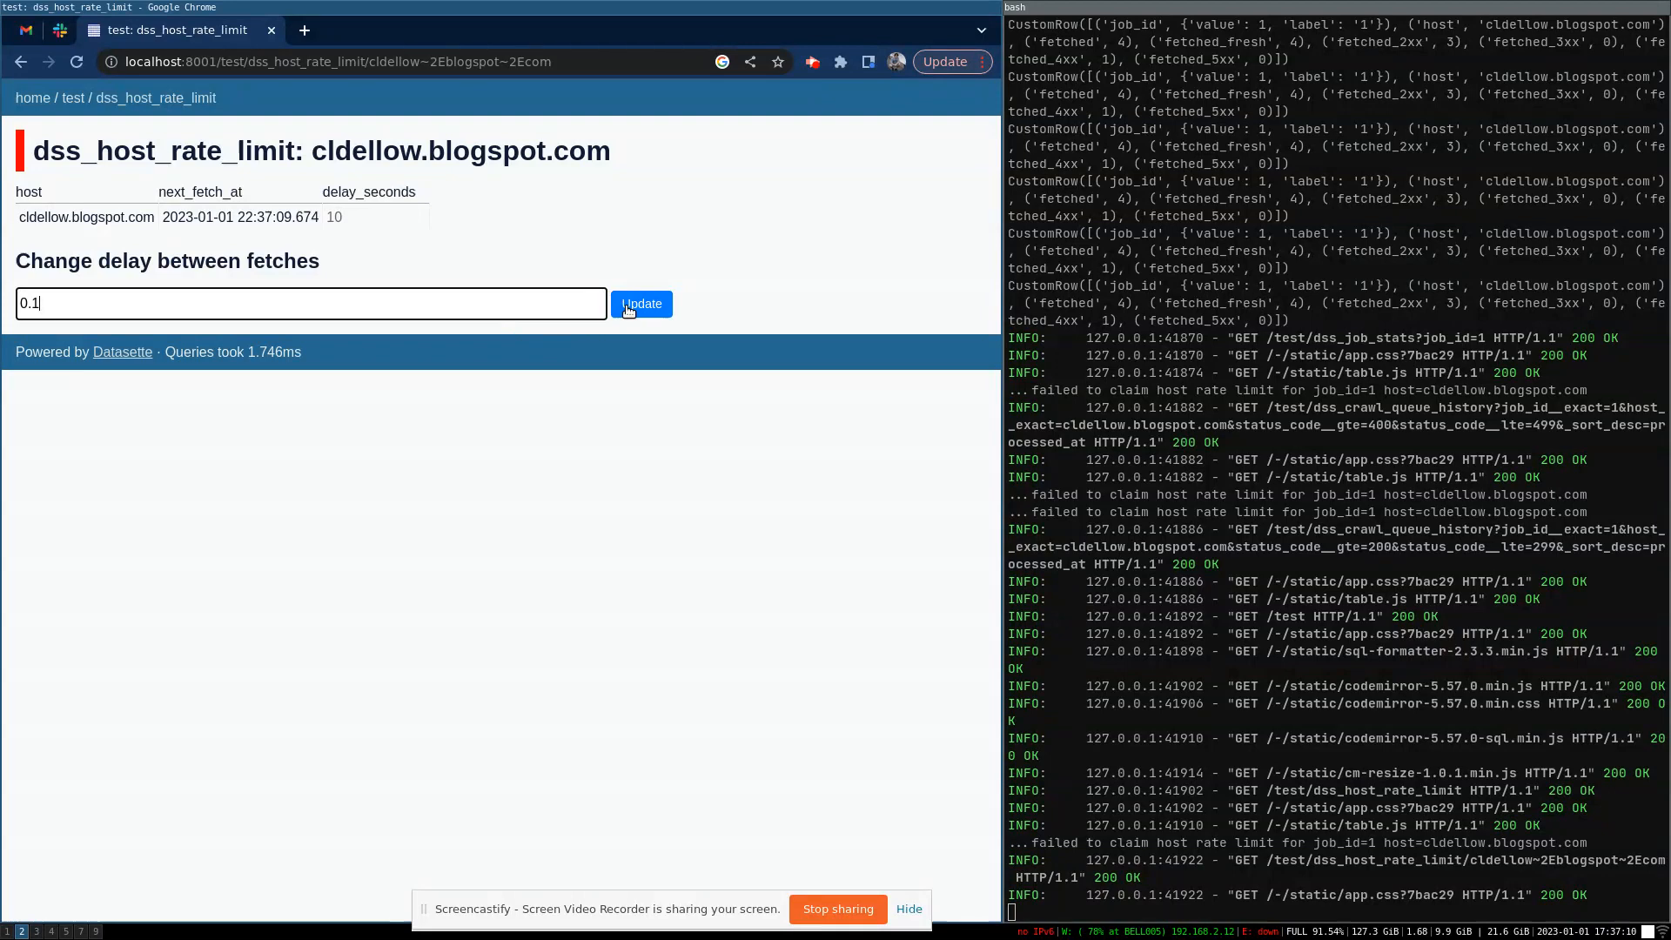
pyautogui.click(641, 304)
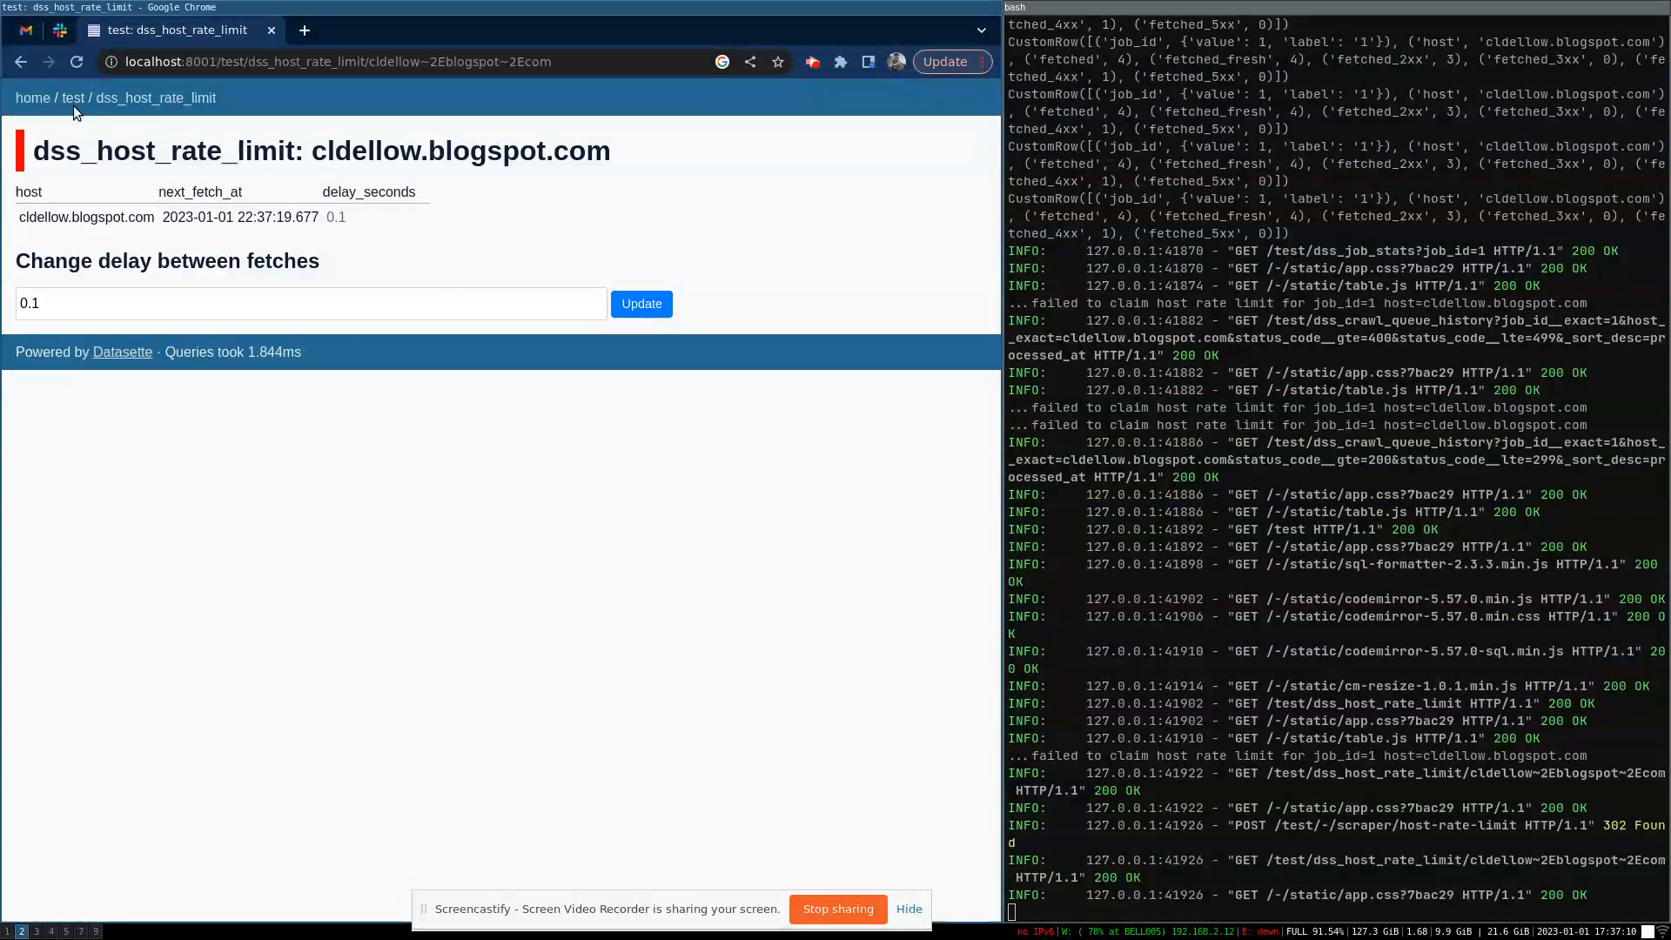
# - Check the dss_crawl_queue_history and dss_zstd_dict tables, then open dss_crawl
pyautogui.click(73, 98)
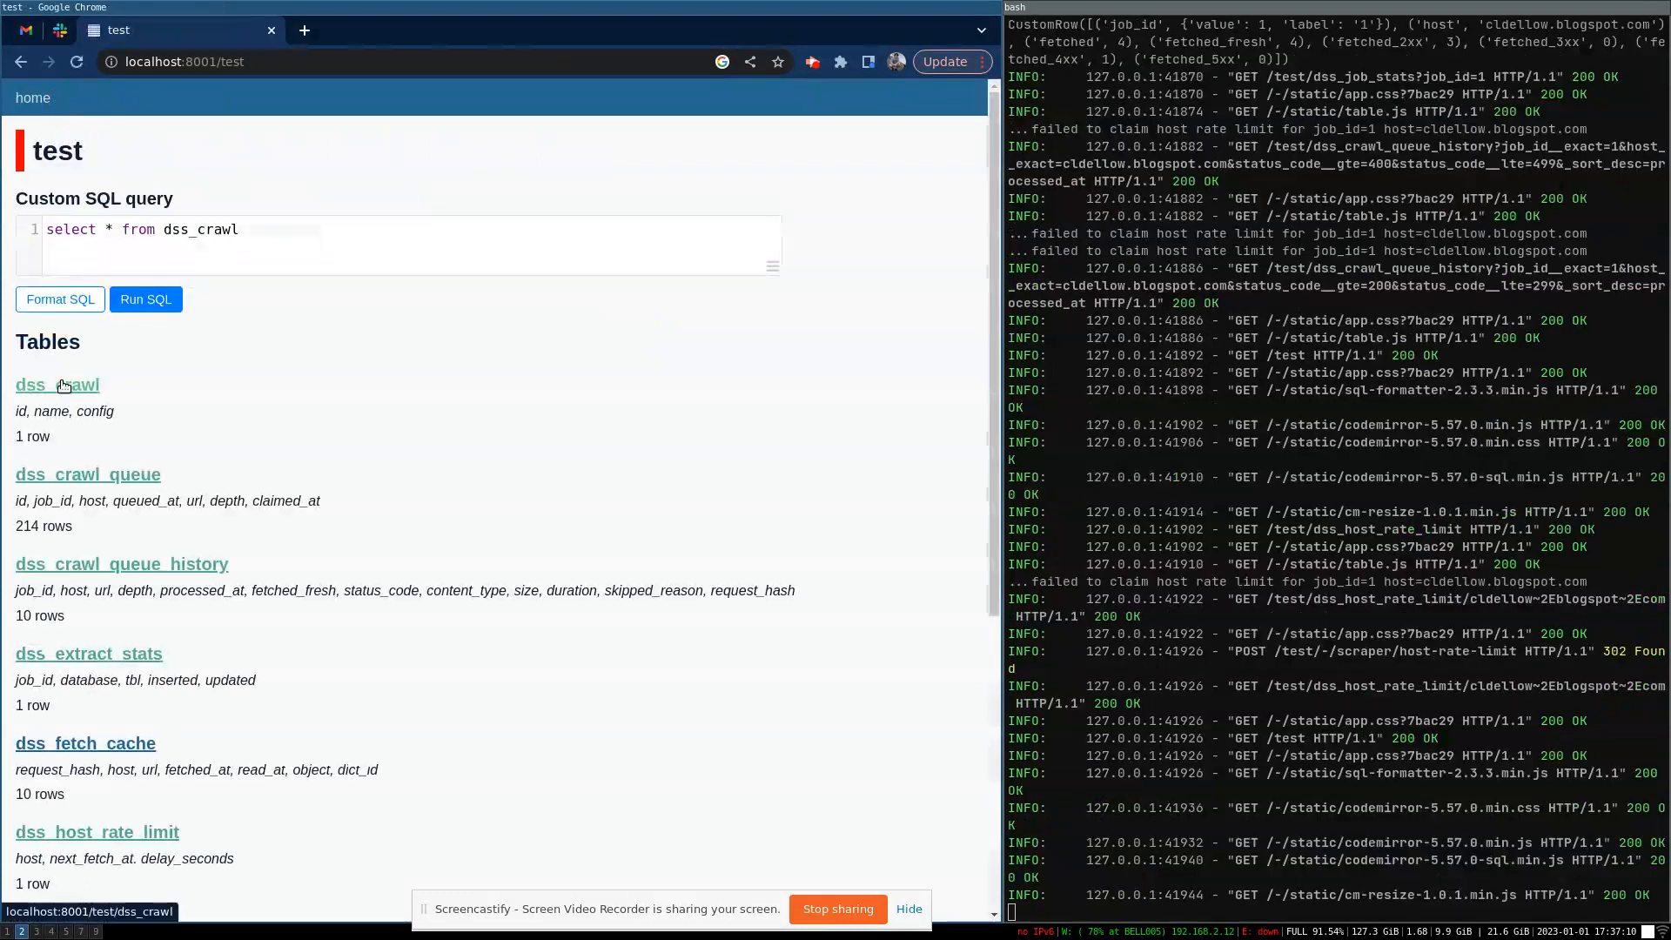
pyautogui.moveTo(80, 567)
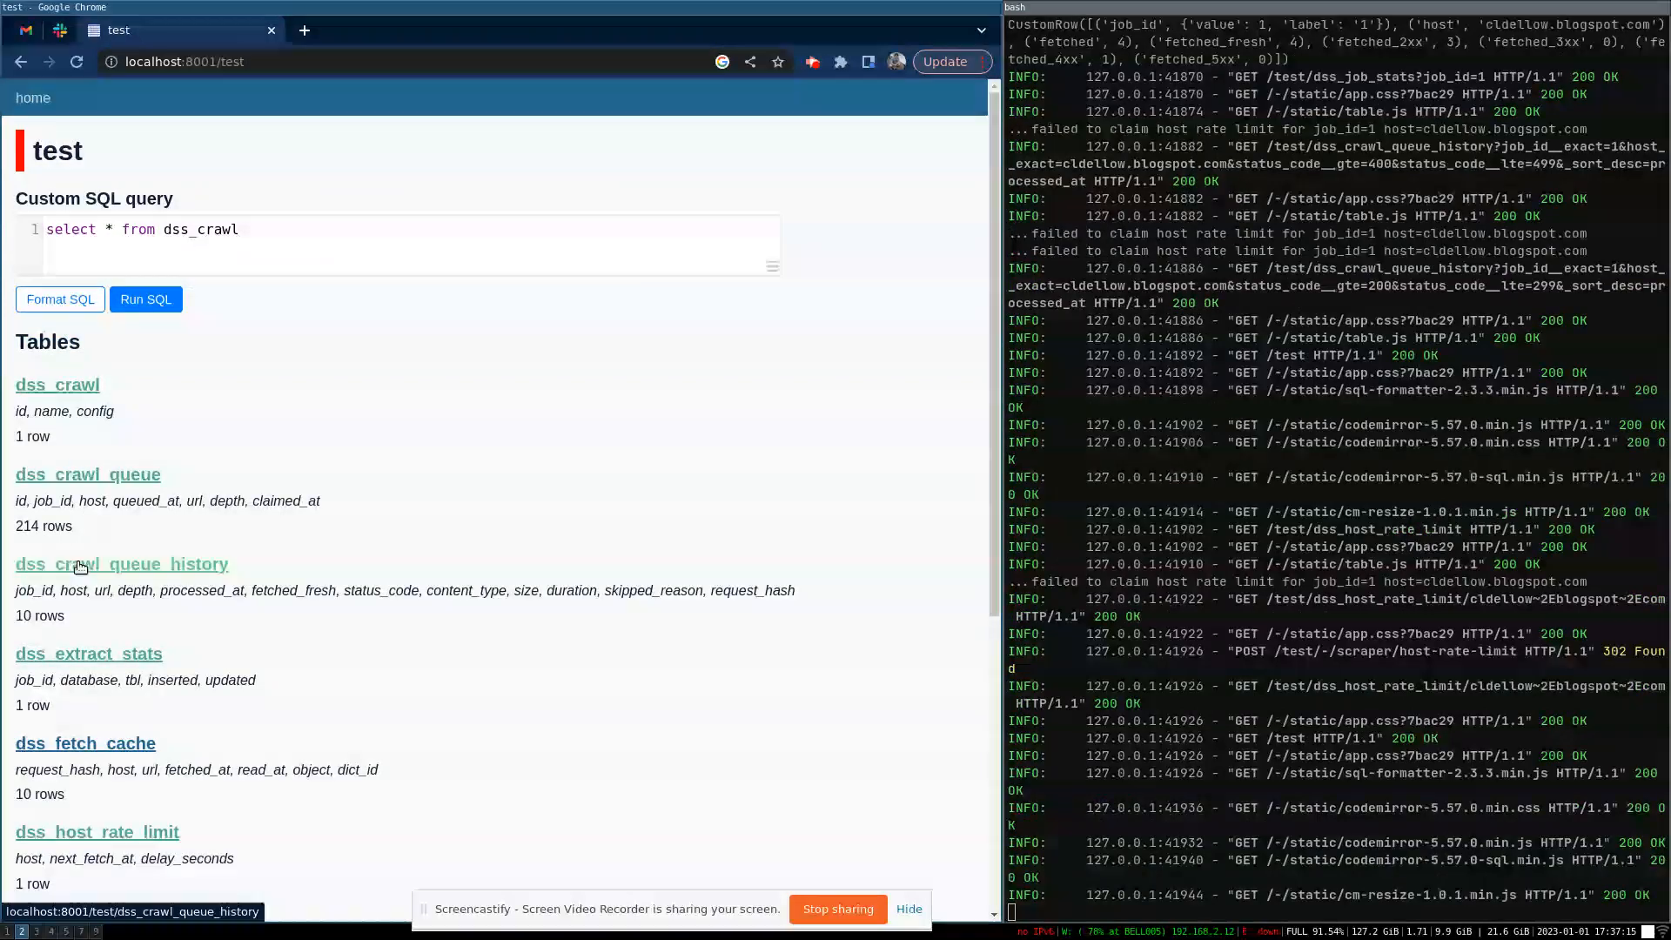
pyautogui.click(121, 564)
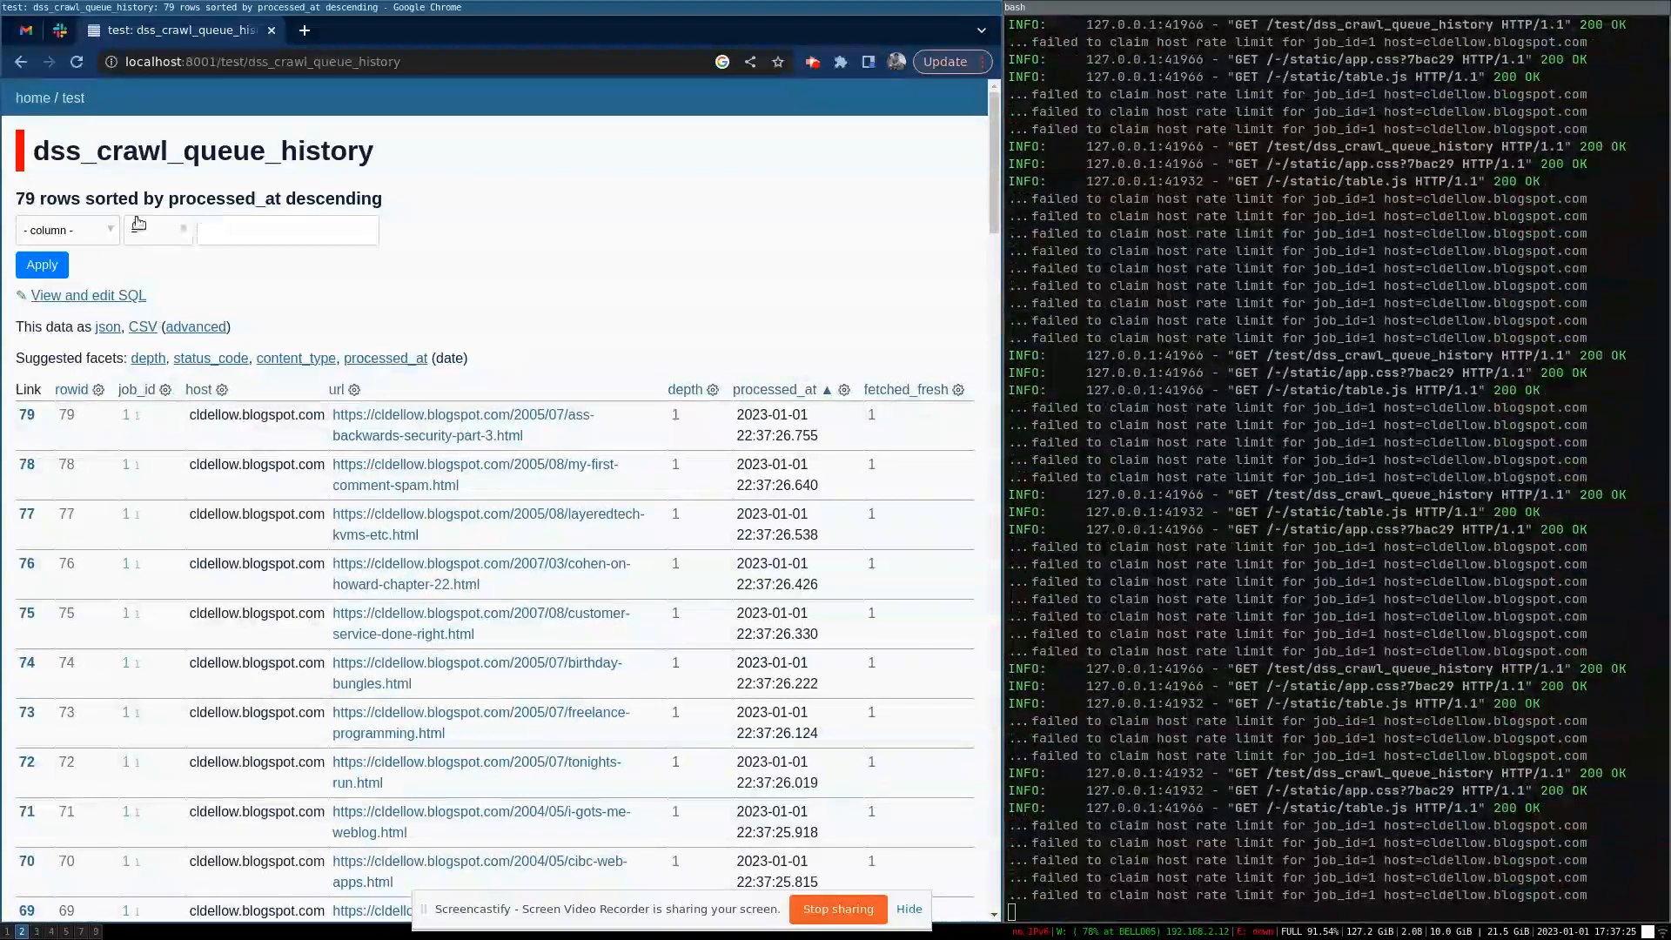
pyautogui.click(73, 98)
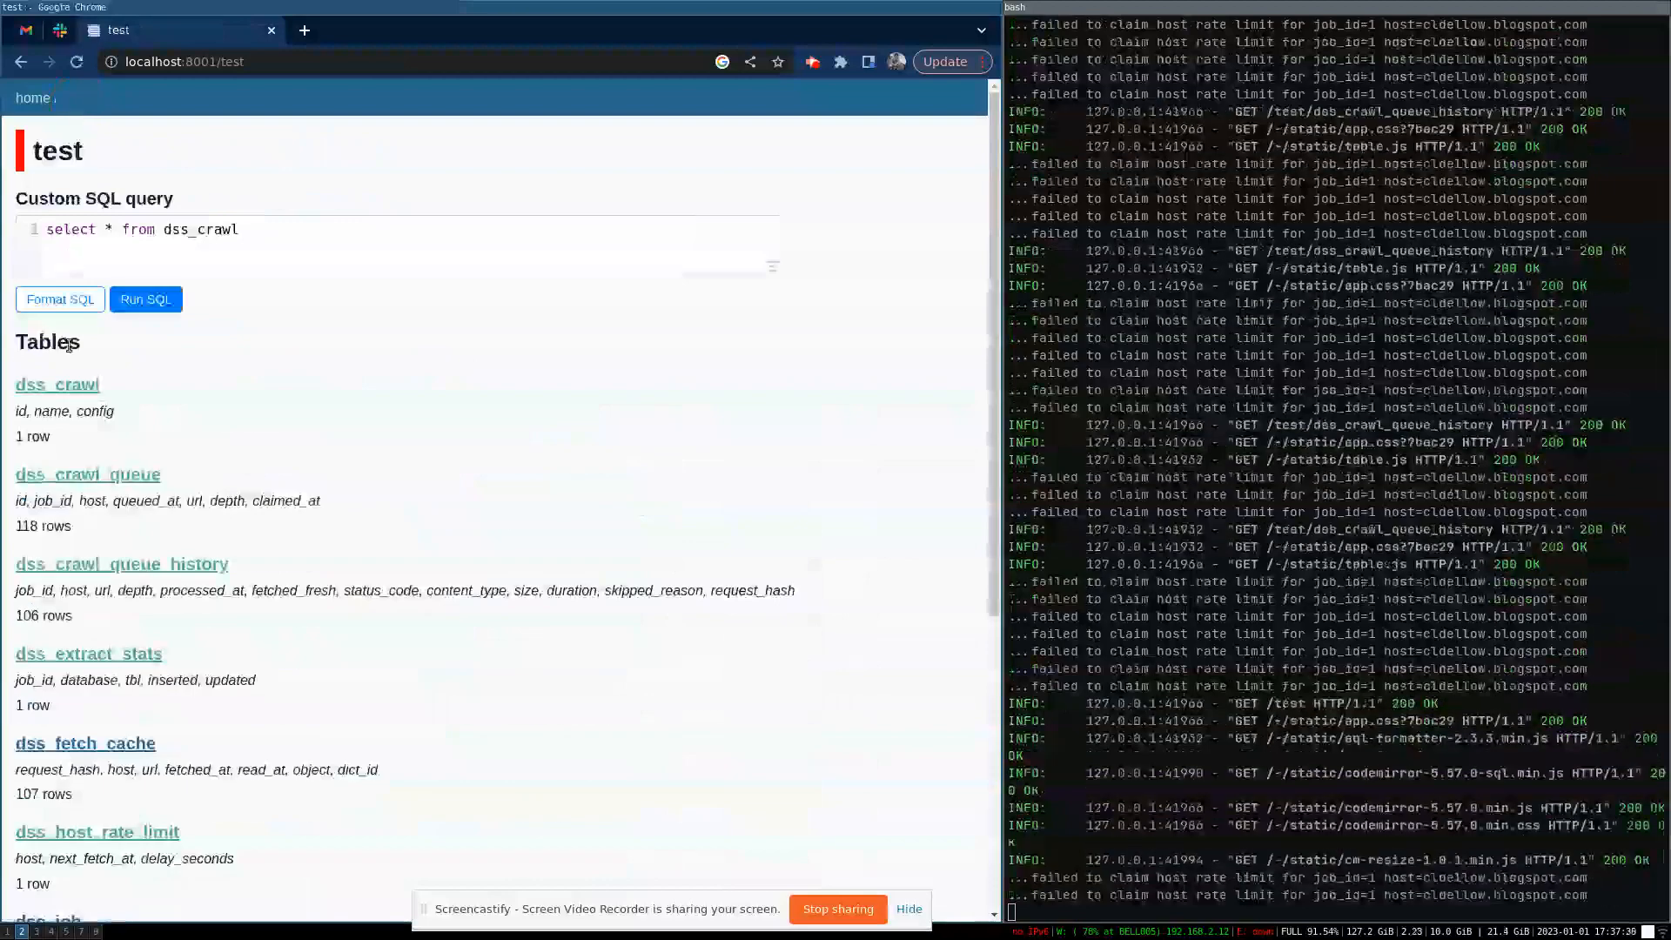
pyautogui.moveTo(70, 385)
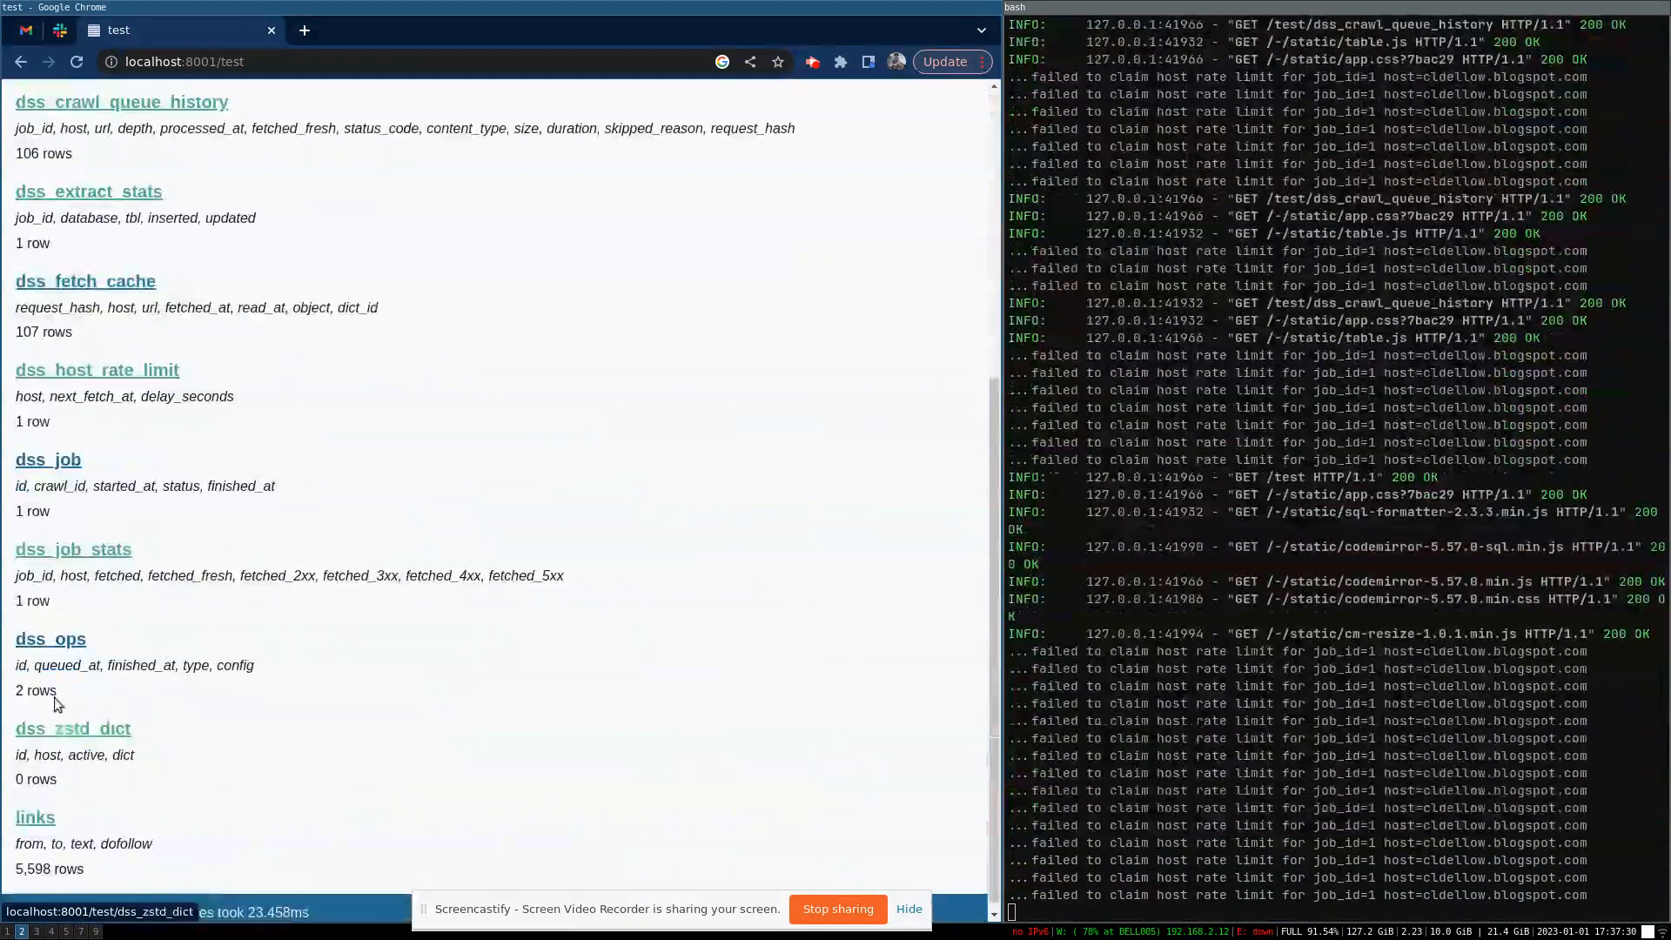
pyautogui.click(73, 549)
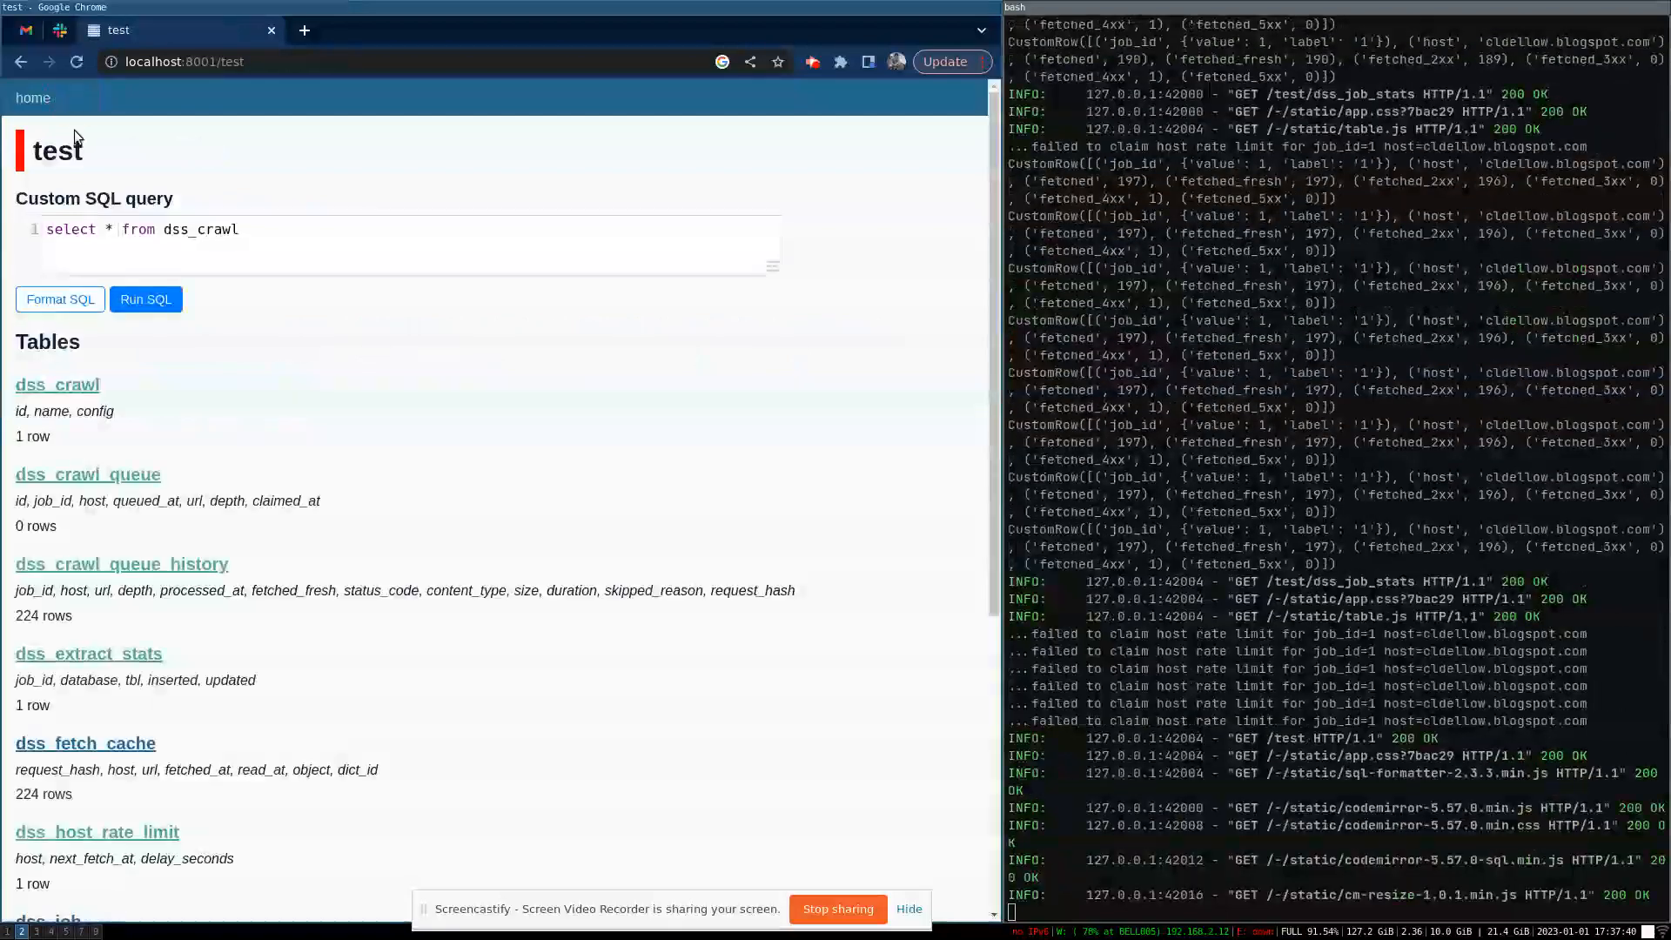
pyautogui.click(57, 383)
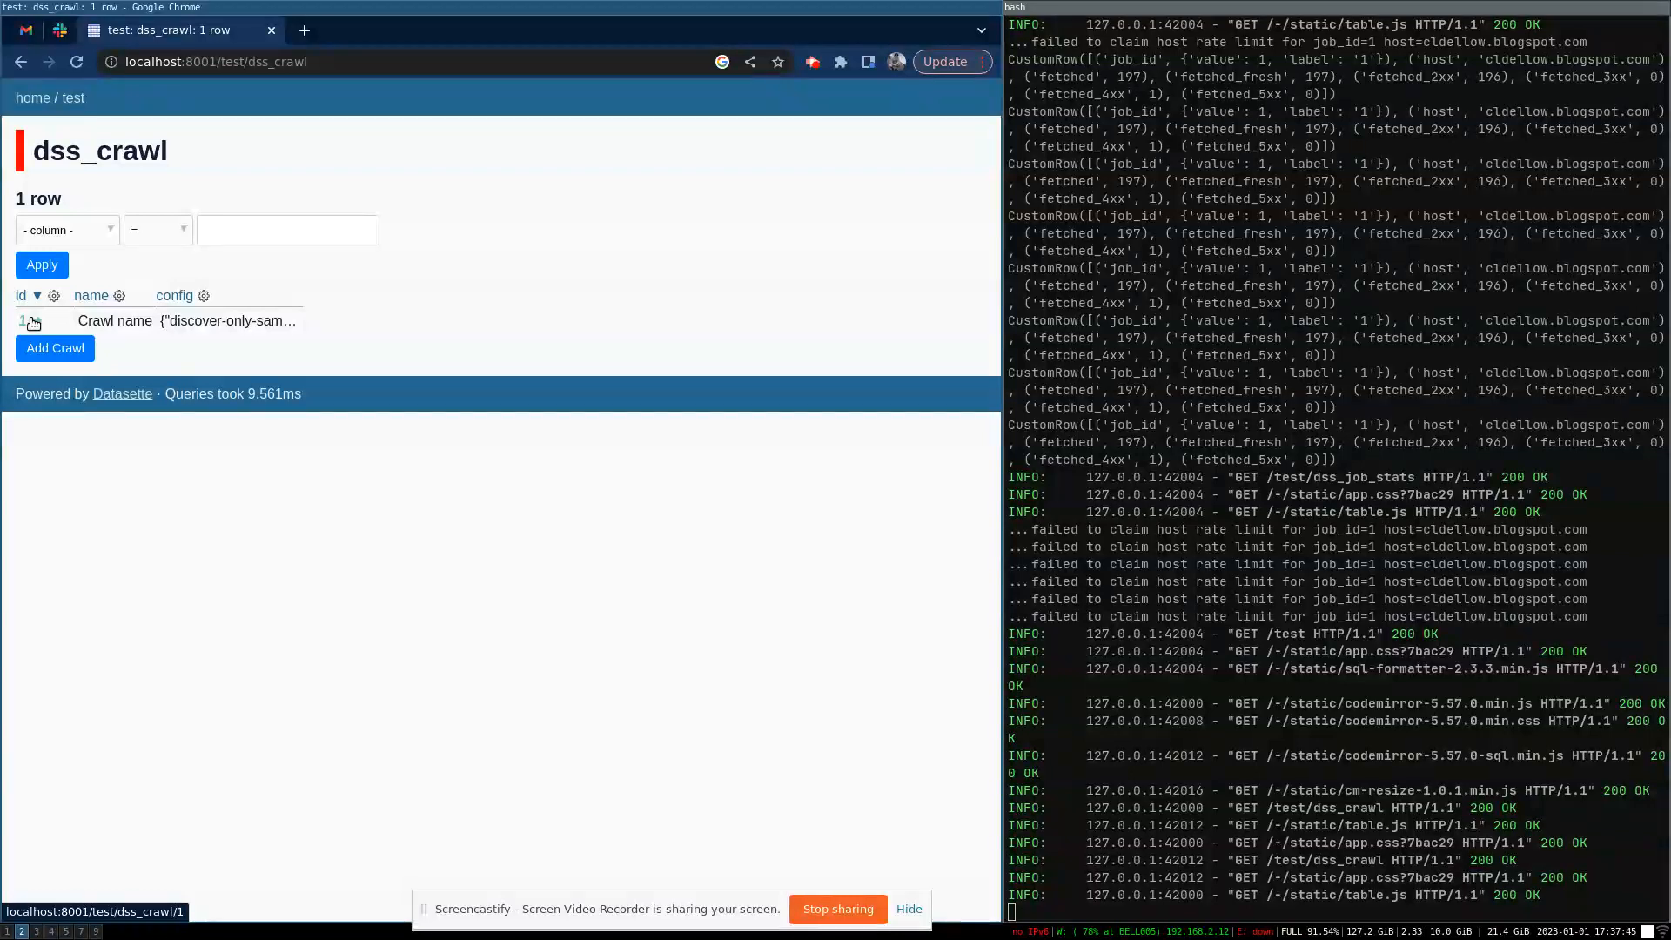
# - Start two more jobs for crawl #1, then list its jobs and select the first job's timestamps
pyautogui.click(21, 320)
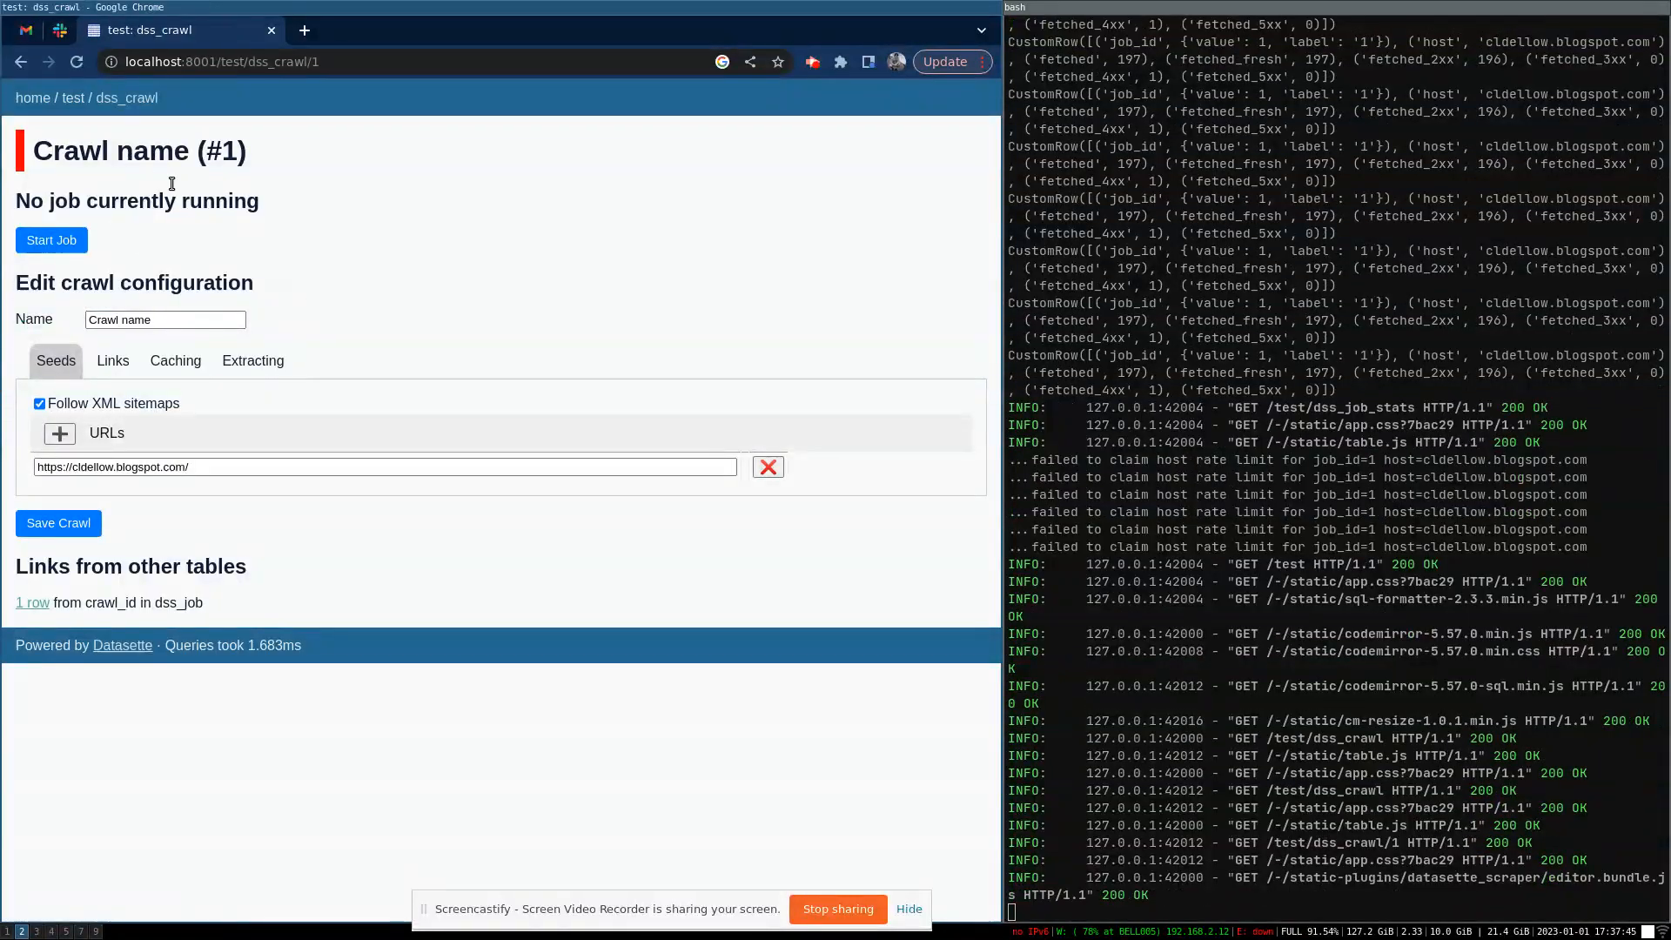
pyautogui.moveTo(140, 228)
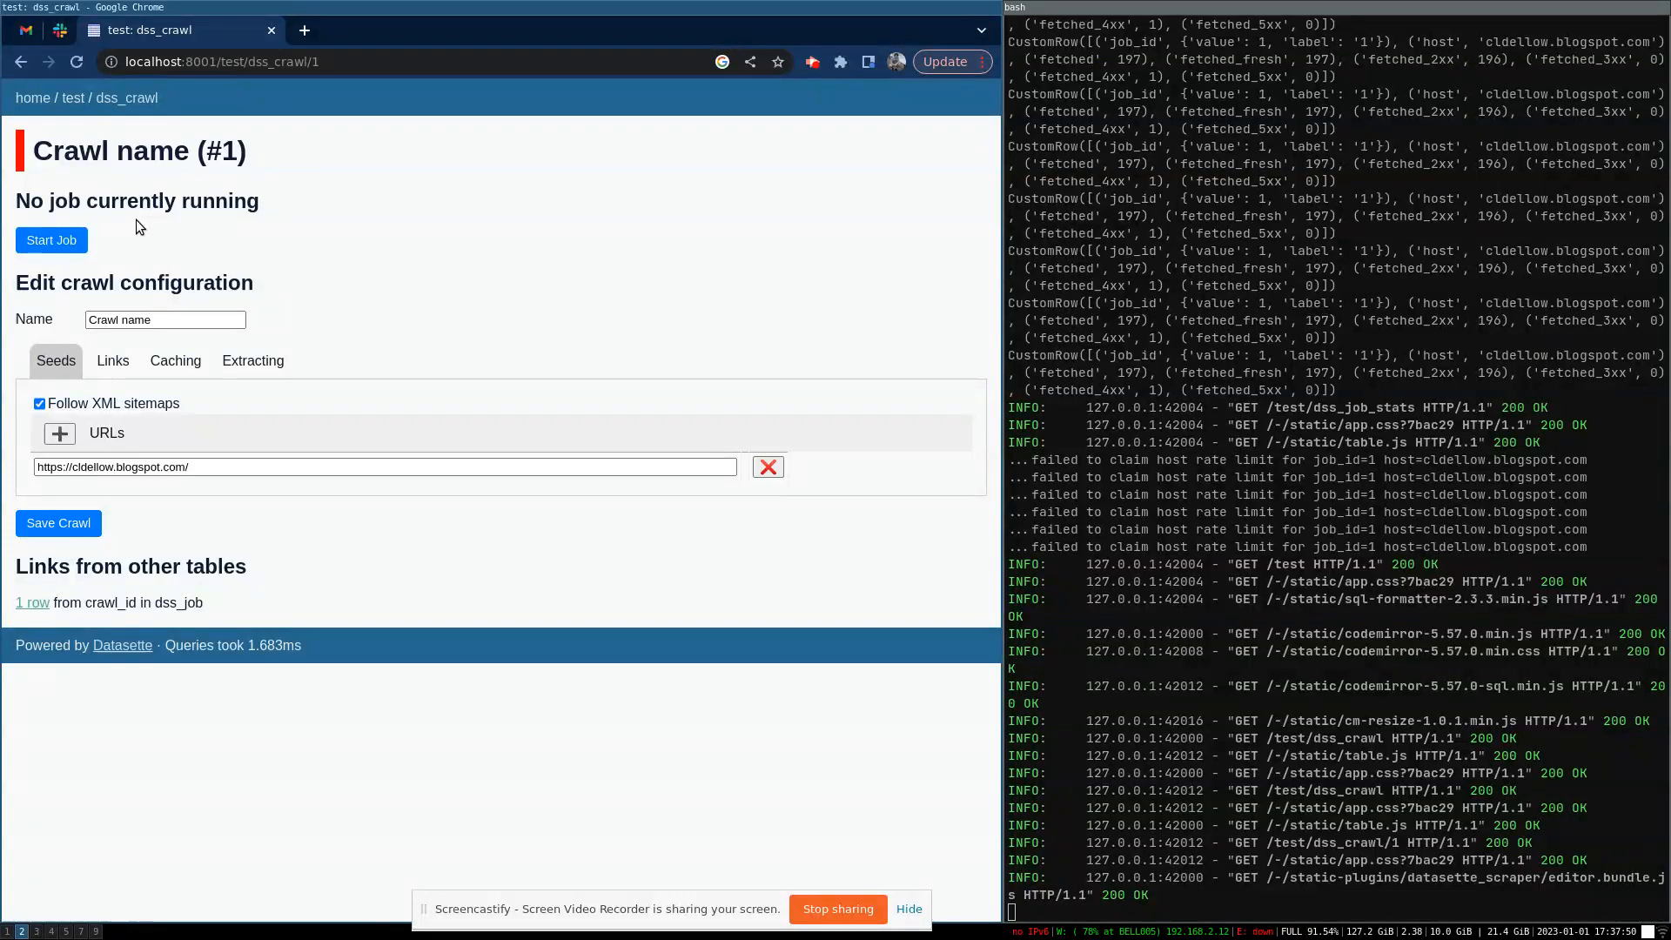
pyautogui.click(50, 240)
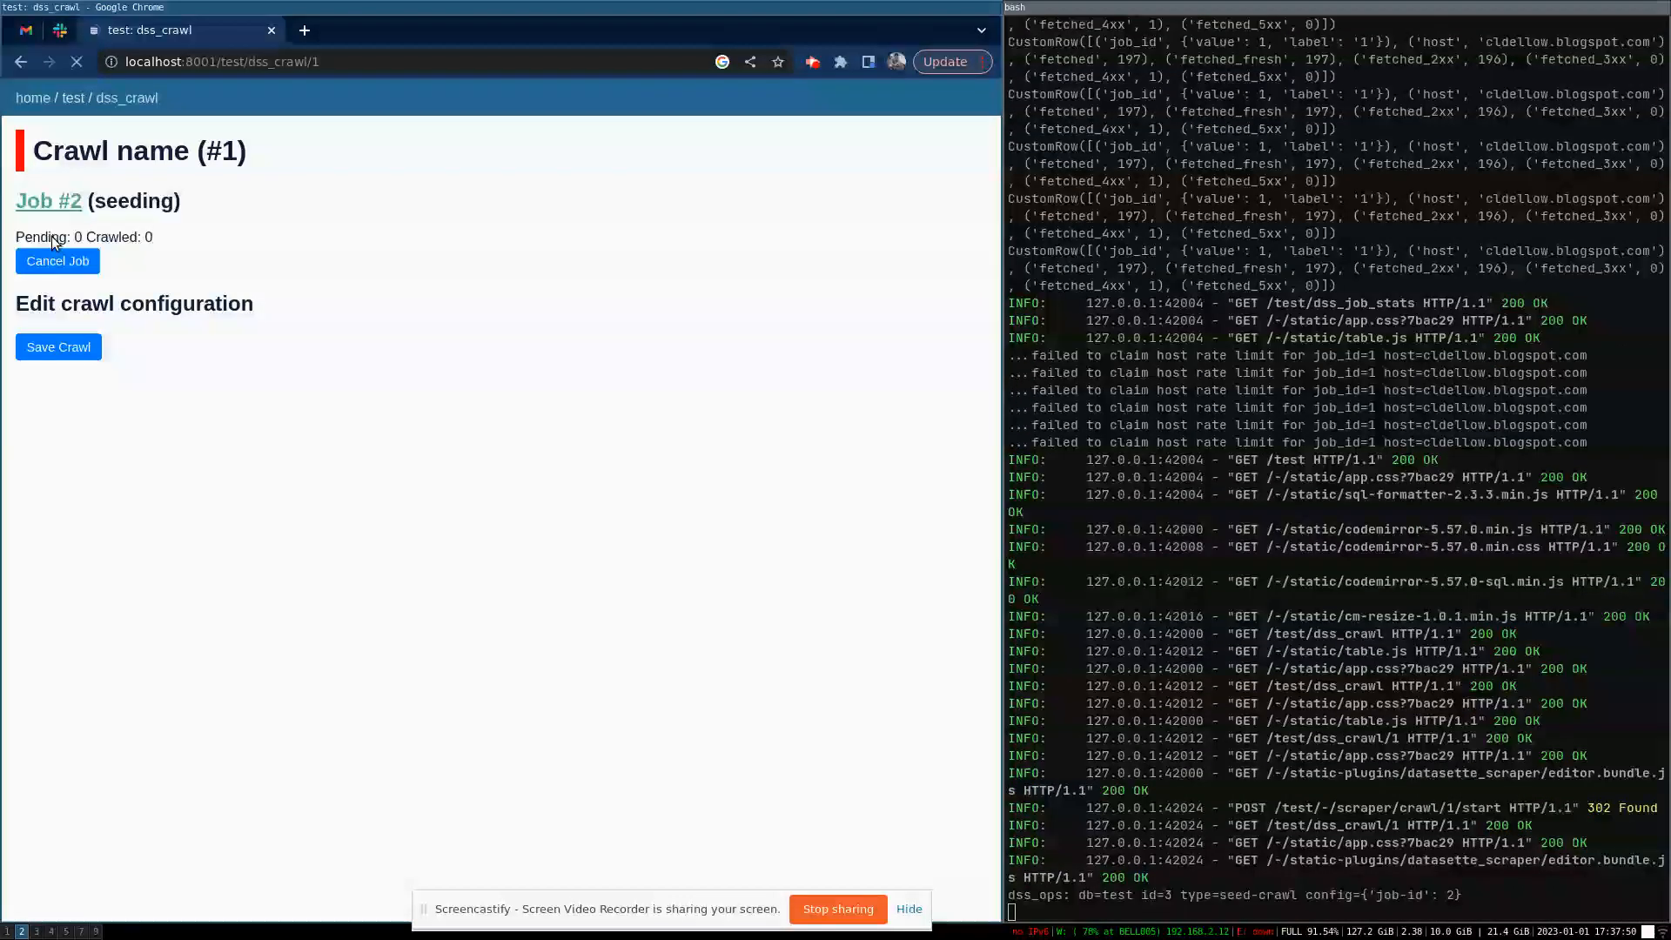
pyautogui.click(58, 261)
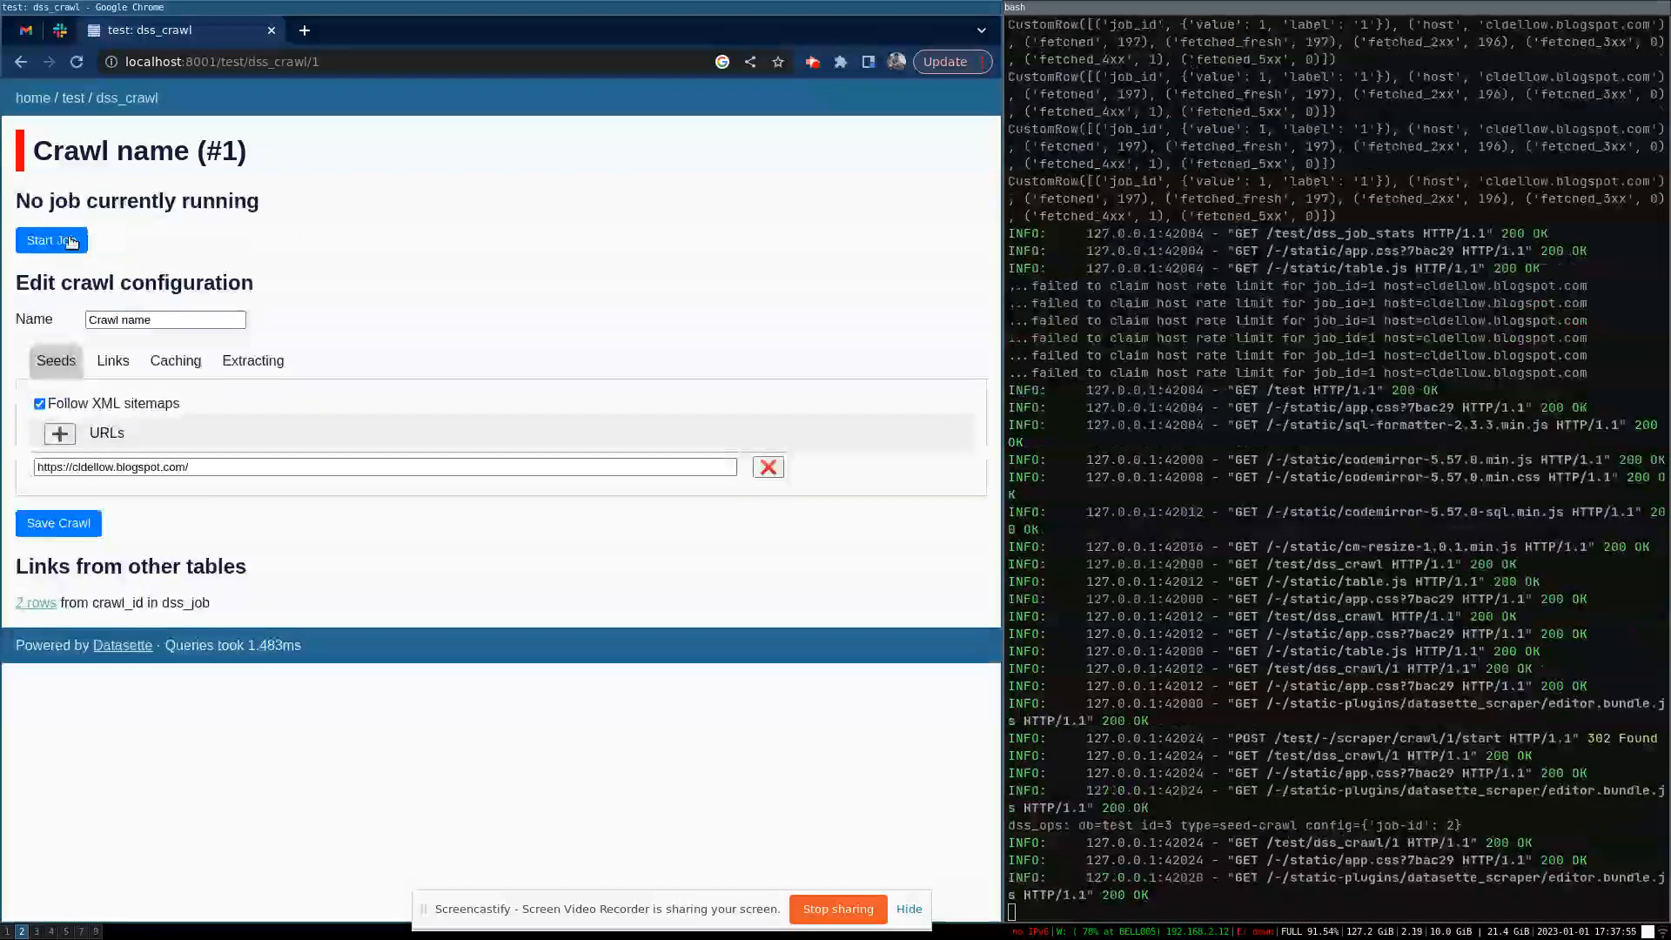
pyautogui.click(52, 240)
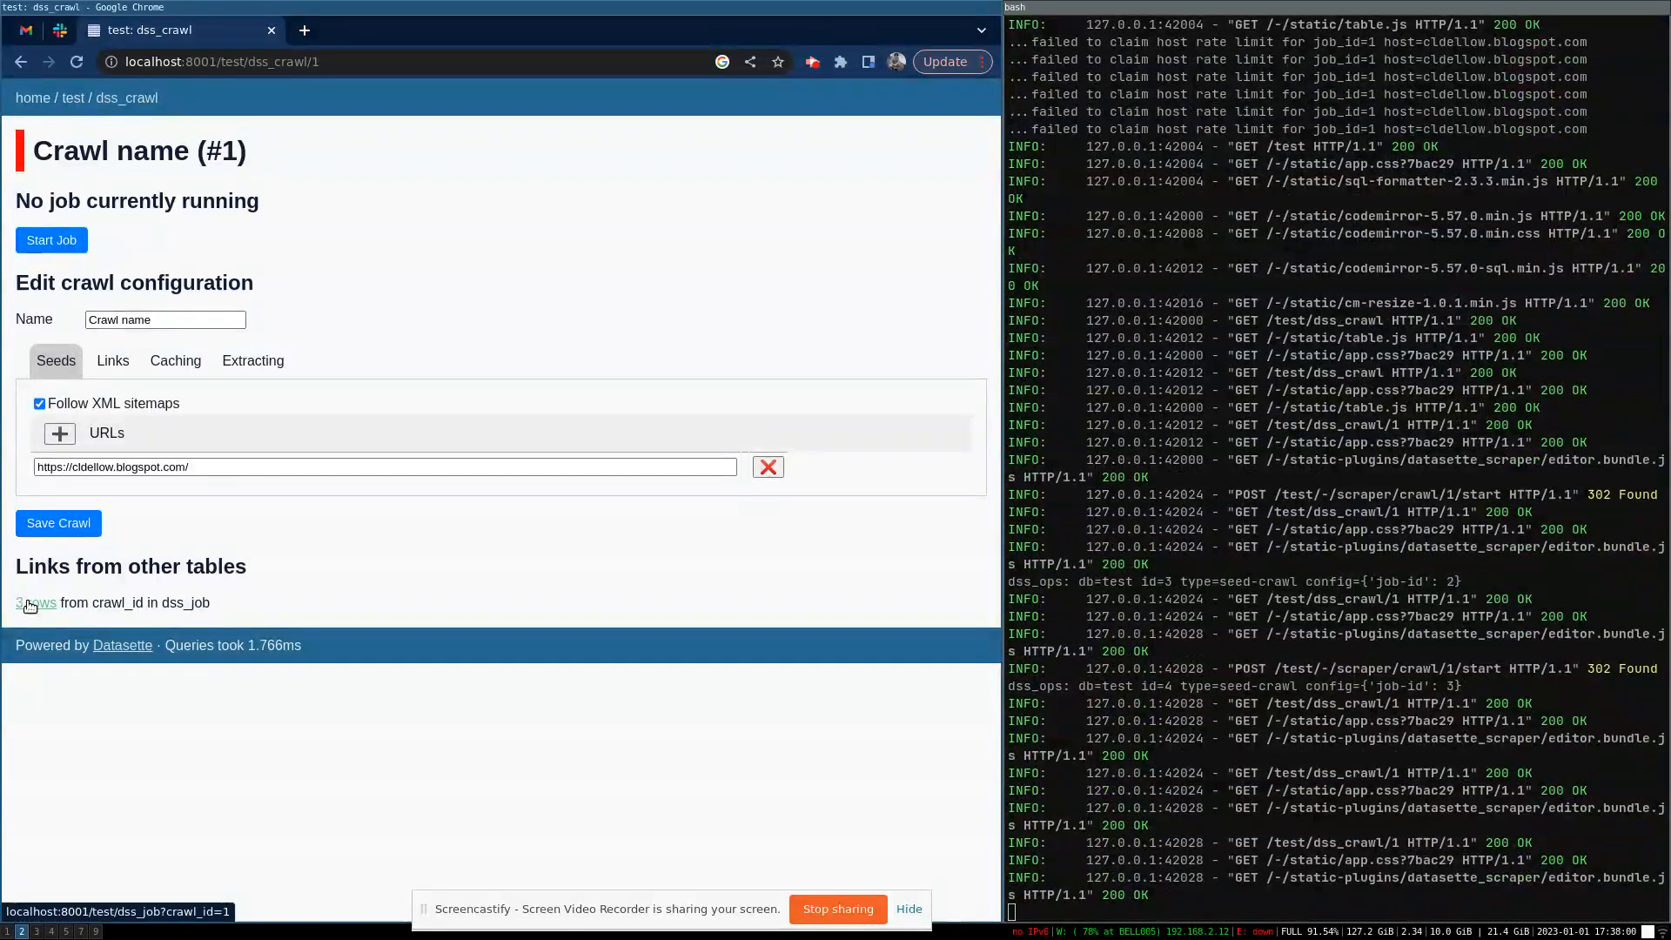
pyautogui.click(34, 603)
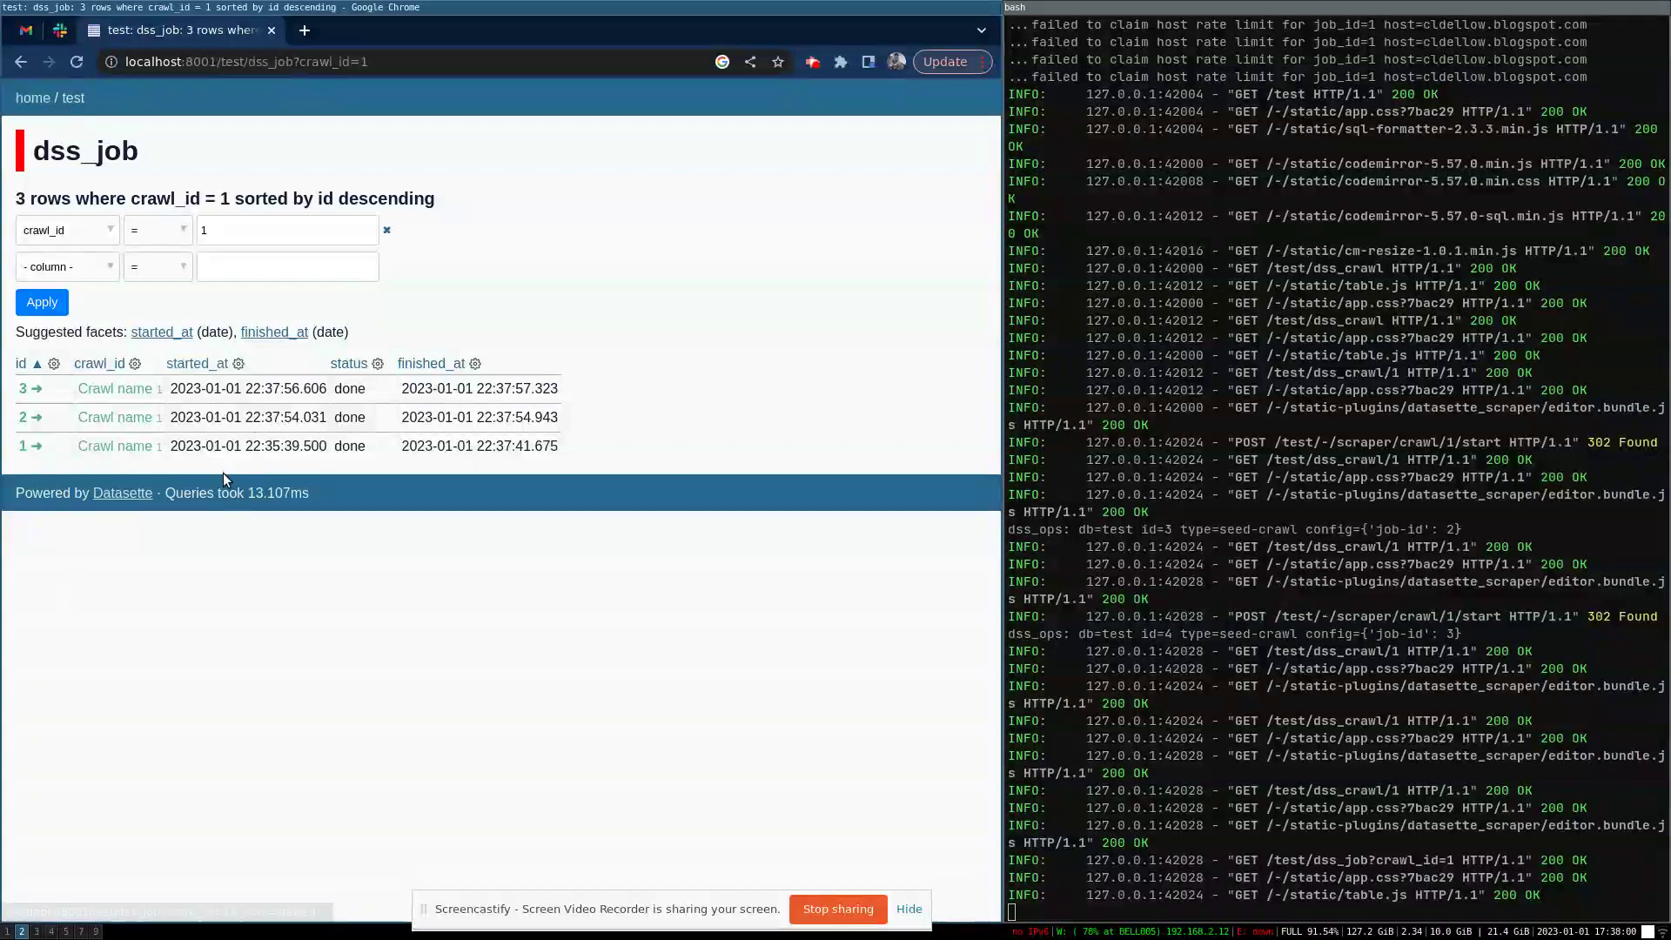
pyautogui.moveTo(213, 445); pyautogui.dragTo(523, 446)
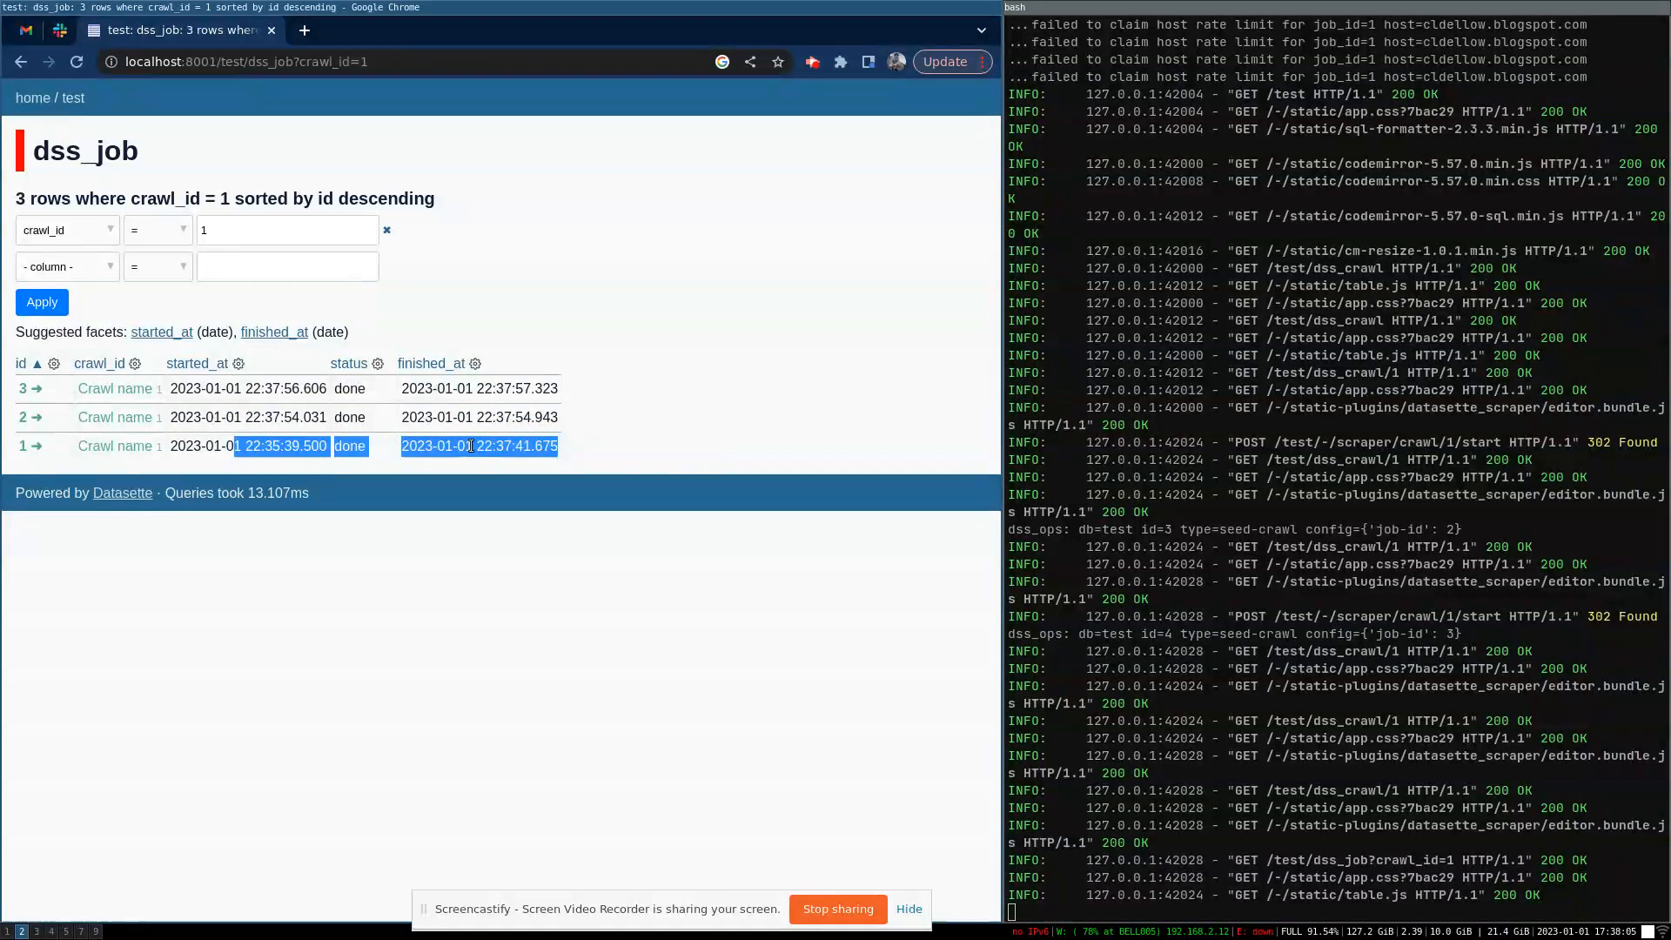
pyautogui.moveTo(271, 412)
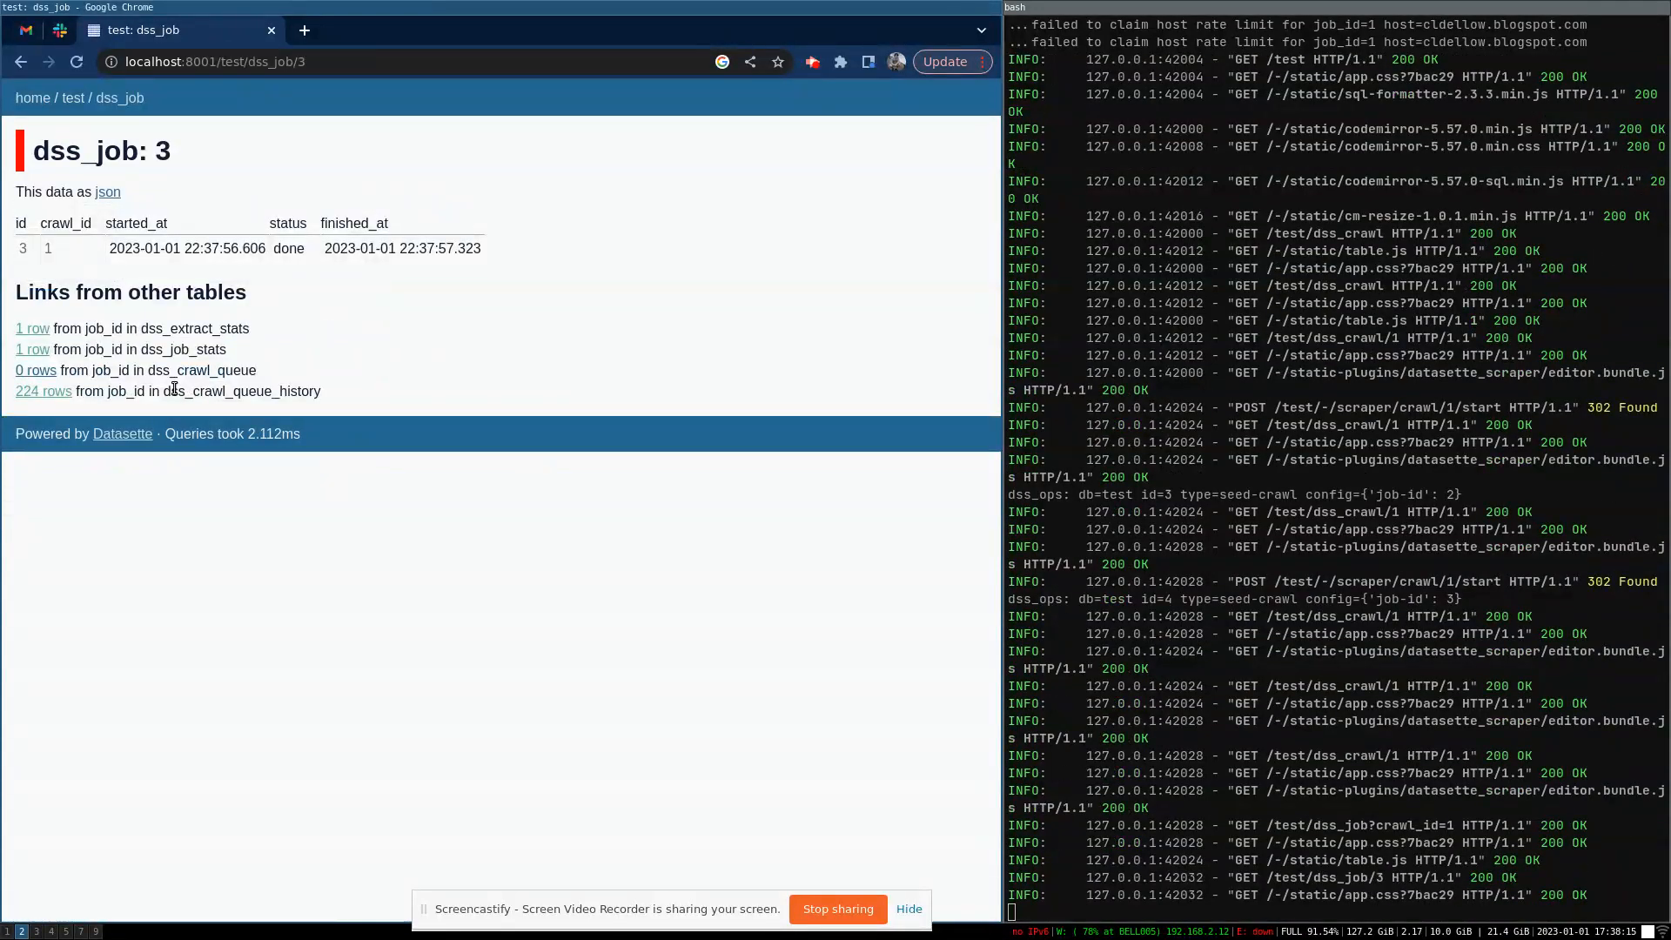
# - List job 3's 224 crawl-history rows and open the newest page's cached fetch entry
pyautogui.click(43, 391)
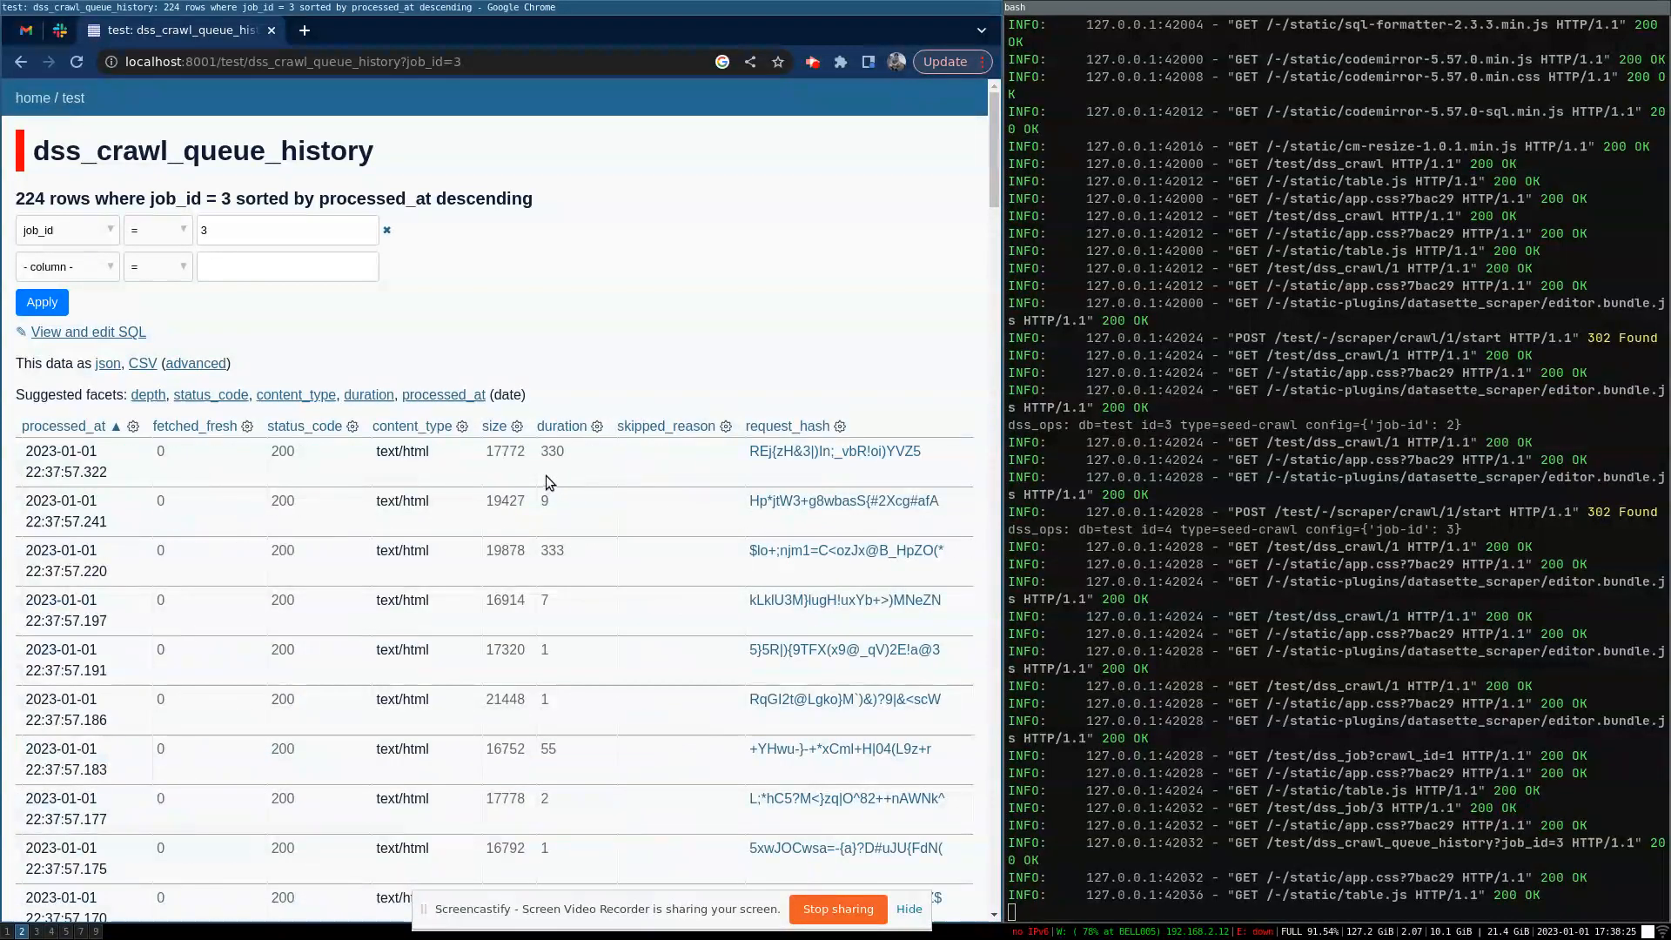
pyautogui.moveTo(534, 456)
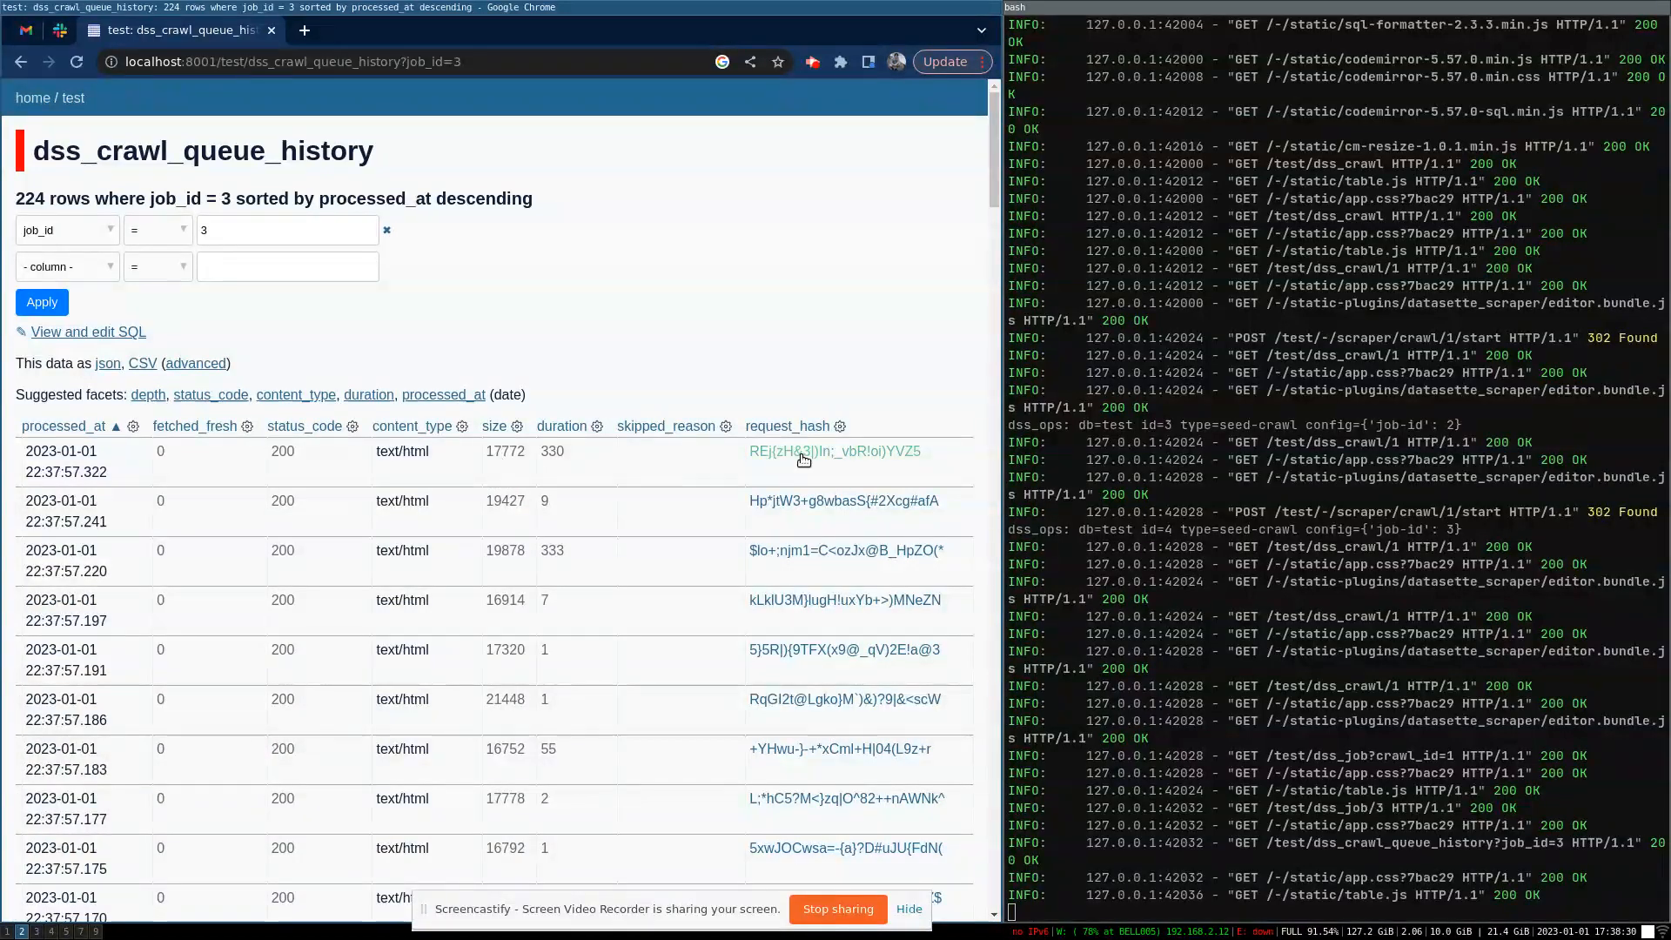
pyautogui.click(834, 451)
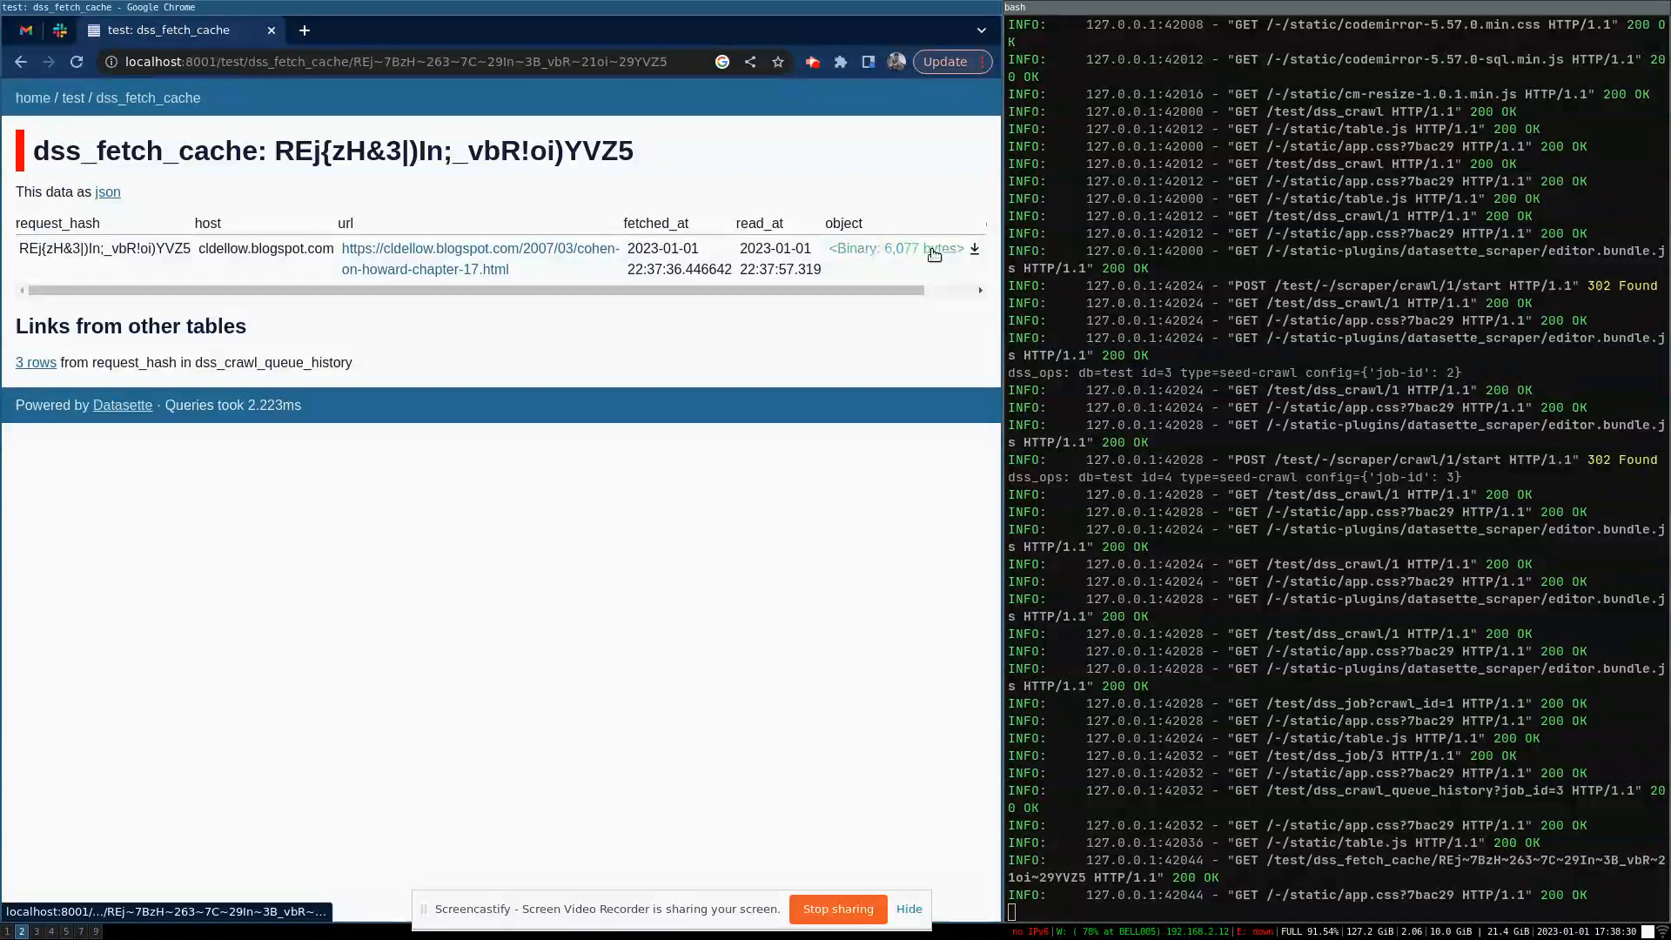
pyautogui.moveTo(933, 253)
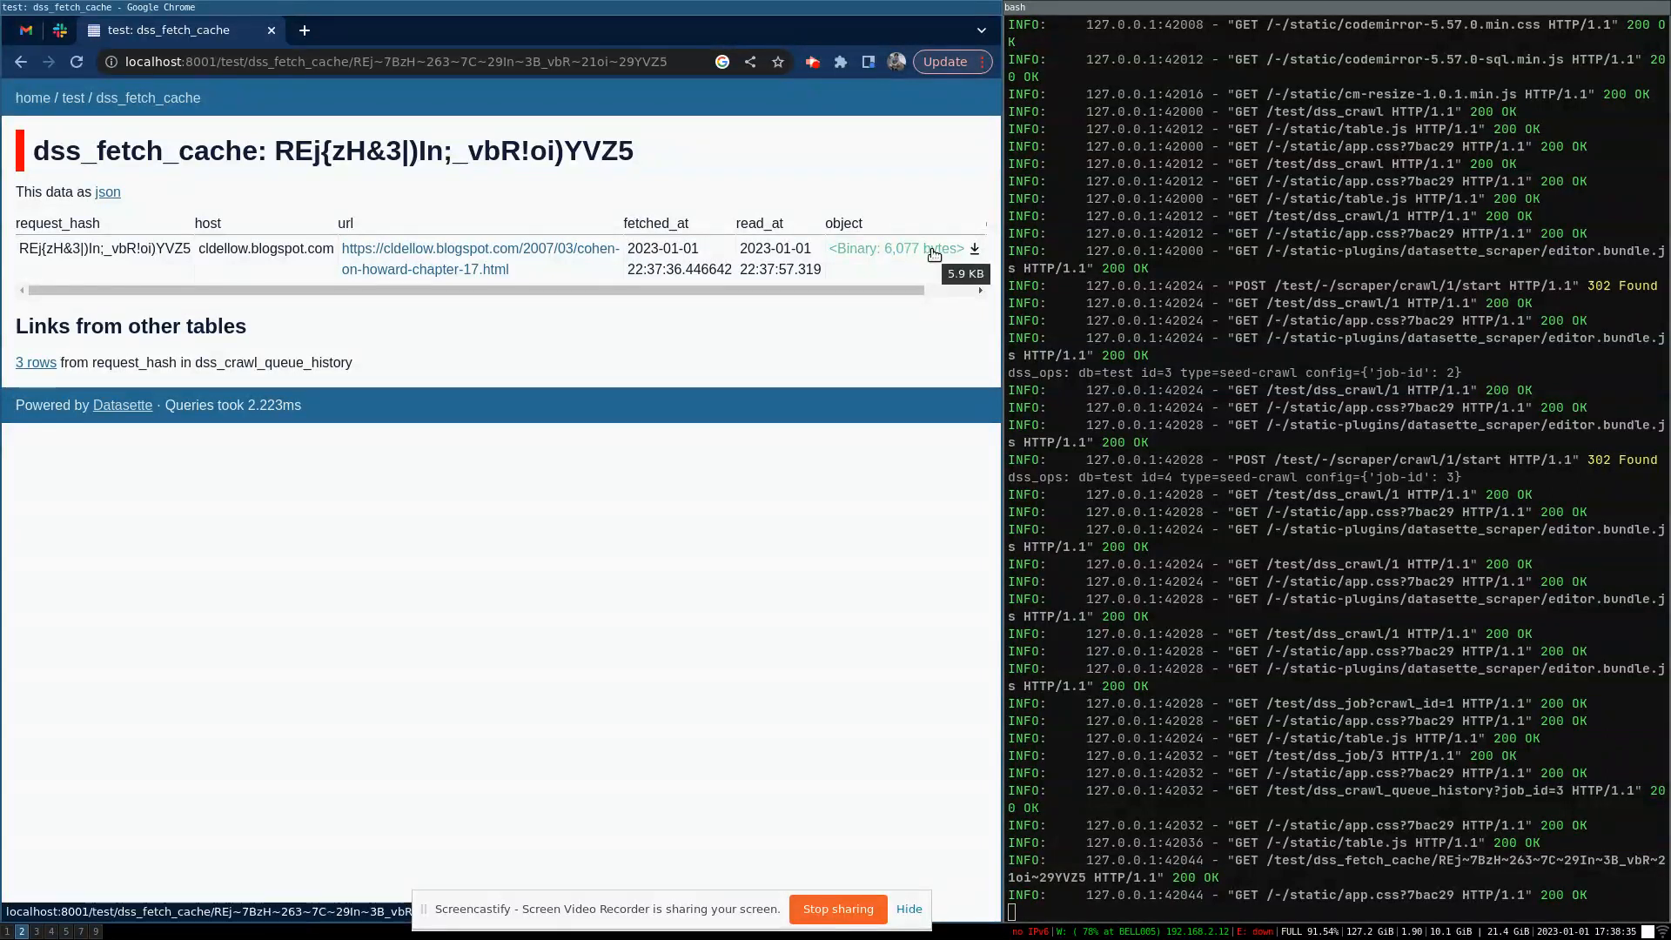
pyautogui.moveTo(545, 228)
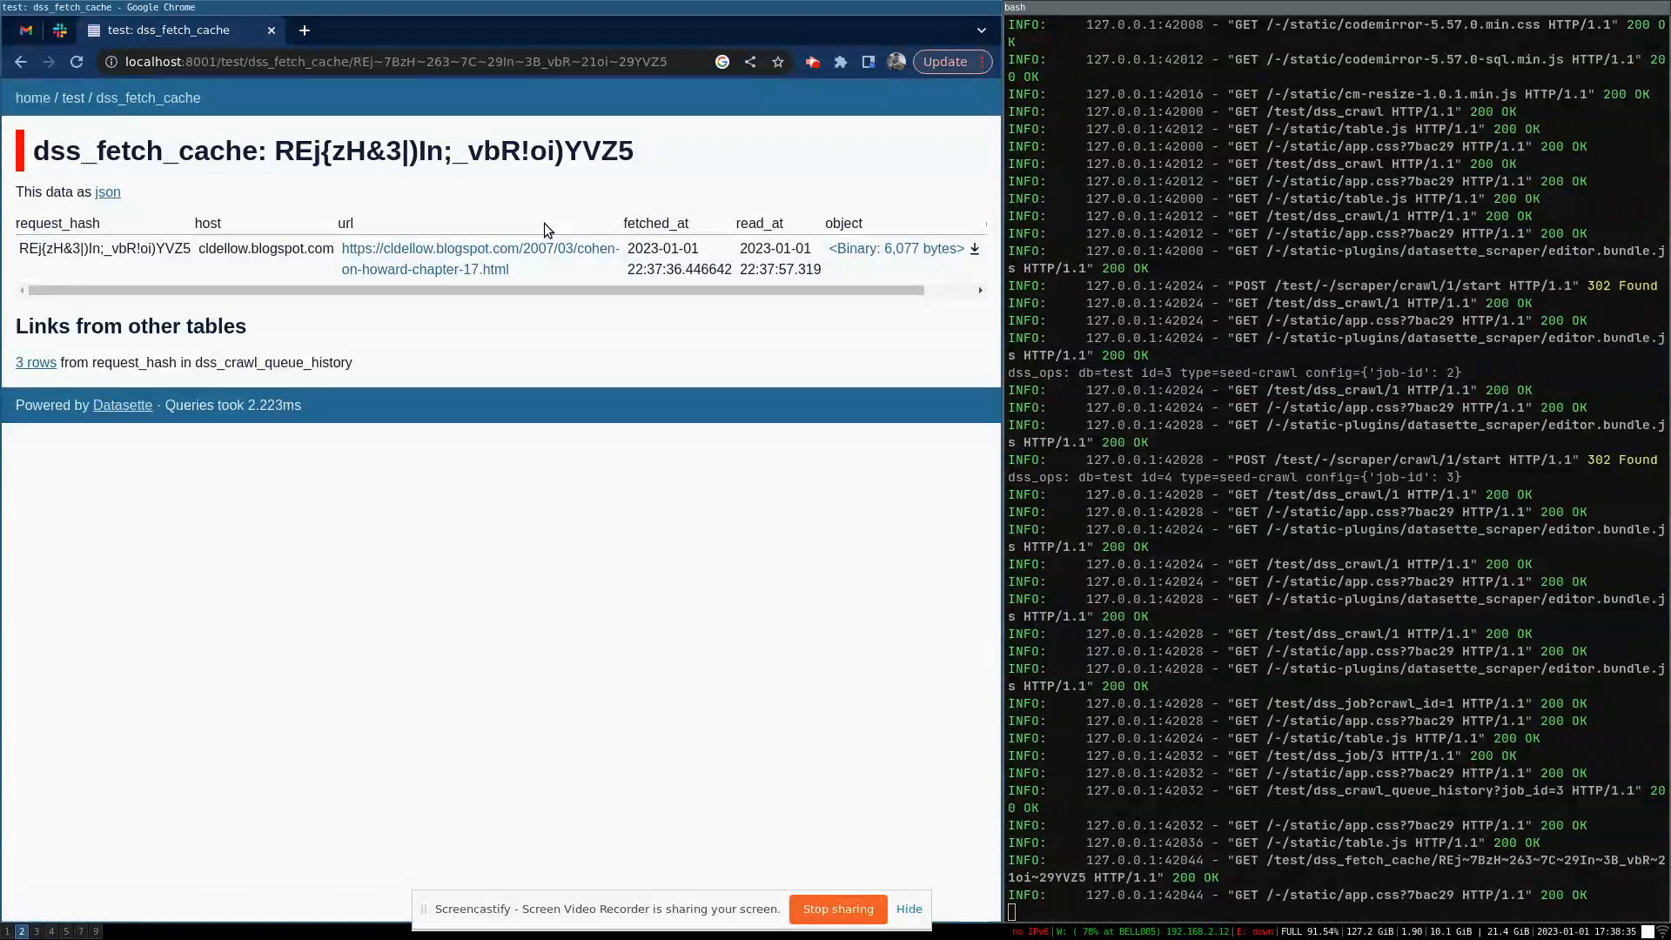
pyautogui.moveTo(266, 185)
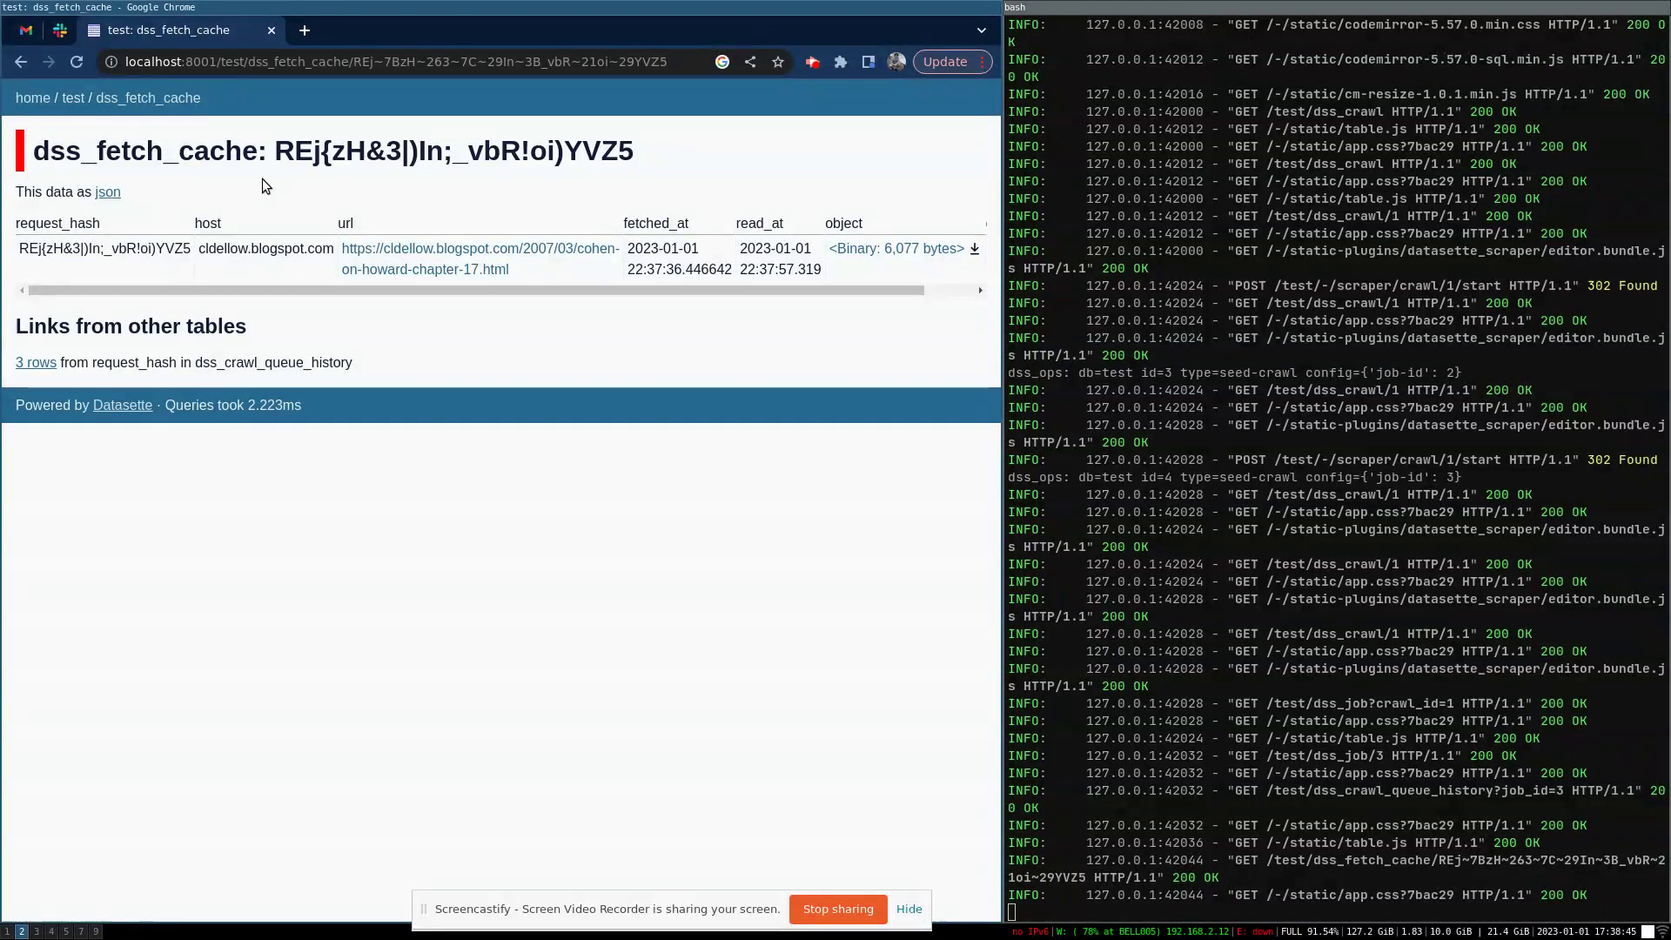
# - Return to the test database overview and open the dss_zstd_dict table
pyautogui.click(73, 98)
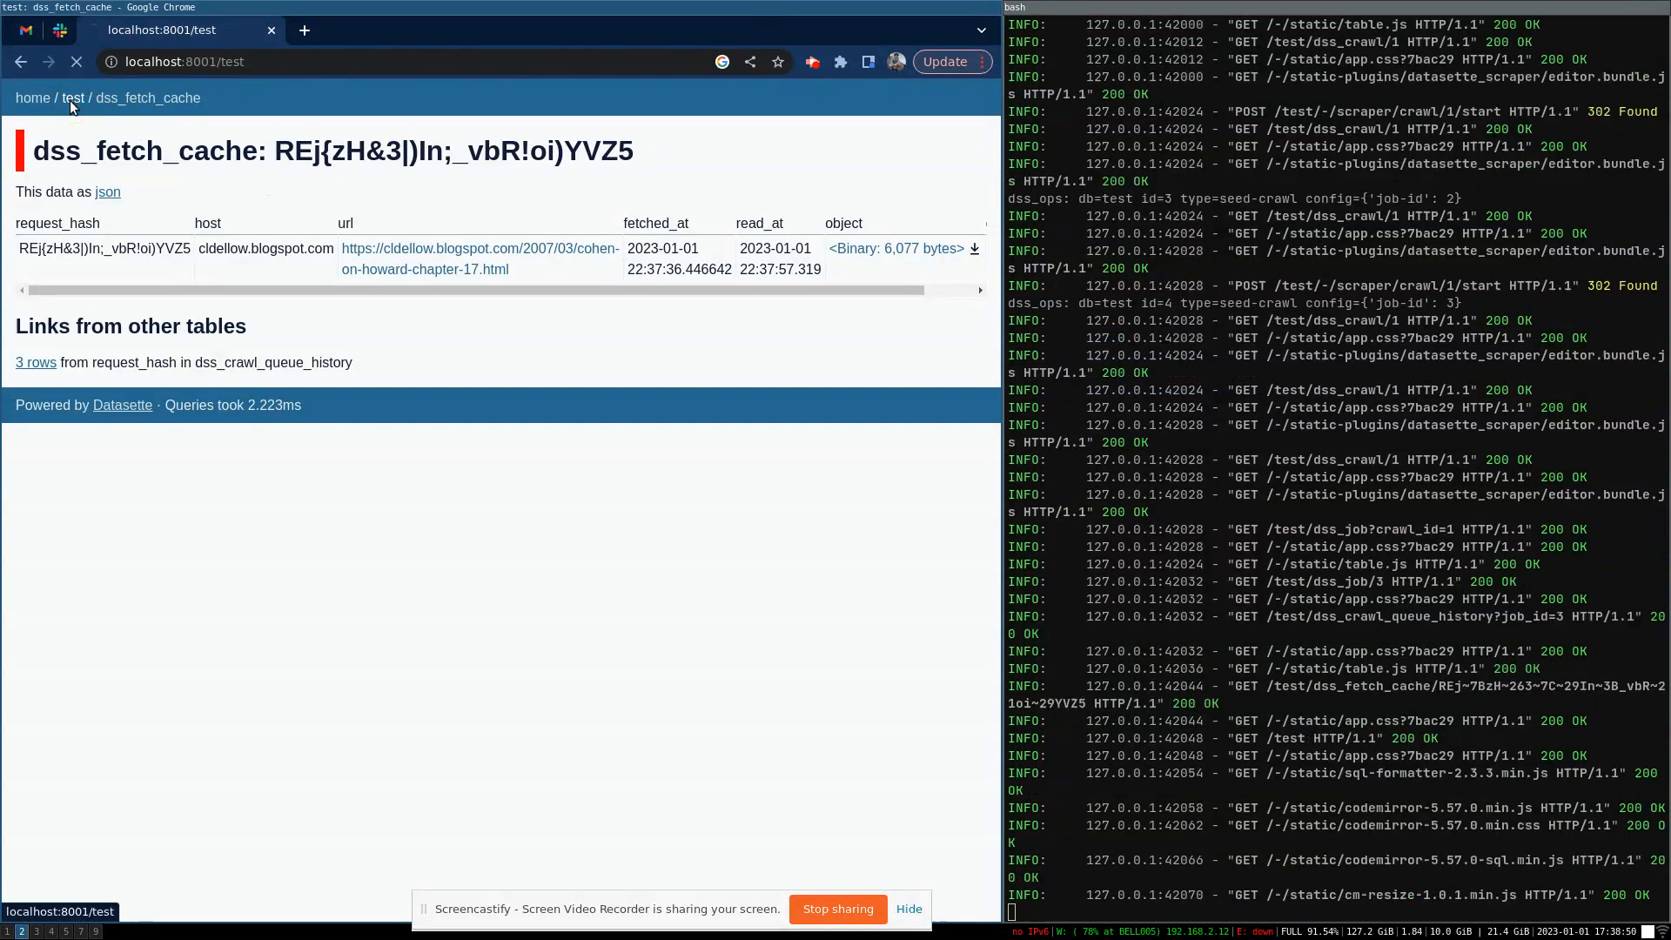
pyautogui.click(74, 97)
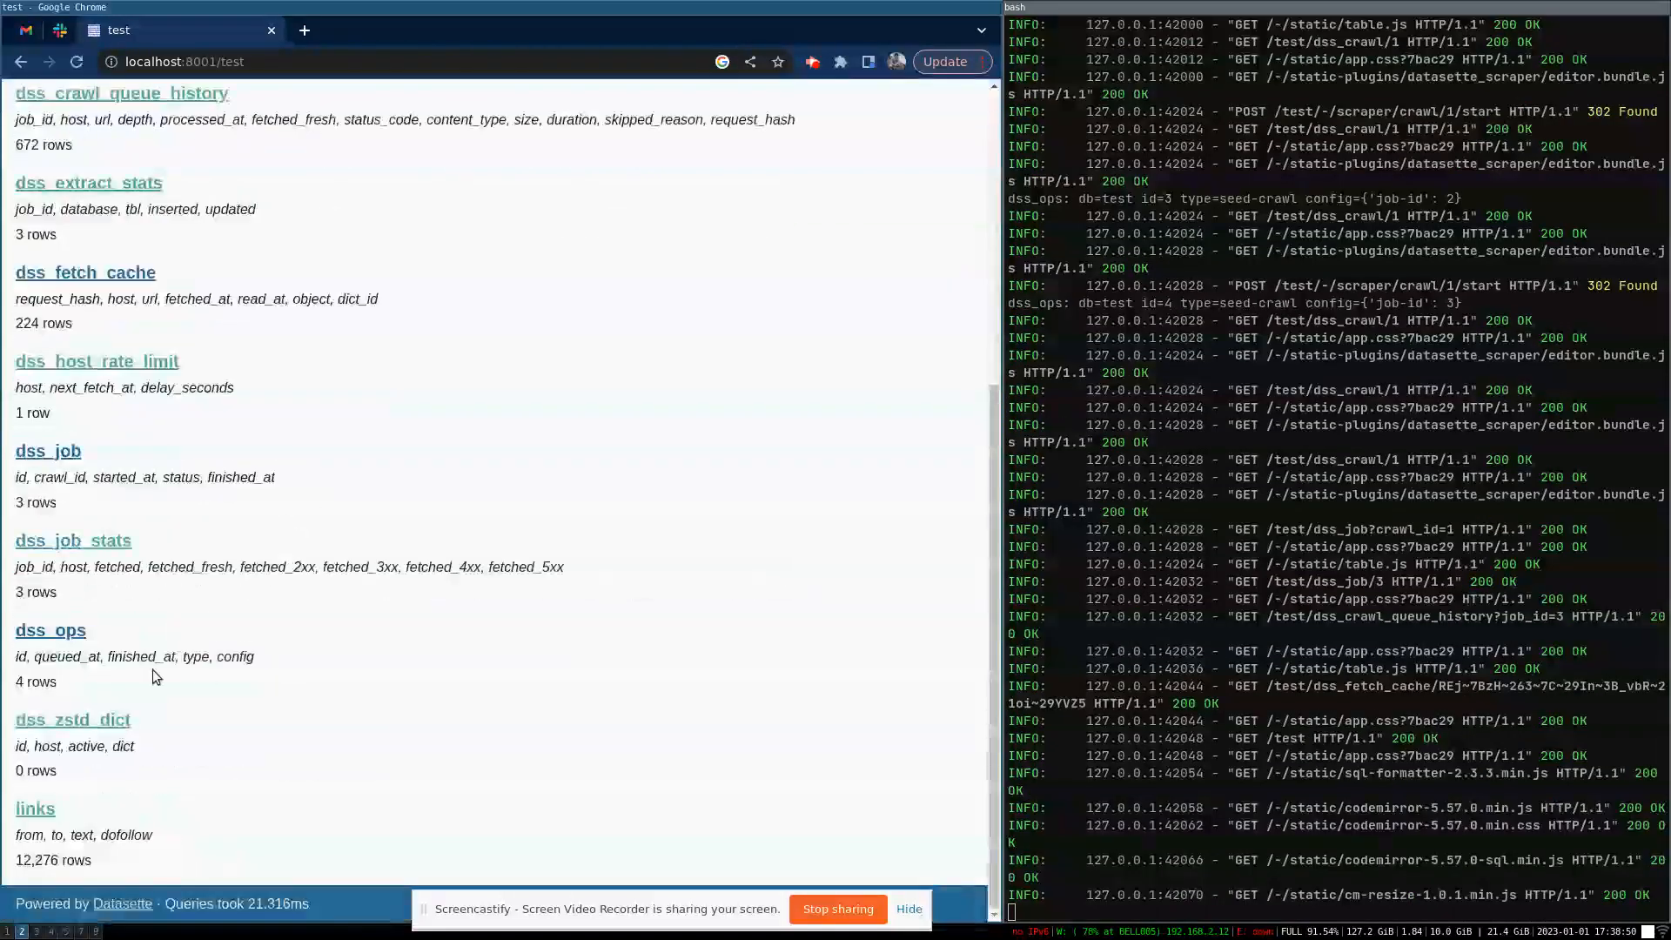
pyautogui.click(73, 719)
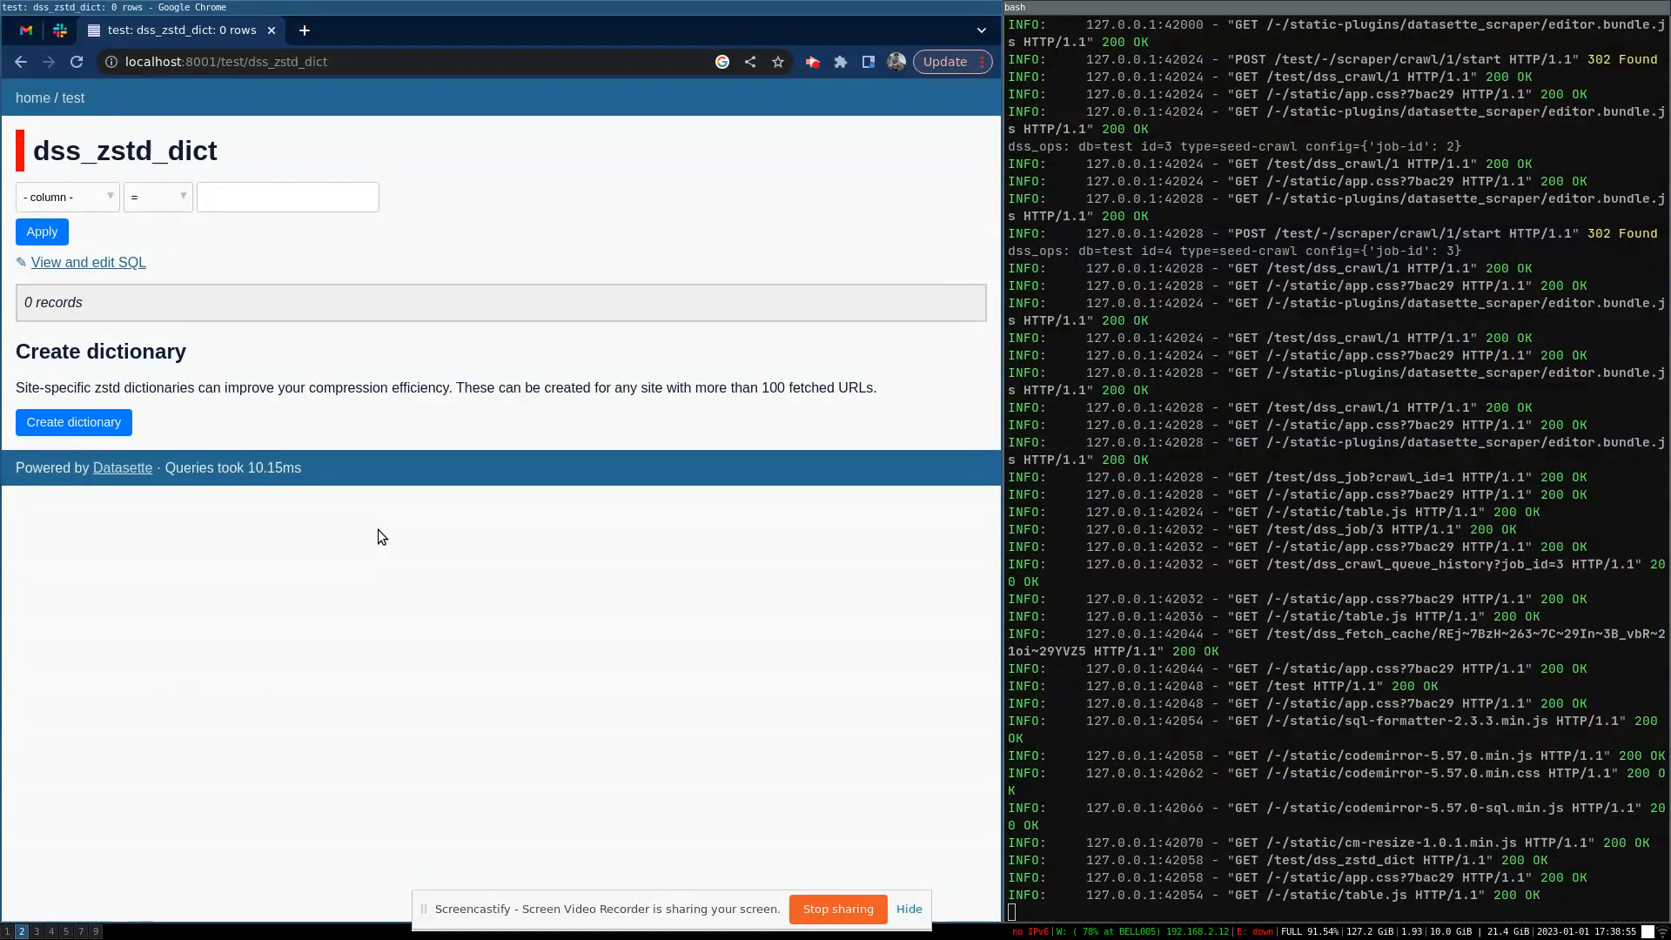
pyautogui.moveTo(300, 432)
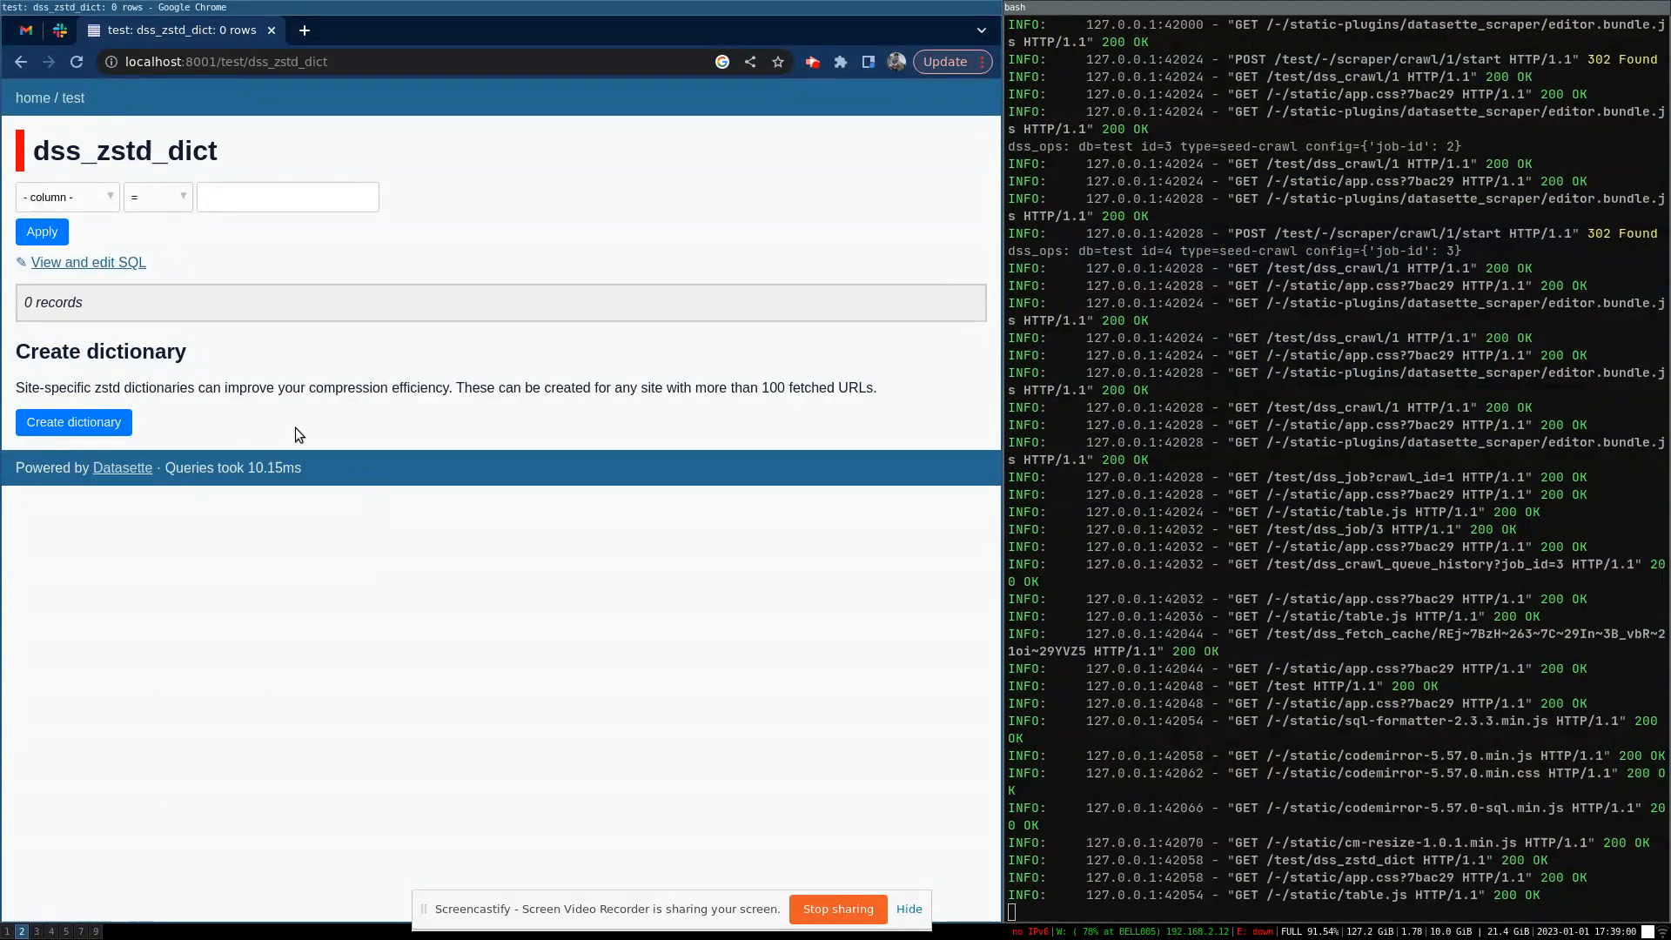
pyautogui.moveTo(161, 420)
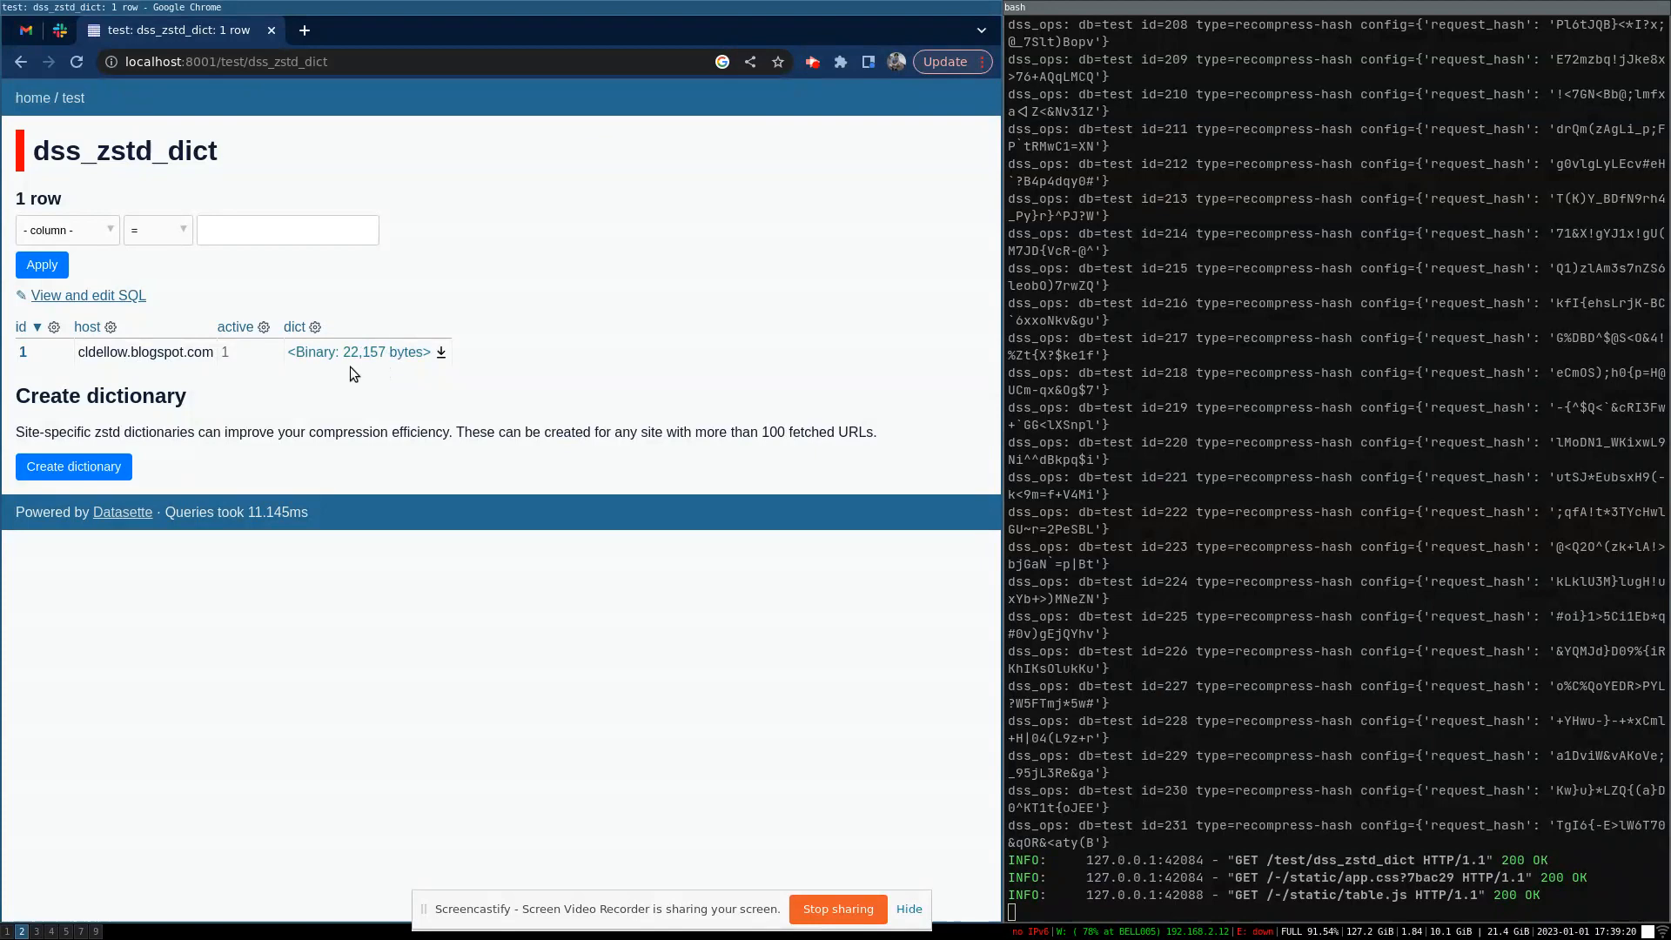
pyautogui.moveTo(501, 377)
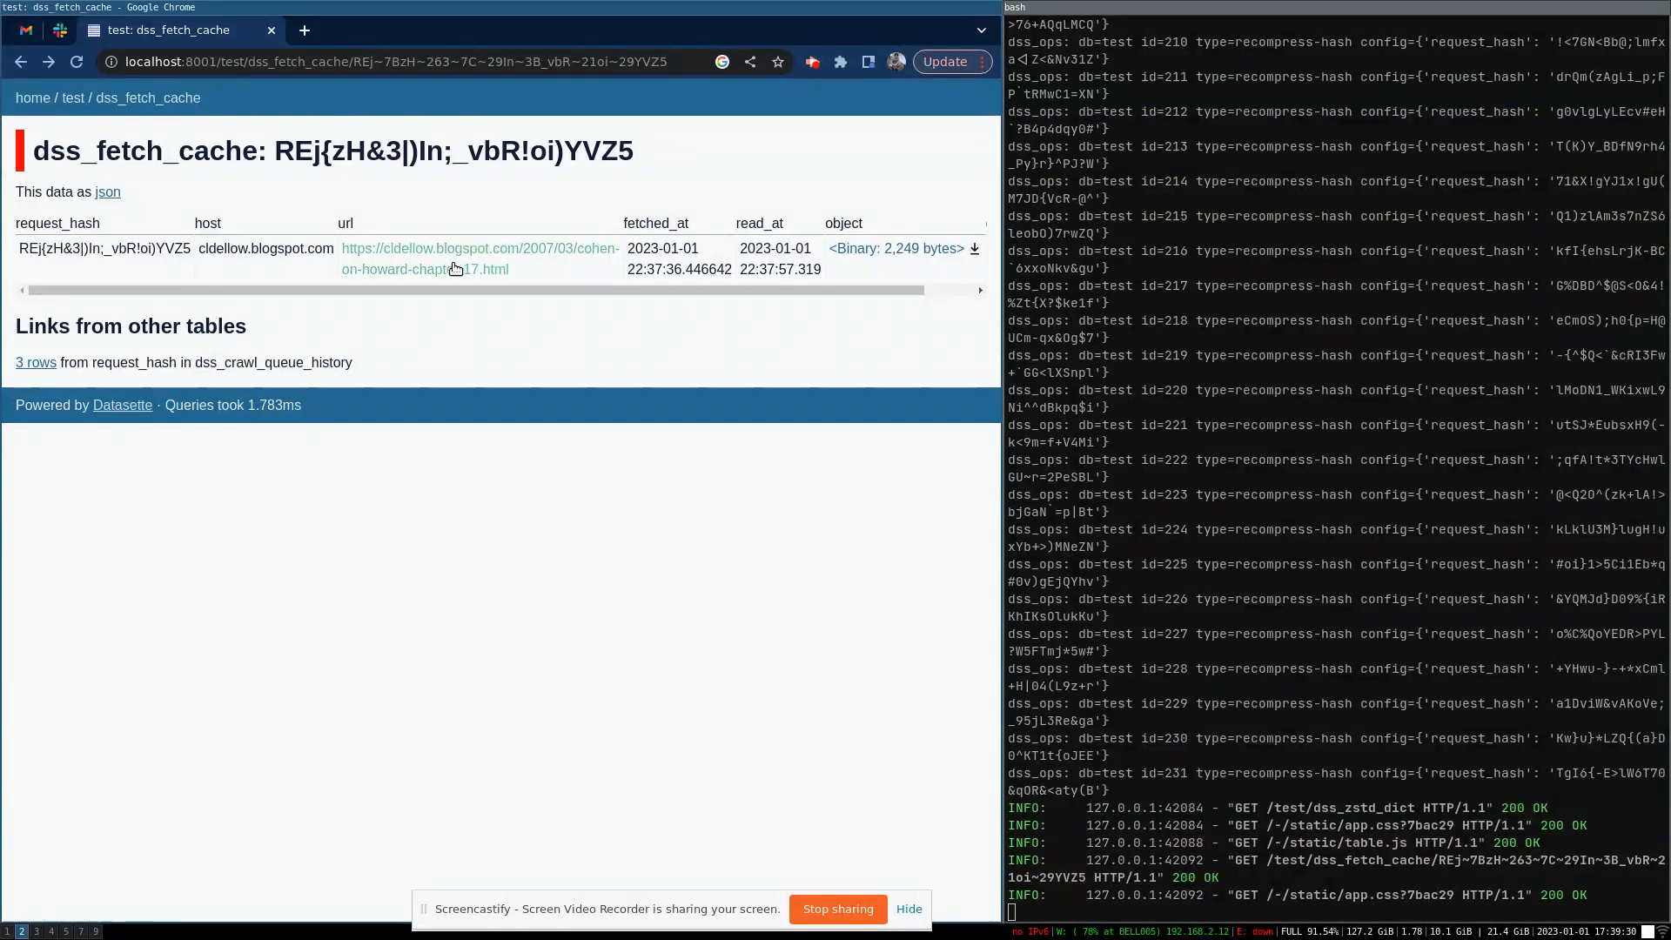
pyautogui.moveTo(73, 97)
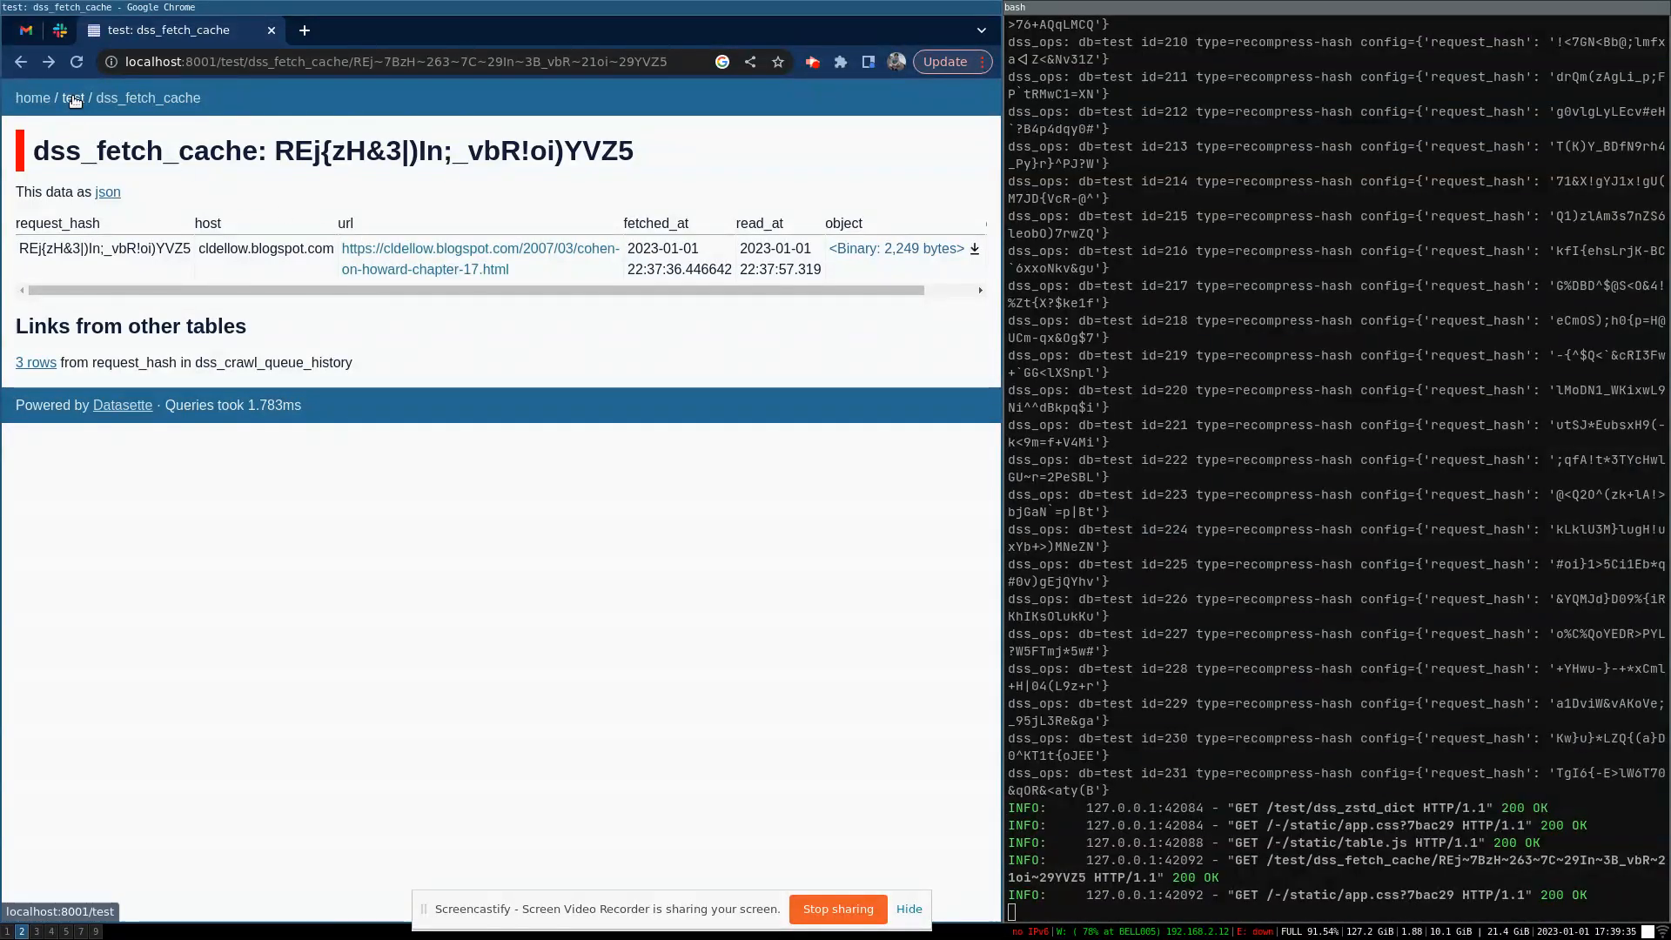
# - Open dss_extract_stats from the test database and highlight job 1's 12,276 inserted links
pyautogui.click(75, 97)
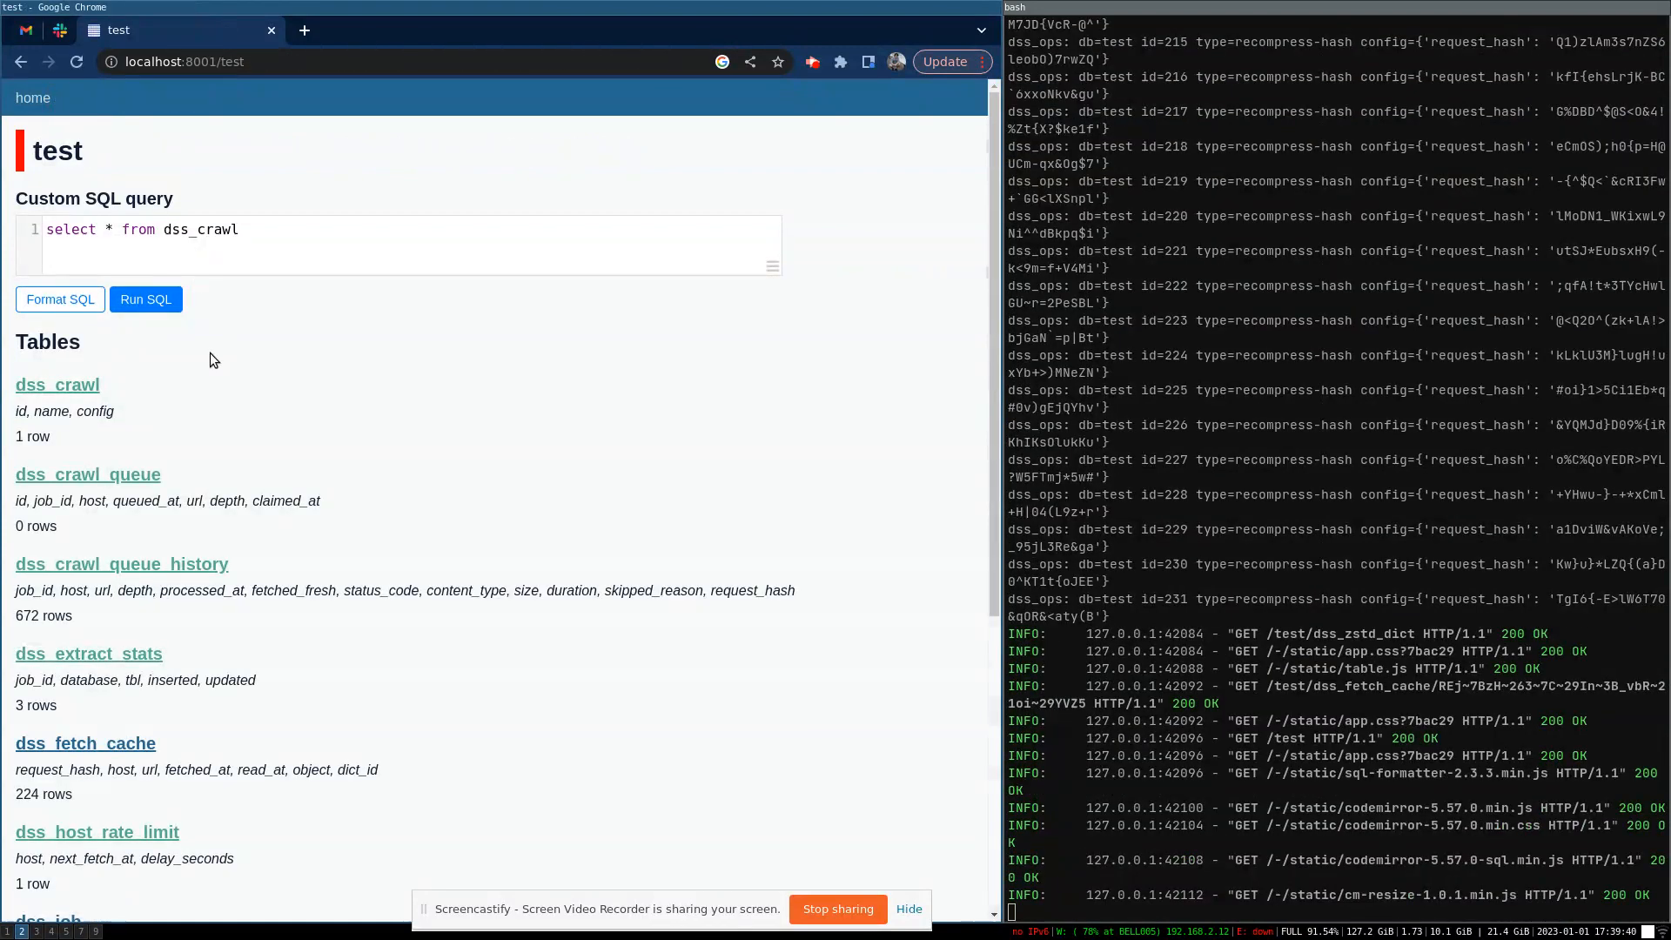
pyautogui.scroll(-3)
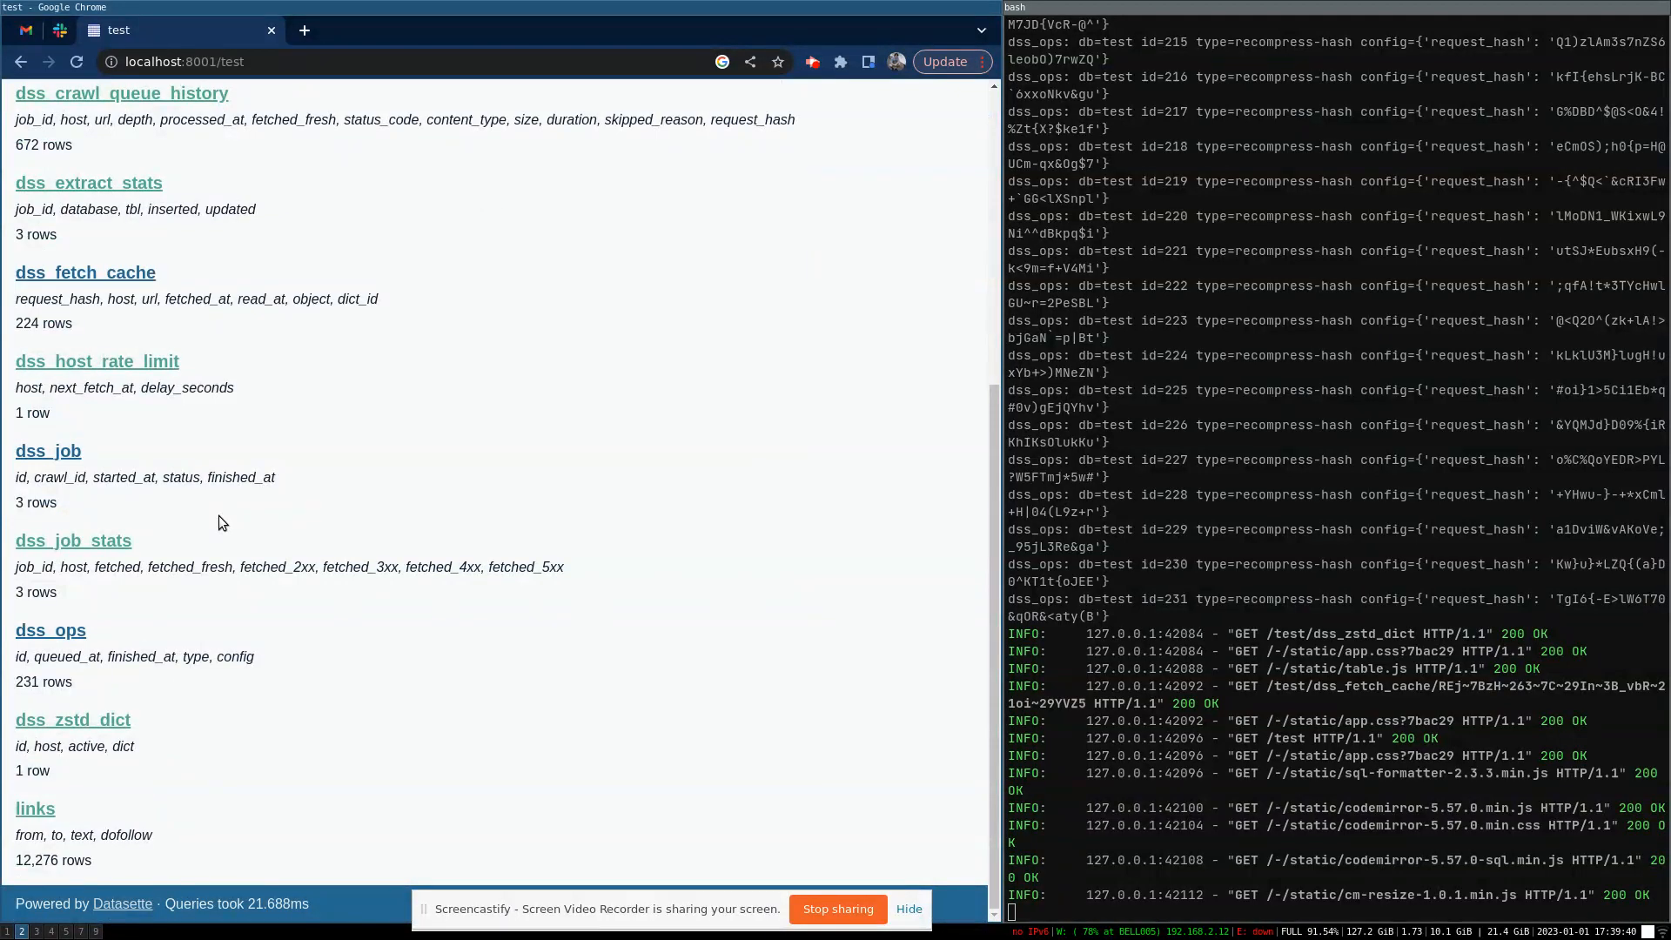
pyautogui.moveTo(153, 260)
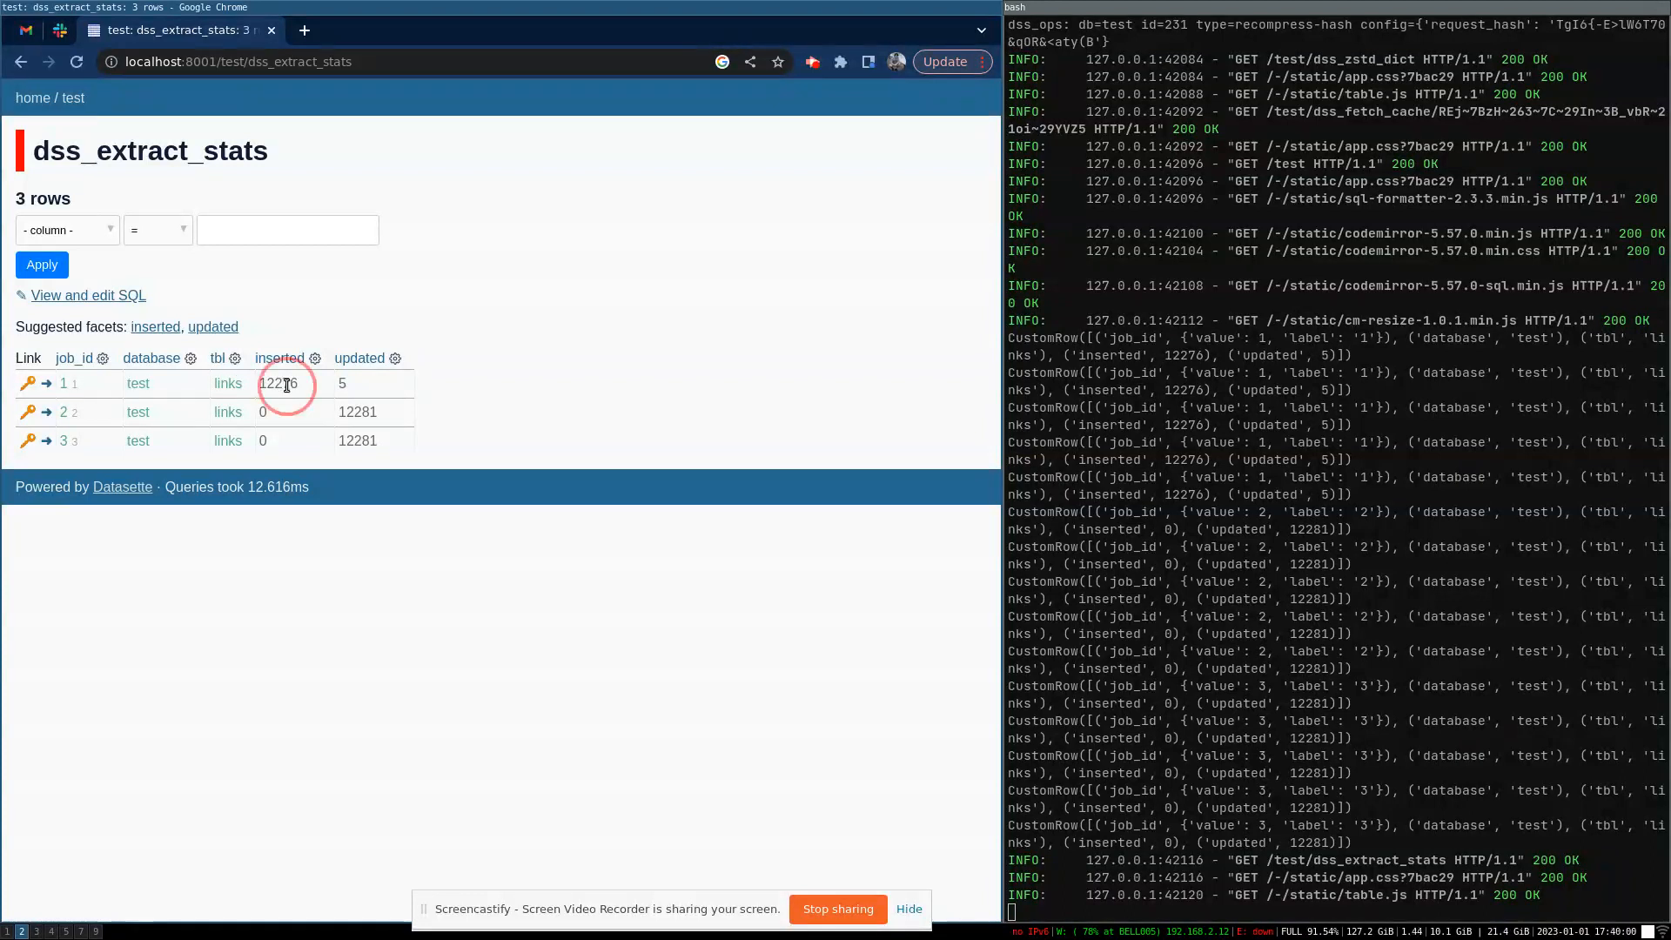
pyautogui.doubleClick(279, 382)
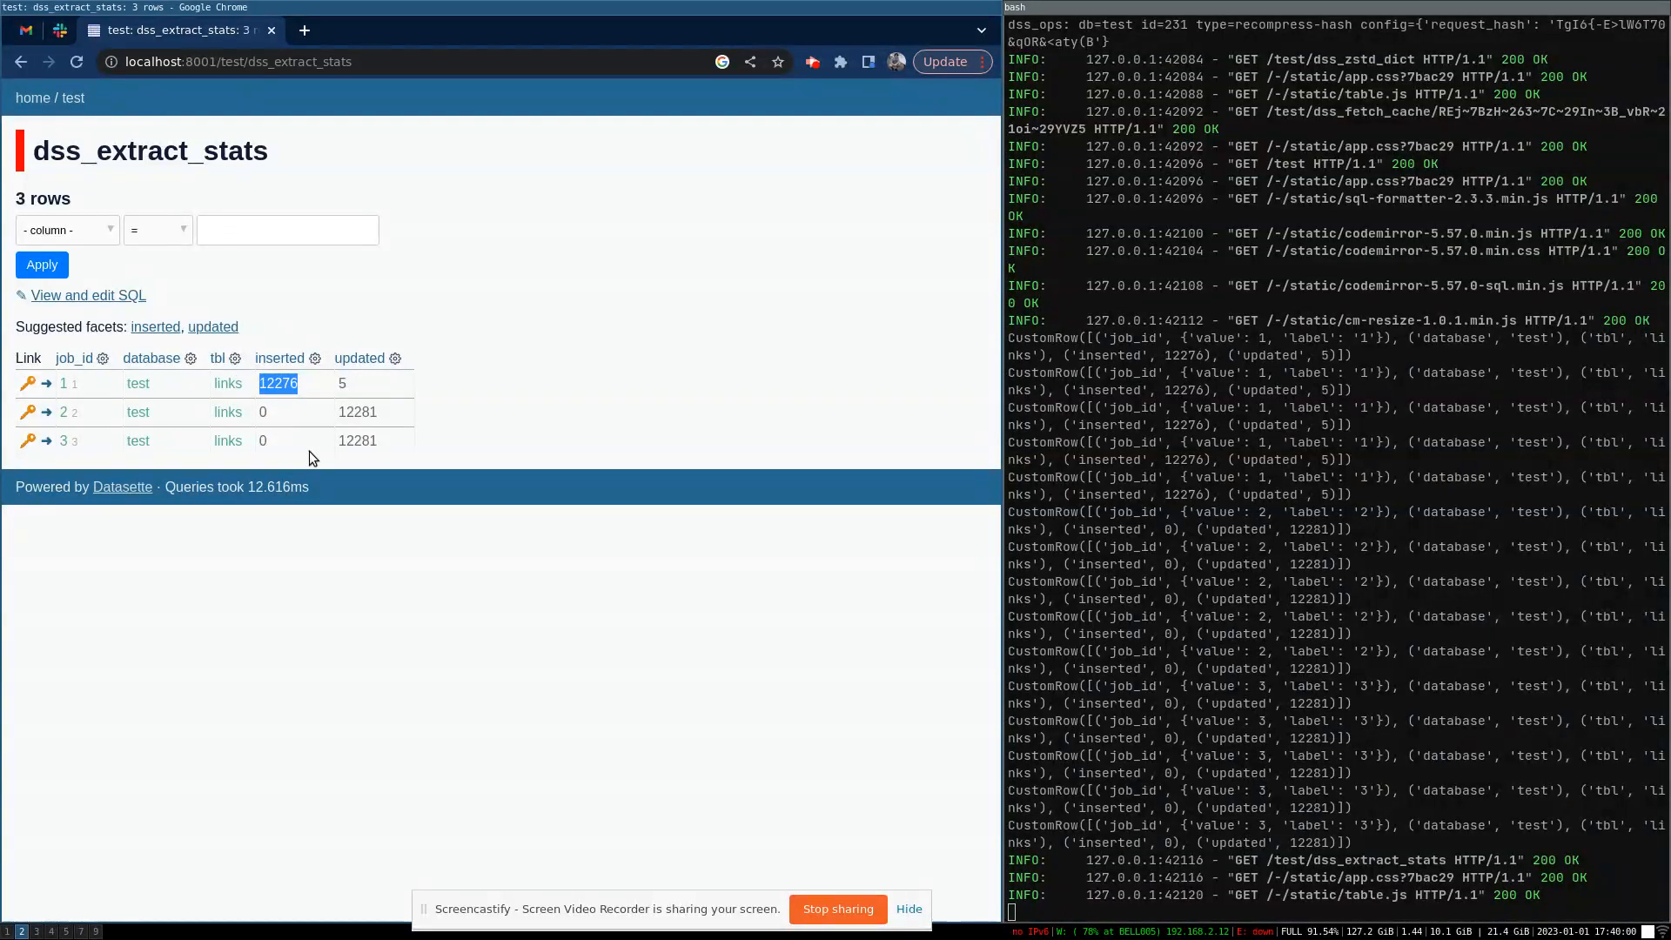
pyautogui.moveTo(374, 413)
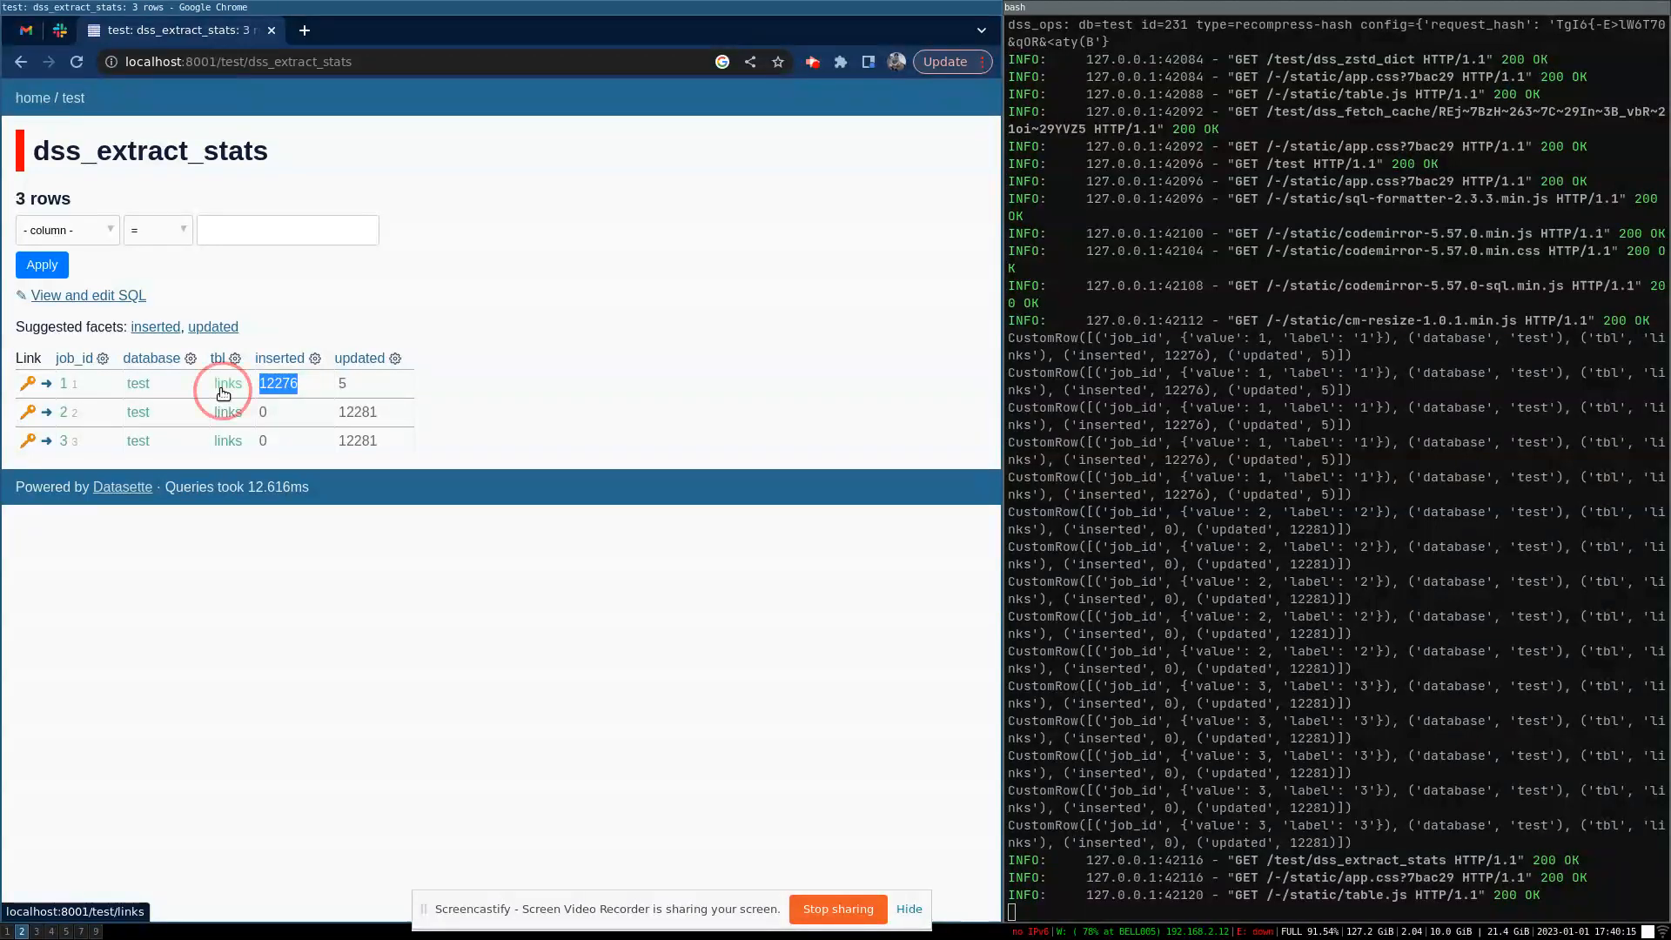
# - Open the links table, facet by dofollow, and filter to the 101 rows with dofollow 0
pyautogui.click(227, 383)
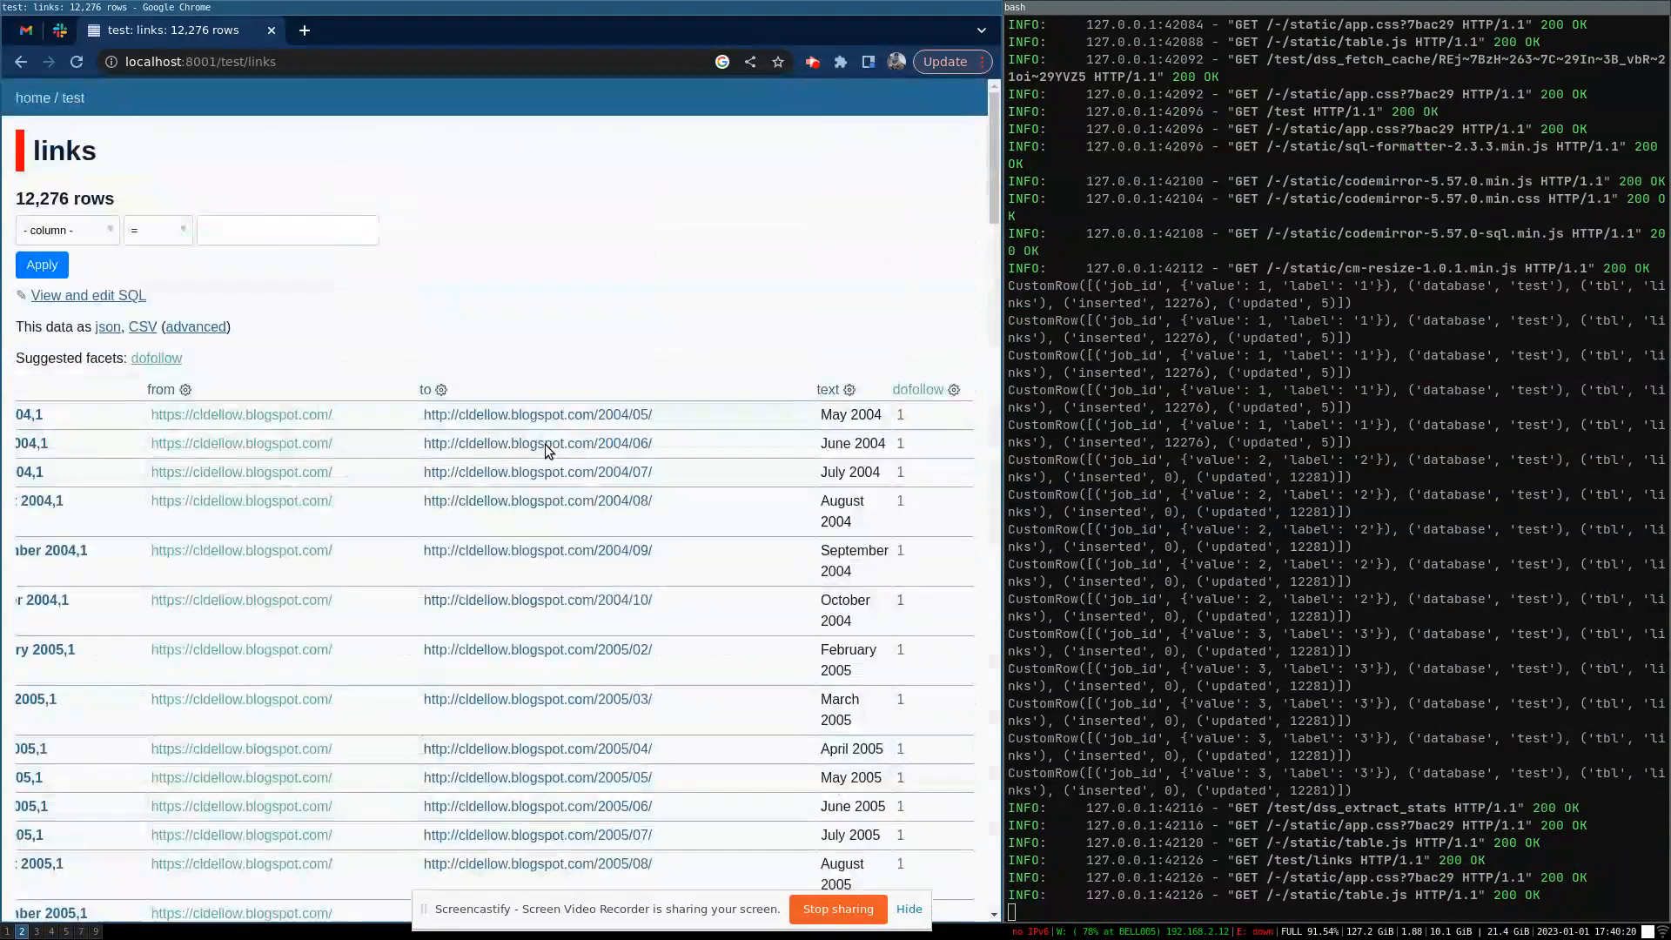
pyautogui.click(157, 358)
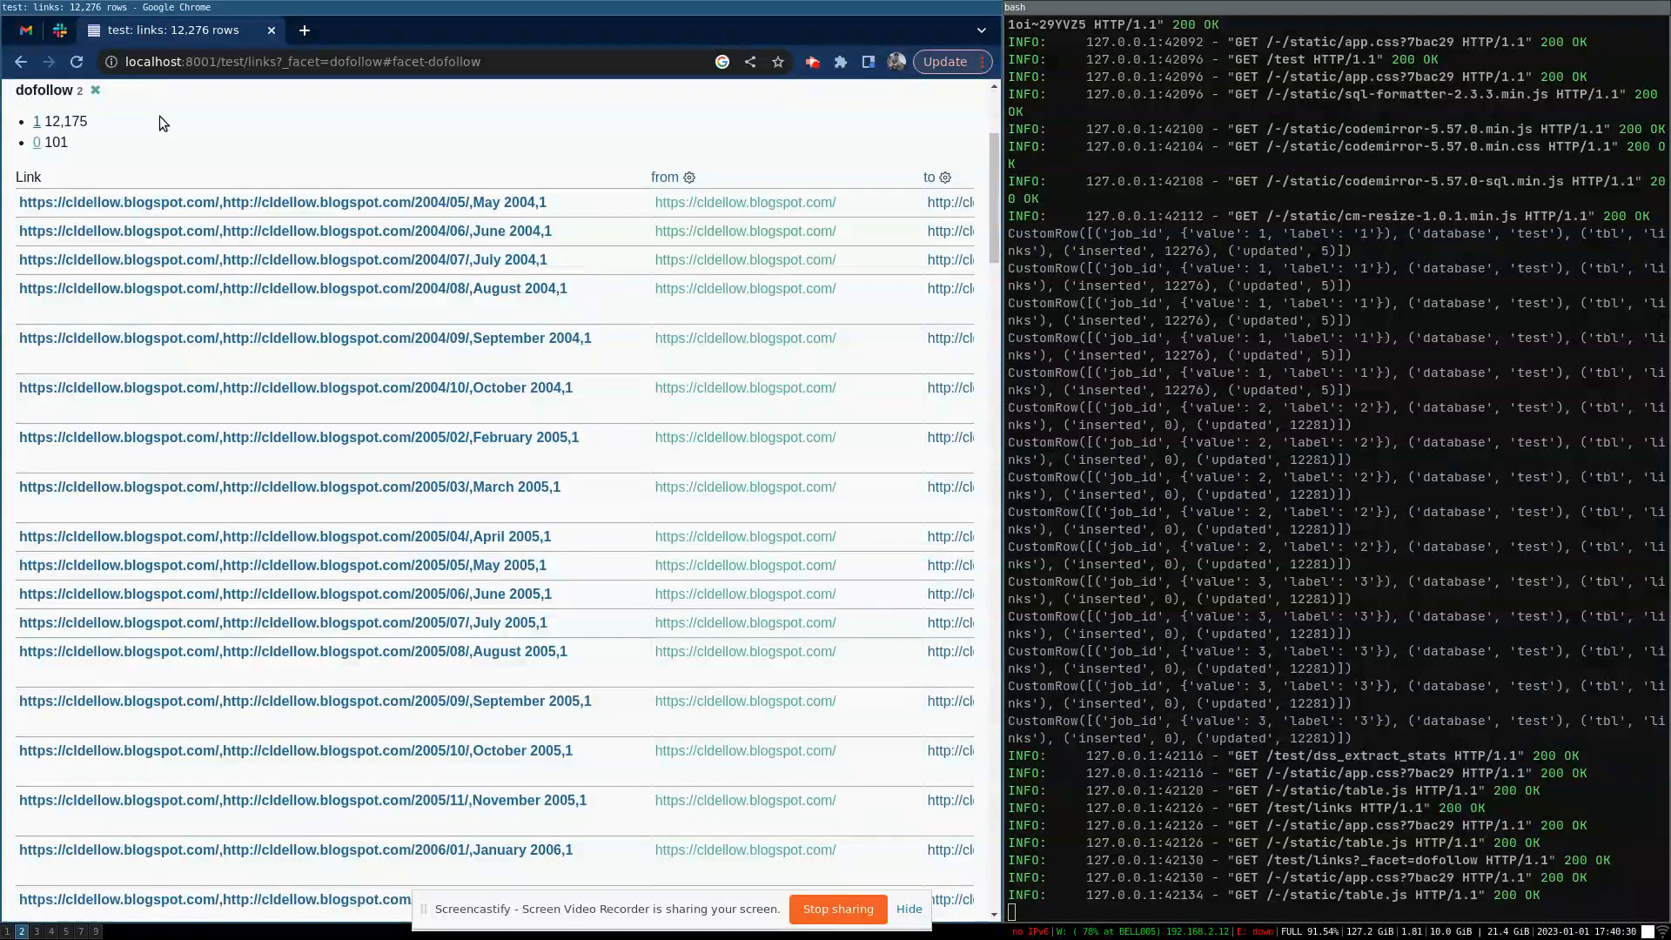
pyautogui.hscroll(3)
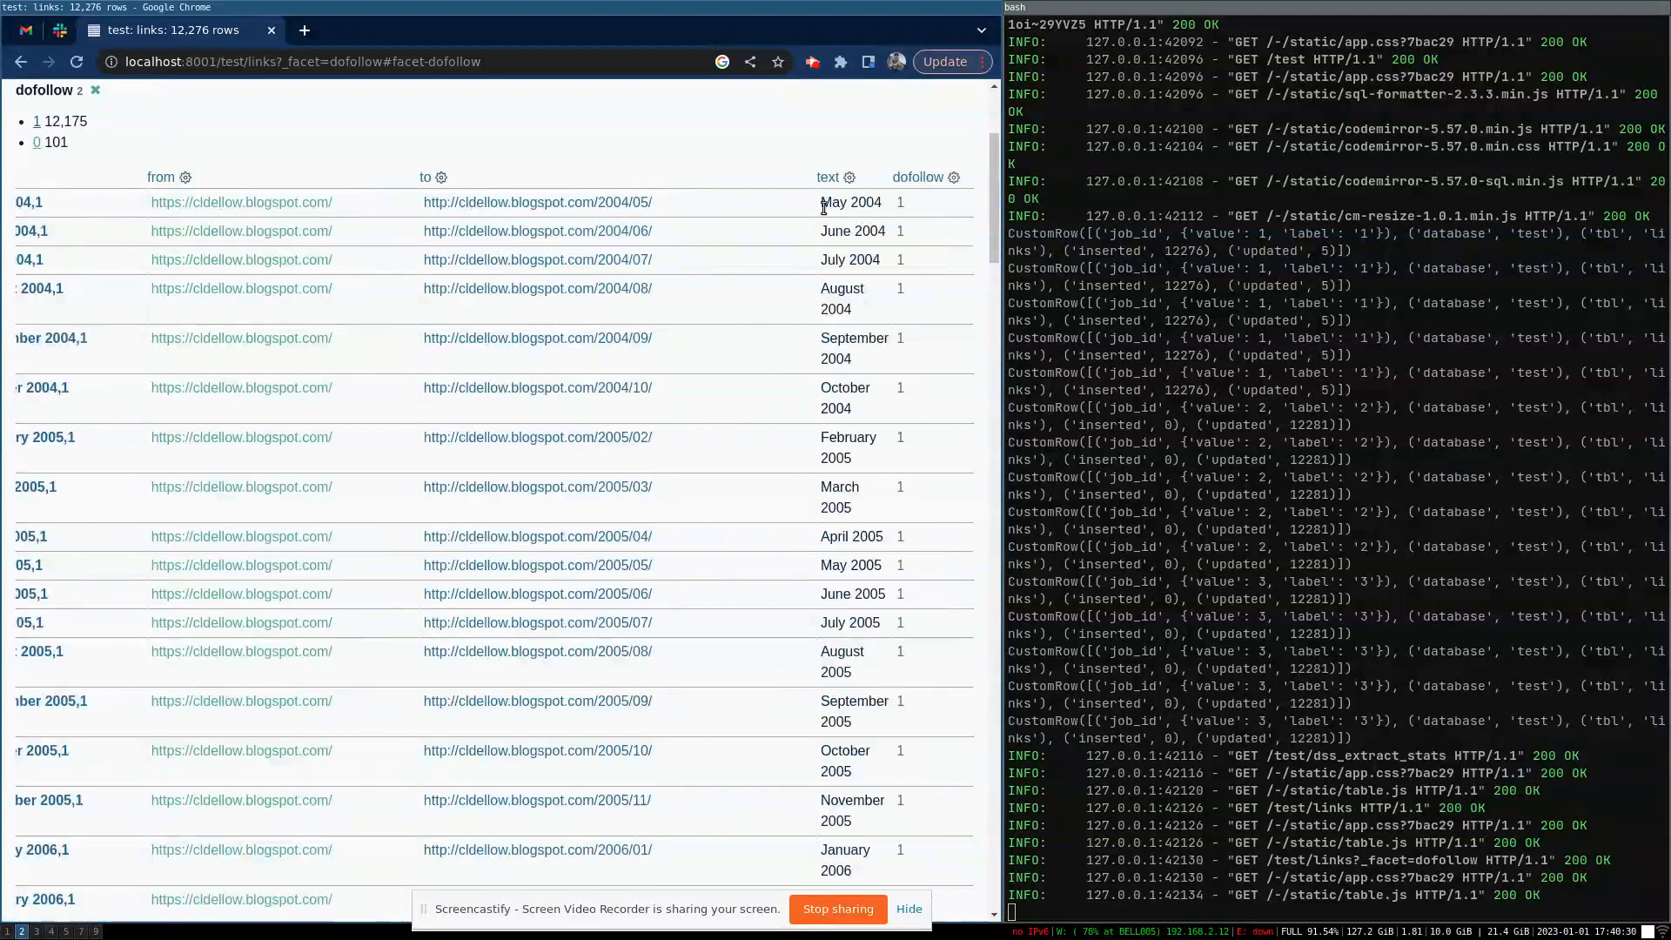
pyautogui.moveTo(913, 261)
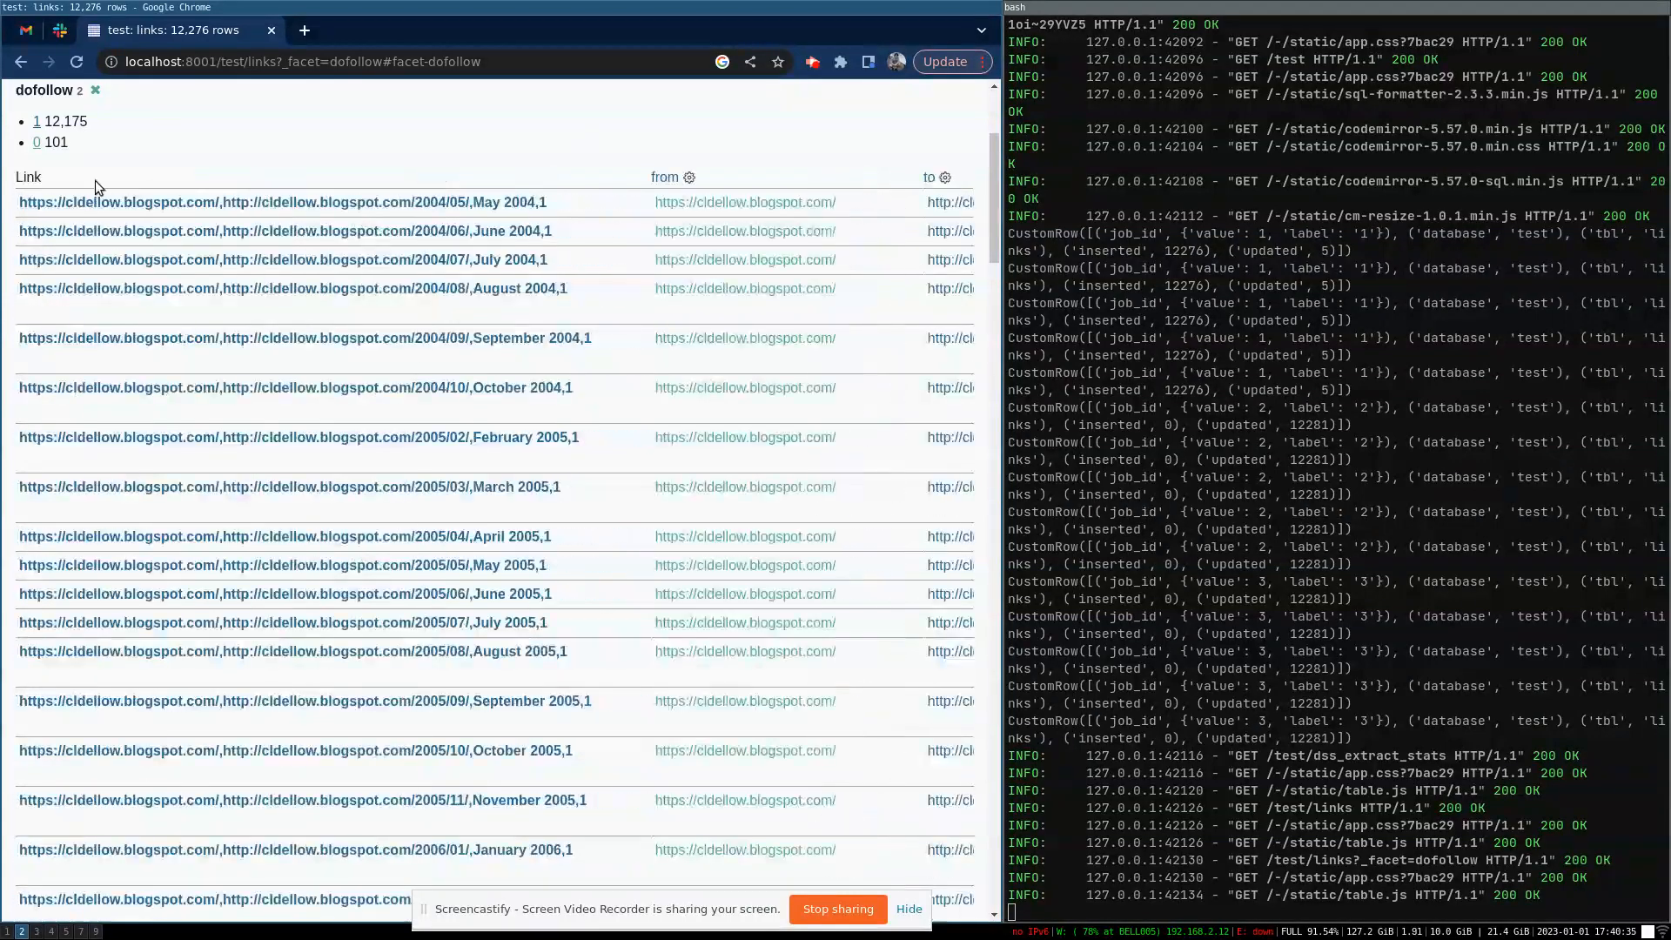
pyautogui.moveTo(37, 142)
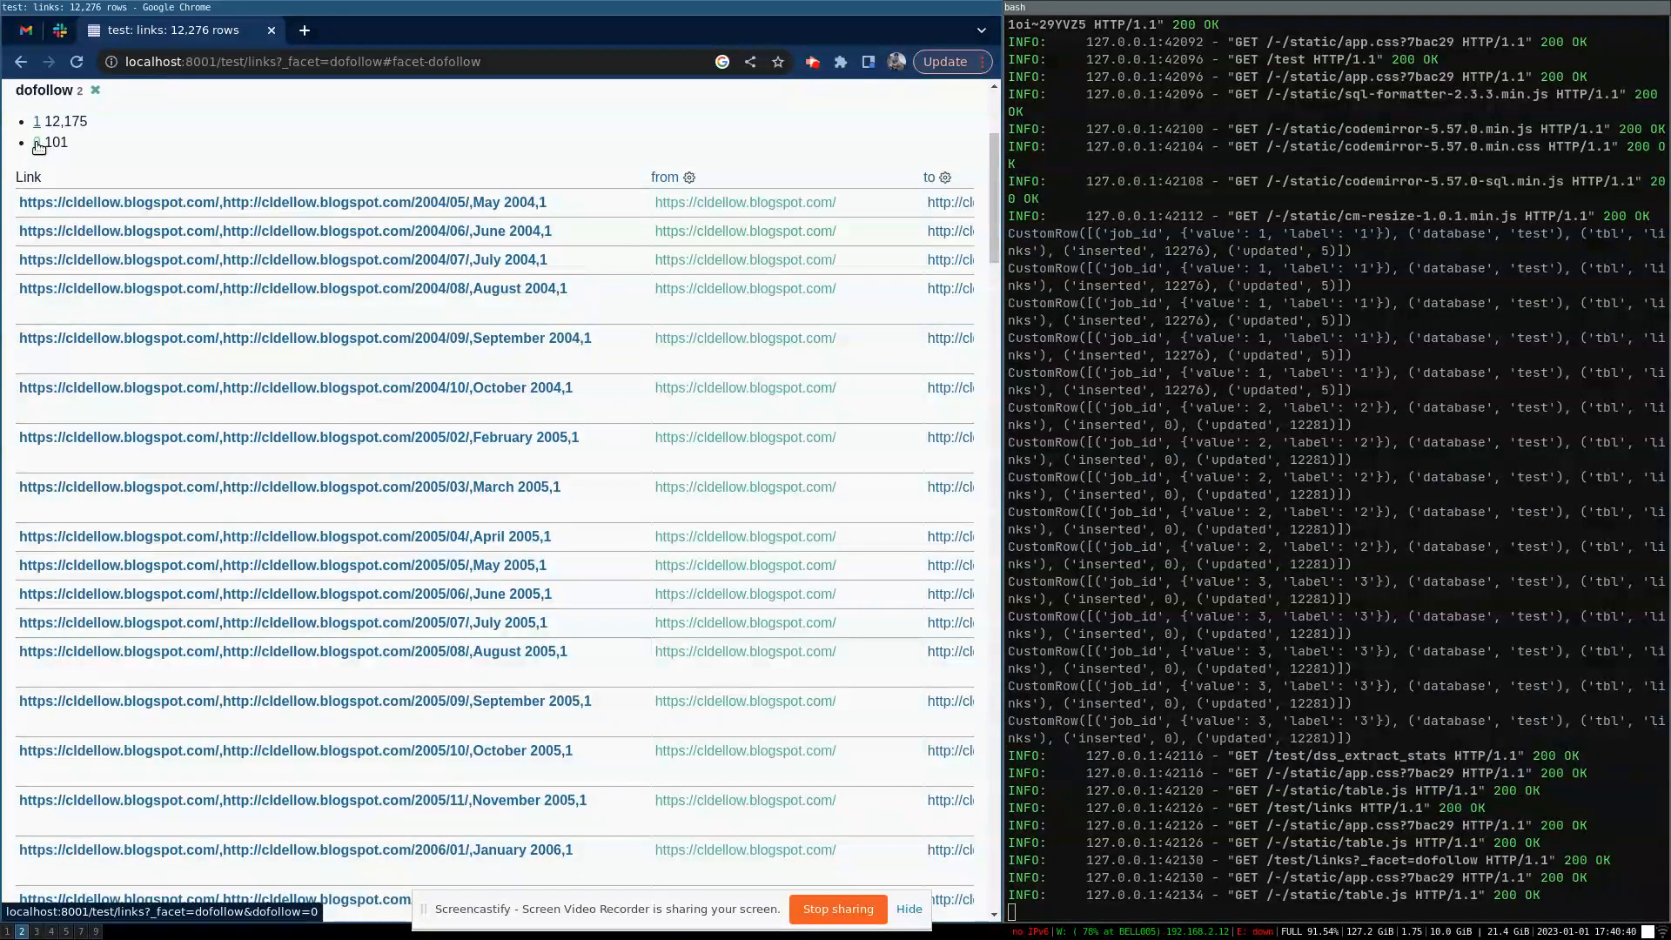
pyautogui.click(39, 142)
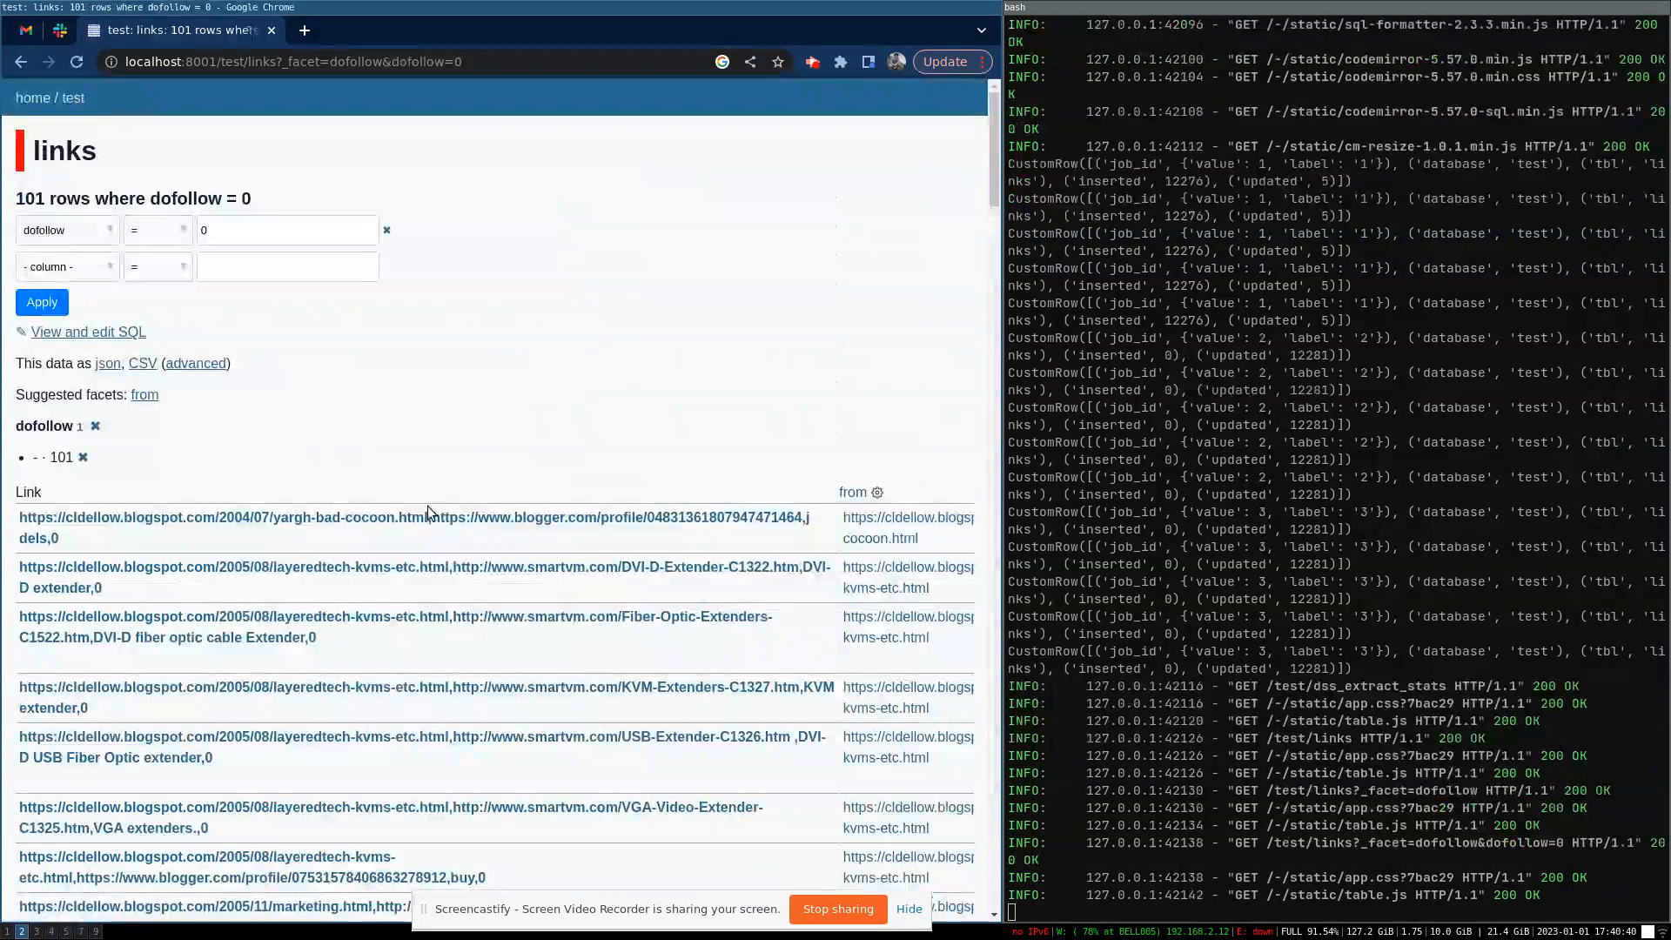
pyautogui.scroll(-3)
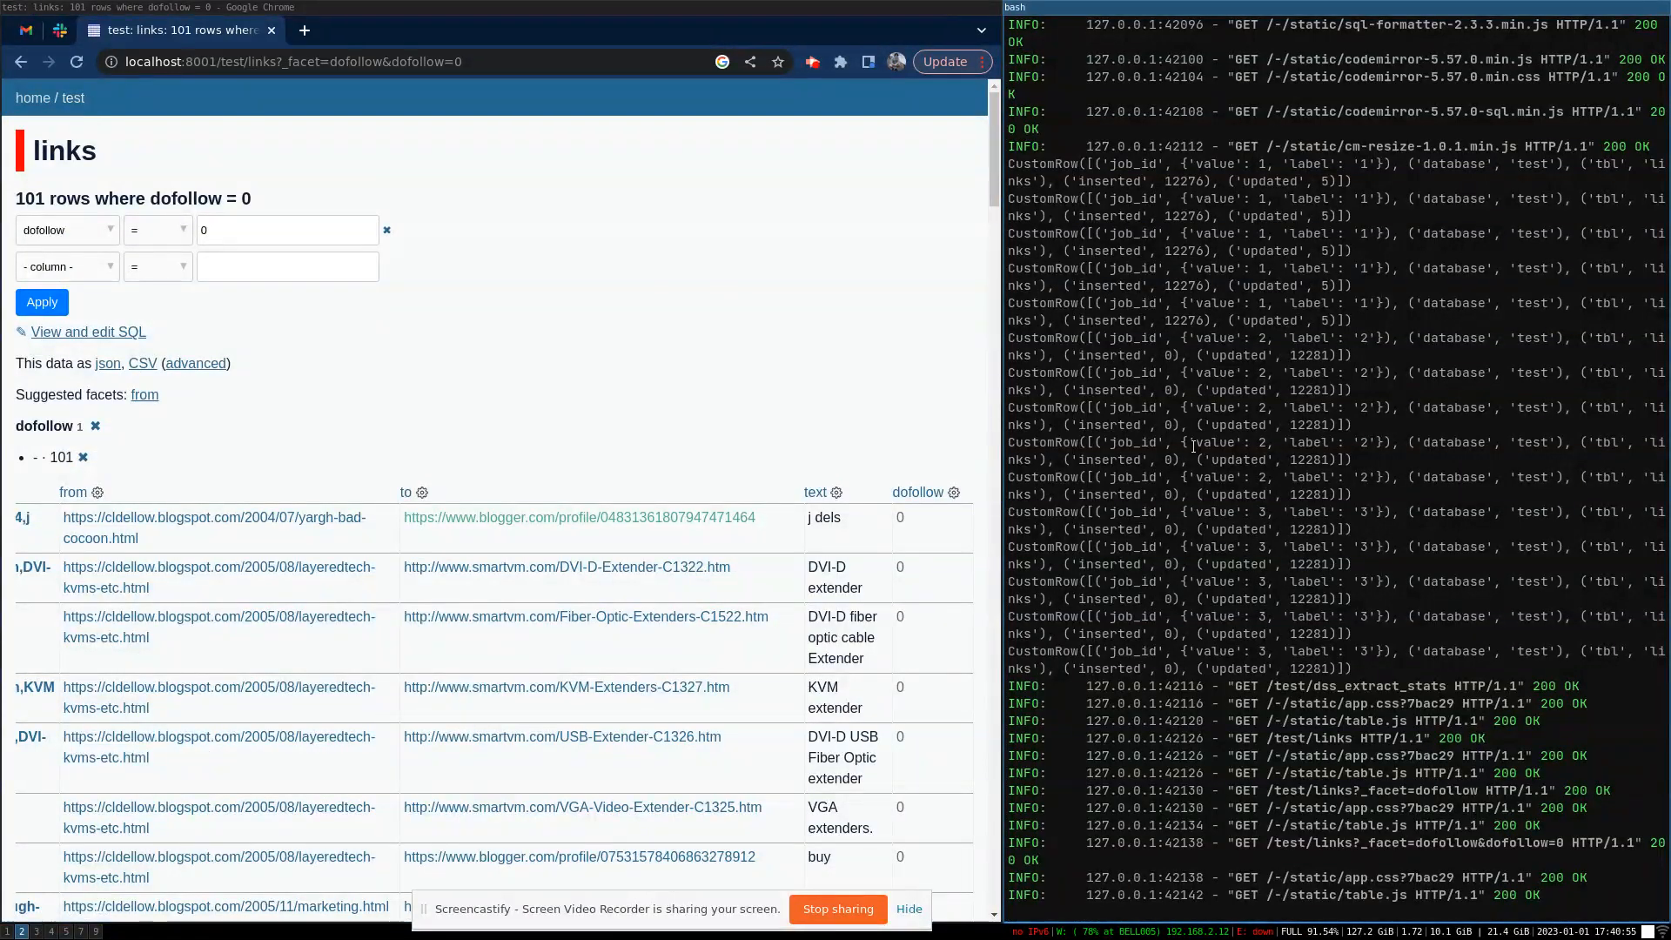
# - Stop Datasette, review sizes.py writing to sometable, and relaunch with metadata.json and --plugins-dir plugins
pyautogui.press('ctrl+c')
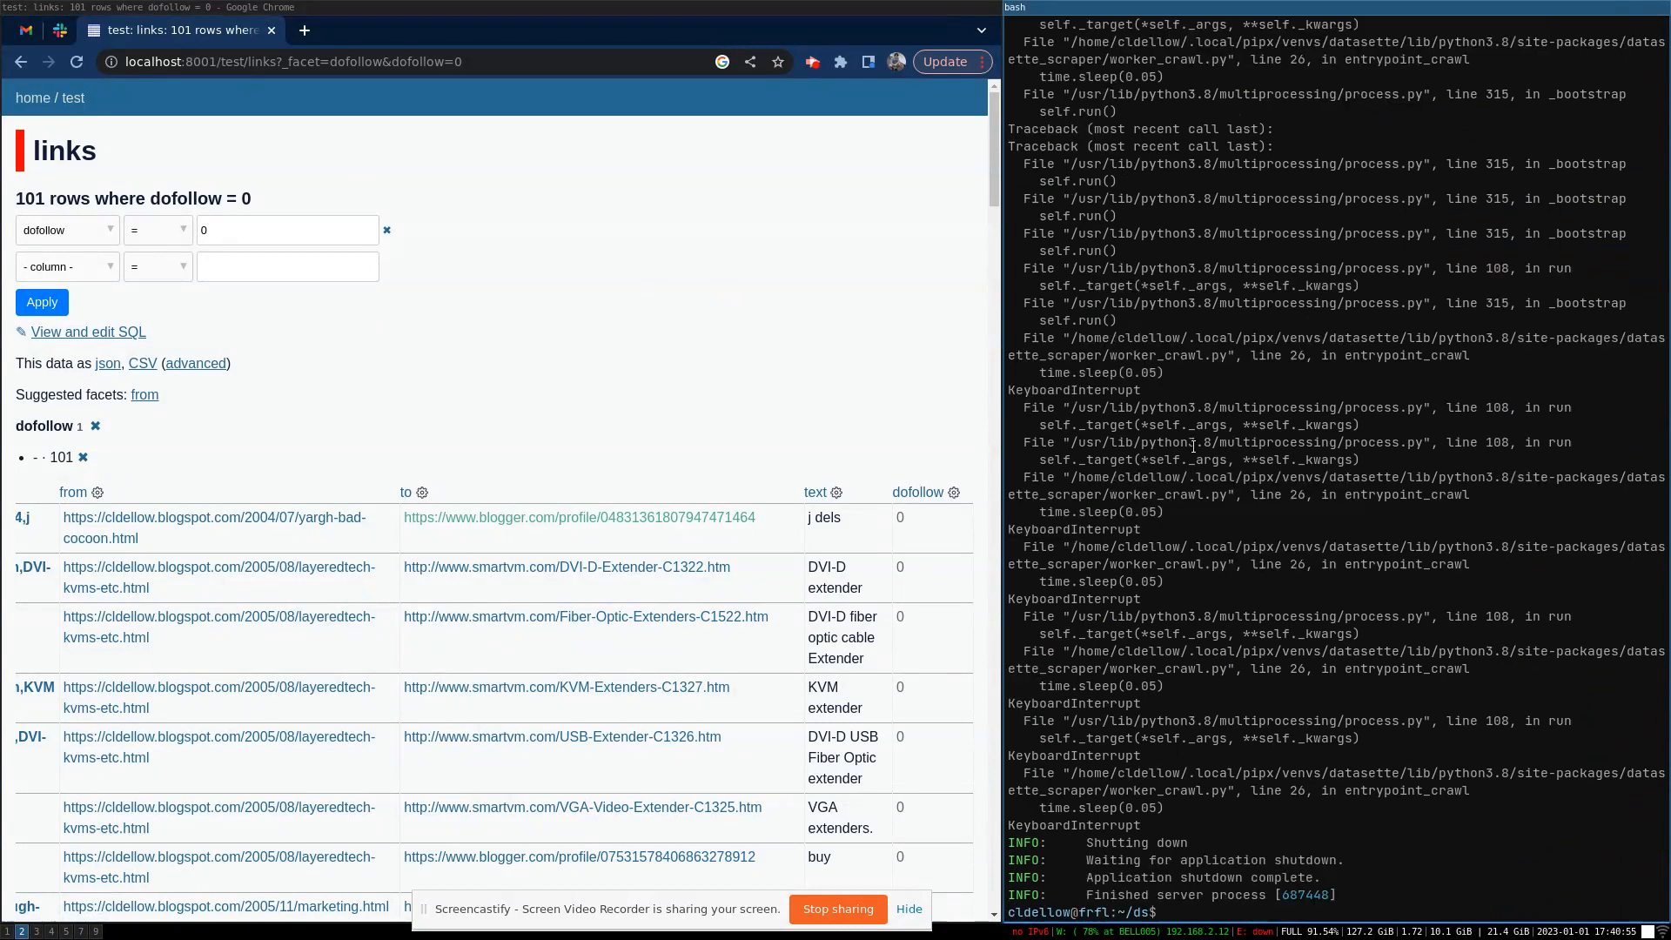
pyautogui.write('cat plugins/sizes.py')
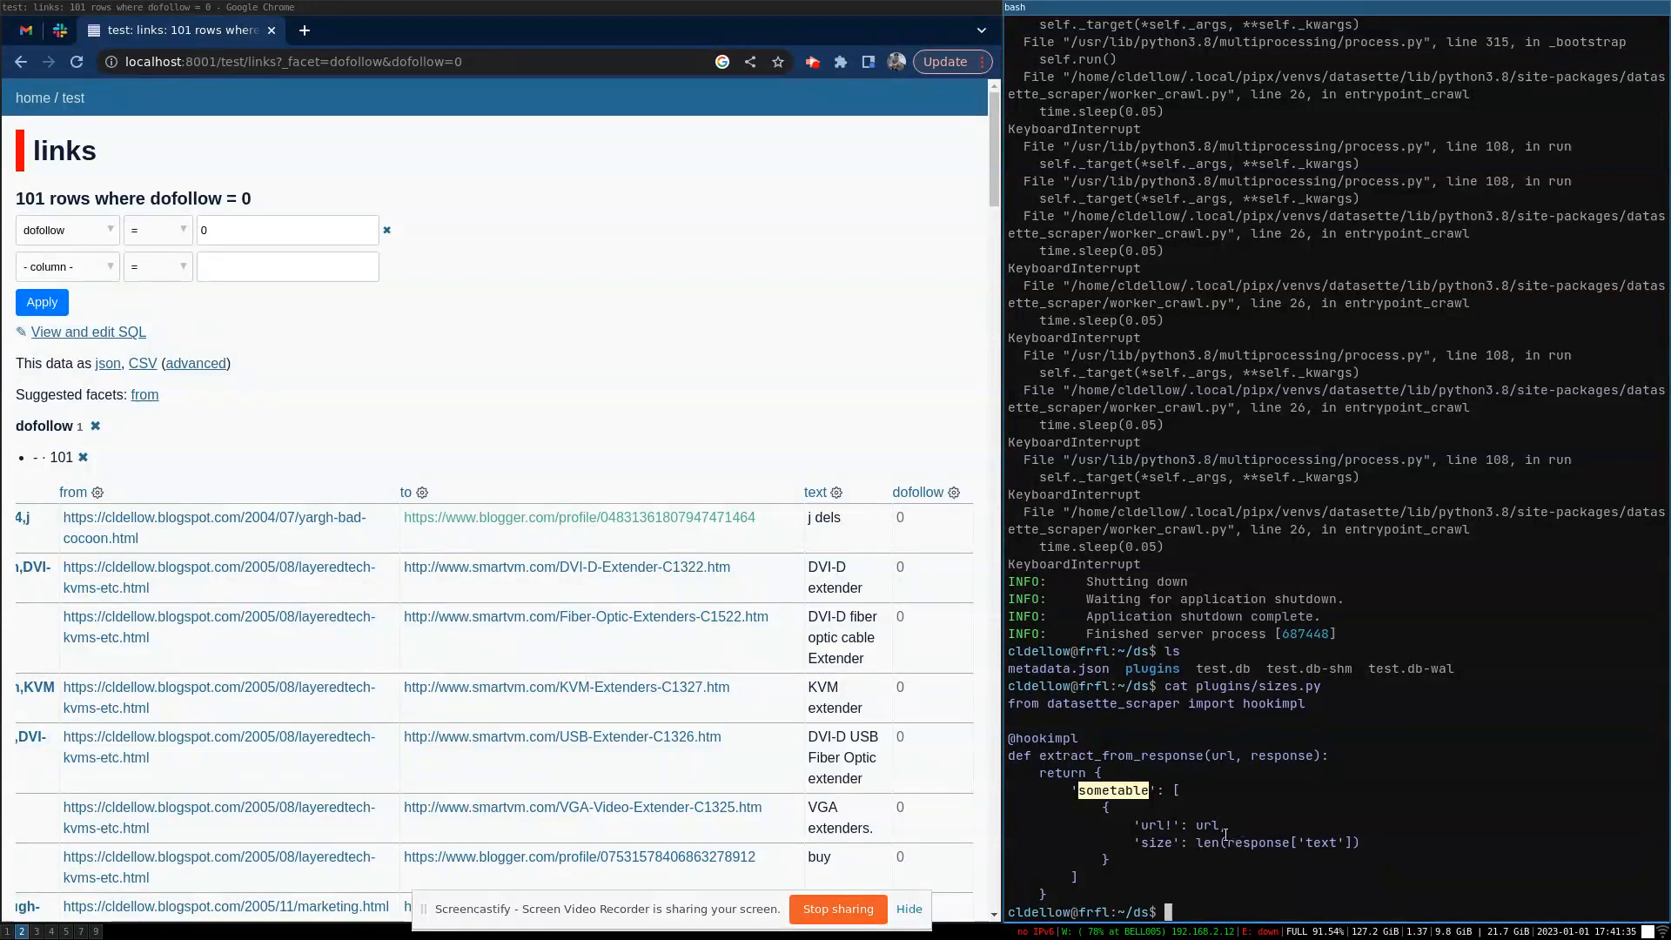
pyautogui.doubleClick(1153, 825)
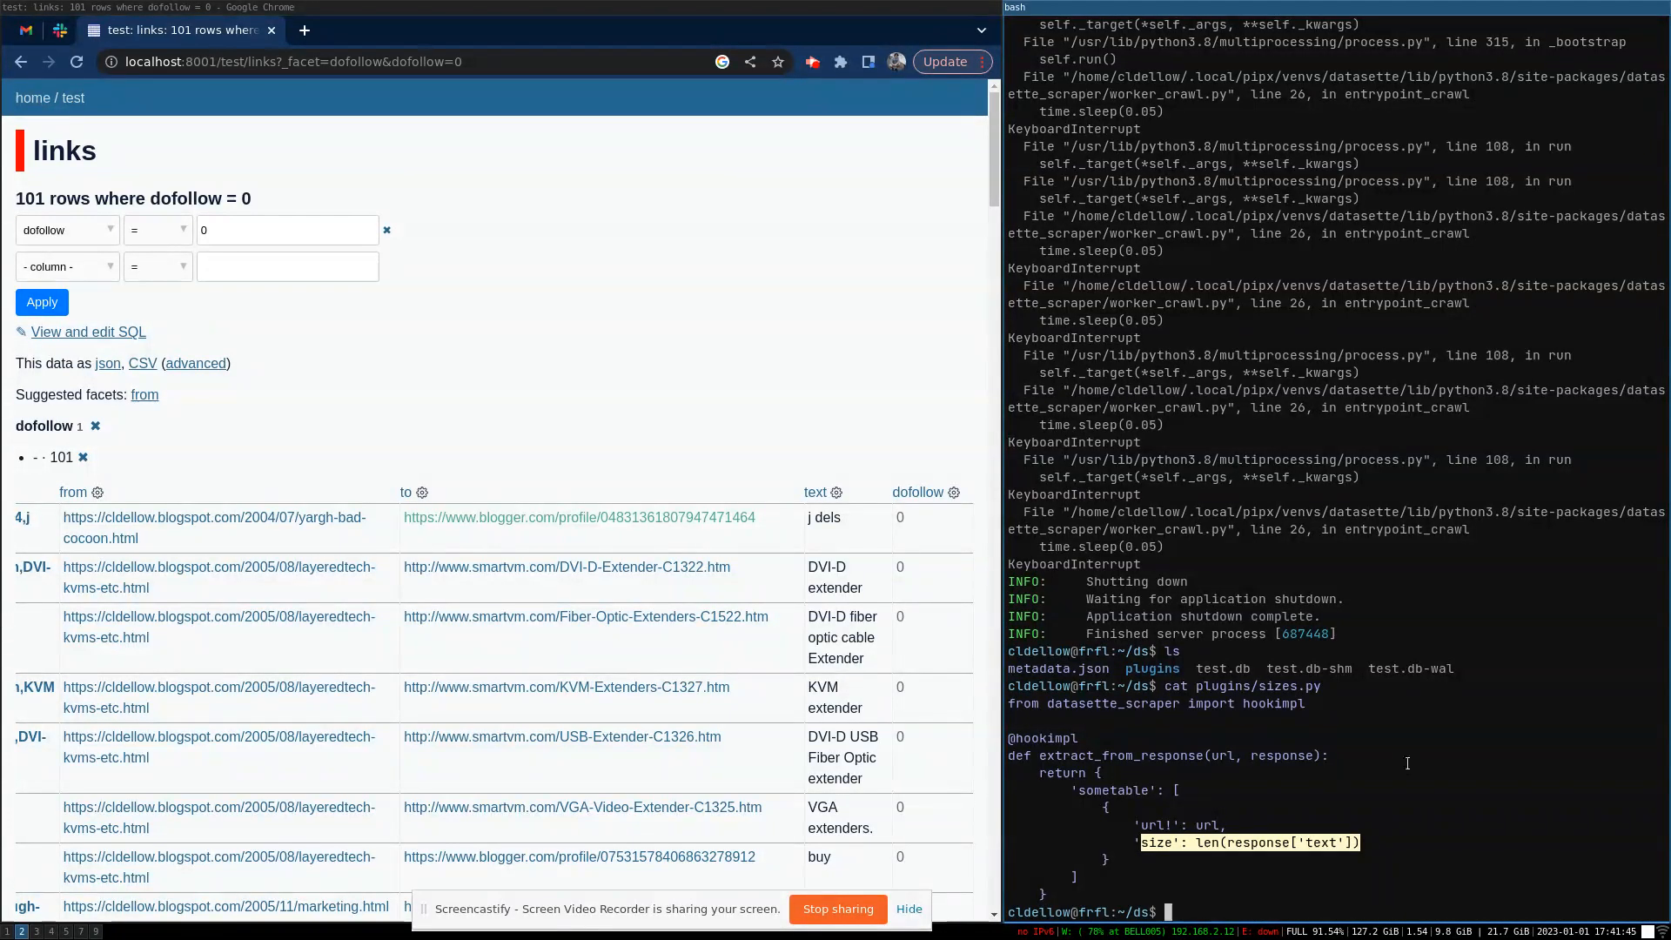
pyautogui.write('cat plugins/sizes.py')
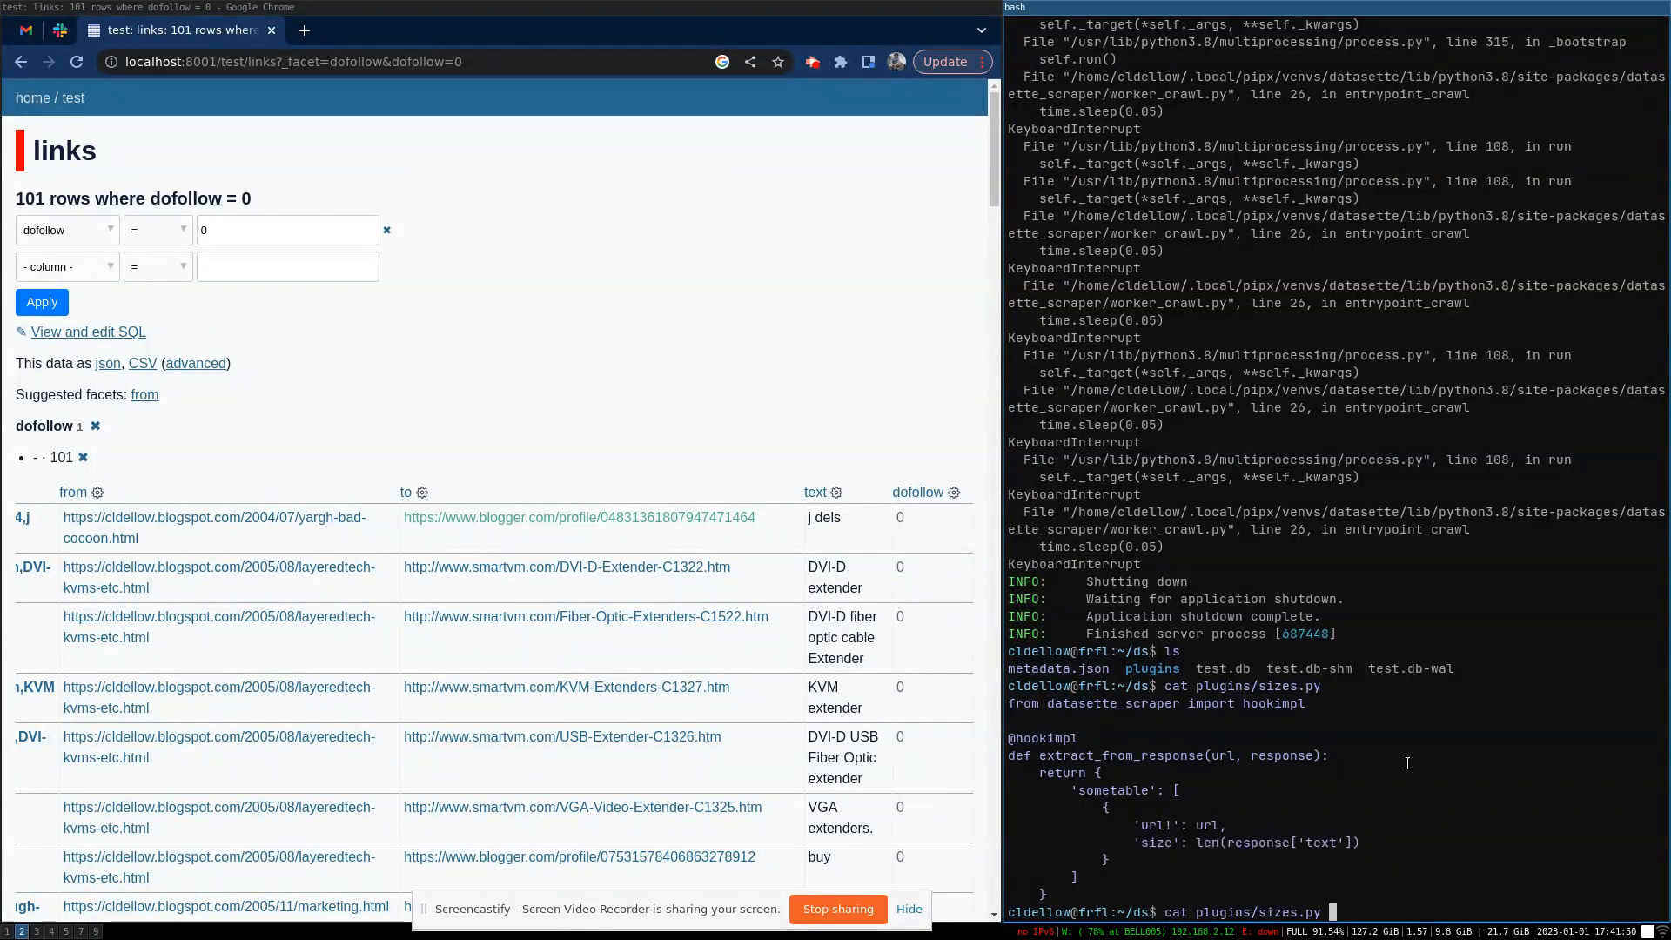
pyautogui.write('datasette --metadata metadata.json test.db')
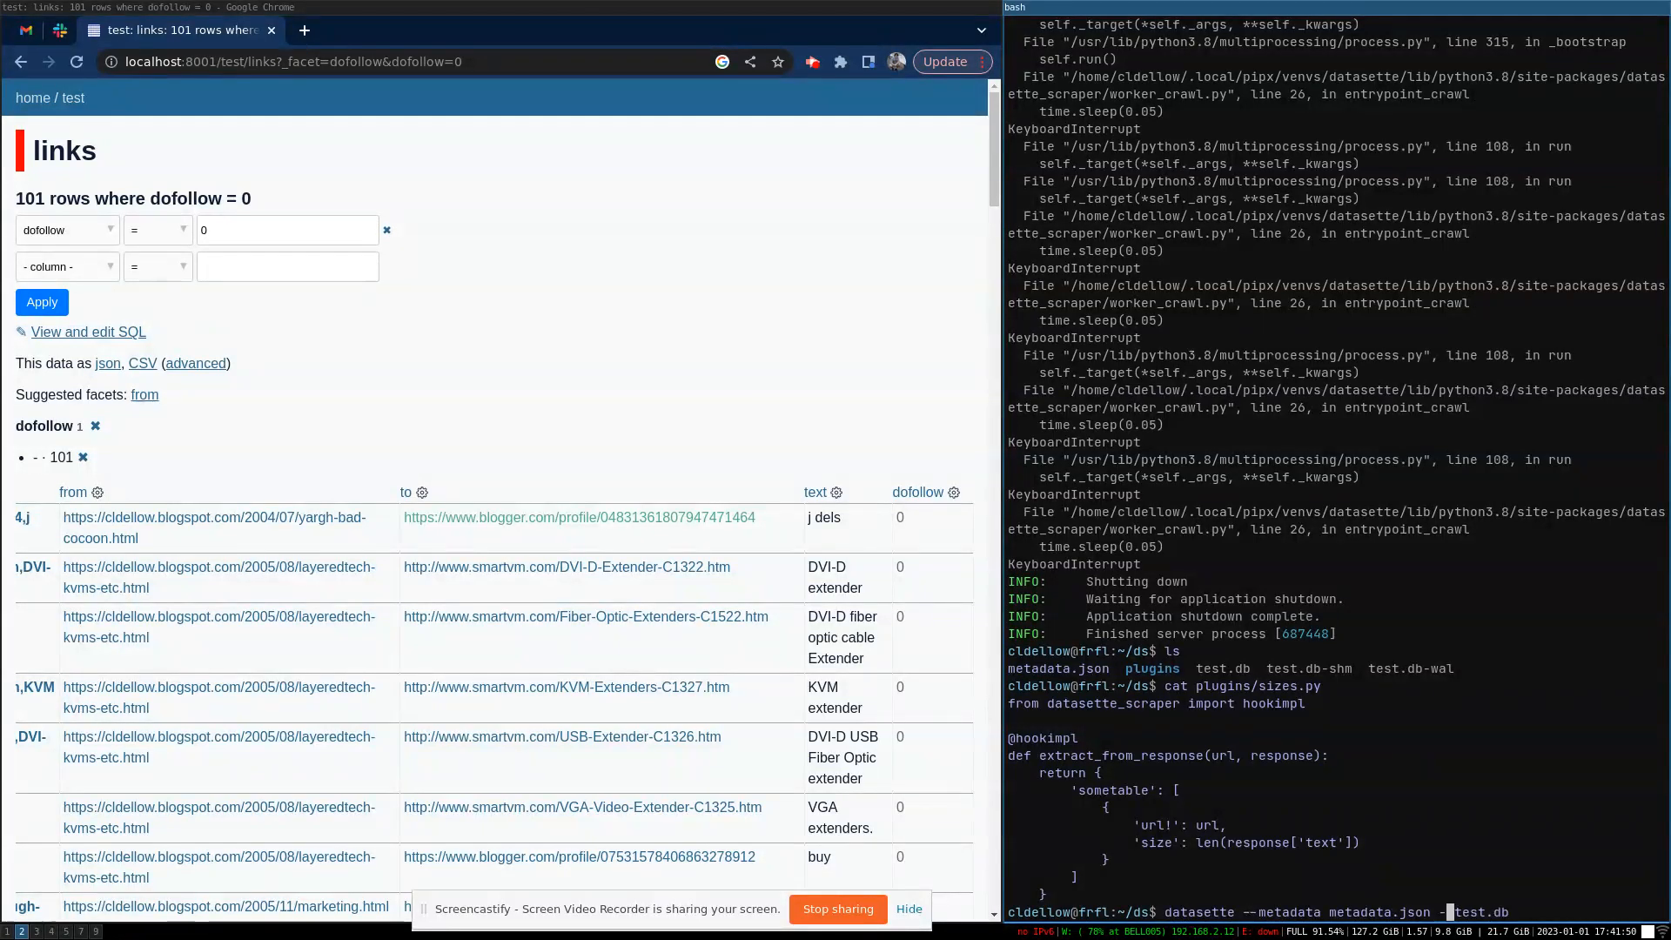
pyautogui.write('--plugins-dir plugins')
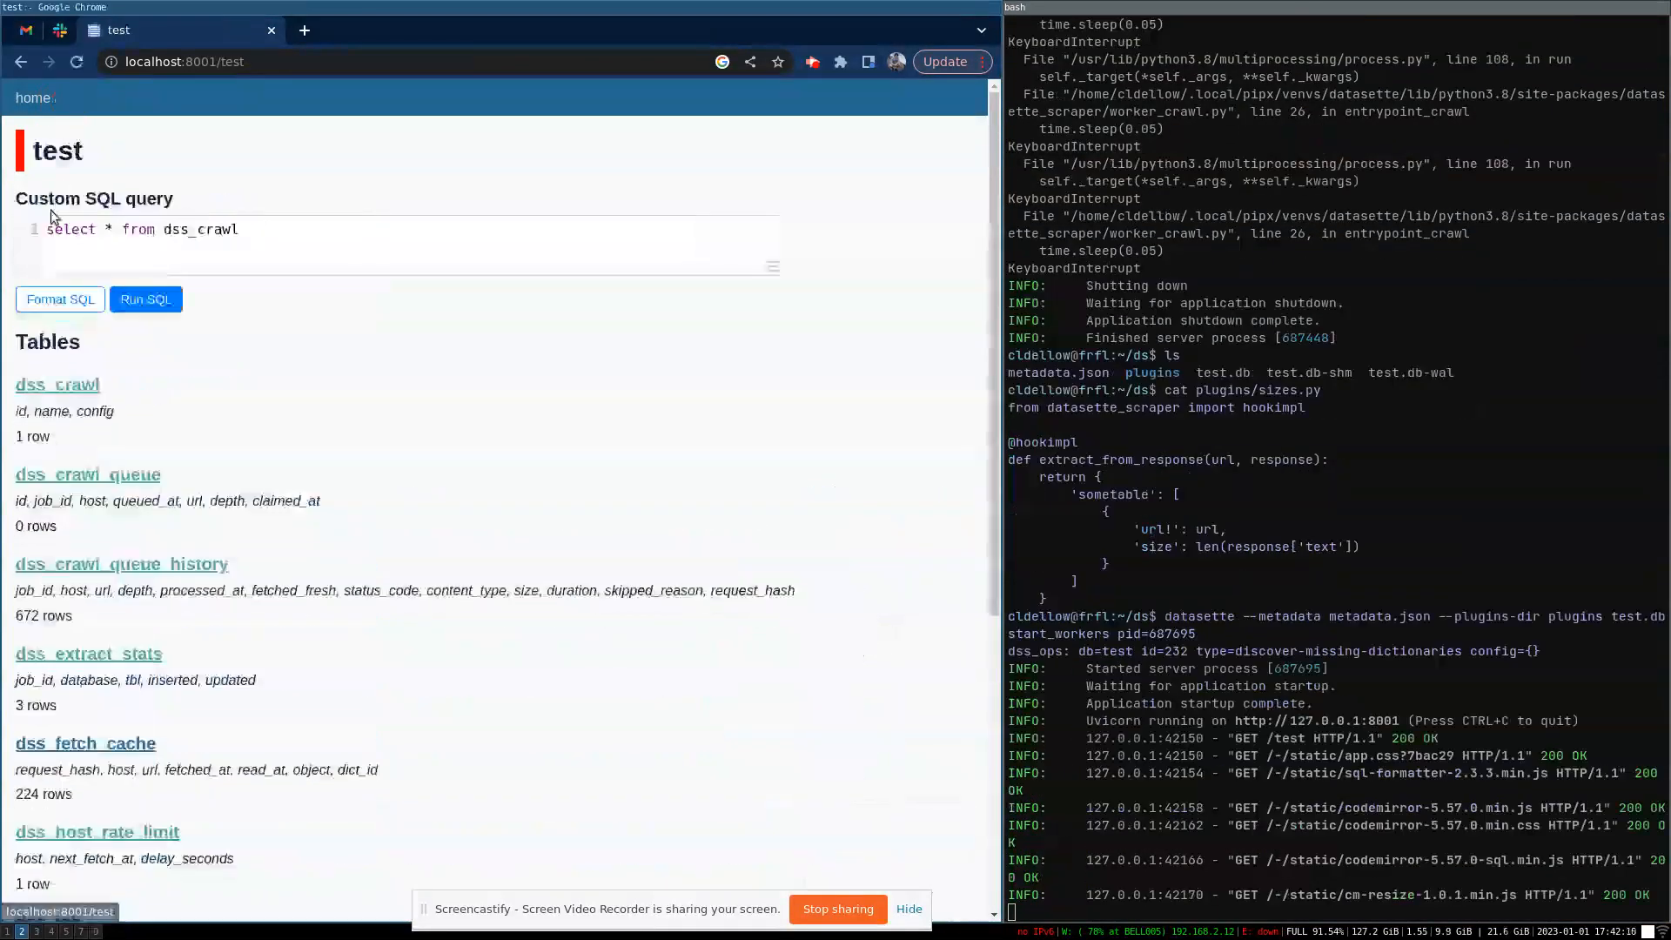
# - Start a new job for crawl #1 from dss_crawl and list its four jobs
pyautogui.click(58, 384)
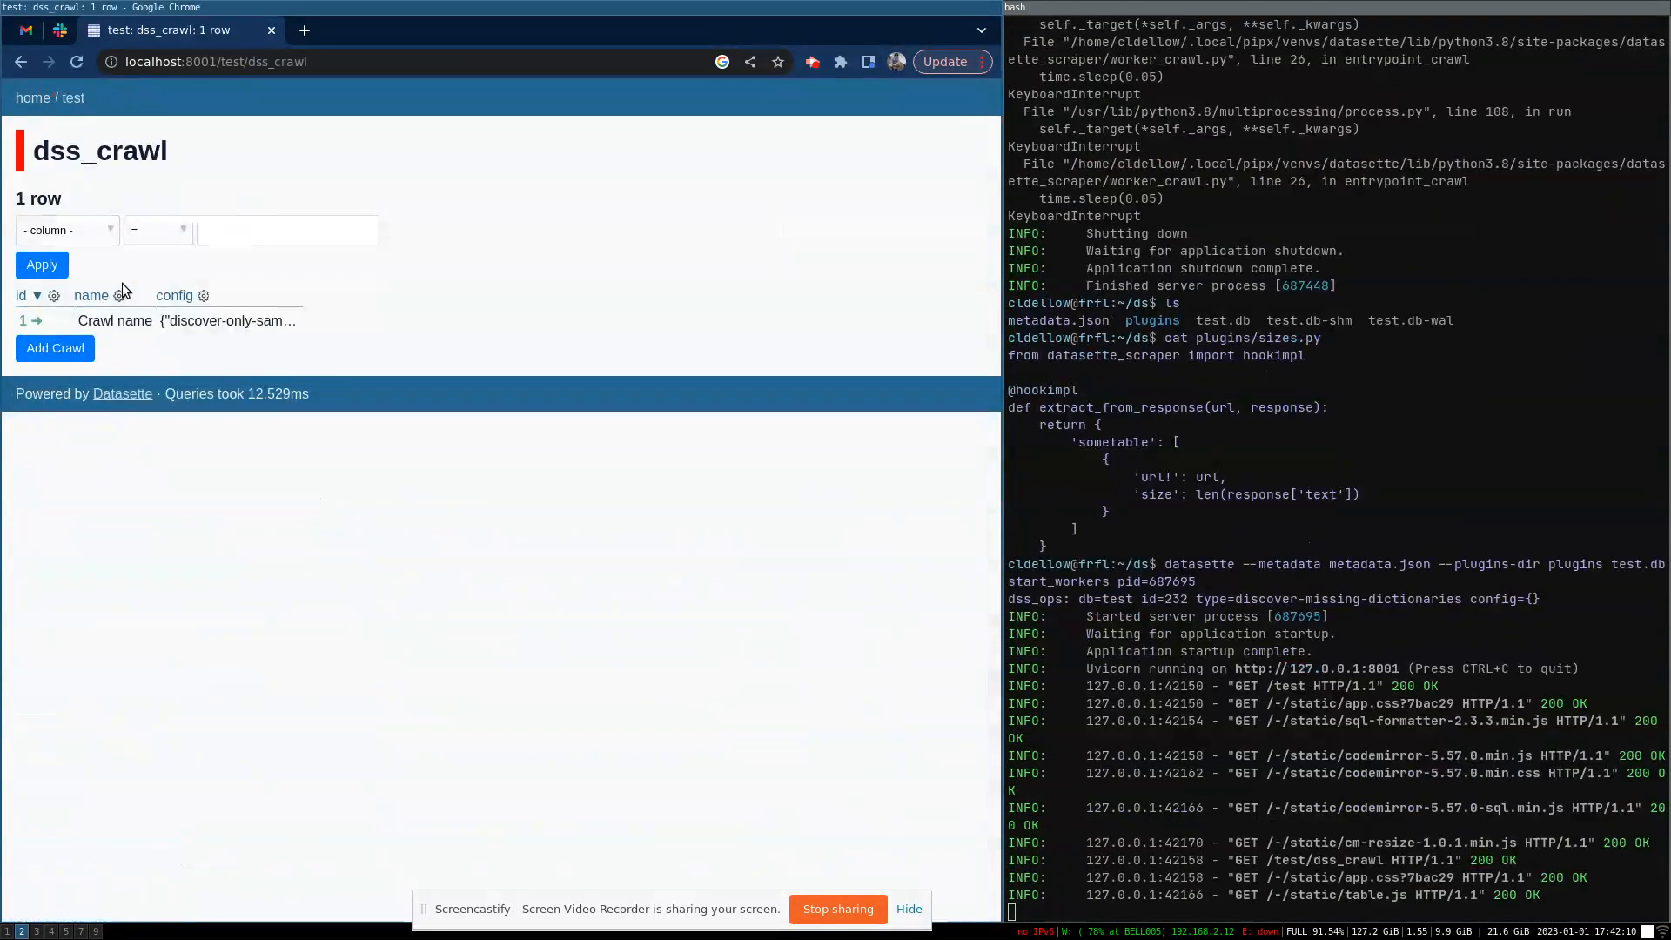
pyautogui.click(37, 320)
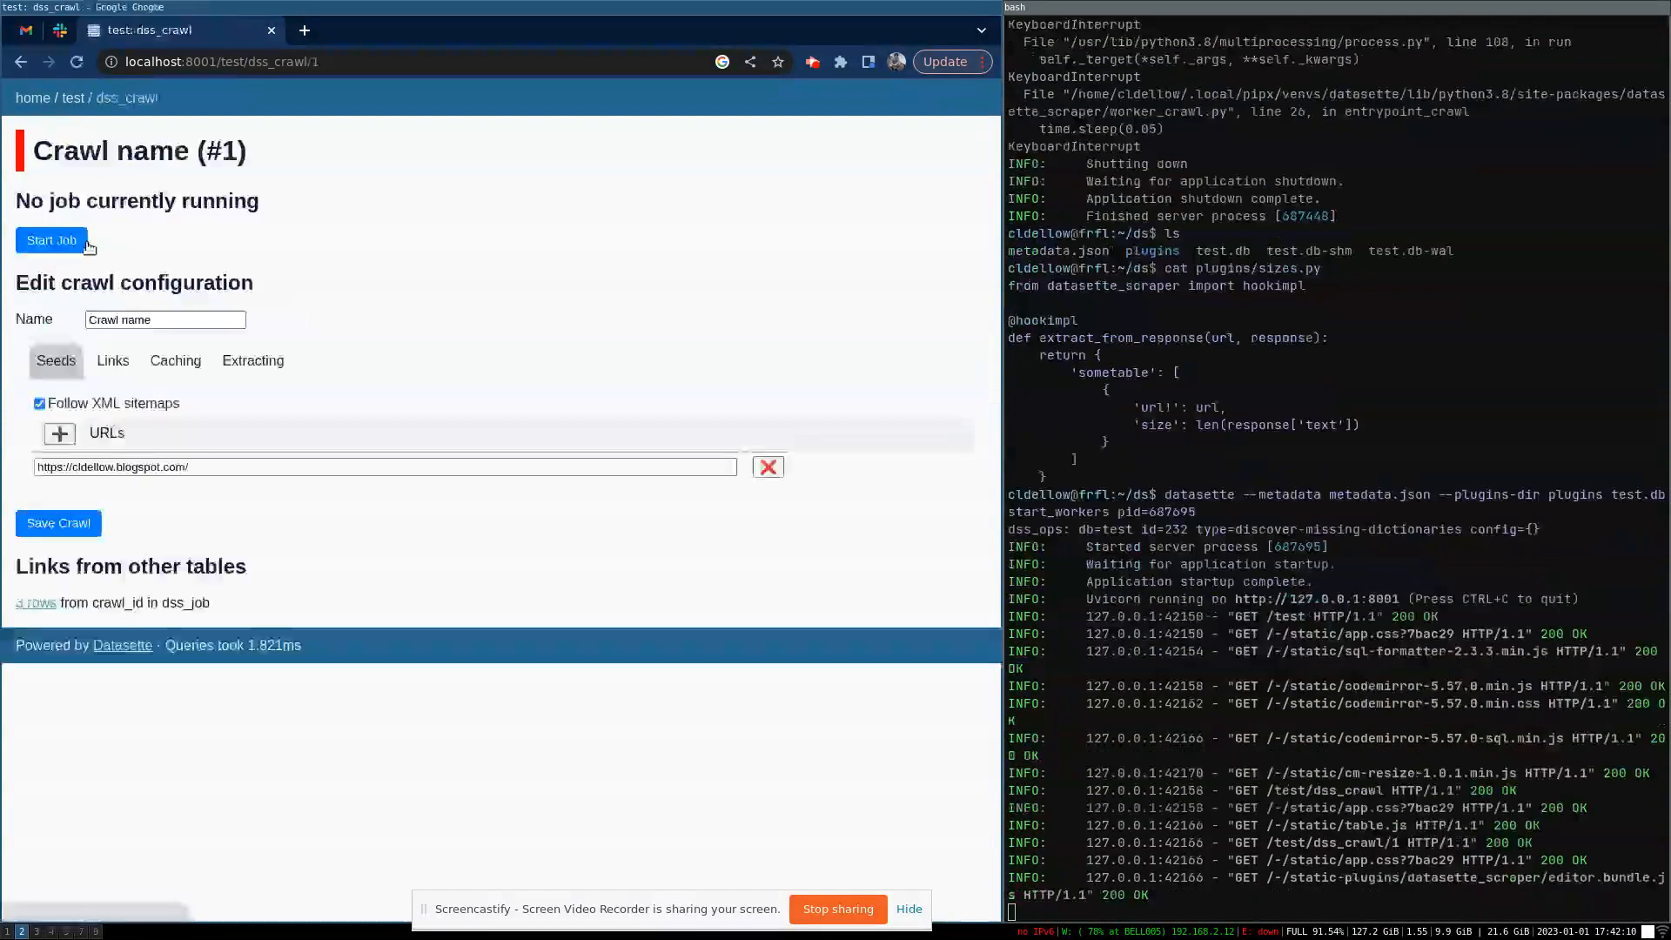
pyautogui.click(51, 239)
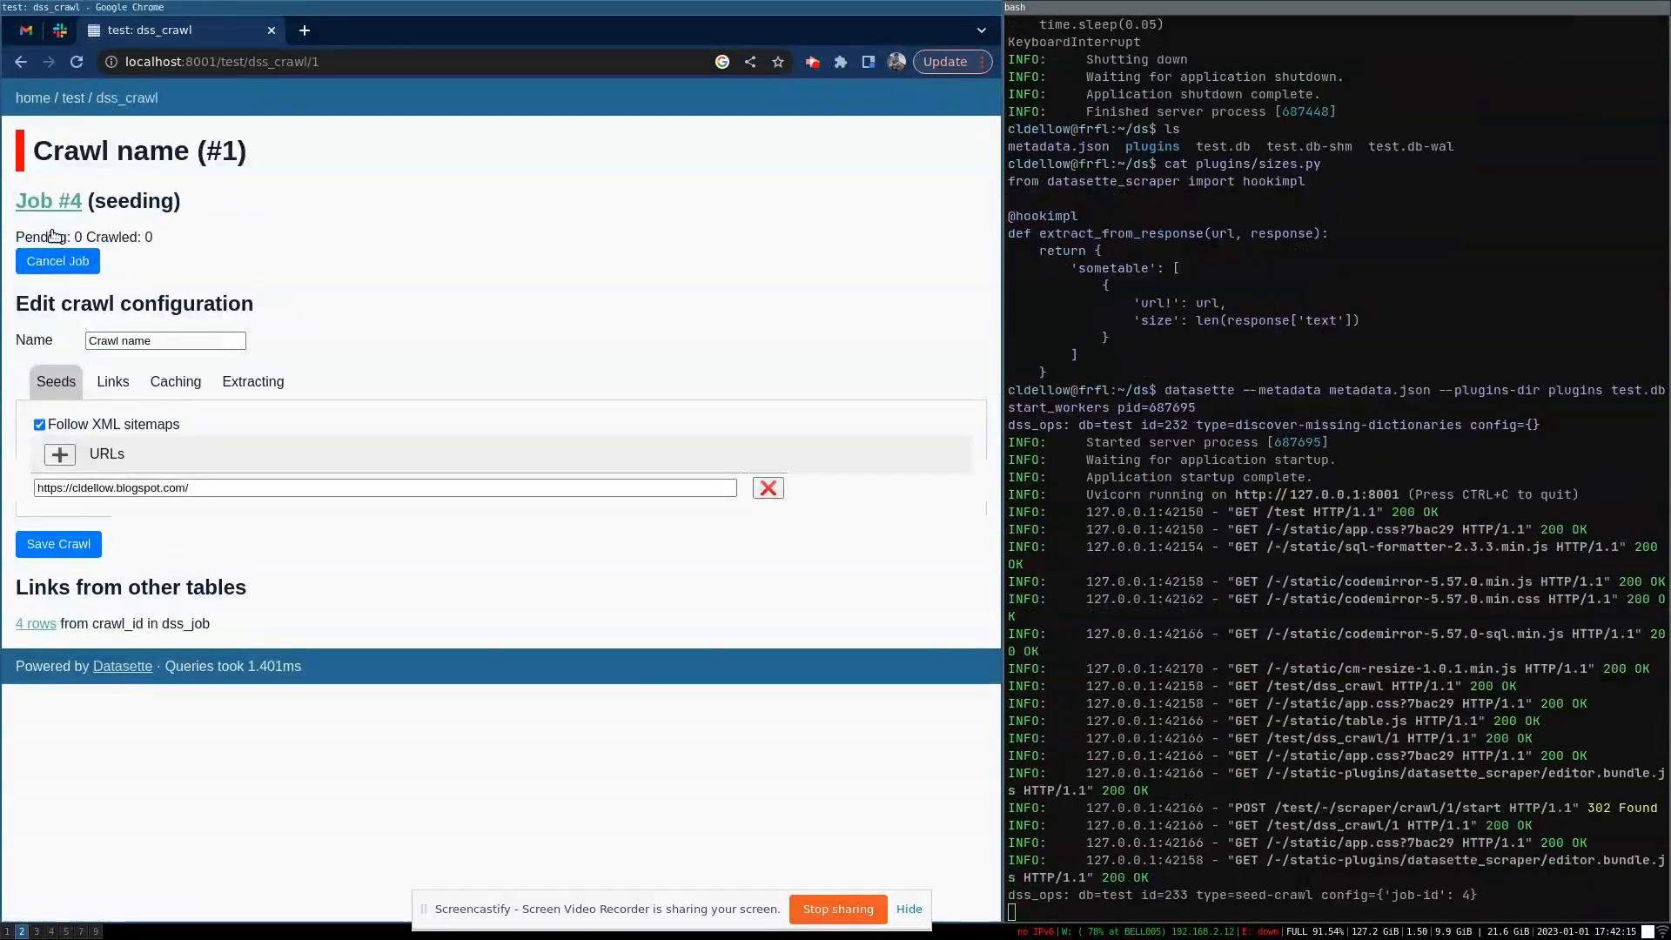
pyautogui.click(58, 261)
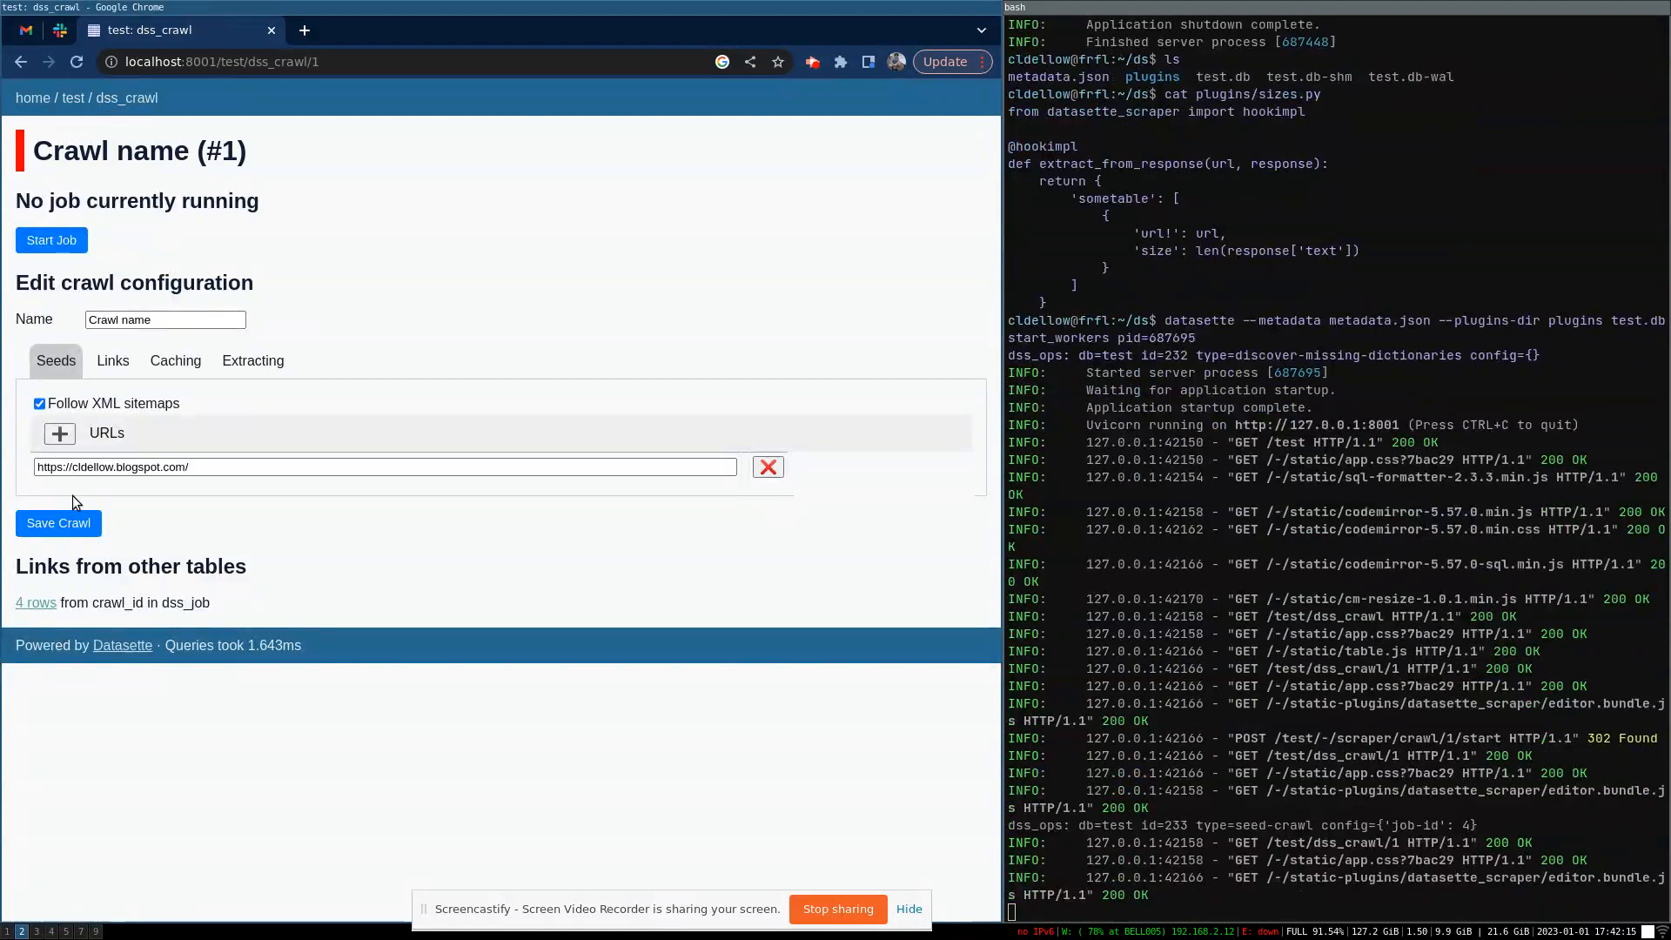
pyautogui.click(36, 603)
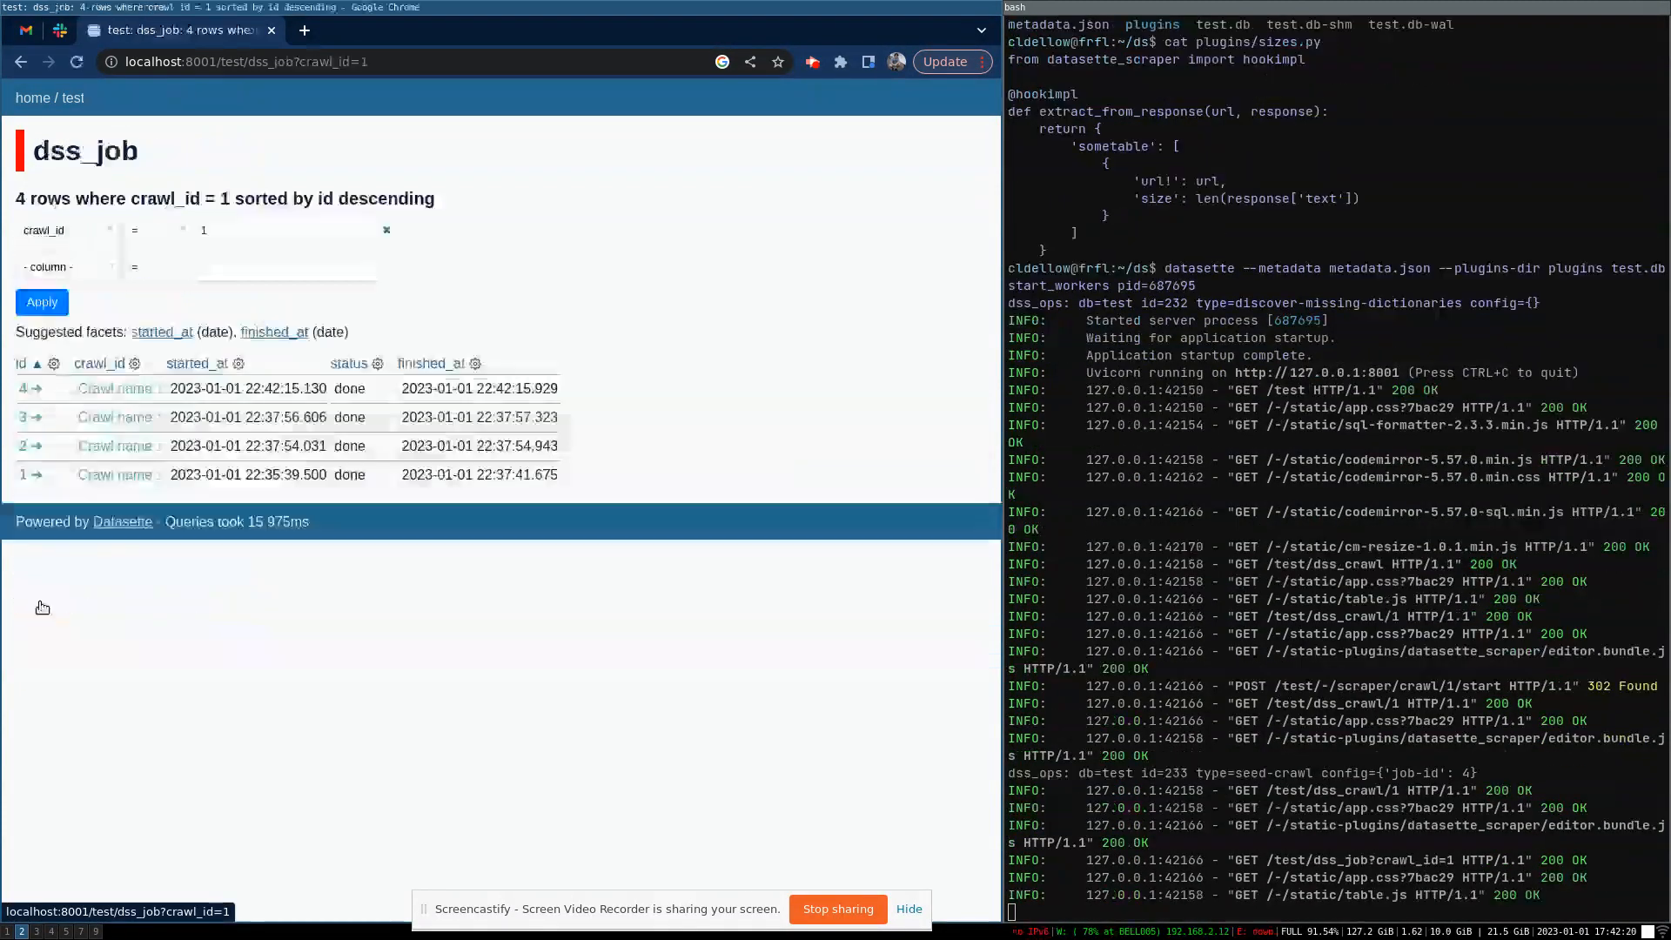
pyautogui.moveTo(32, 394)
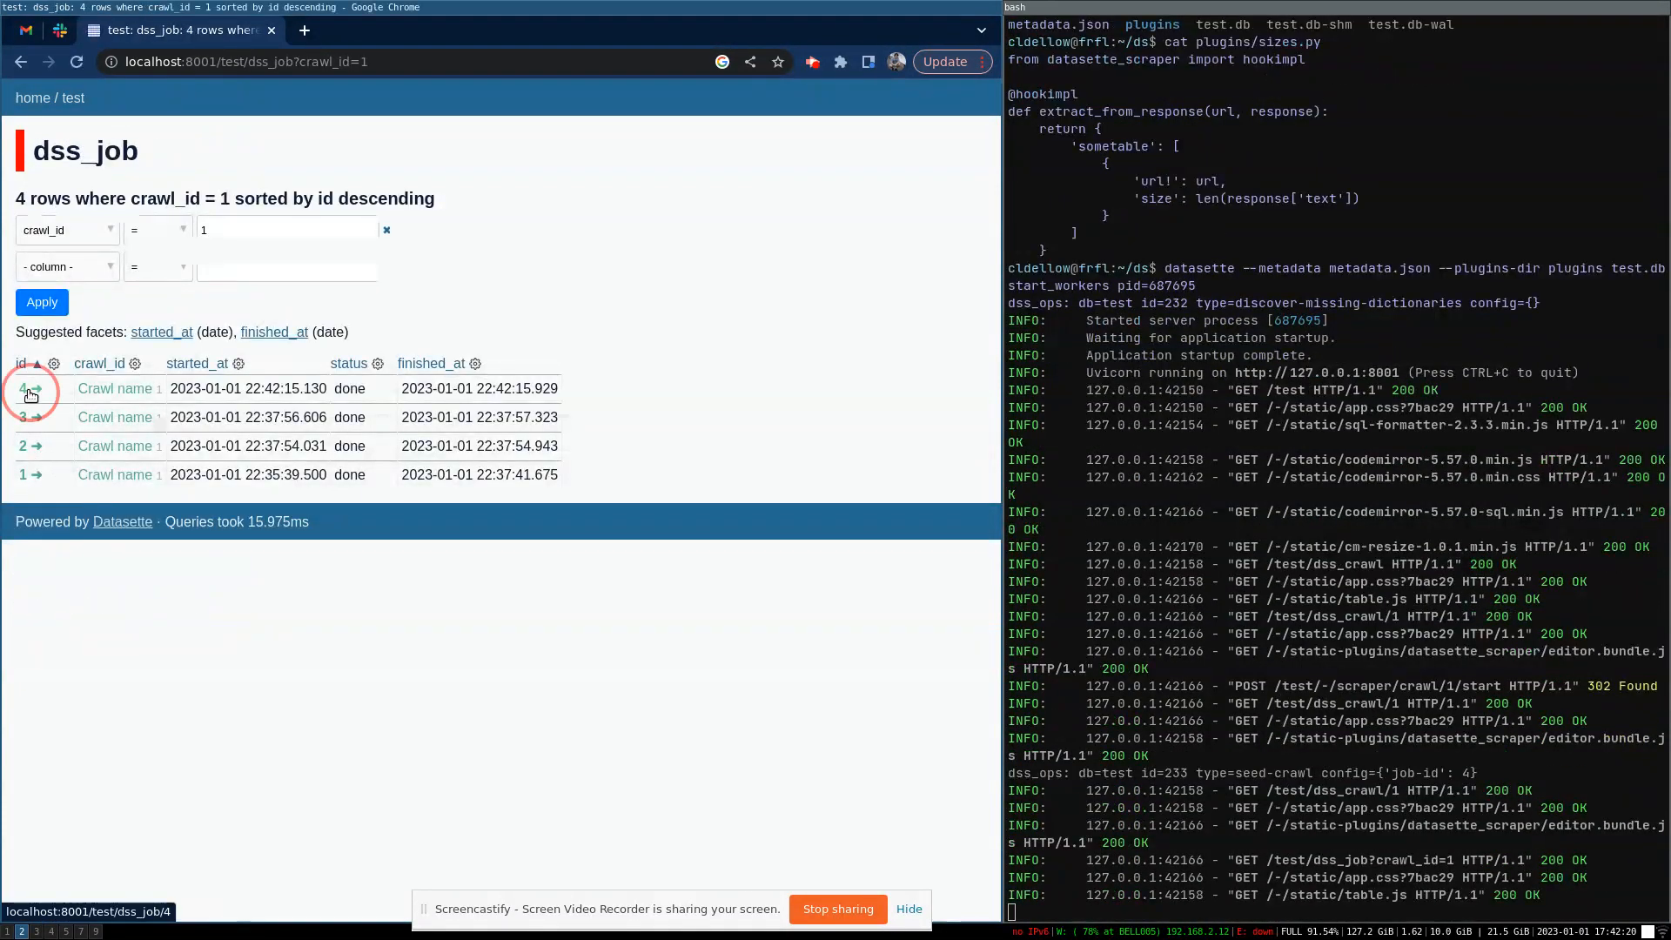
# - From job 4's extraction stats, open sometable and scroll its 224 URL size rows
pyautogui.click(23, 388)
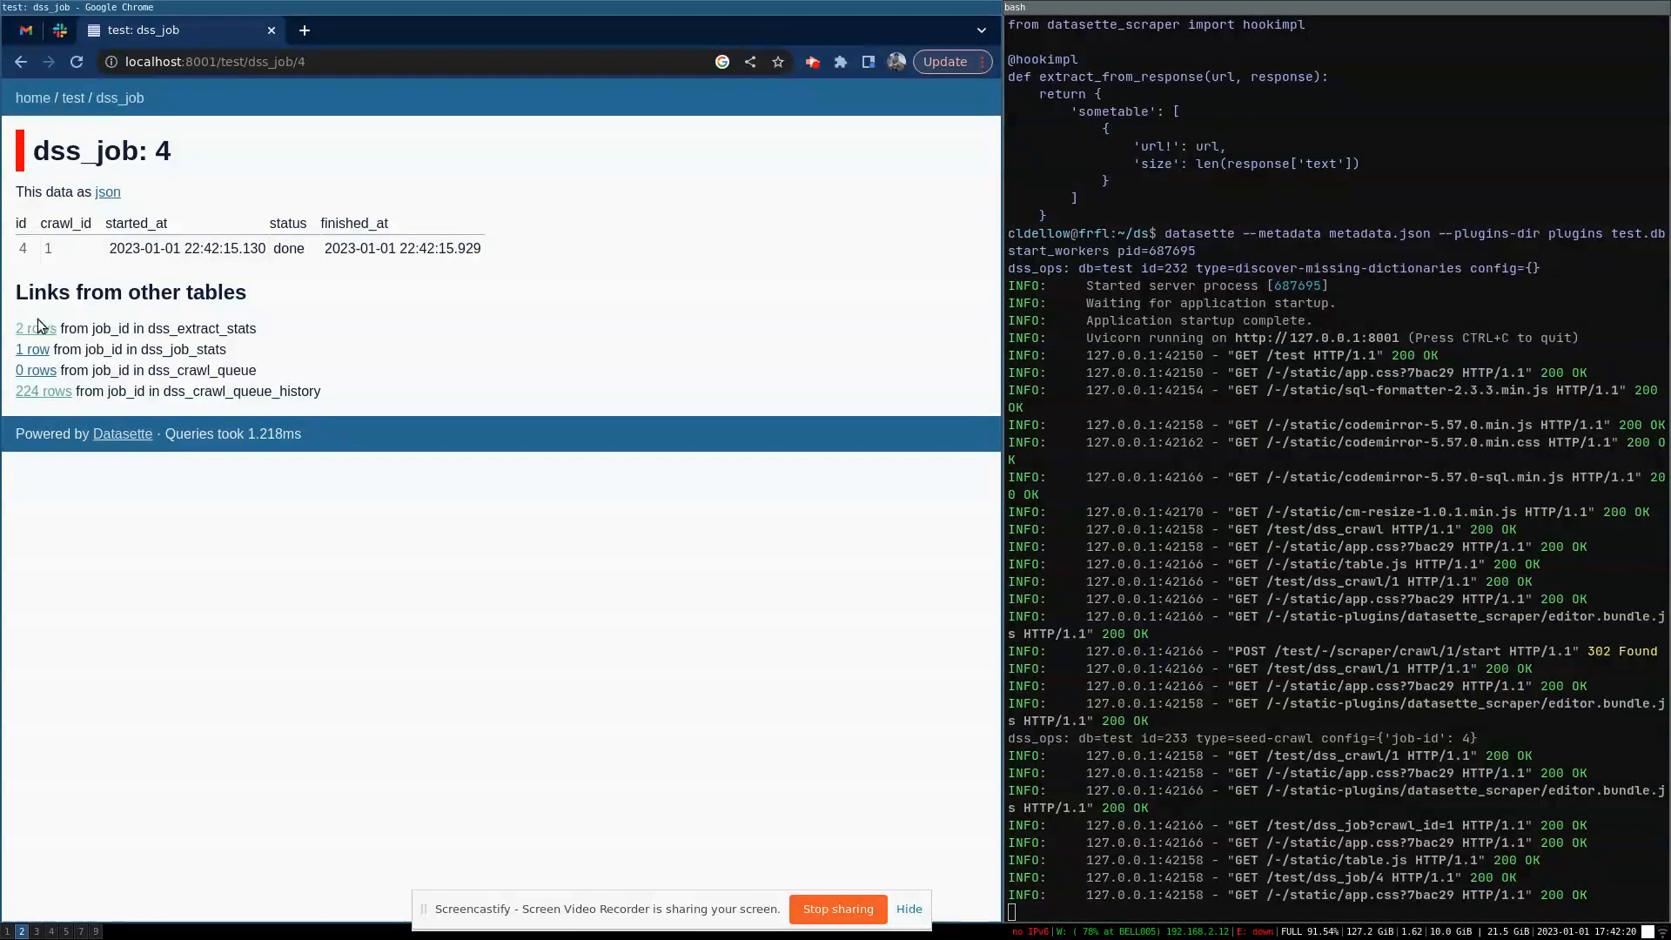
pyautogui.click(35, 328)
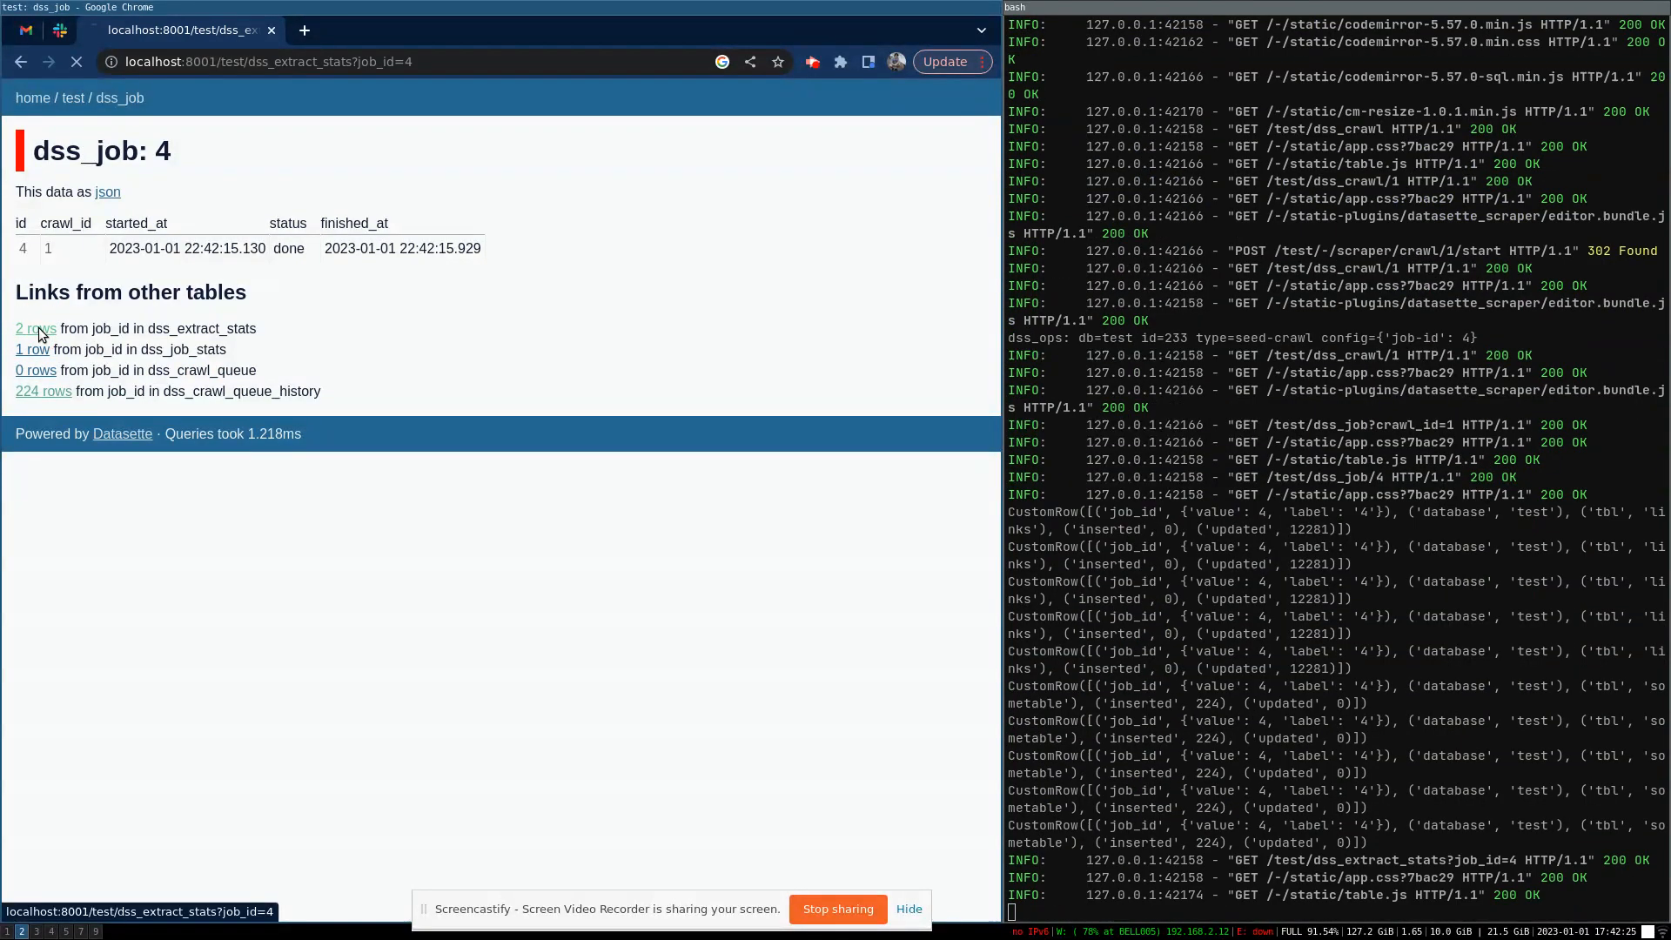
pyautogui.click(34, 329)
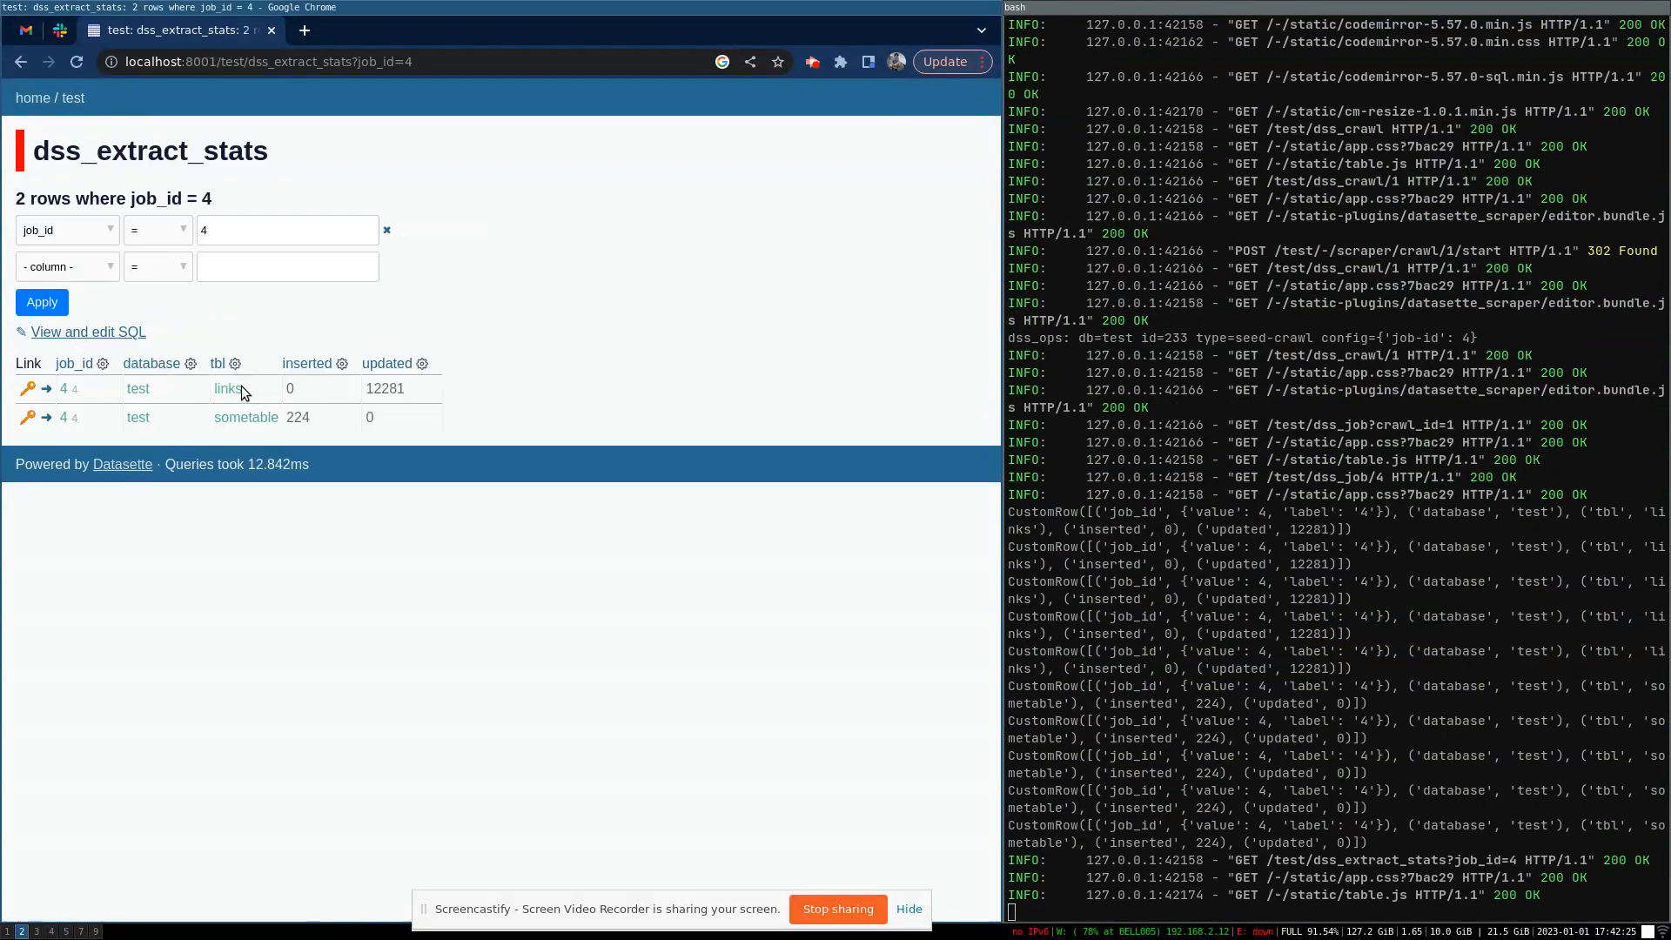
pyautogui.moveTo(249, 431)
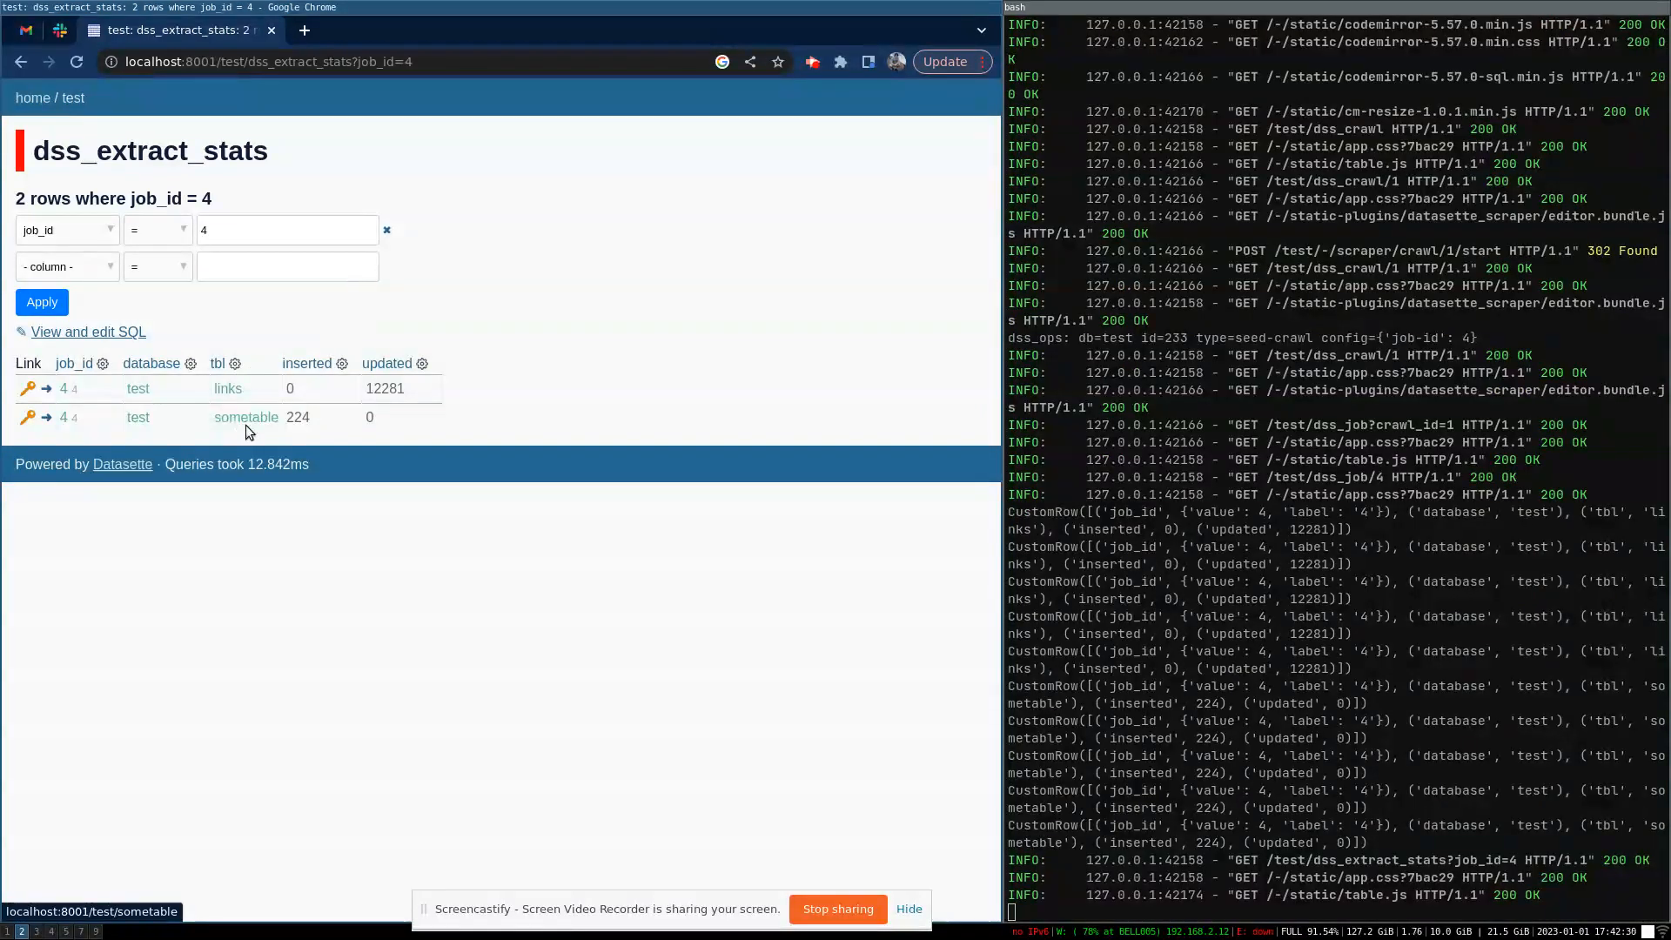
pyautogui.click(246, 417)
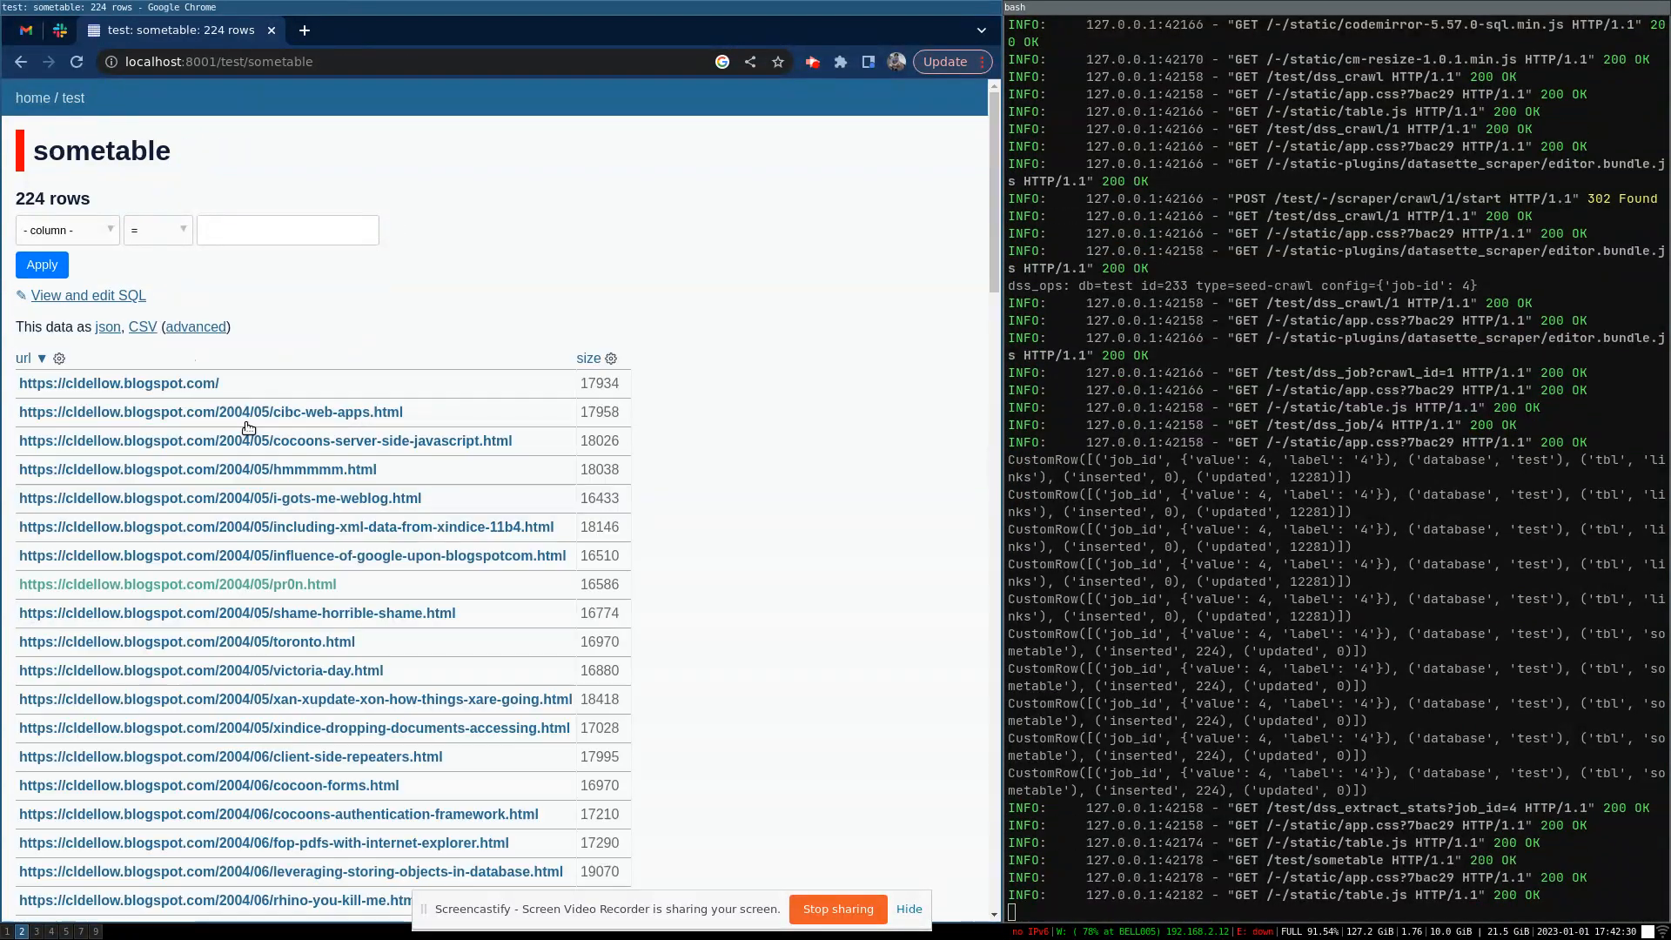
pyautogui.scroll(-3)
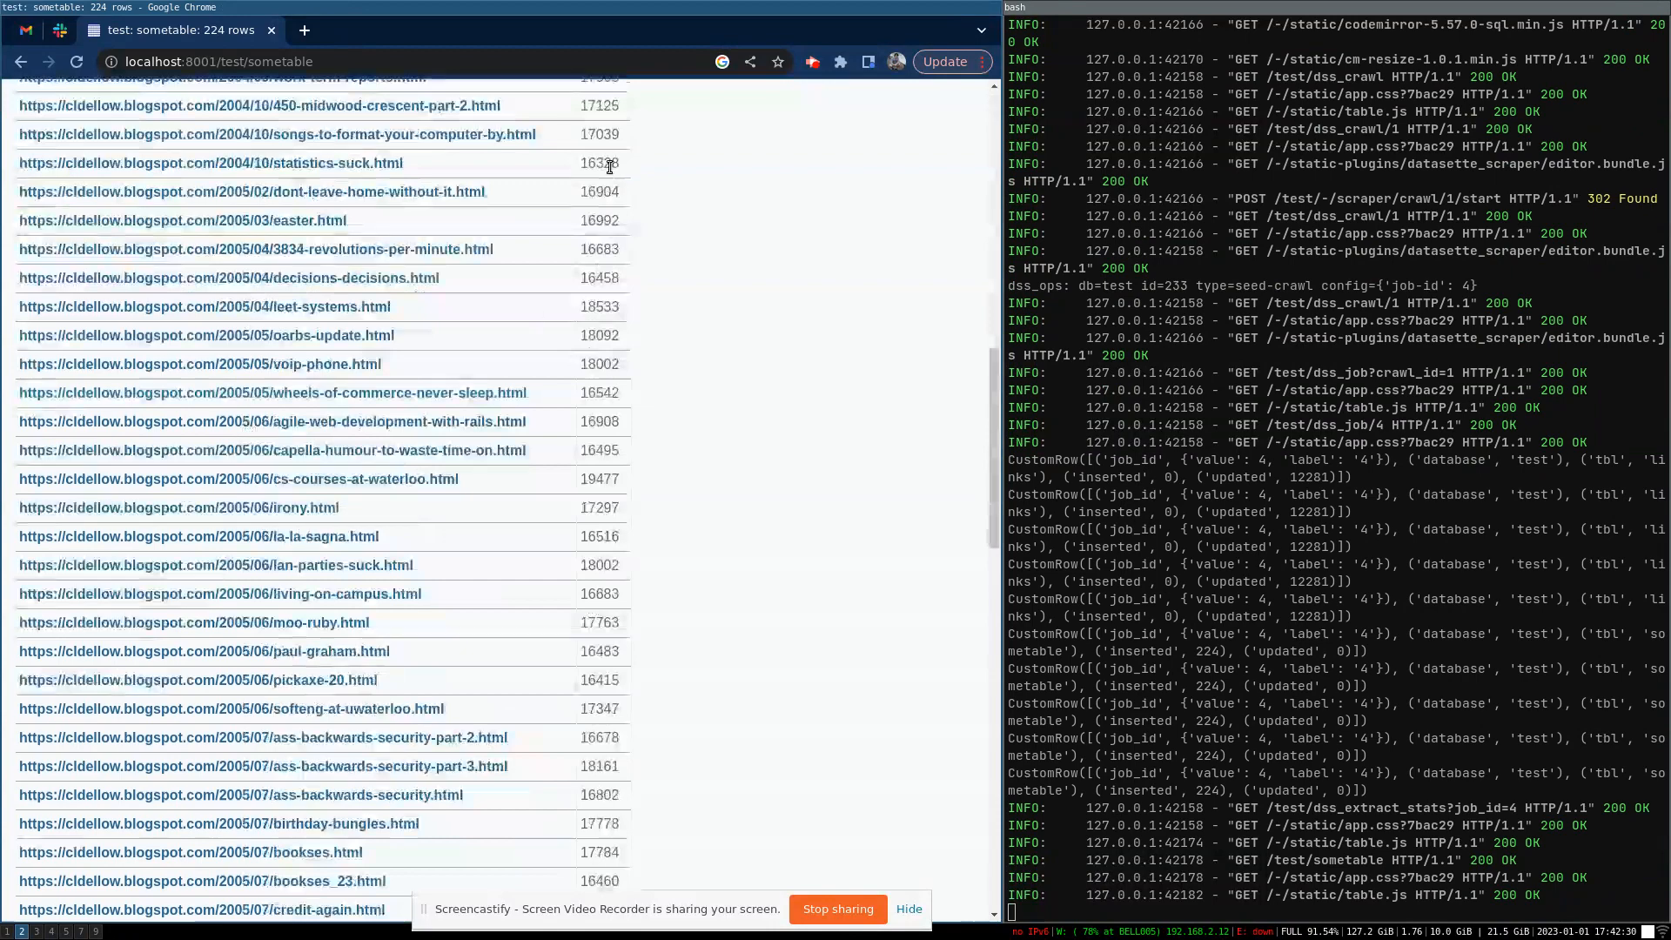